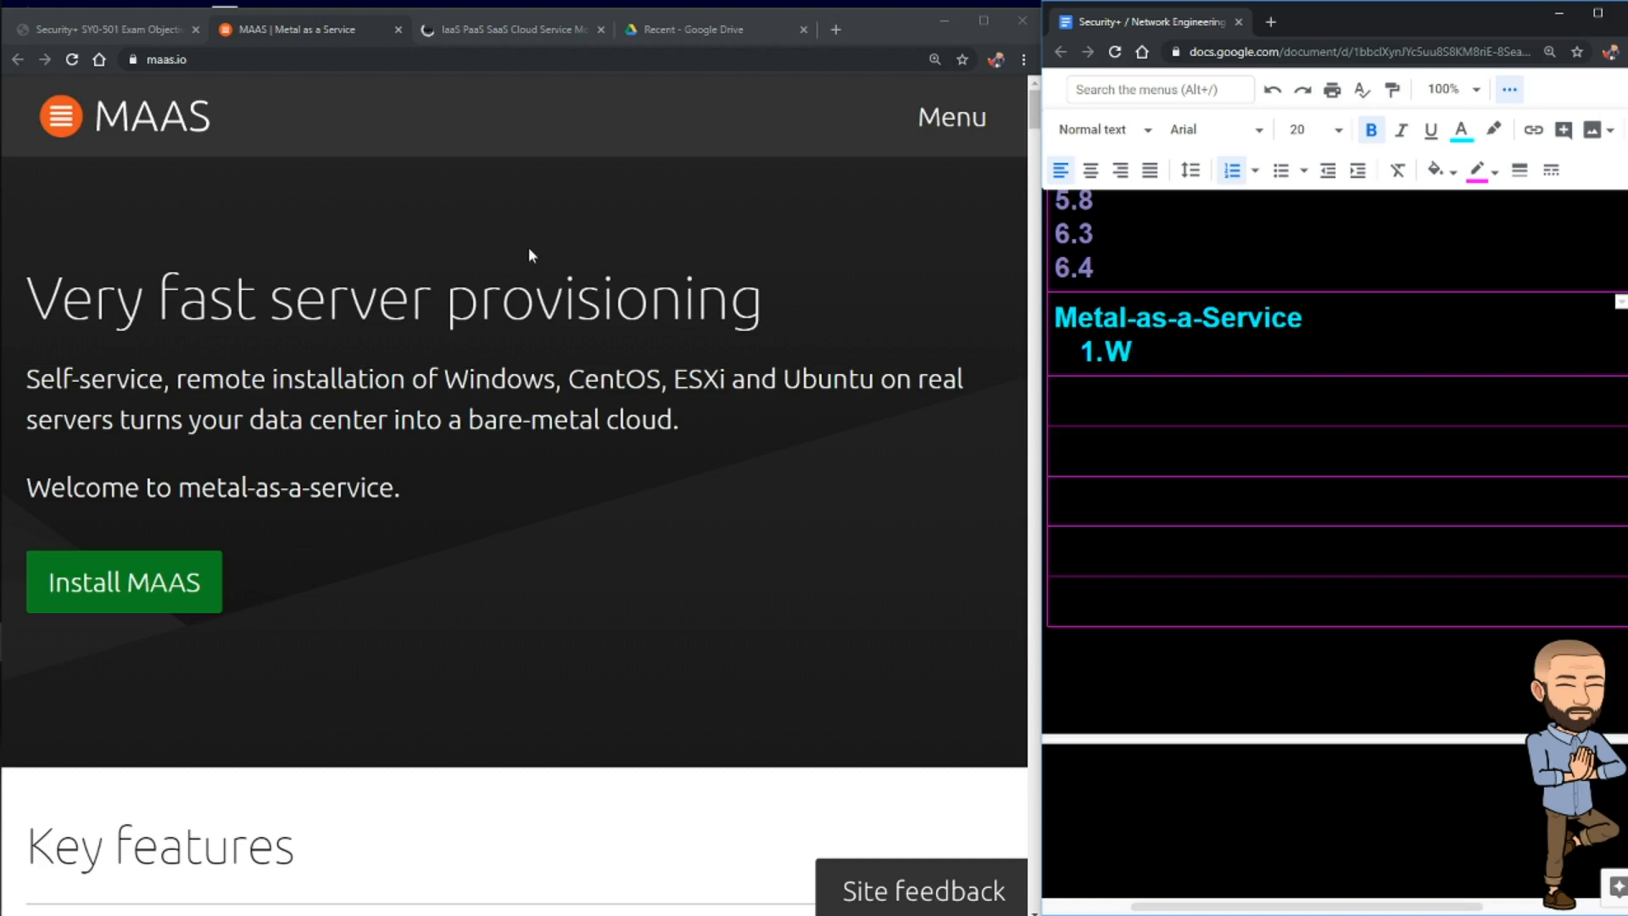
Step: Read the maas.io hero text, highlighting the fast provisioning headline, supported OSes and 'a bare-metal cloud'
left_click(166, 59)
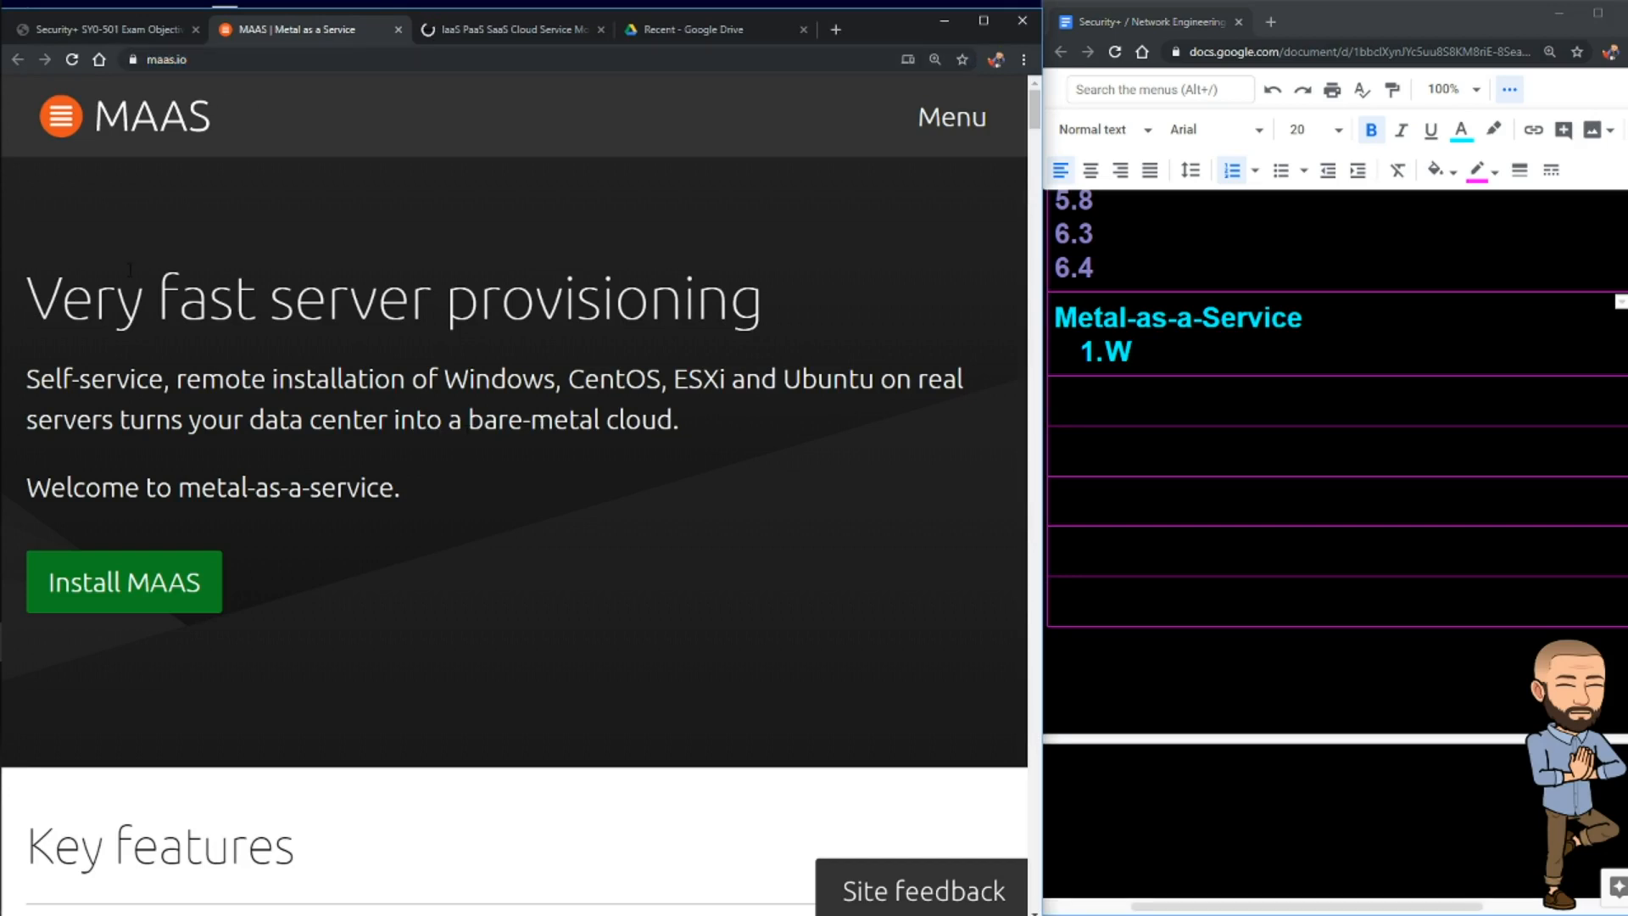
left_click_drag(31, 298, 534, 299)
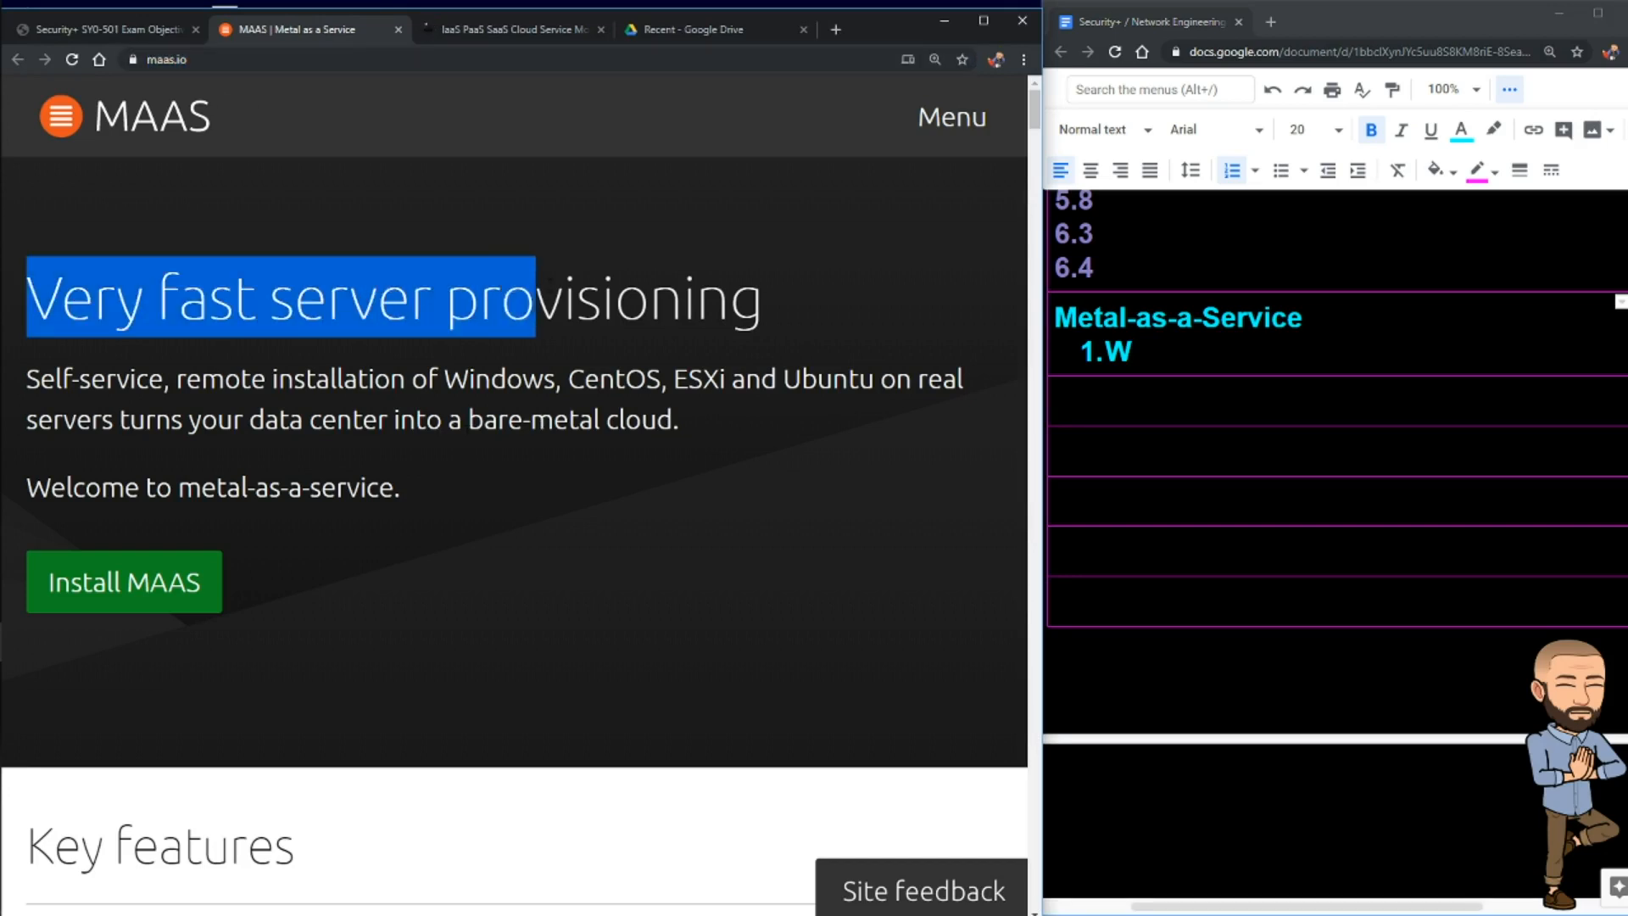
scroll("down", 3)
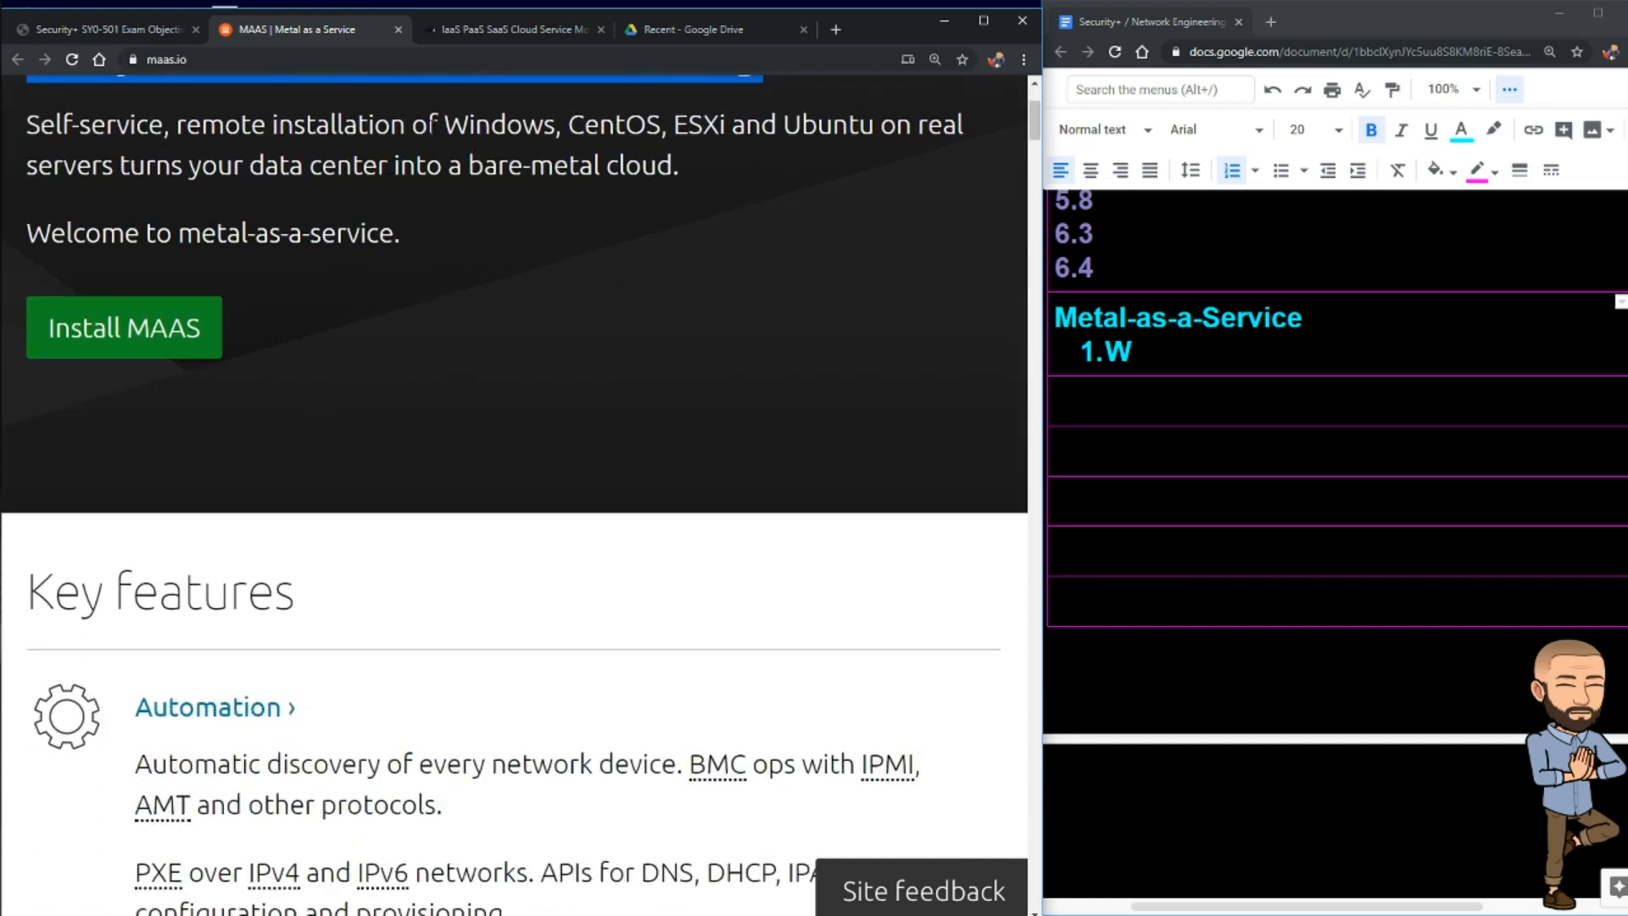
left_click_drag(443, 124, 893, 123)
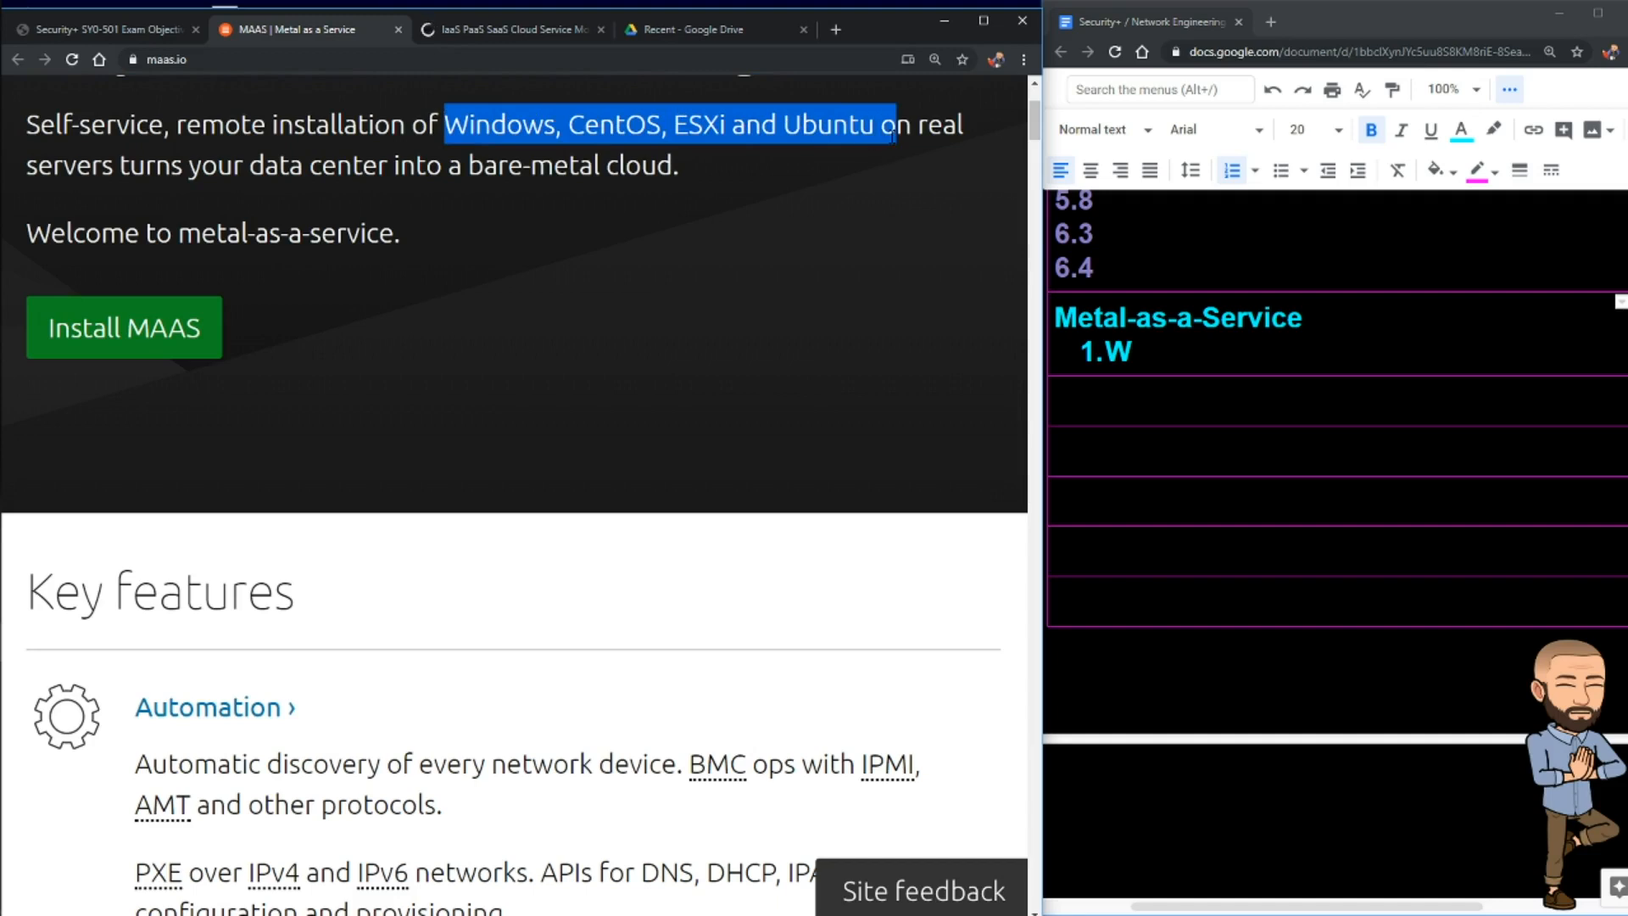
left_click_drag(894, 124, 156, 164)
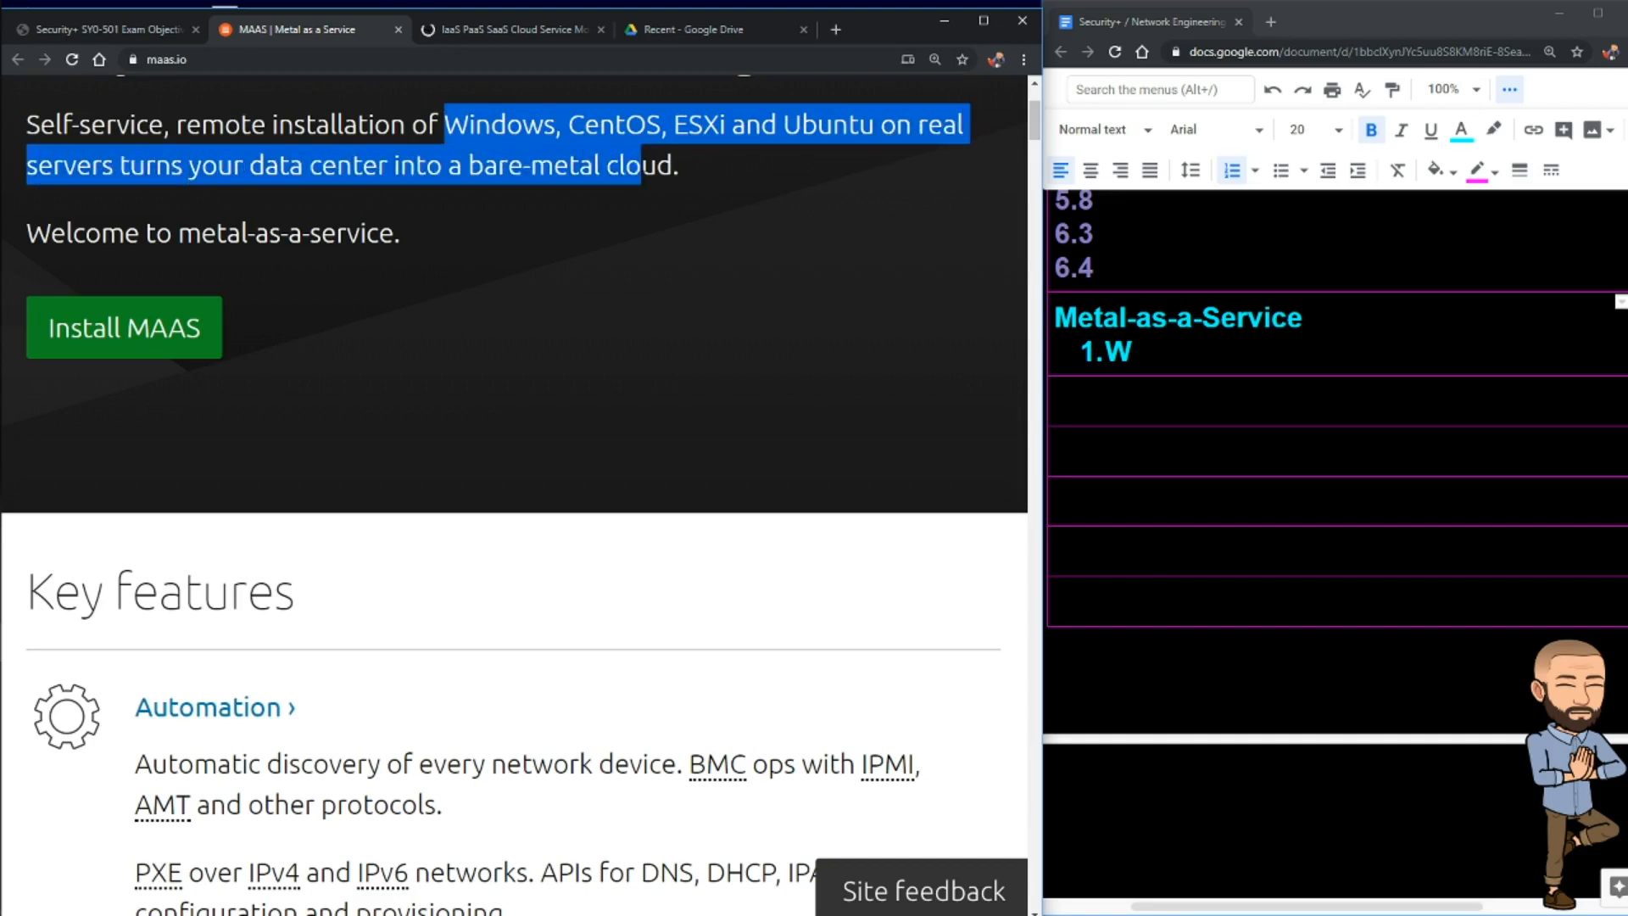
left_click(783, 187)
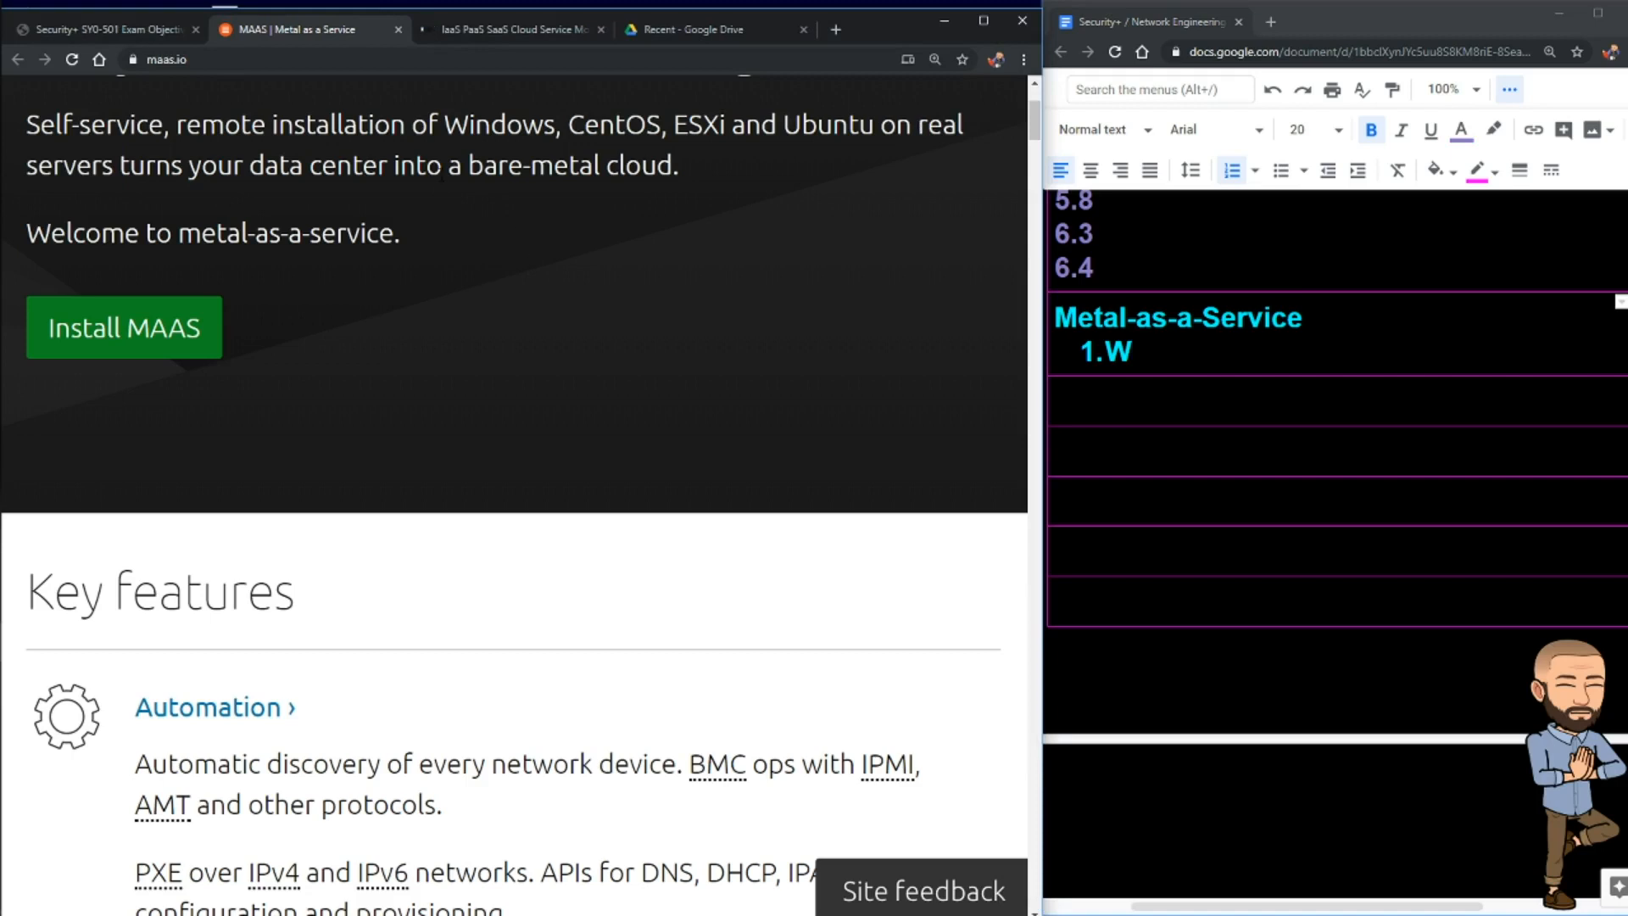
left_click_drag(445, 164, 676, 164)
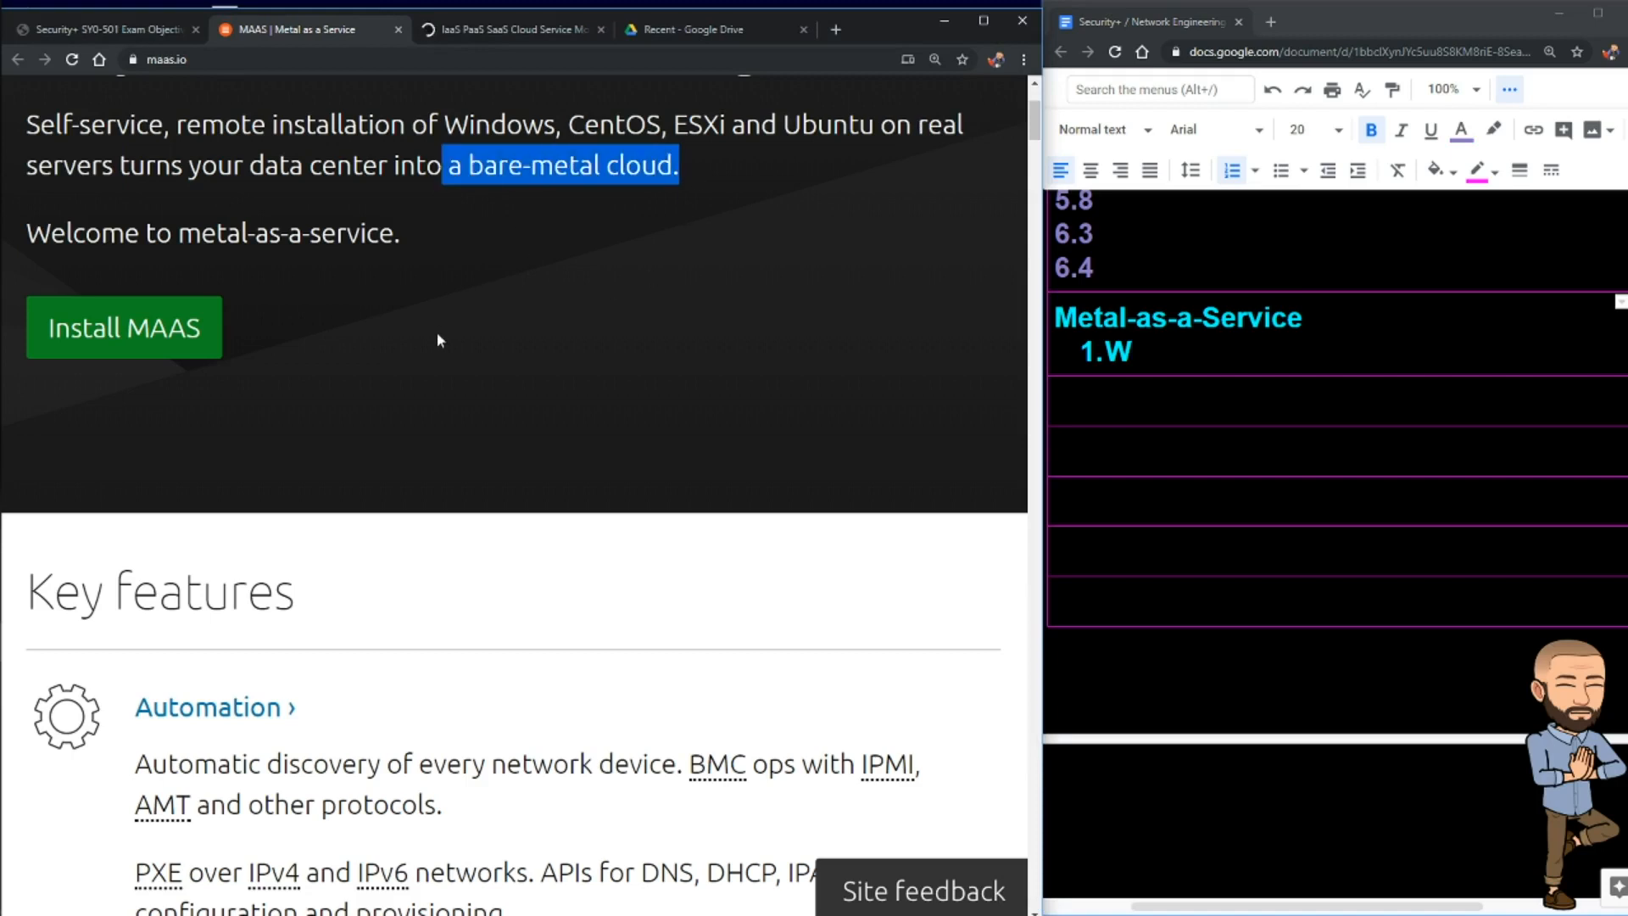
Step: Move down the homepage to the Key features list starting with Automation
scroll("down", 3)
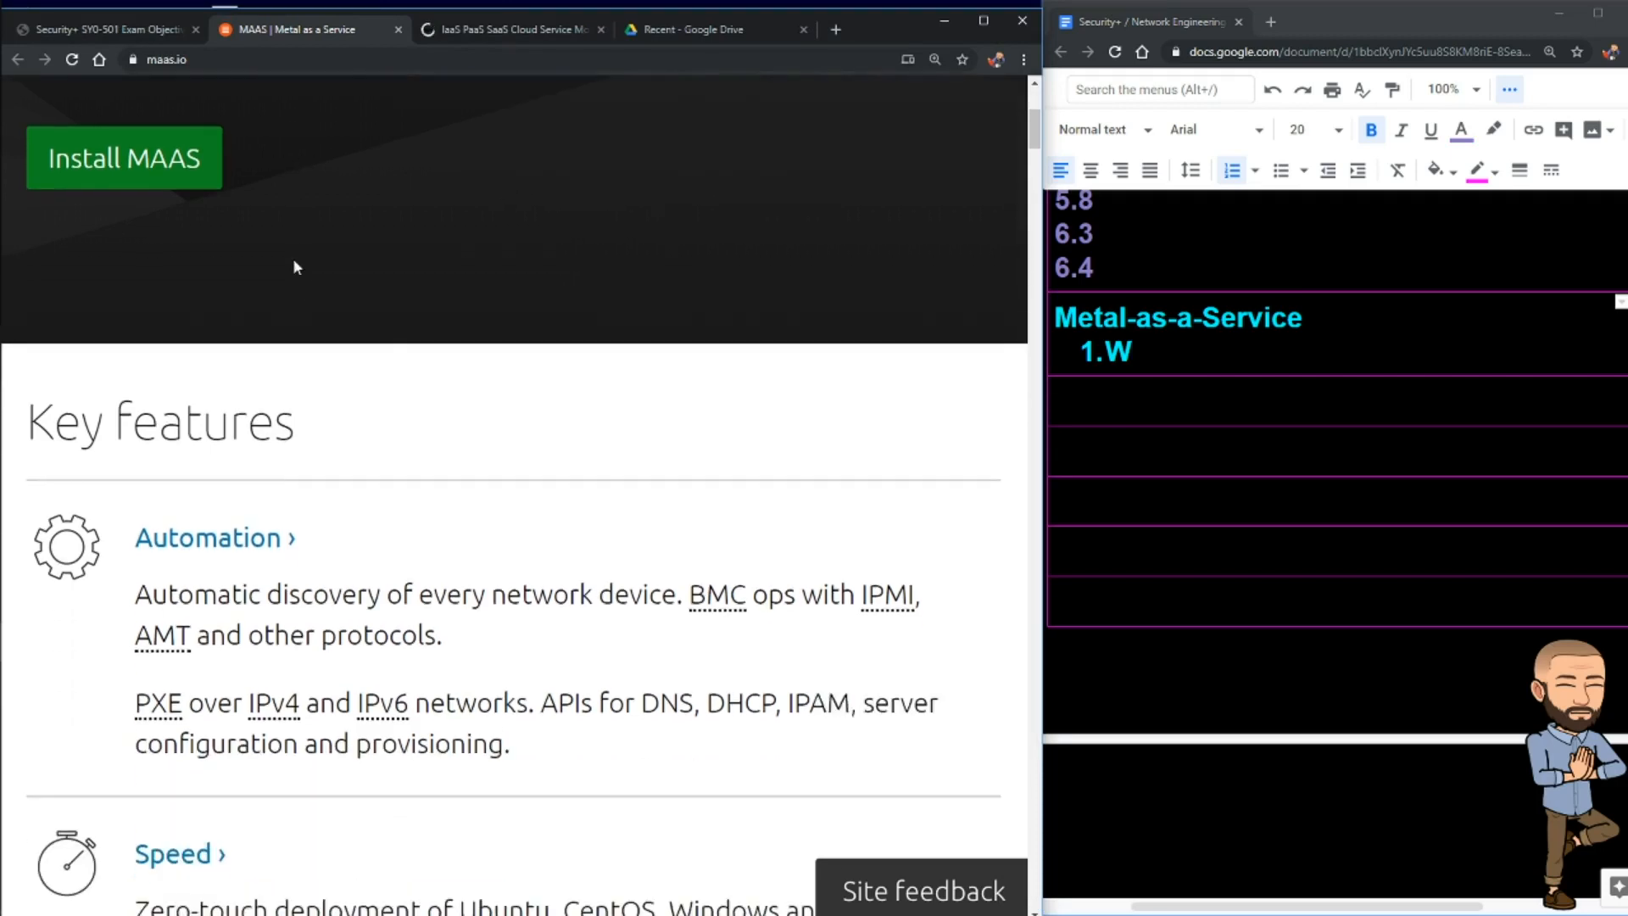
scroll("down", 3)
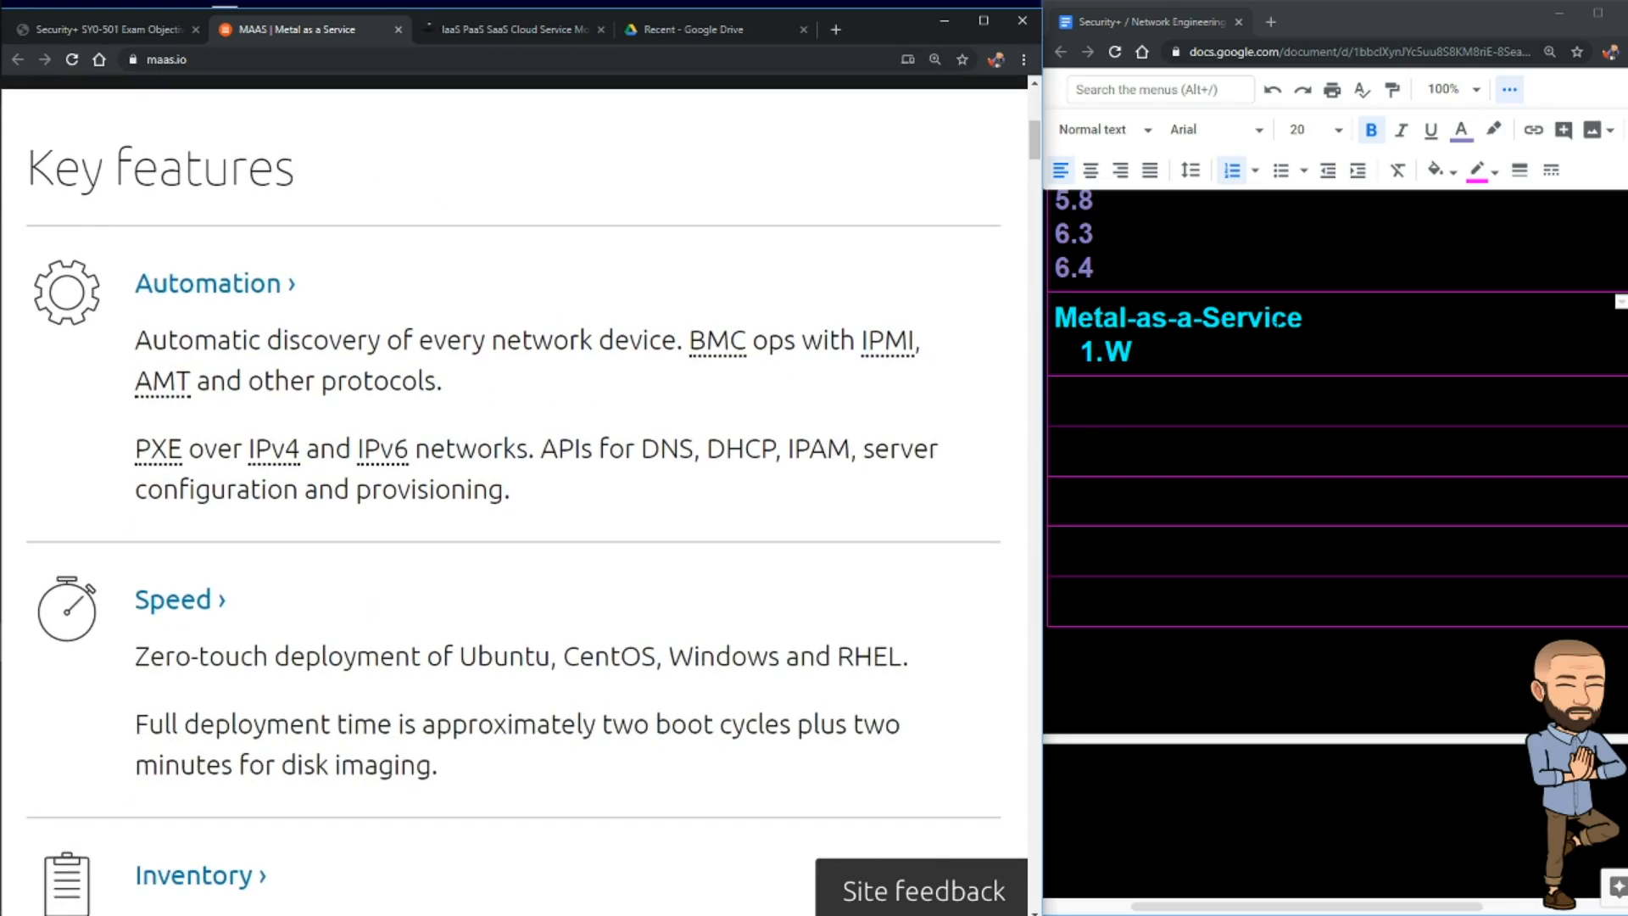
mouse_move(86, 209)
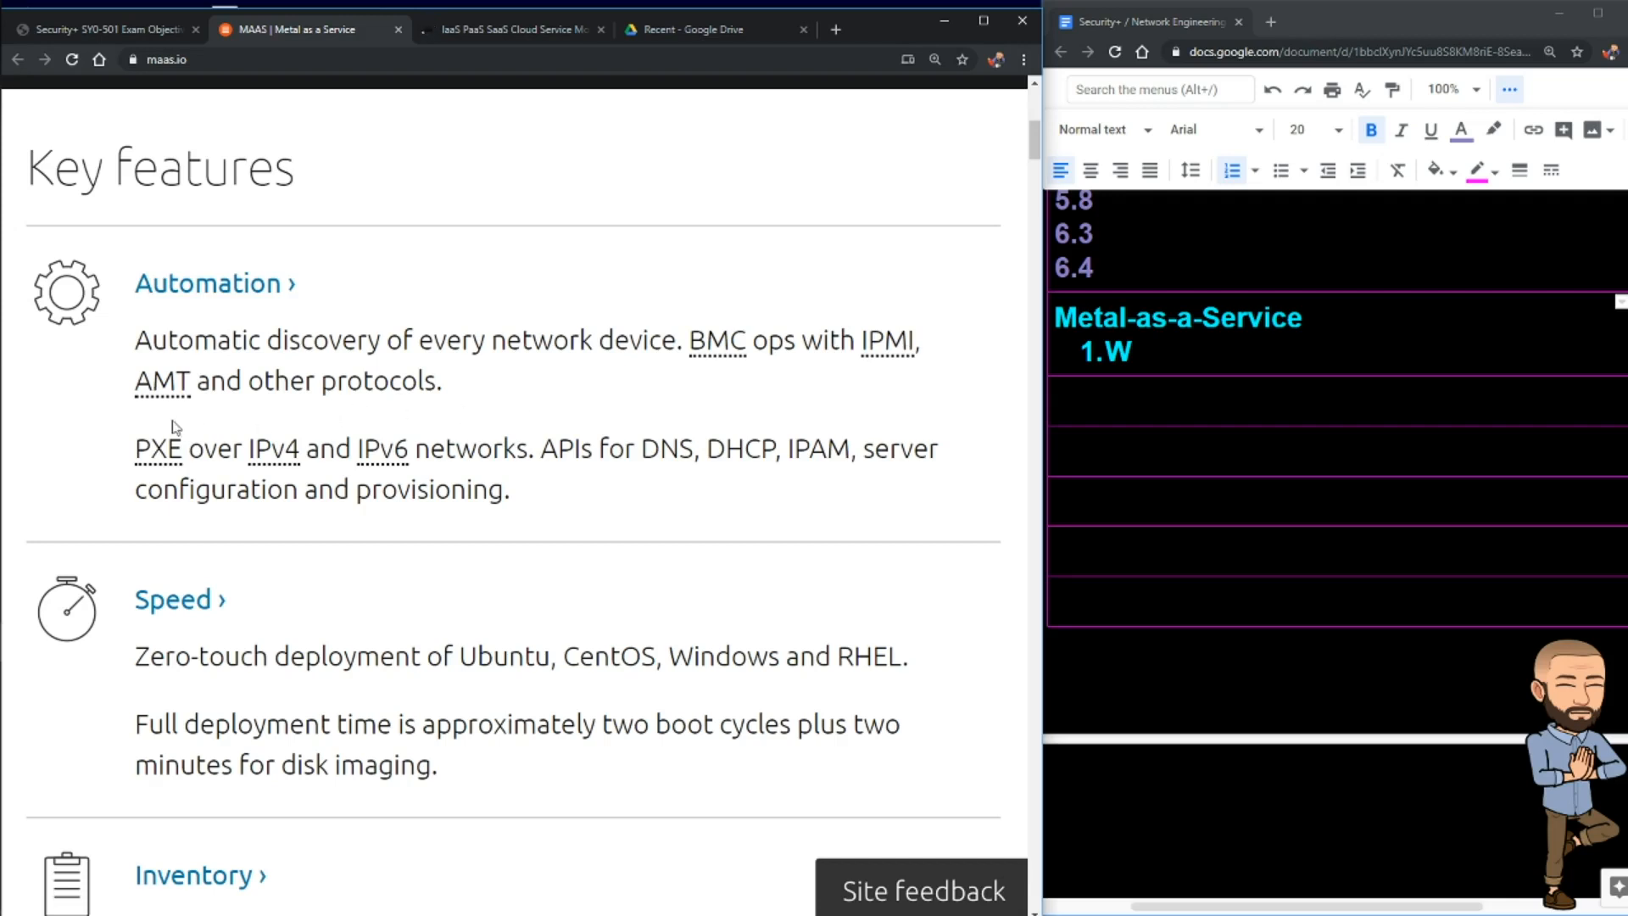
Step: Add question 1 'What do the protocols BMC, IPMI and AMT handle?' and highlight the Automation discovery and PXE lines
type("What do the protocols BMC, IPMI and AMT handle?")
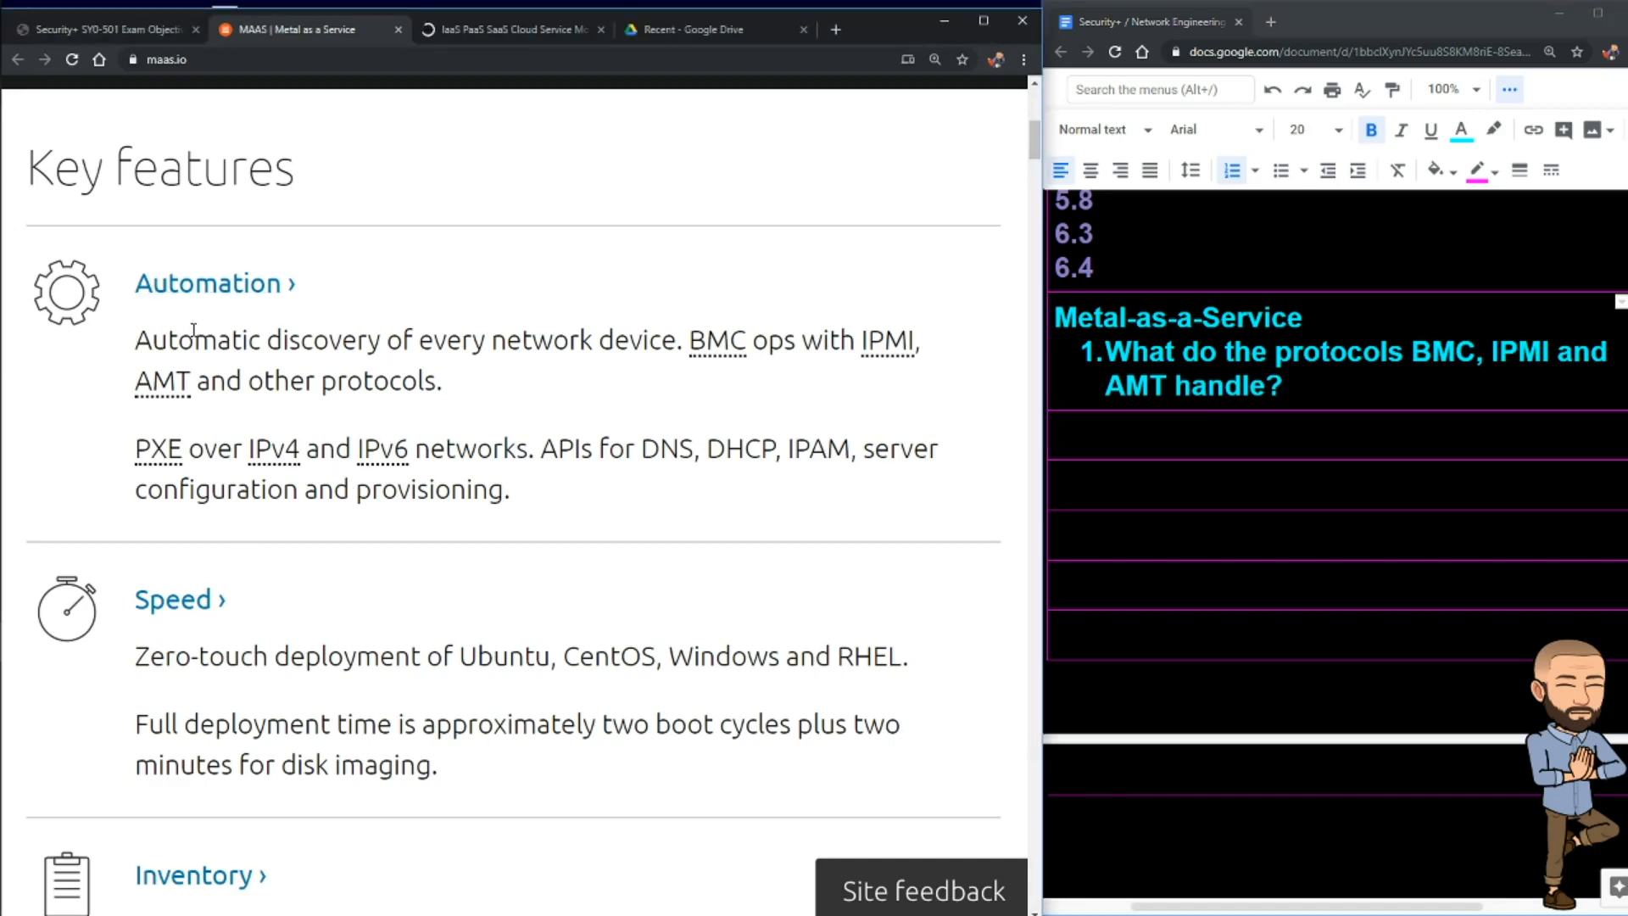
left_click_drag(197, 339, 675, 339)
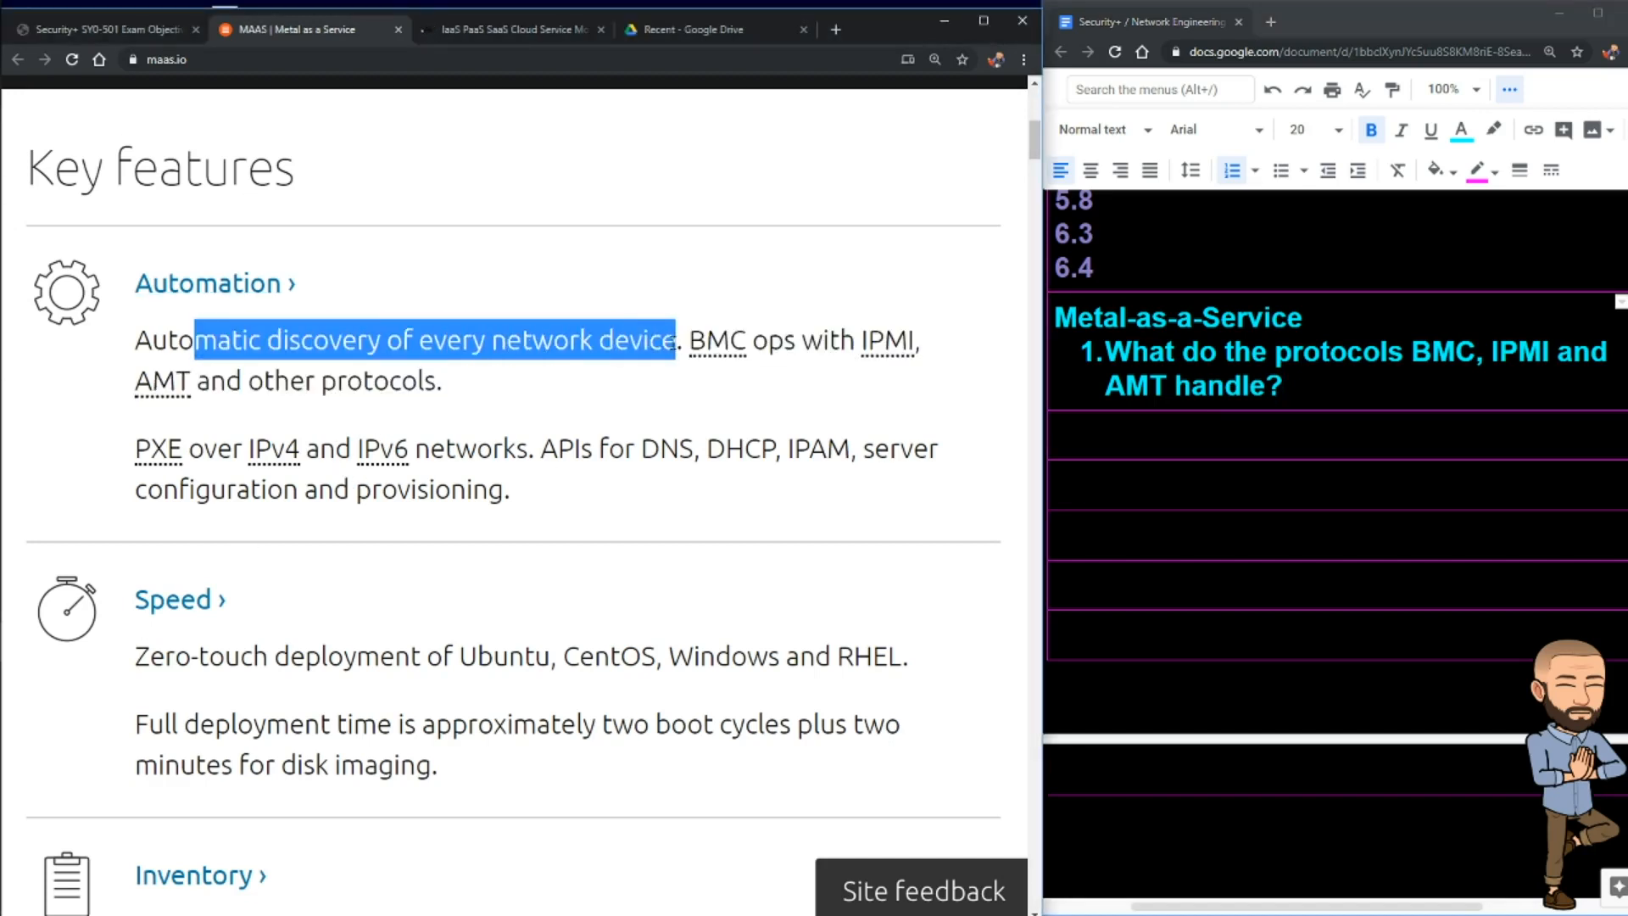
scroll("down", 3)
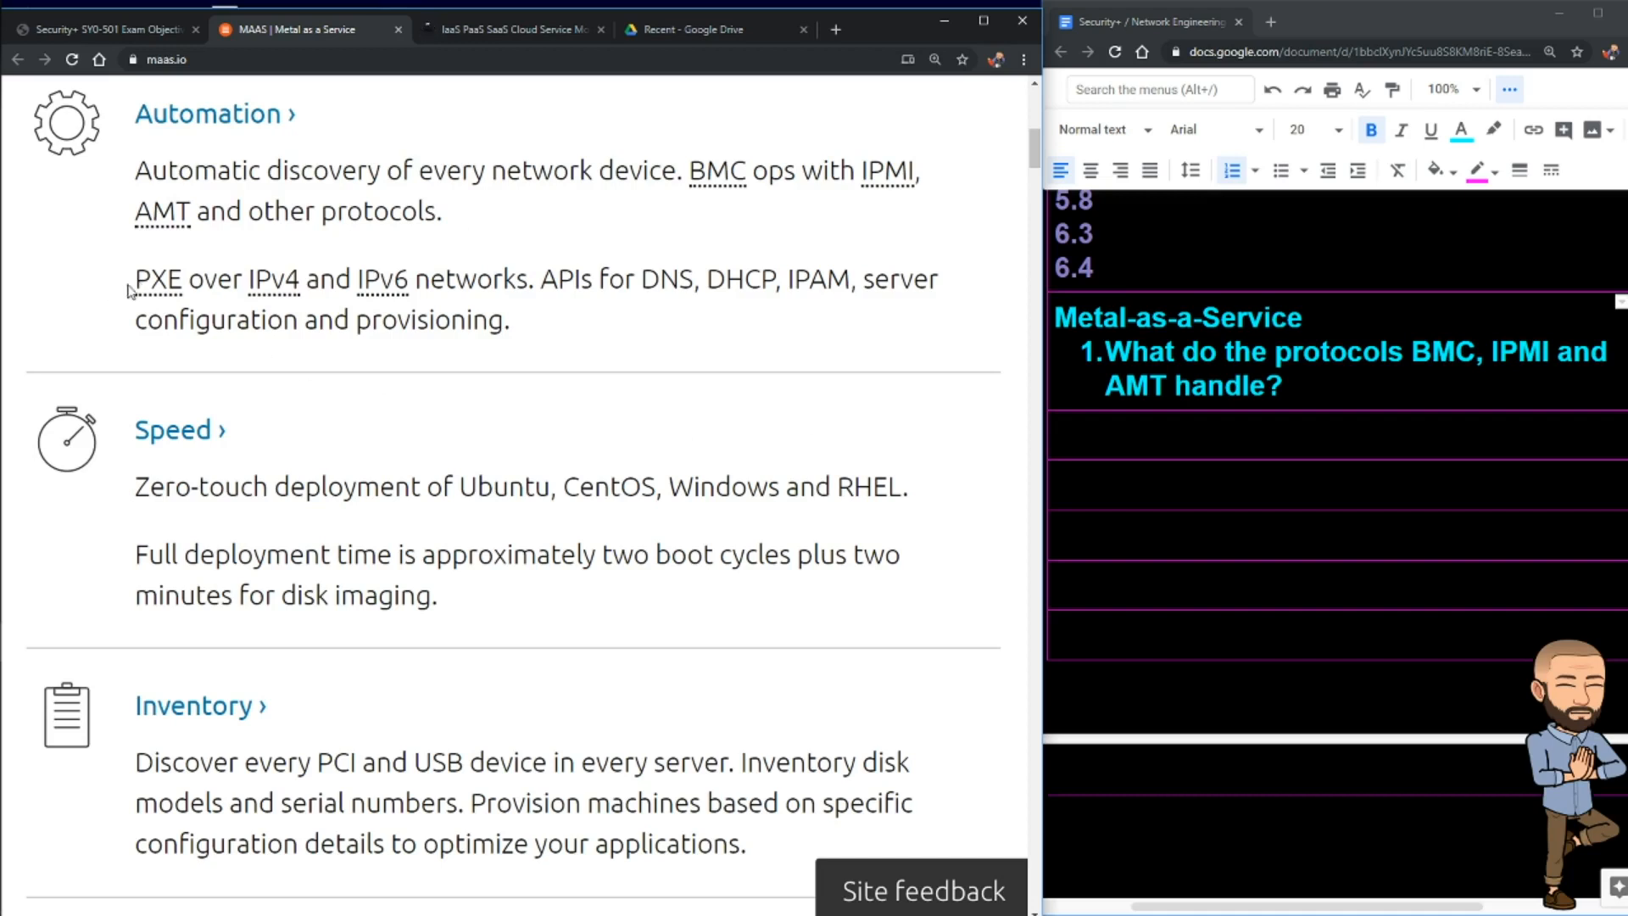
left_click_drag(132, 278, 408, 278)
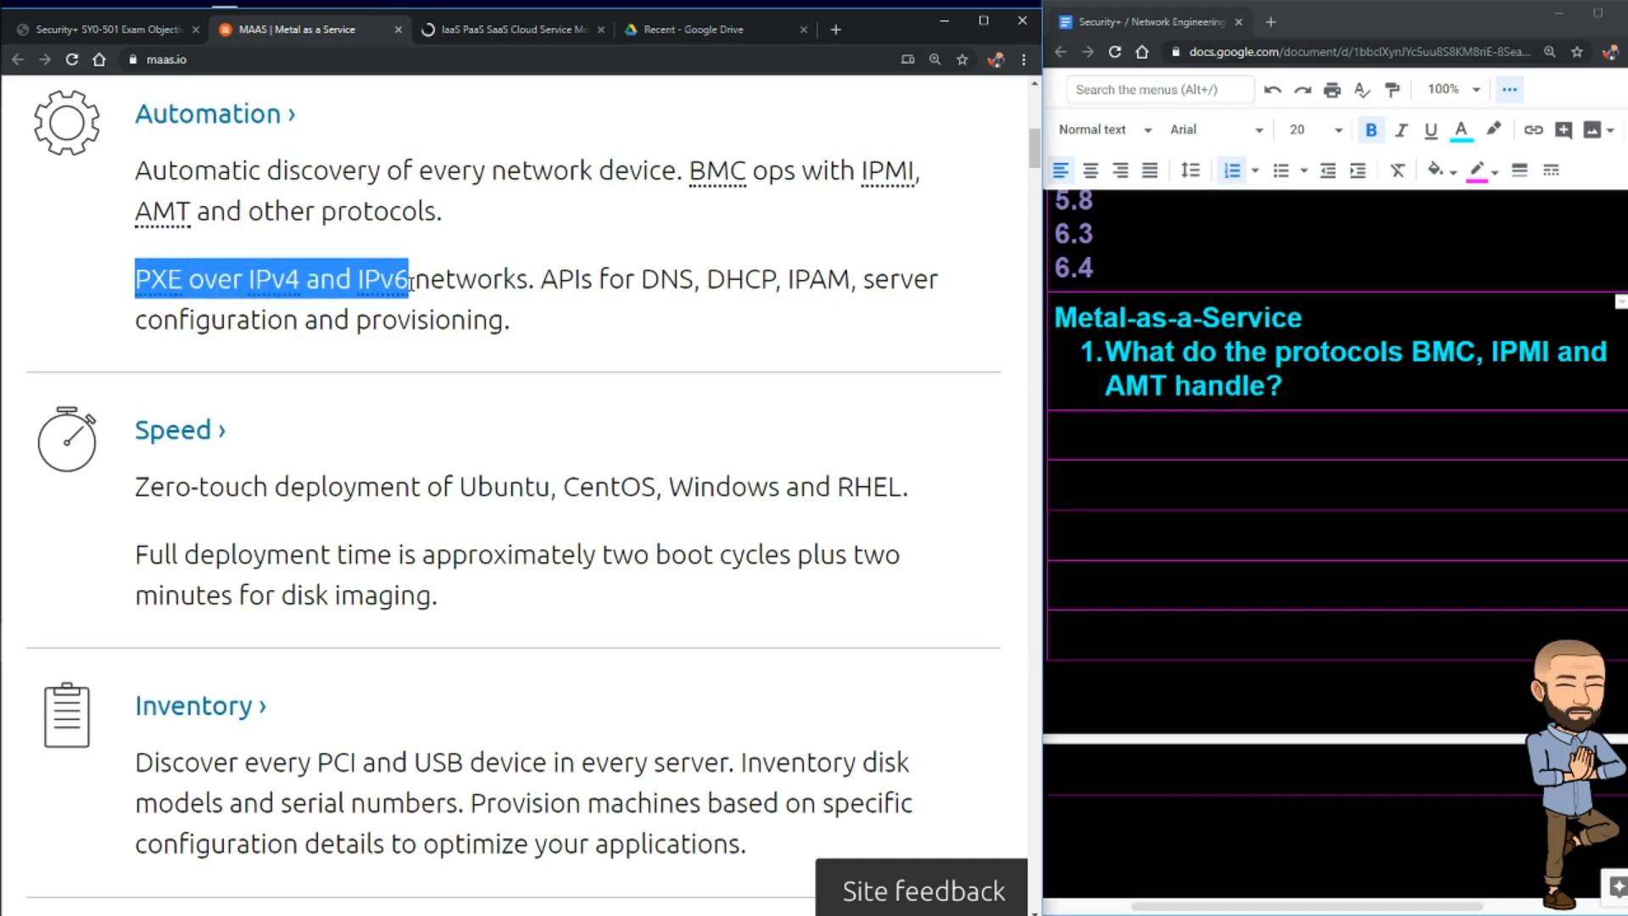
mouse_move(186, 278)
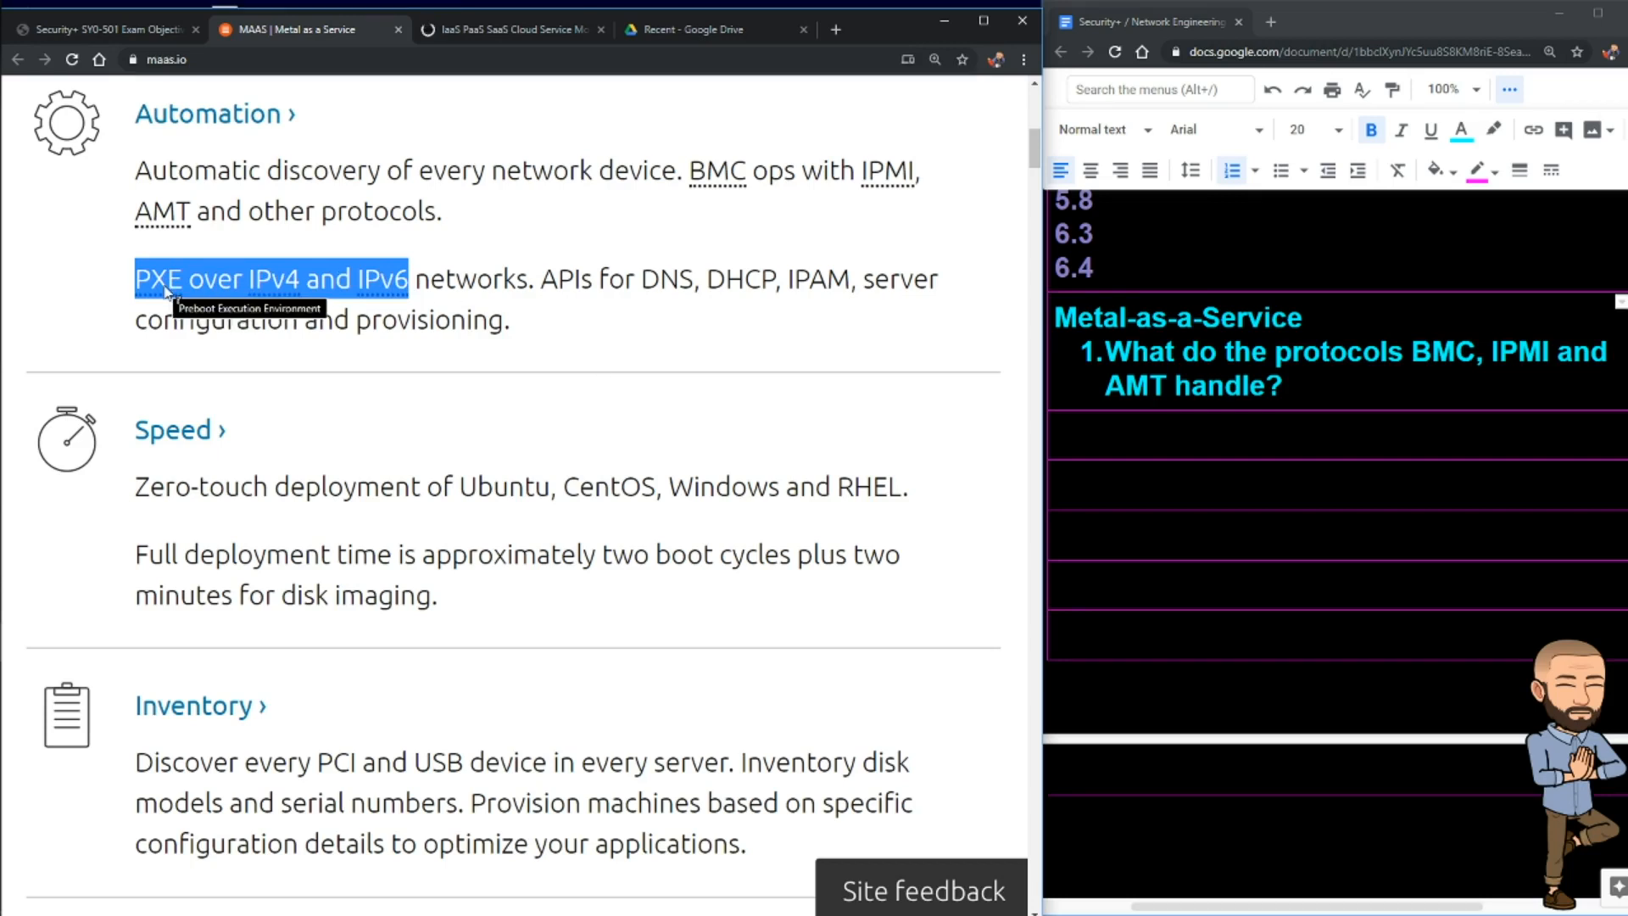
Step: Add question 2 'How does a pre-boot execution environment work?' while highlighting the PXE and DNS/DHCP/IPAM APIs paragraph
type("How does a pre-boot execution environment work?")
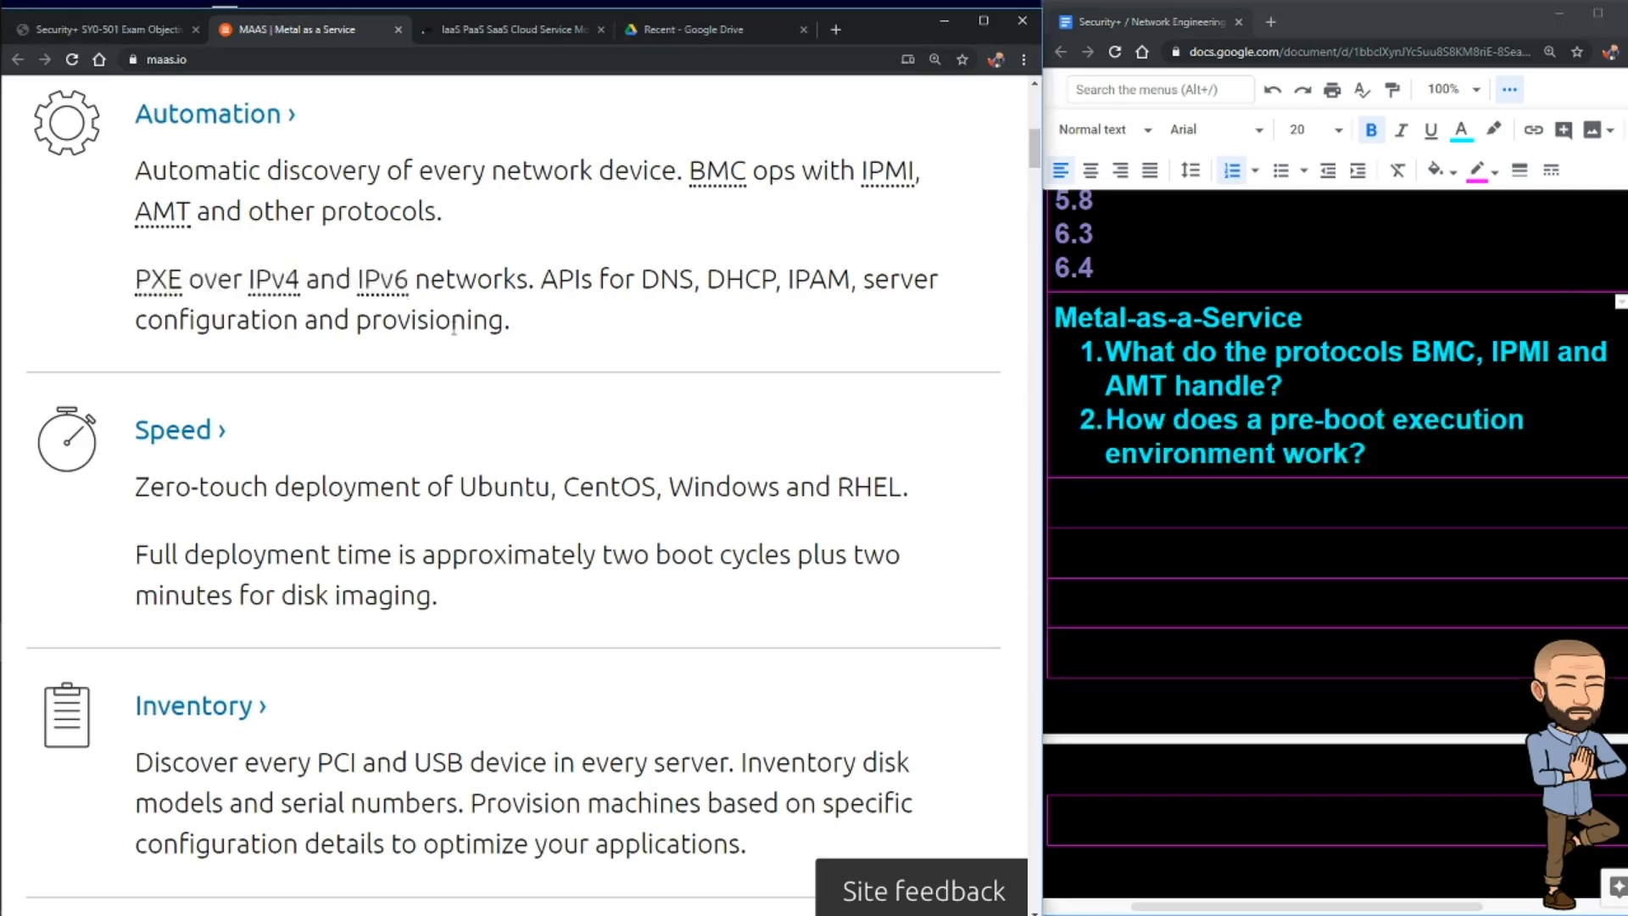
left_click_drag(239, 113, 536, 280)
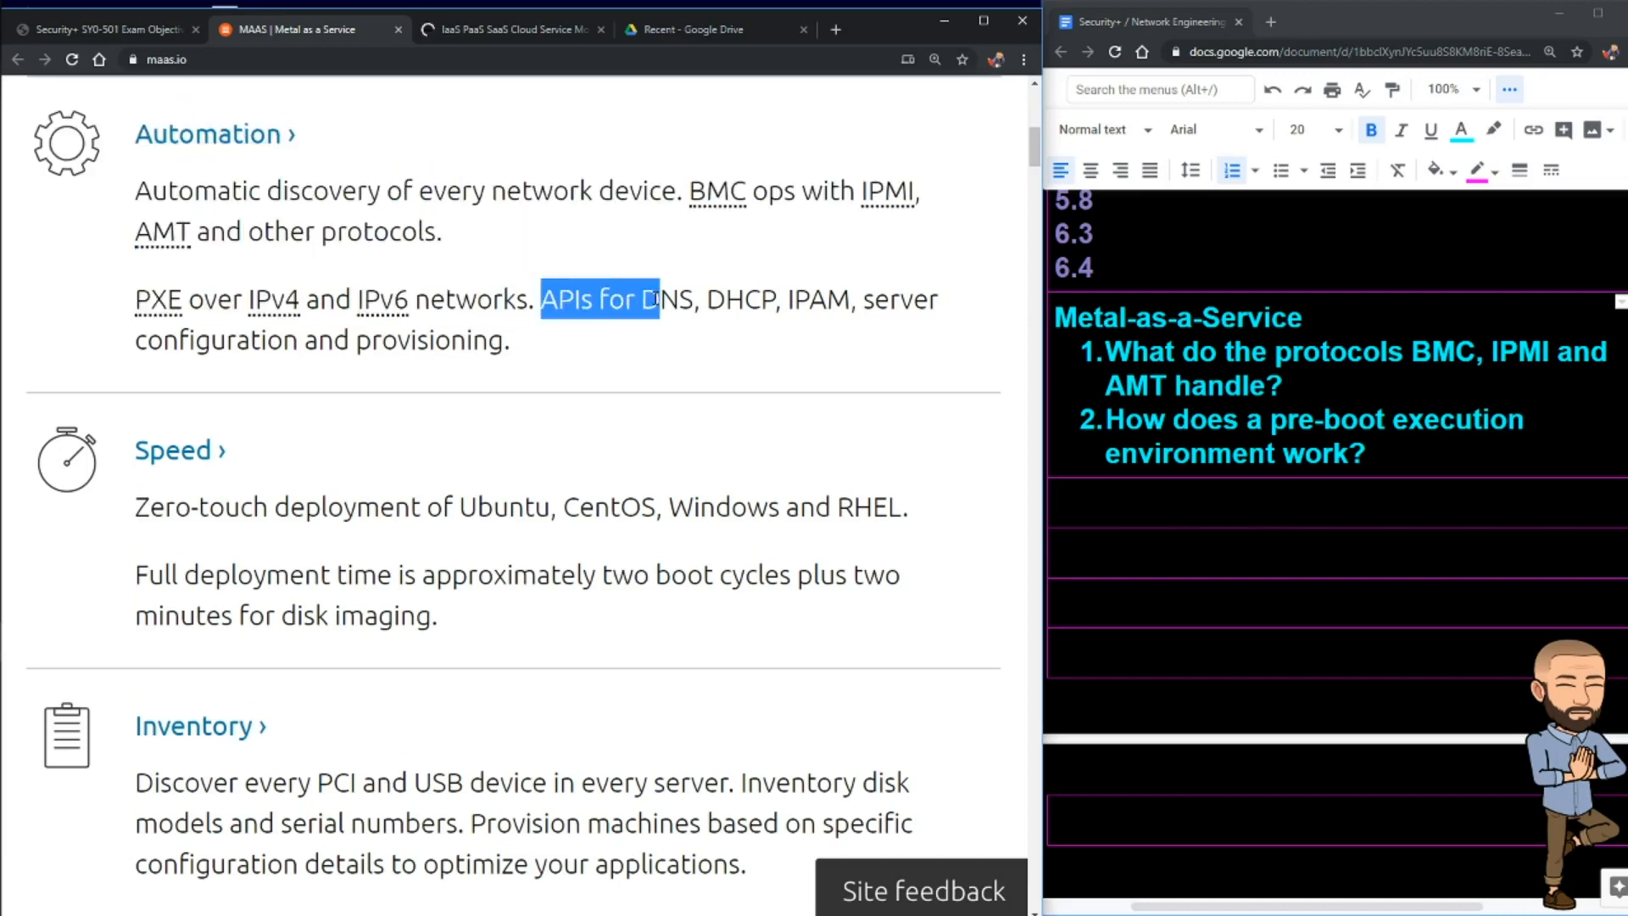
left_click_drag(656, 298, 850, 298)
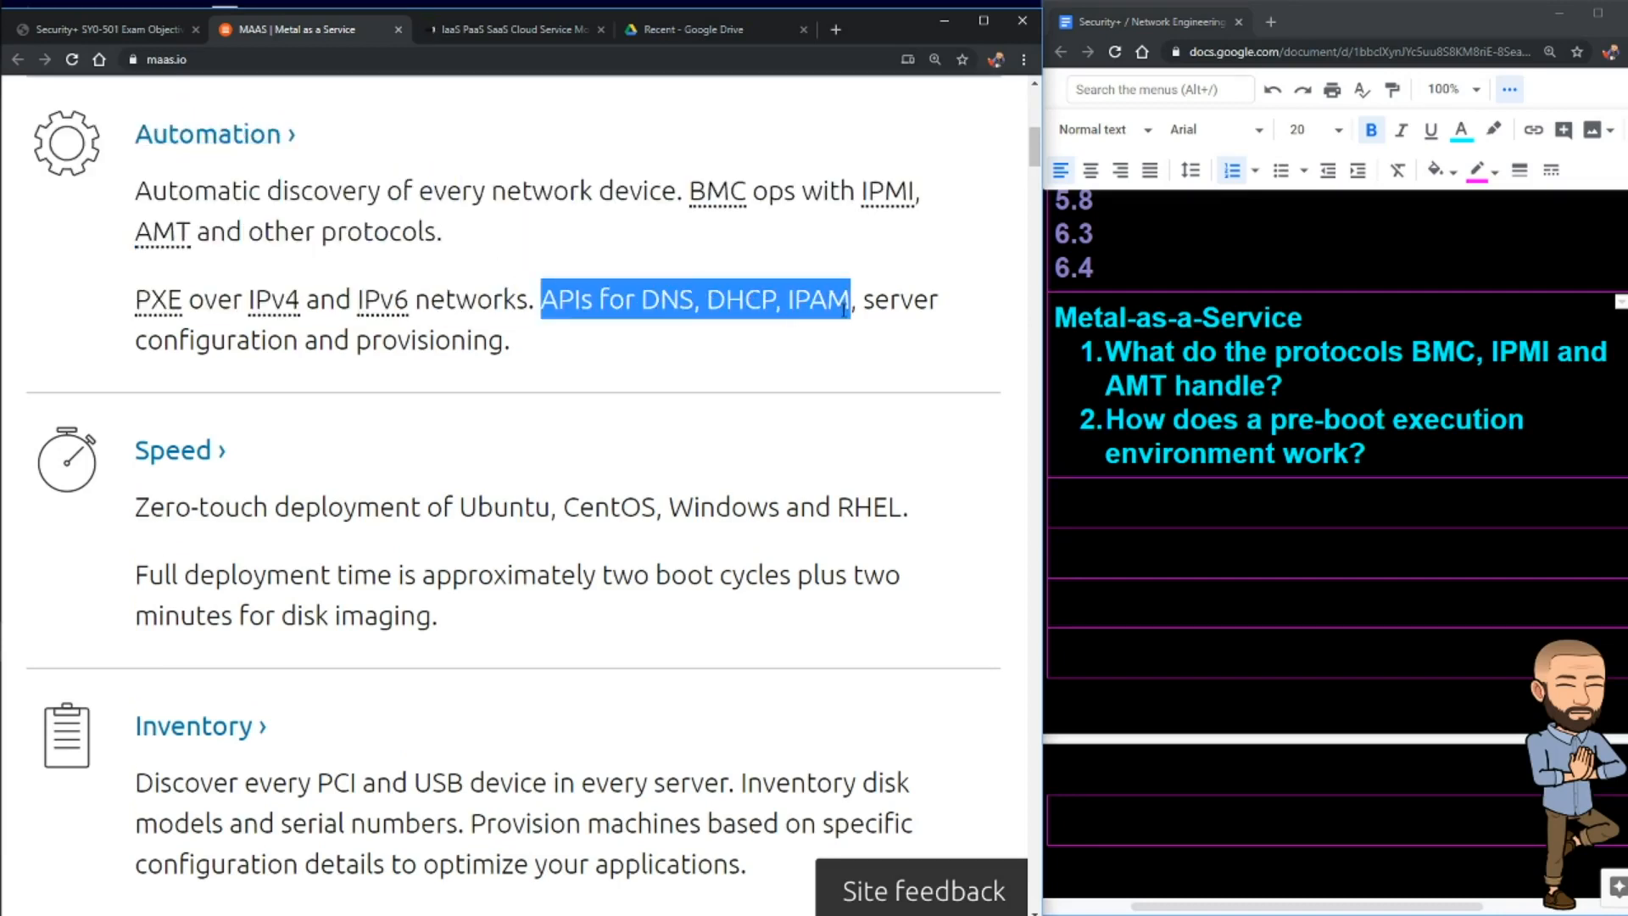
left_click_drag(851, 300, 317, 339)
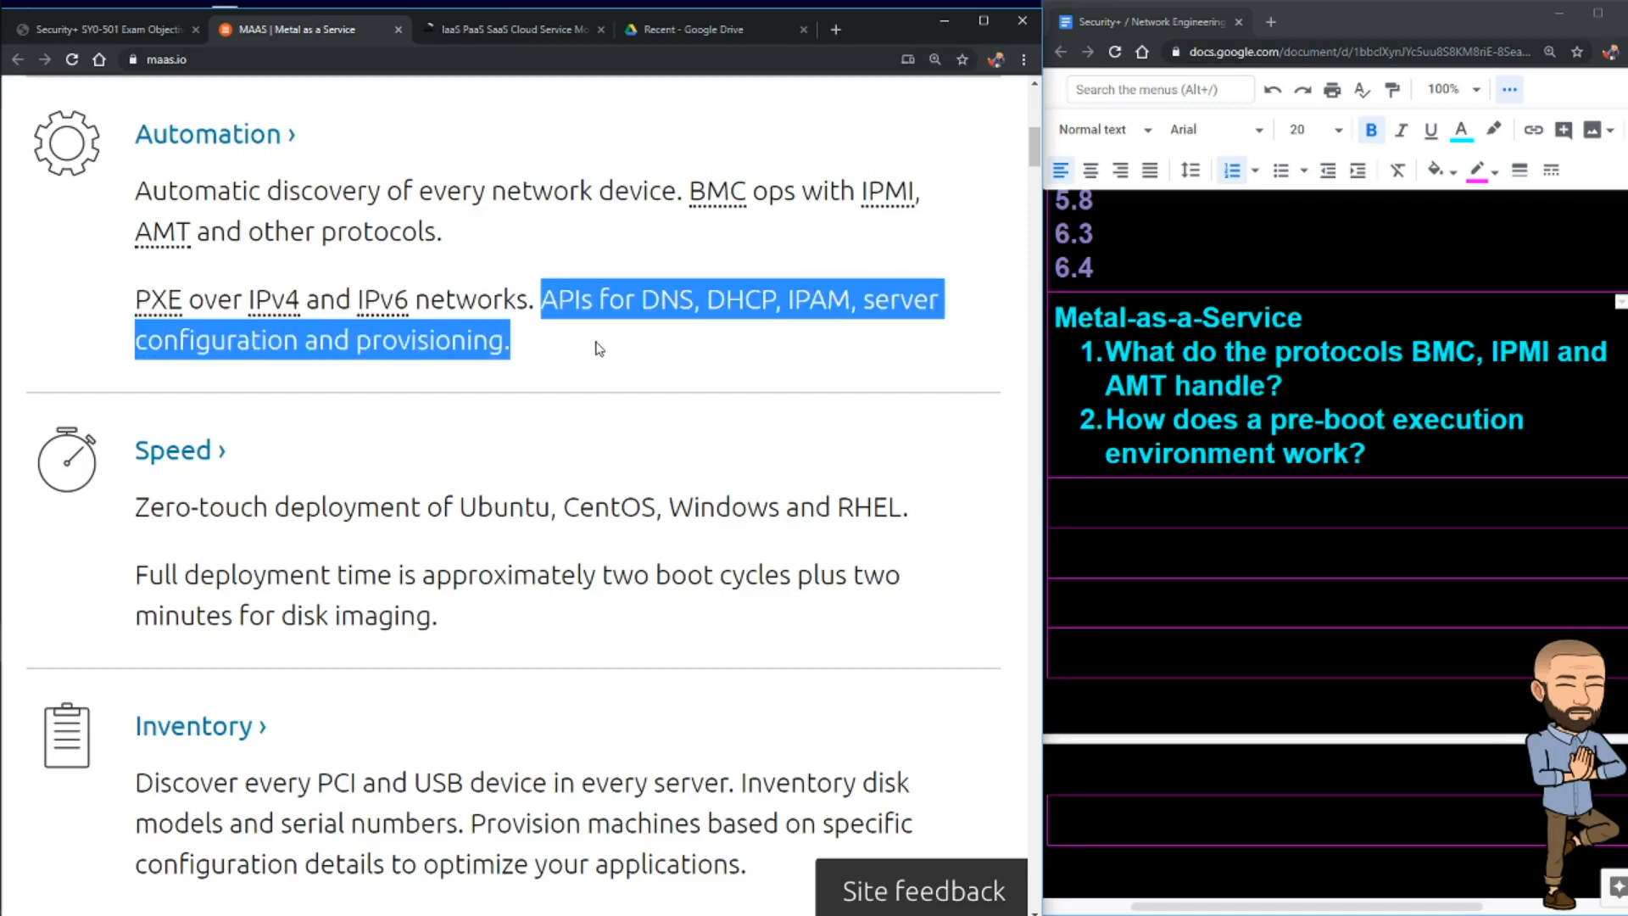
left_click_drag(541, 299, 134, 298)
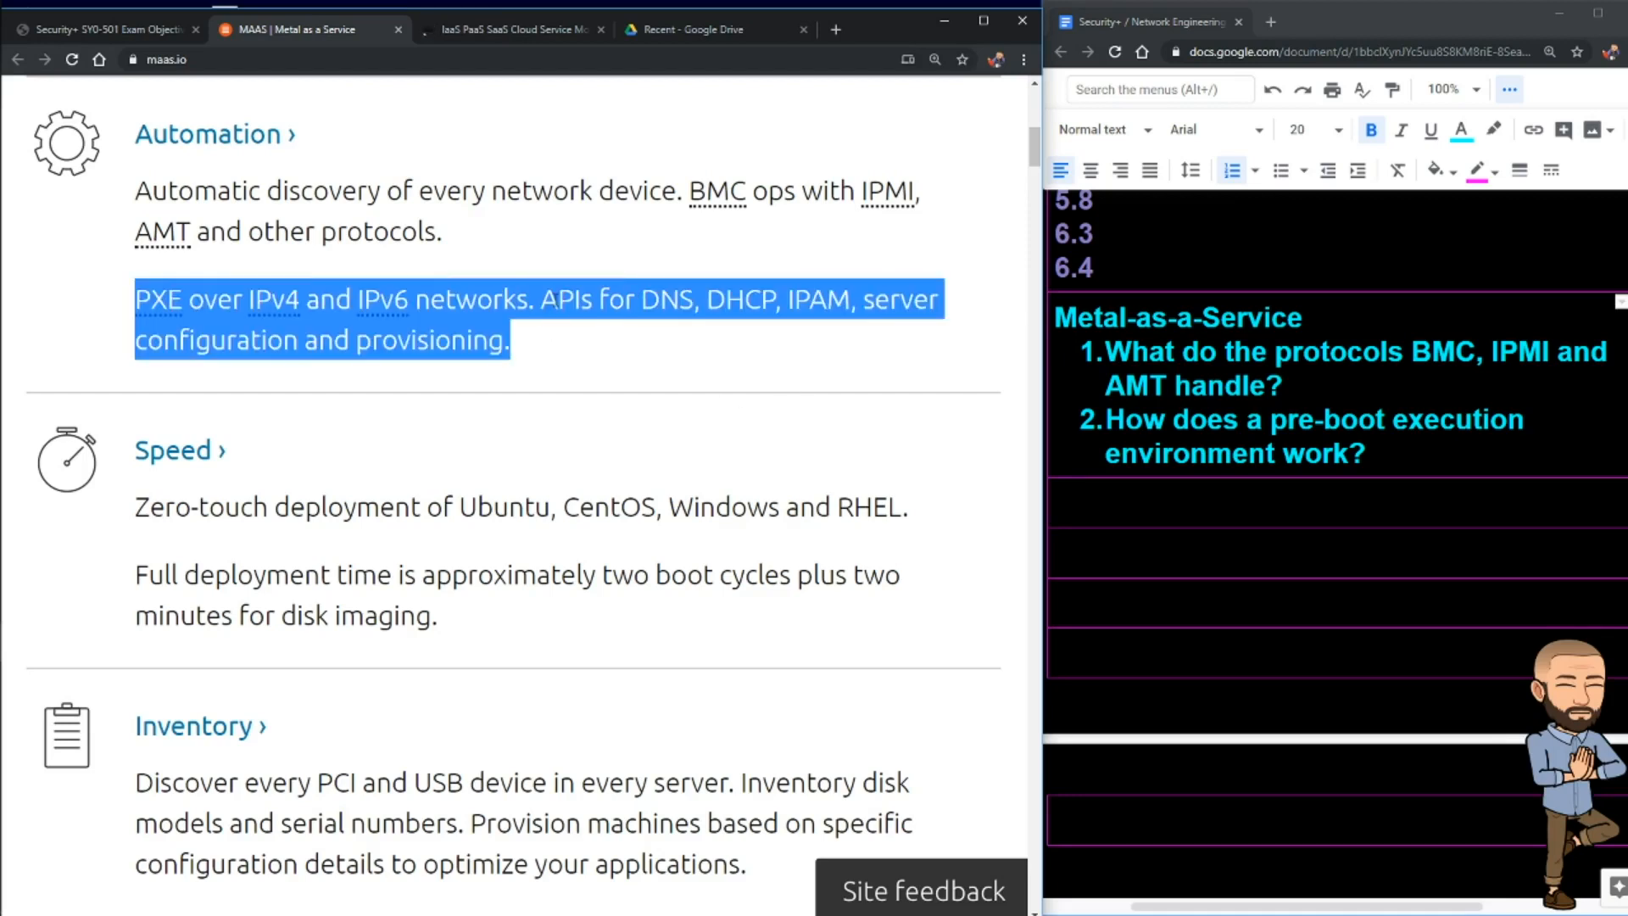
scroll("down", 3)
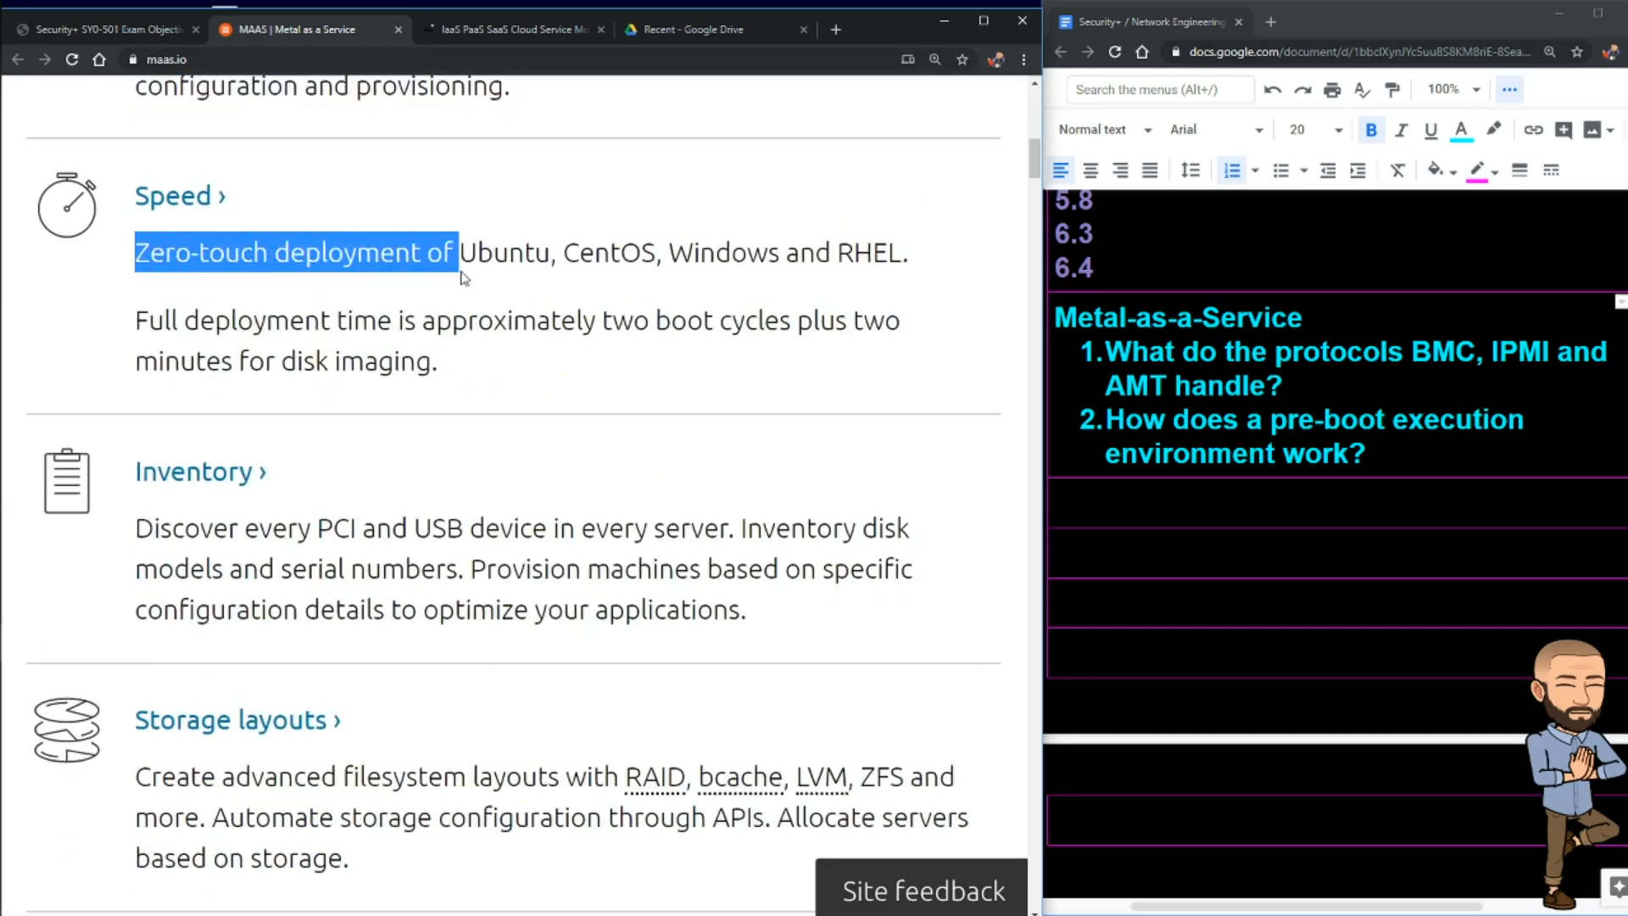
Step: Highlight the deployment time sentence and add question 3 'How long is a boot cycle?'
left_click_drag(454, 252, 903, 320)
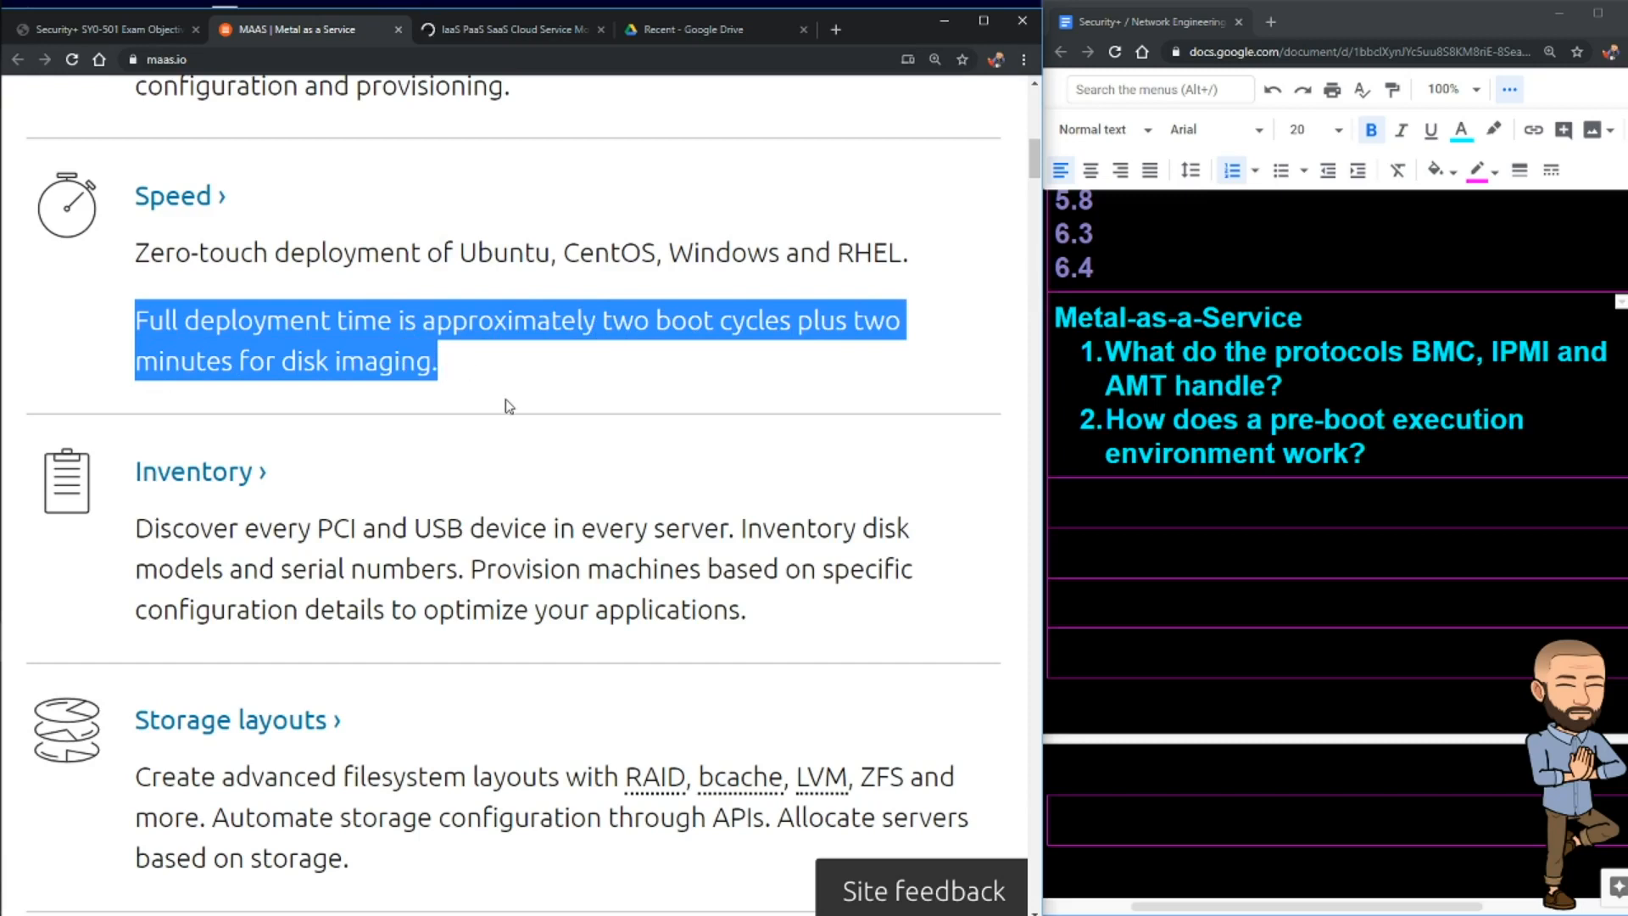
type("How long is a boot cycle?")
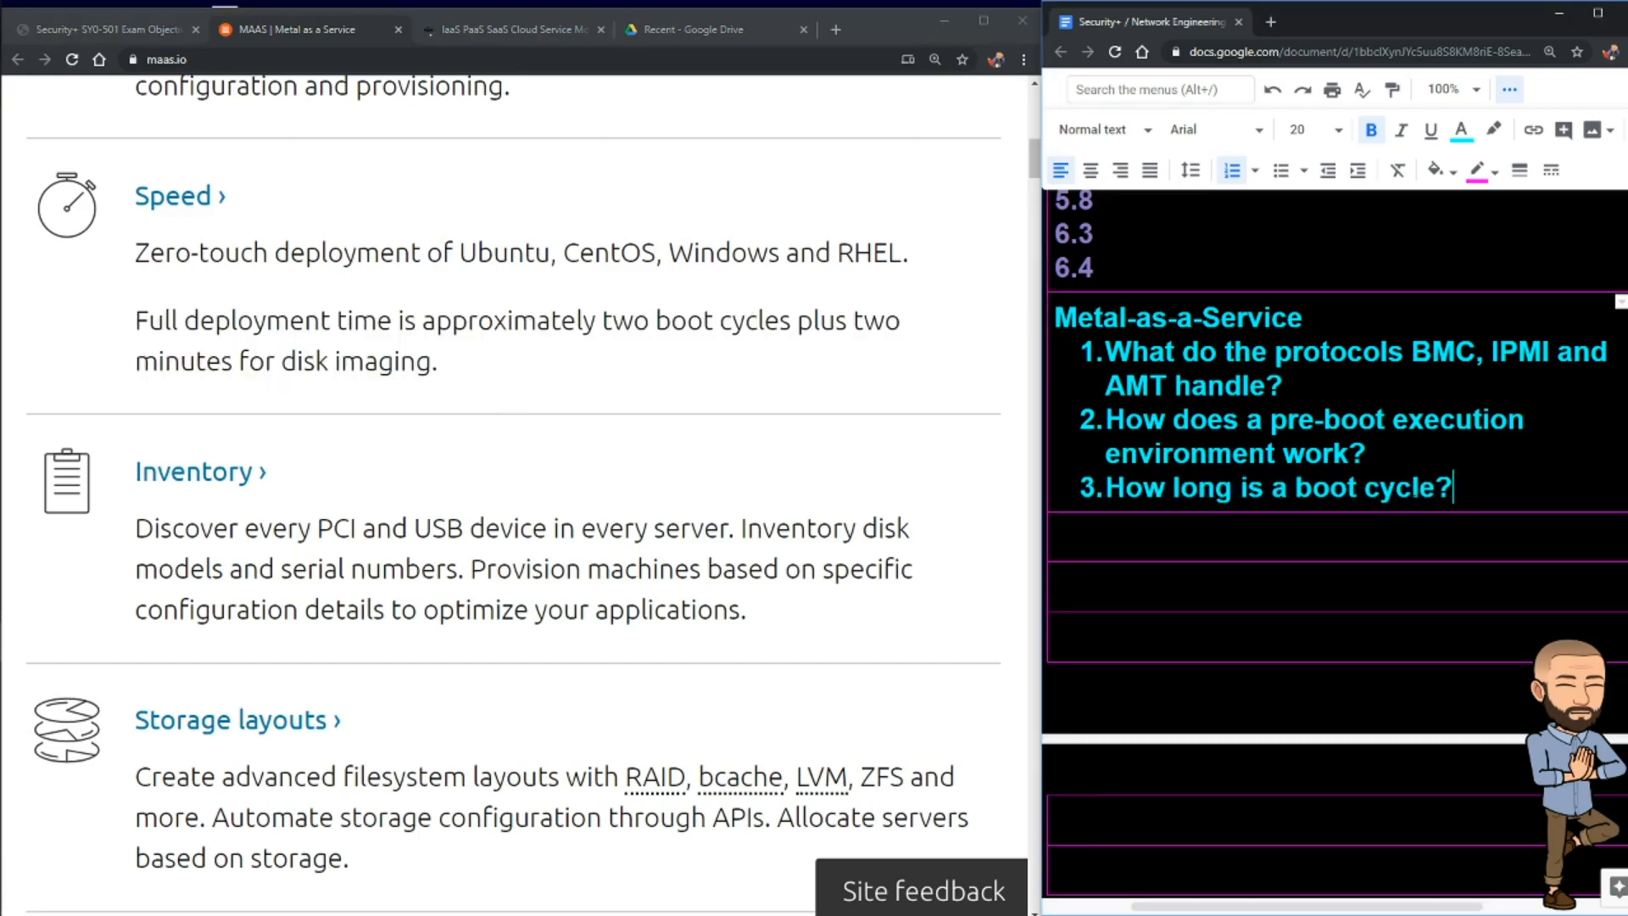
key("enter")
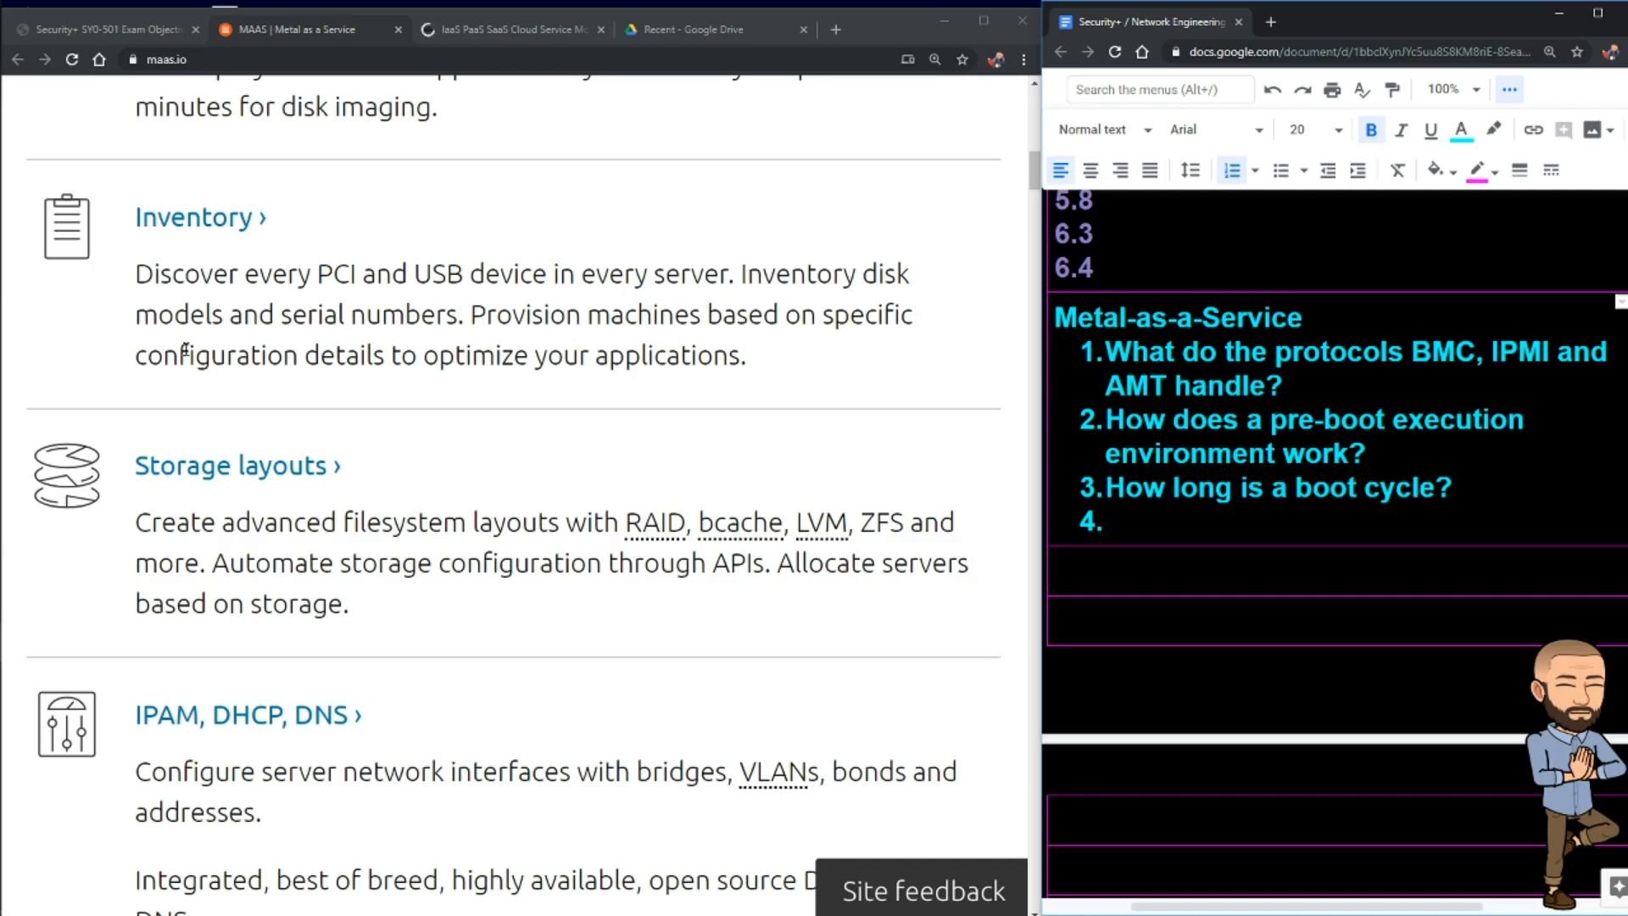
mouse_move(483, 337)
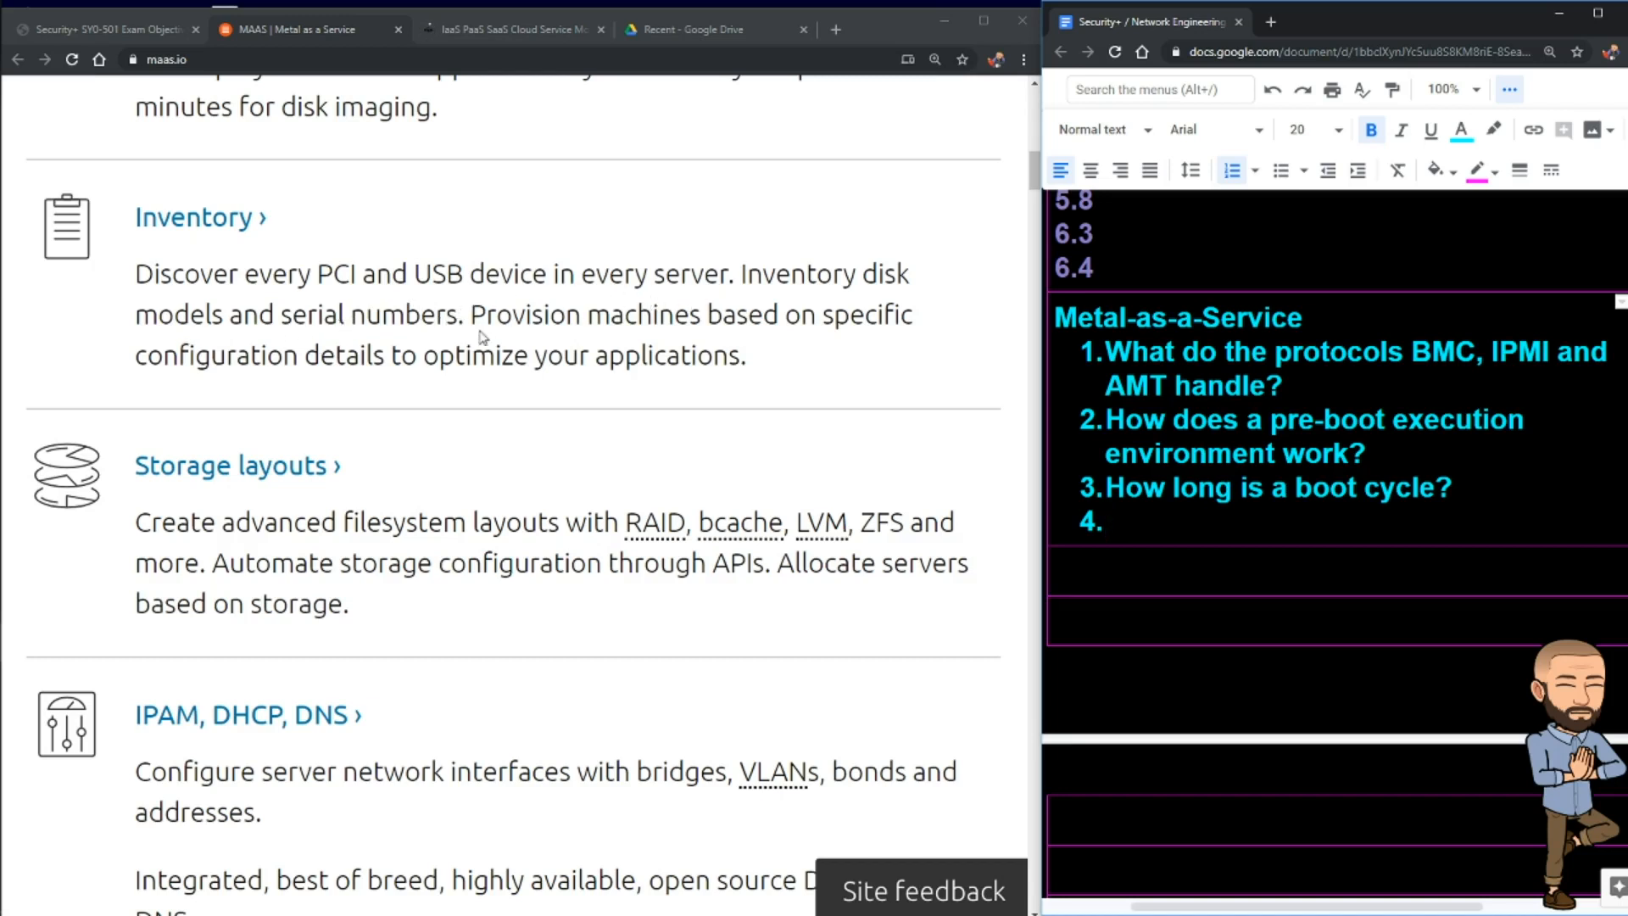
mouse_move(242, 368)
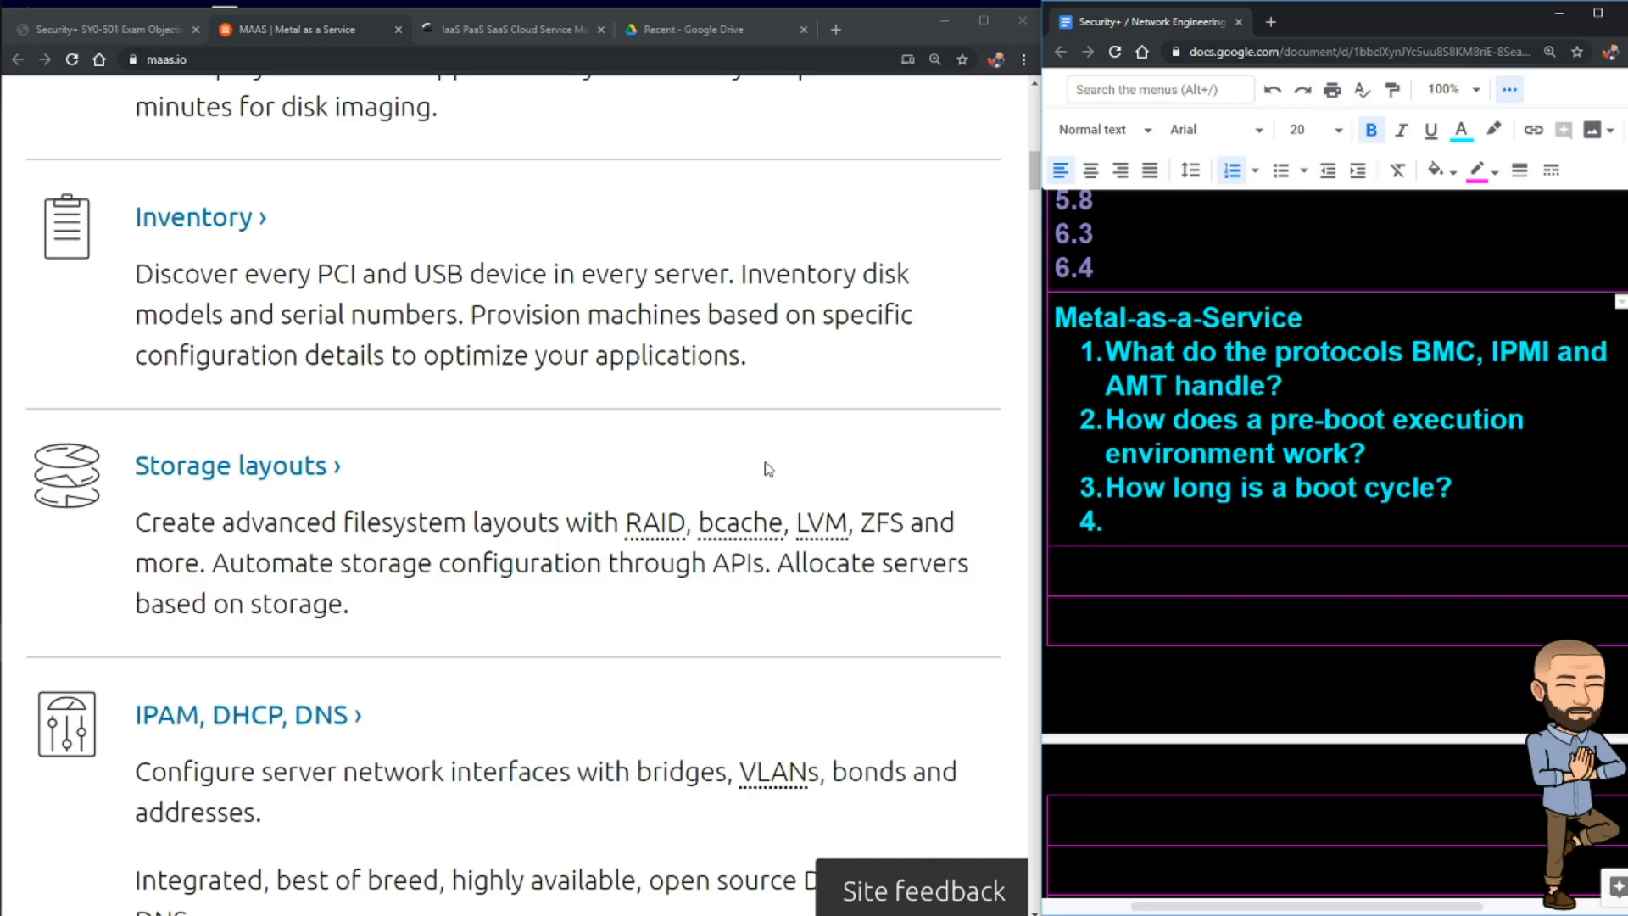
Step: Highlight the advanced filesystem and storage layouts description for the bcache and LVM question
scroll("down", 3)
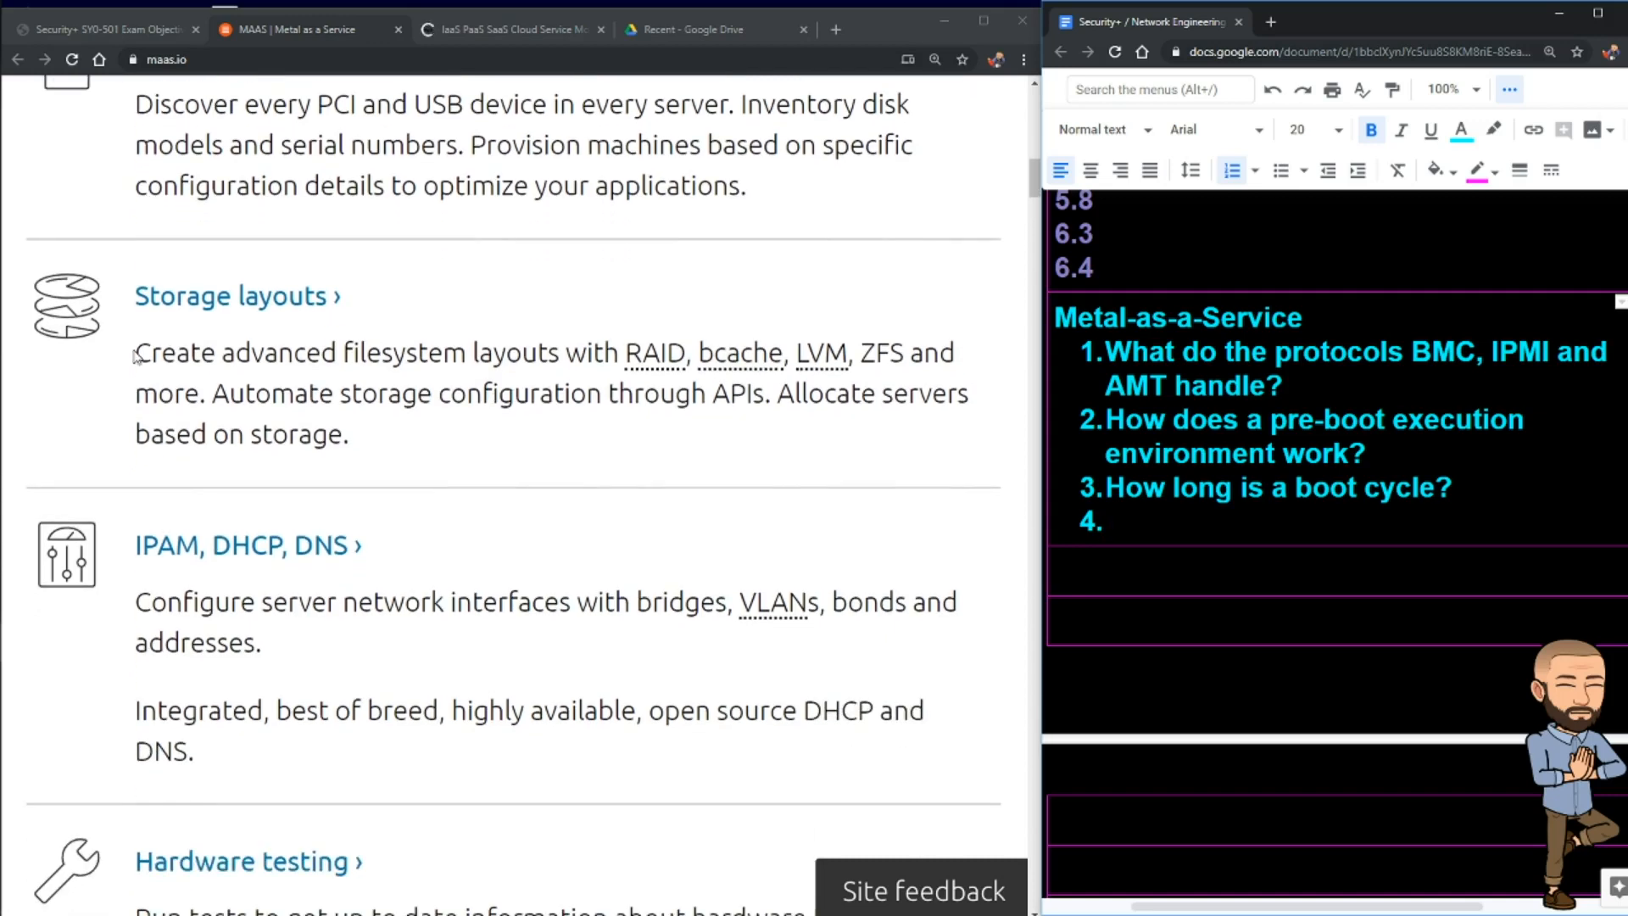
left_click_drag(135, 353, 493, 353)
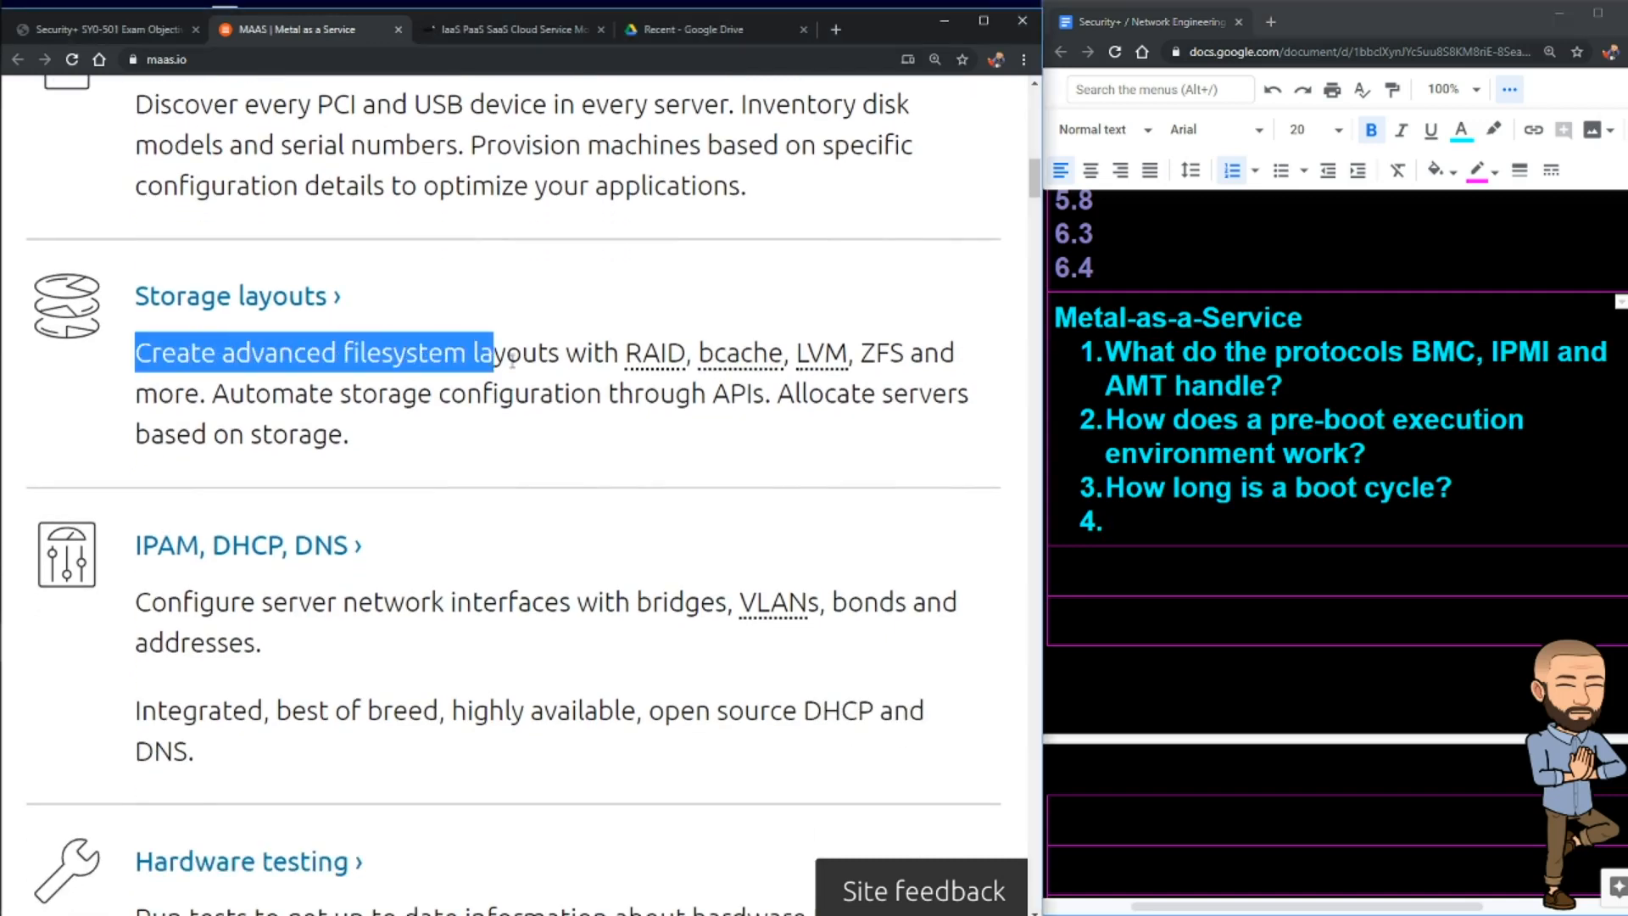
left_click_drag(493, 353, 762, 353)
type("What is bcache and LVM?")
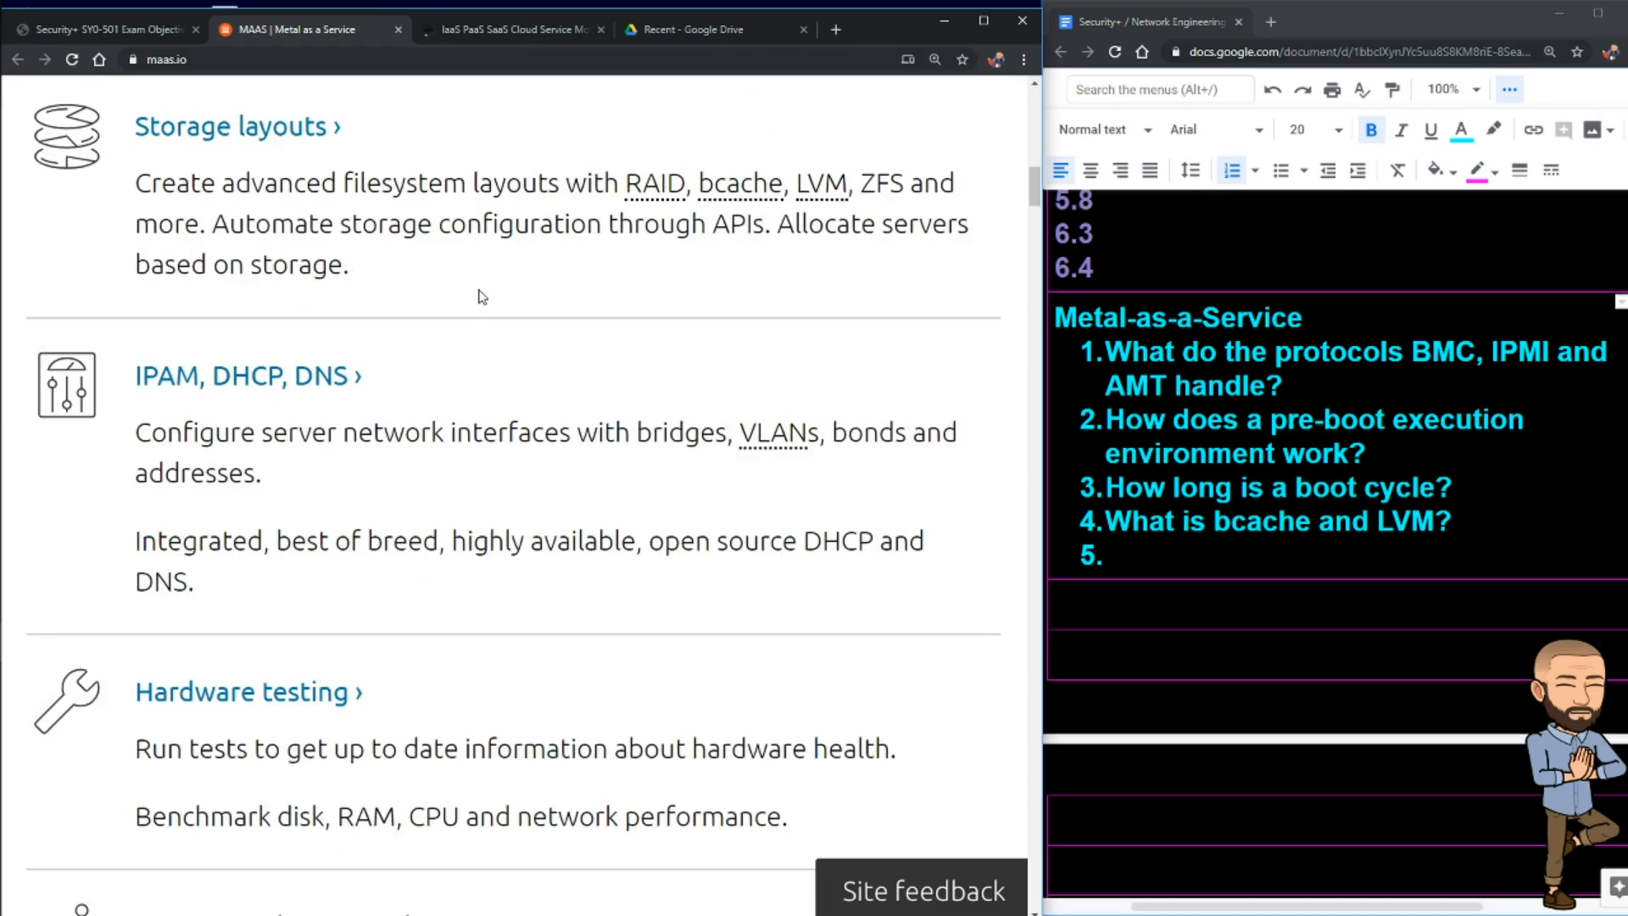
scroll("down", 3)
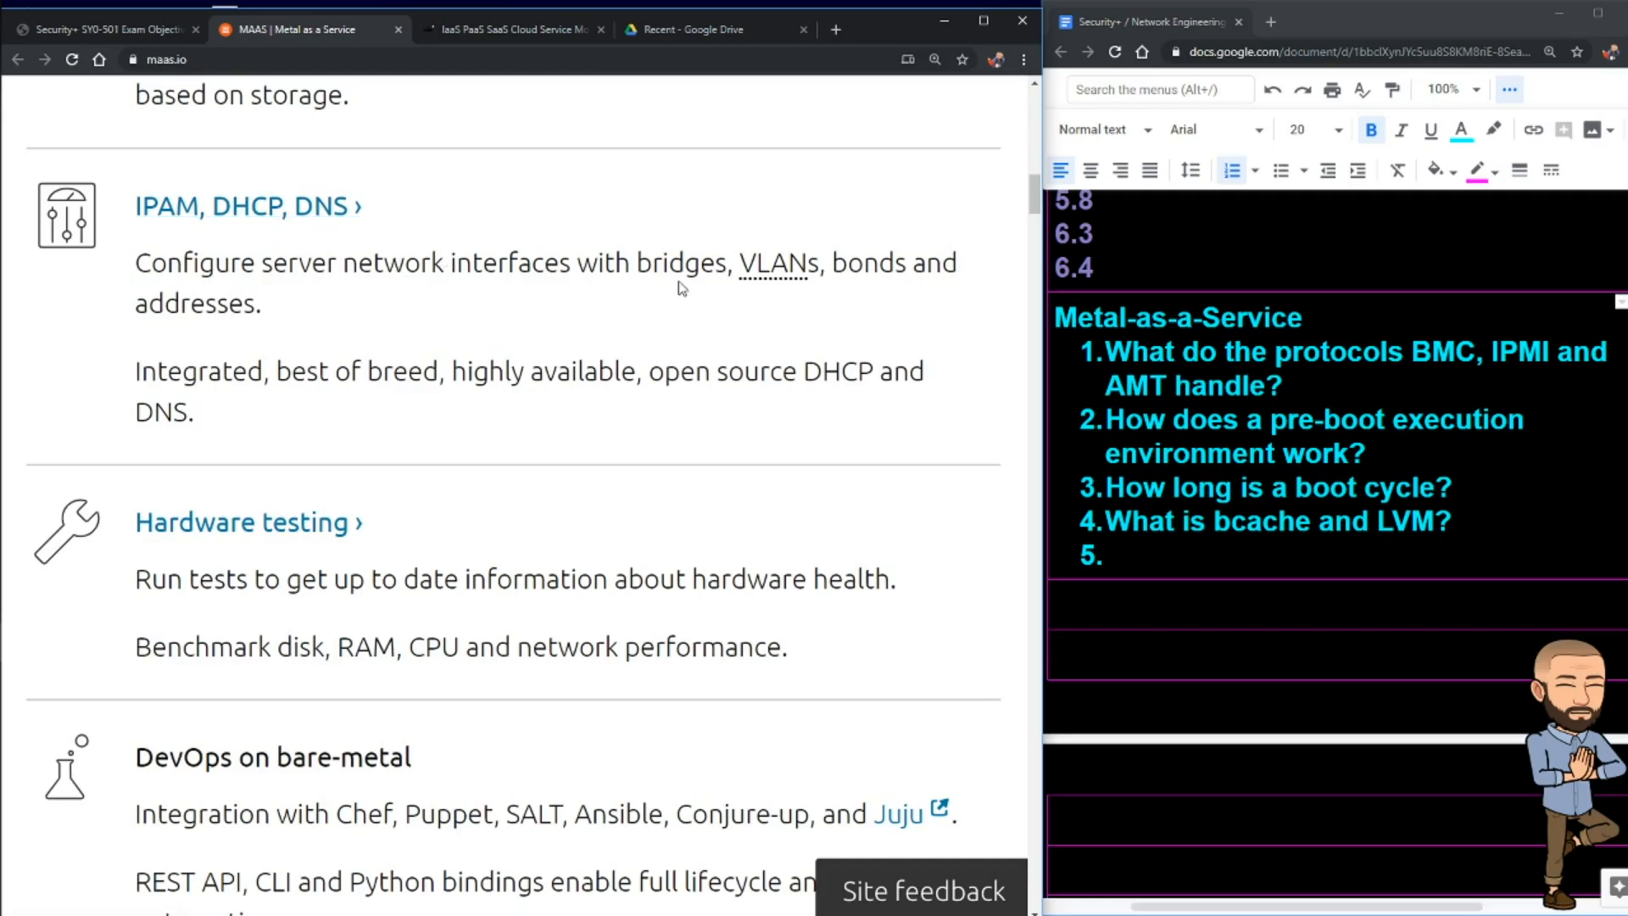
scroll("down", 3)
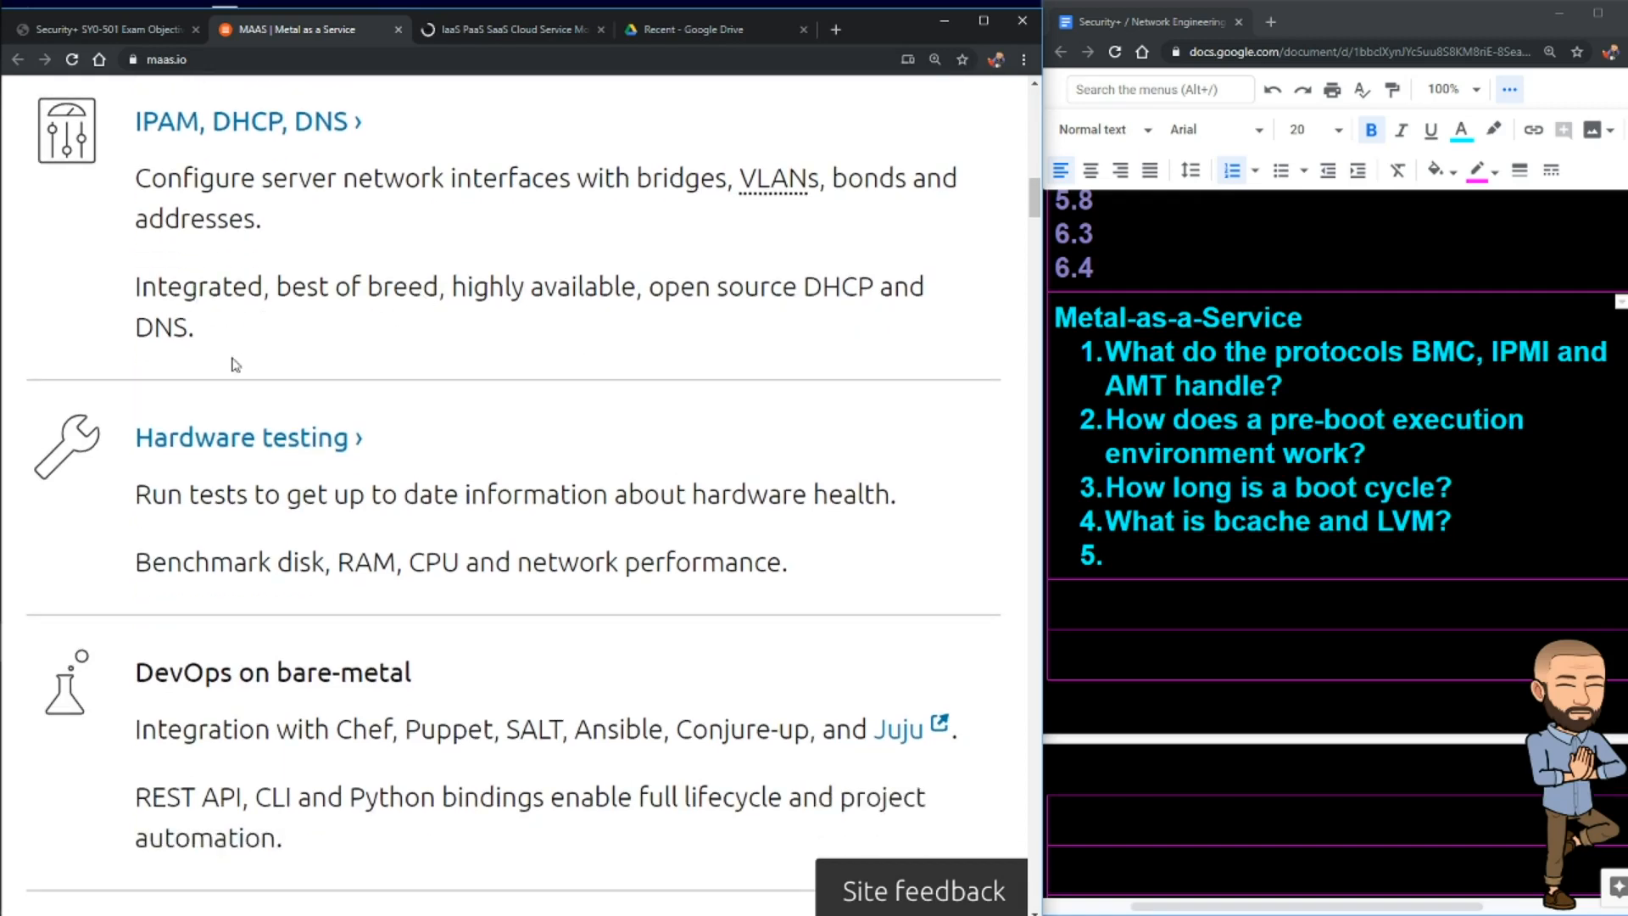
mouse_move(156, 256)
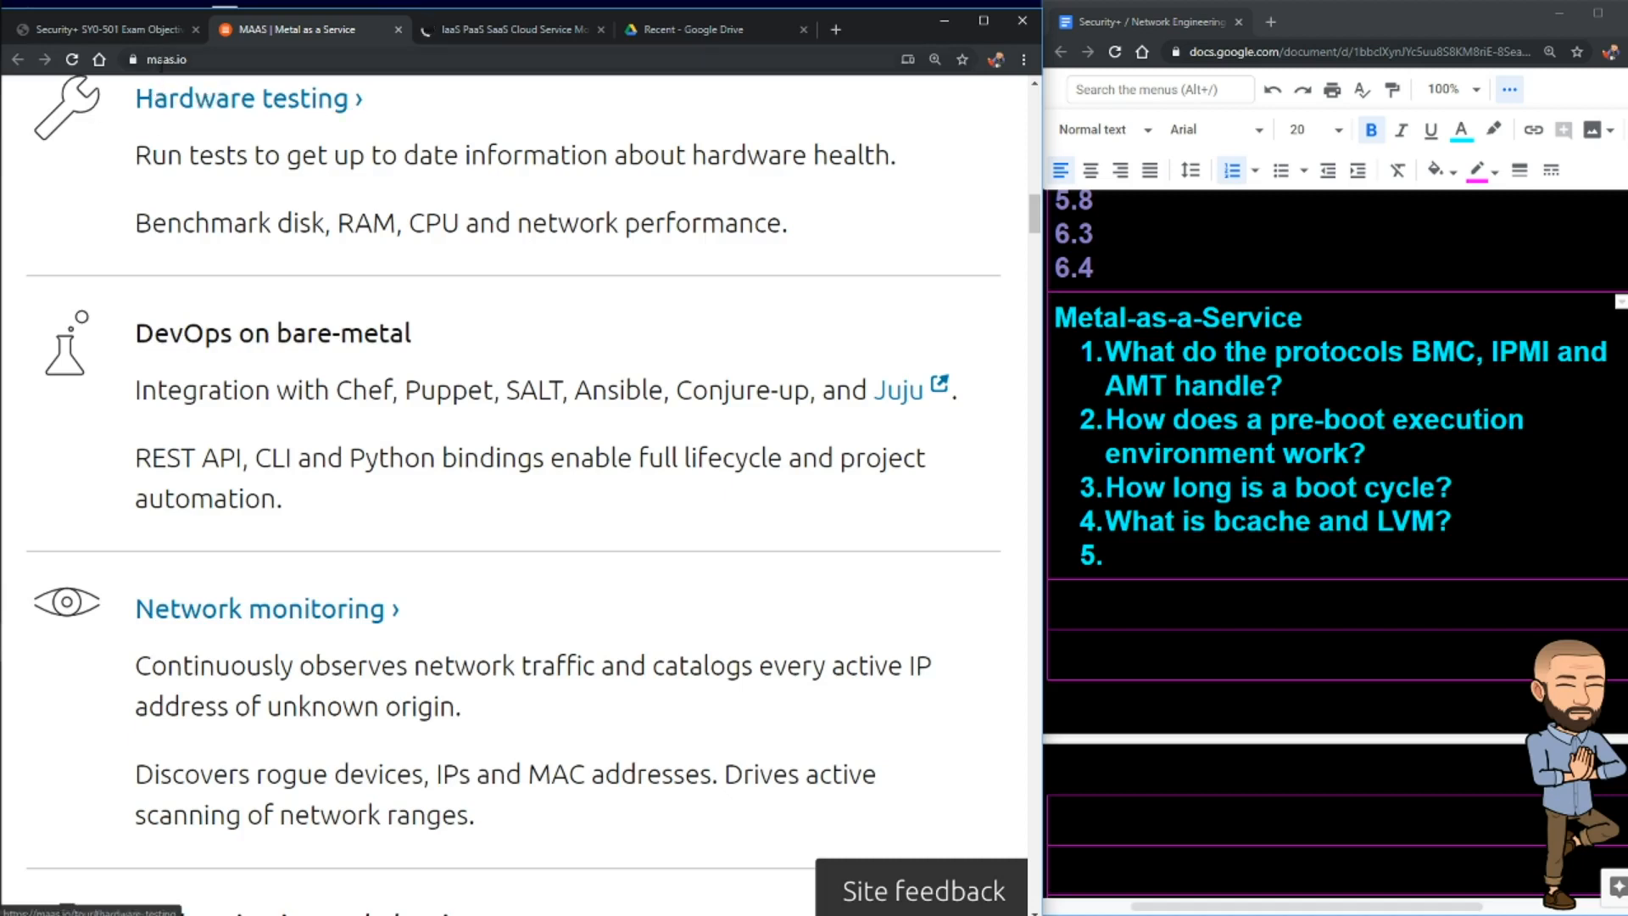
mouse_move(368, 181)
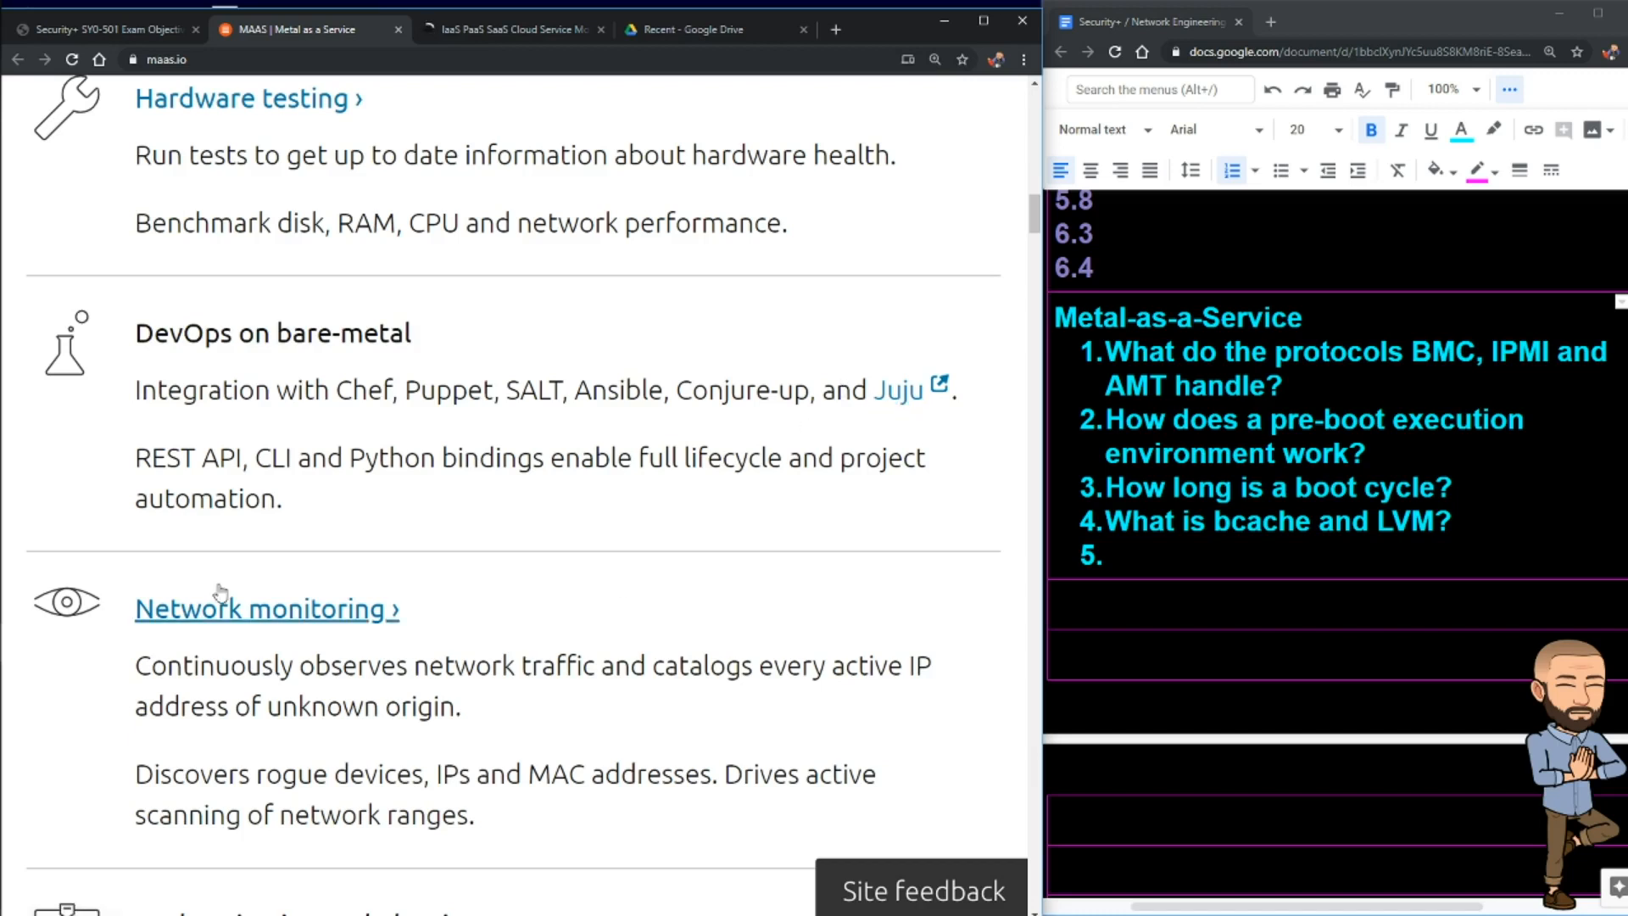
mouse_move(483, 497)
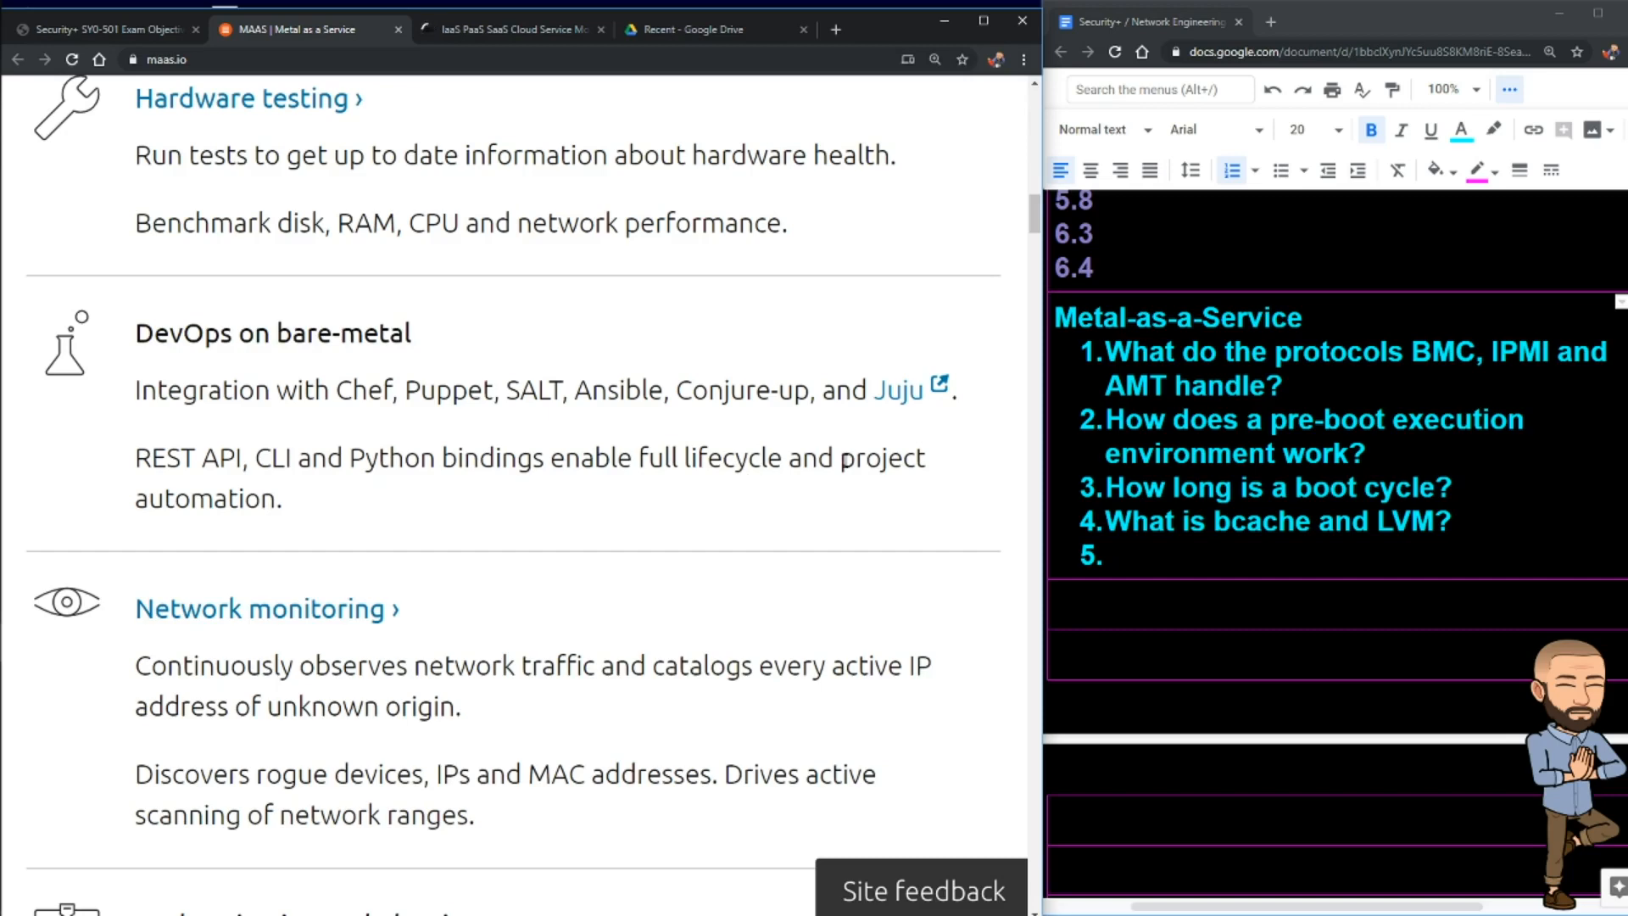
scroll("down", 3)
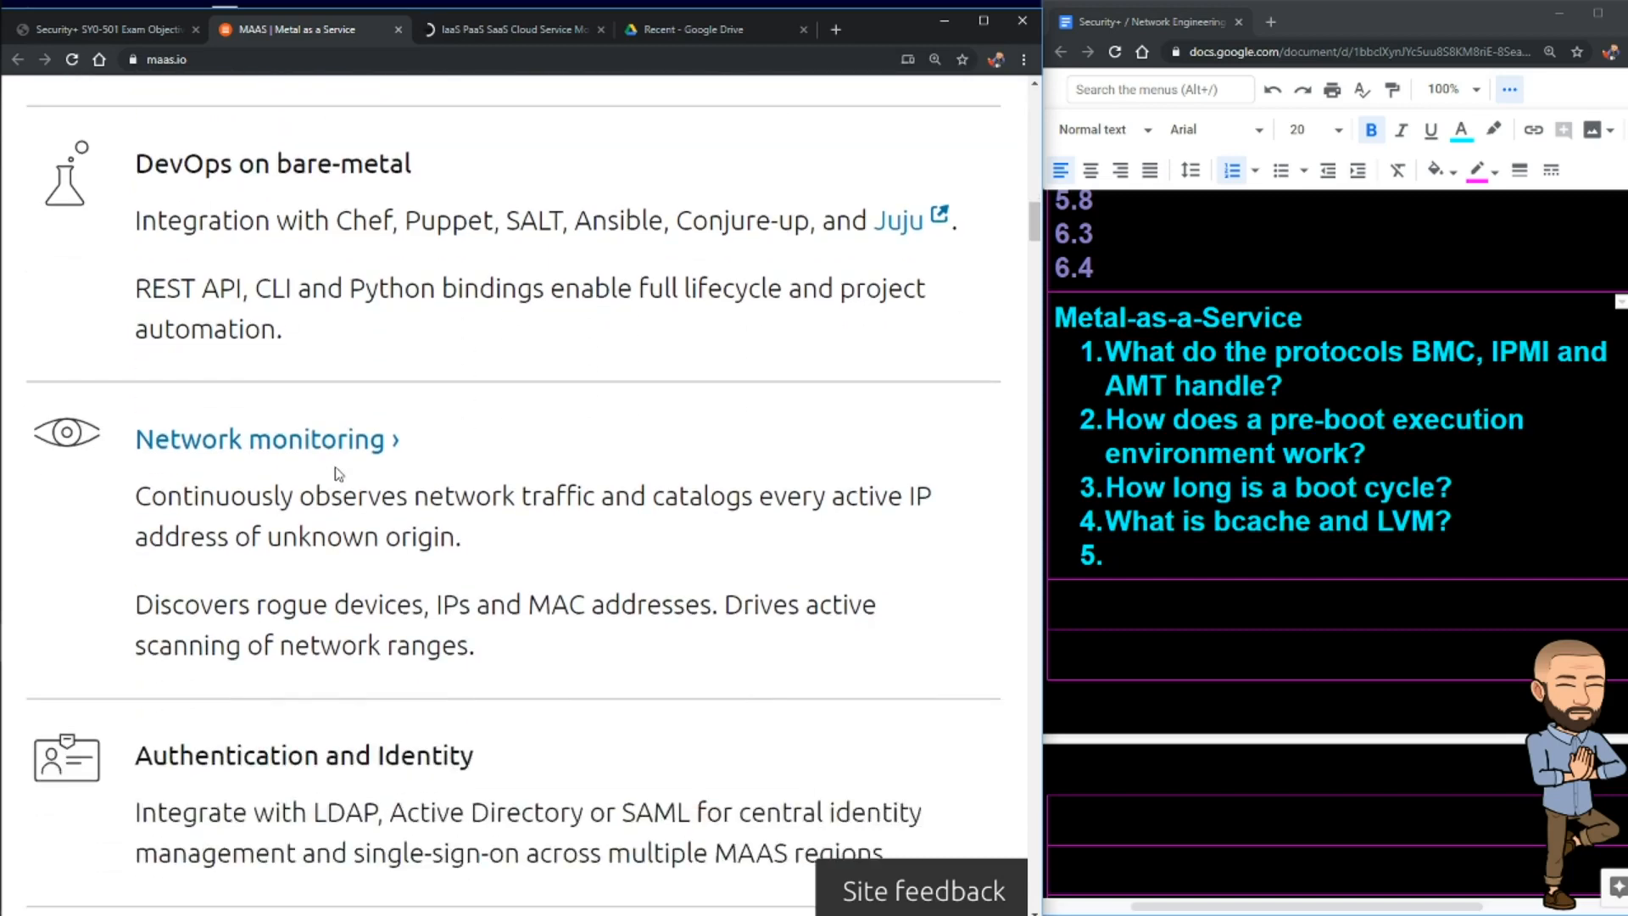
scroll("down", 3)
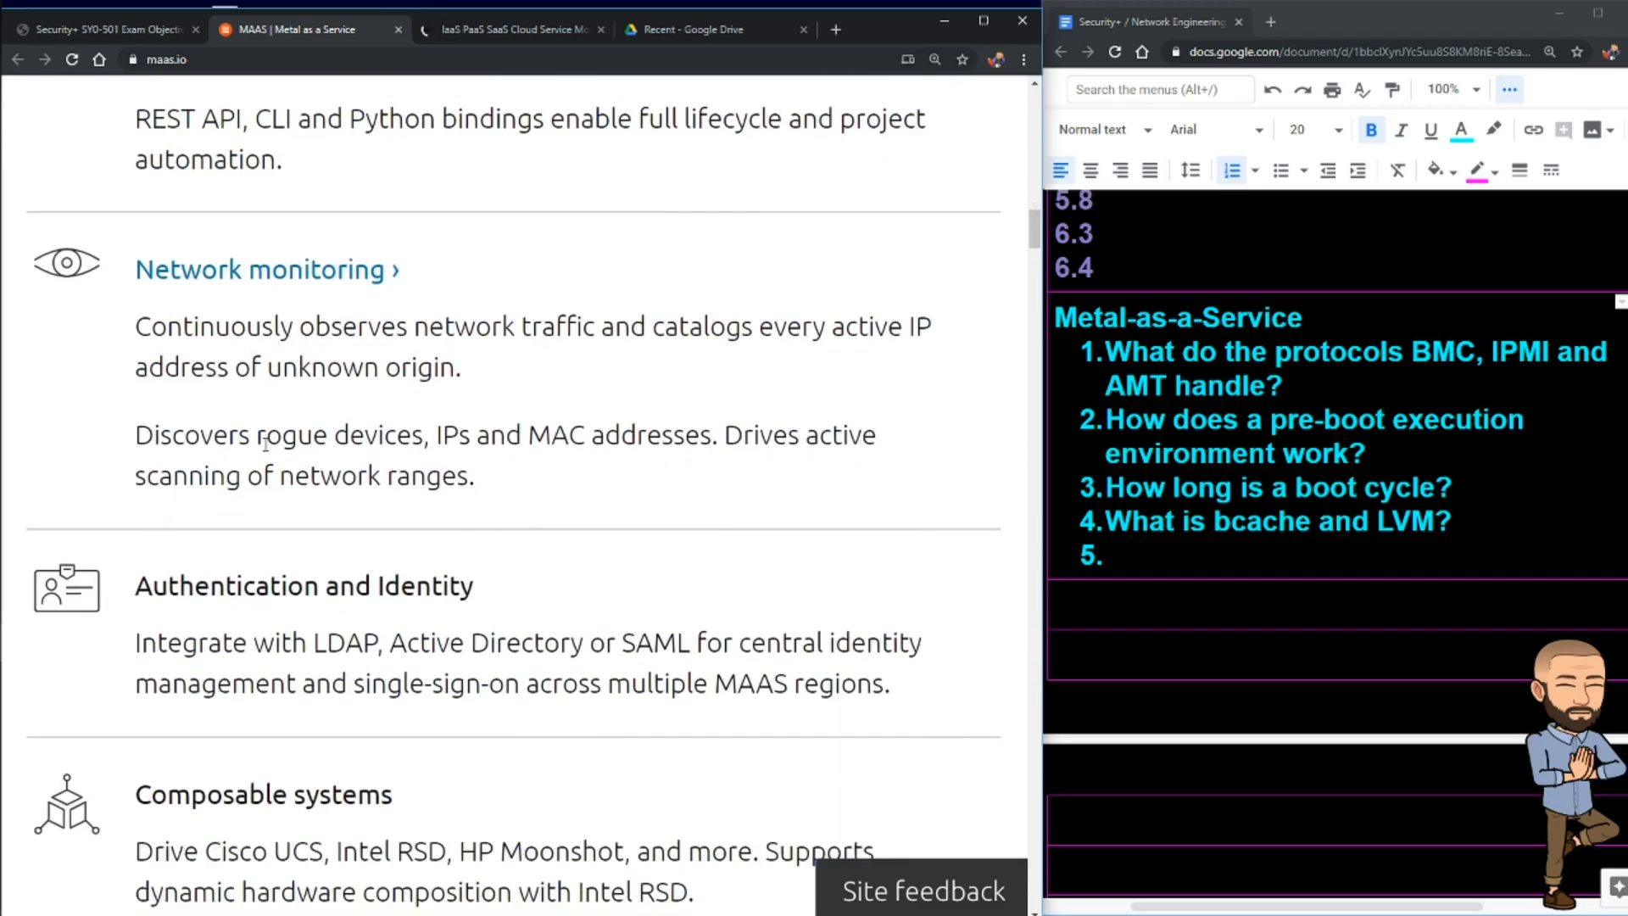
scroll("down", 3)
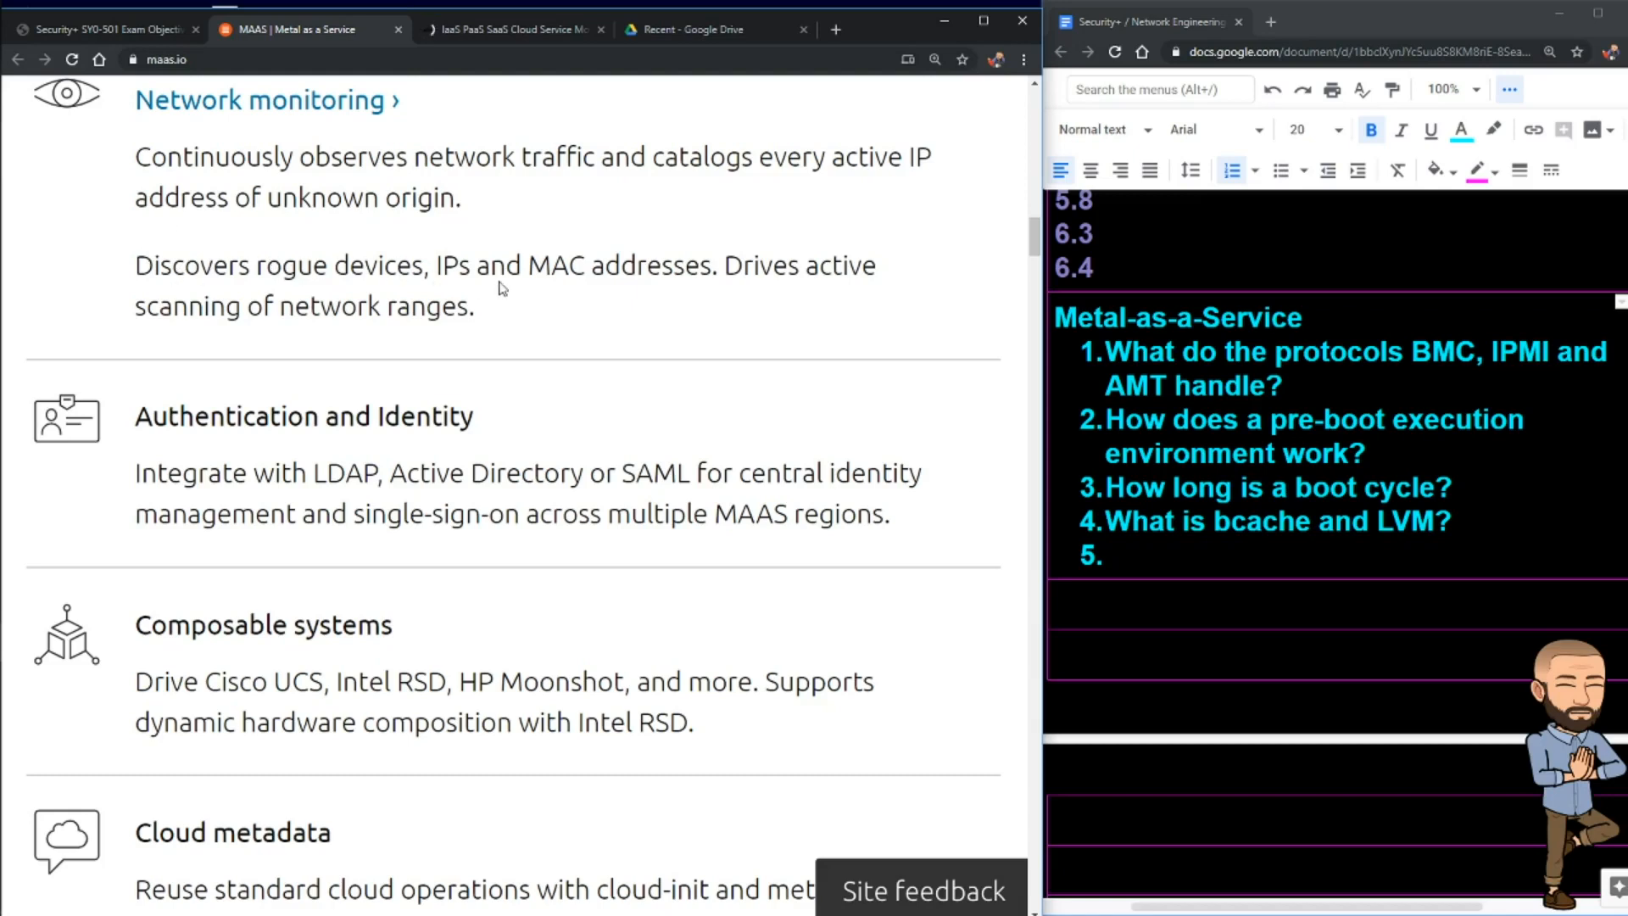
mouse_move(819, 310)
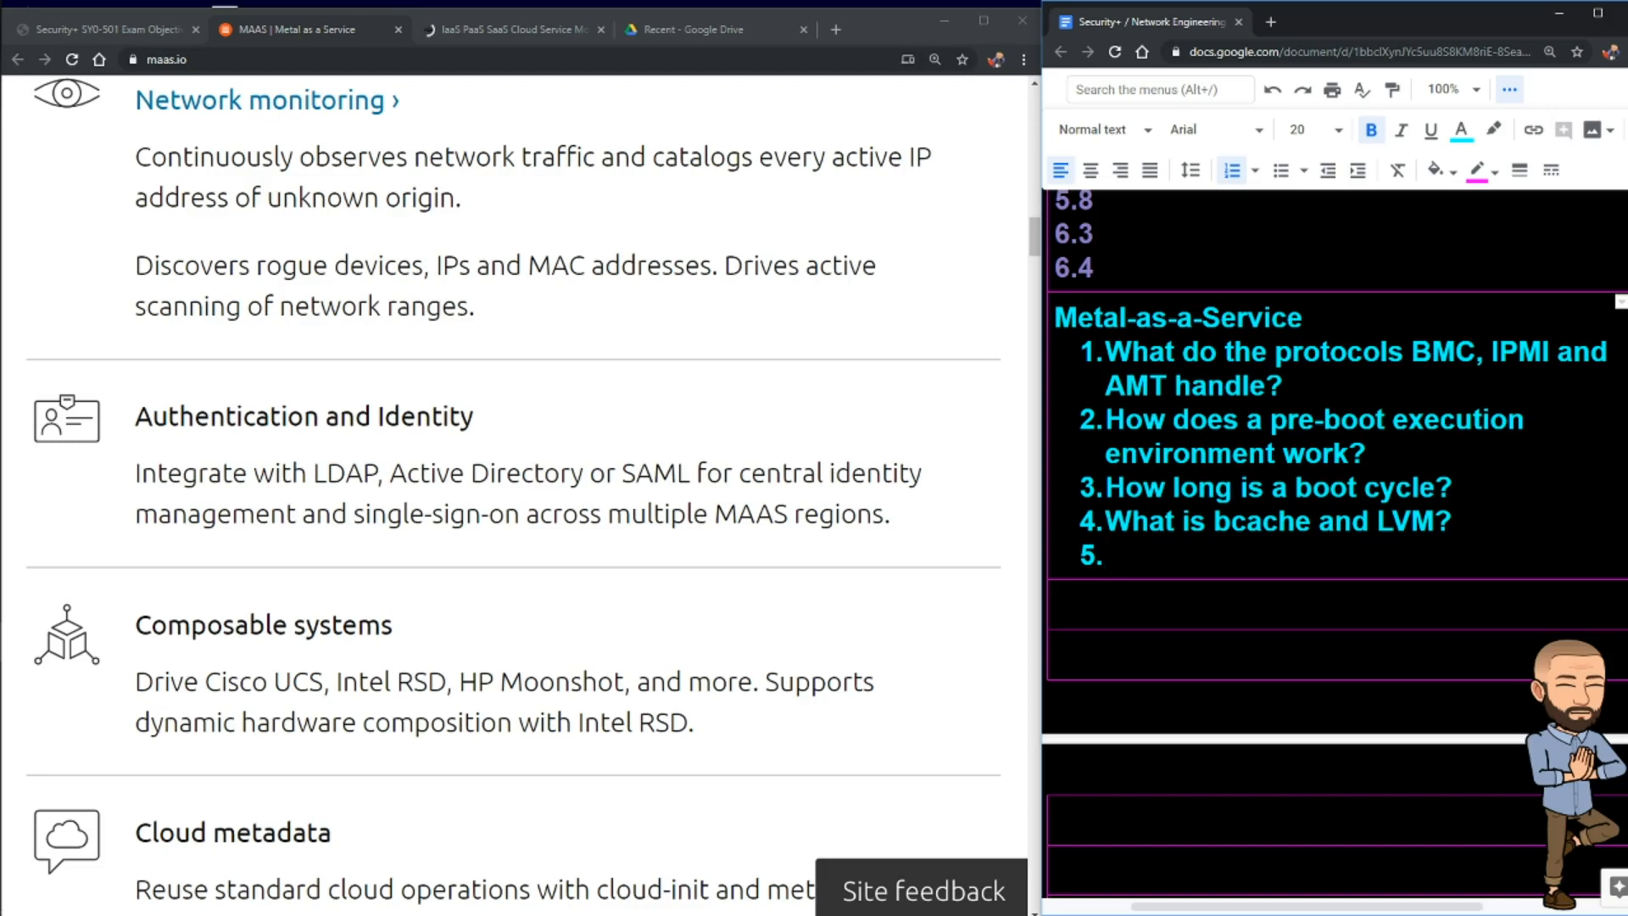
Step: Add question 5 'What can MaaS help monitor?' and highlight the rogue device discovery and active scanning lines
scroll("down", 3)
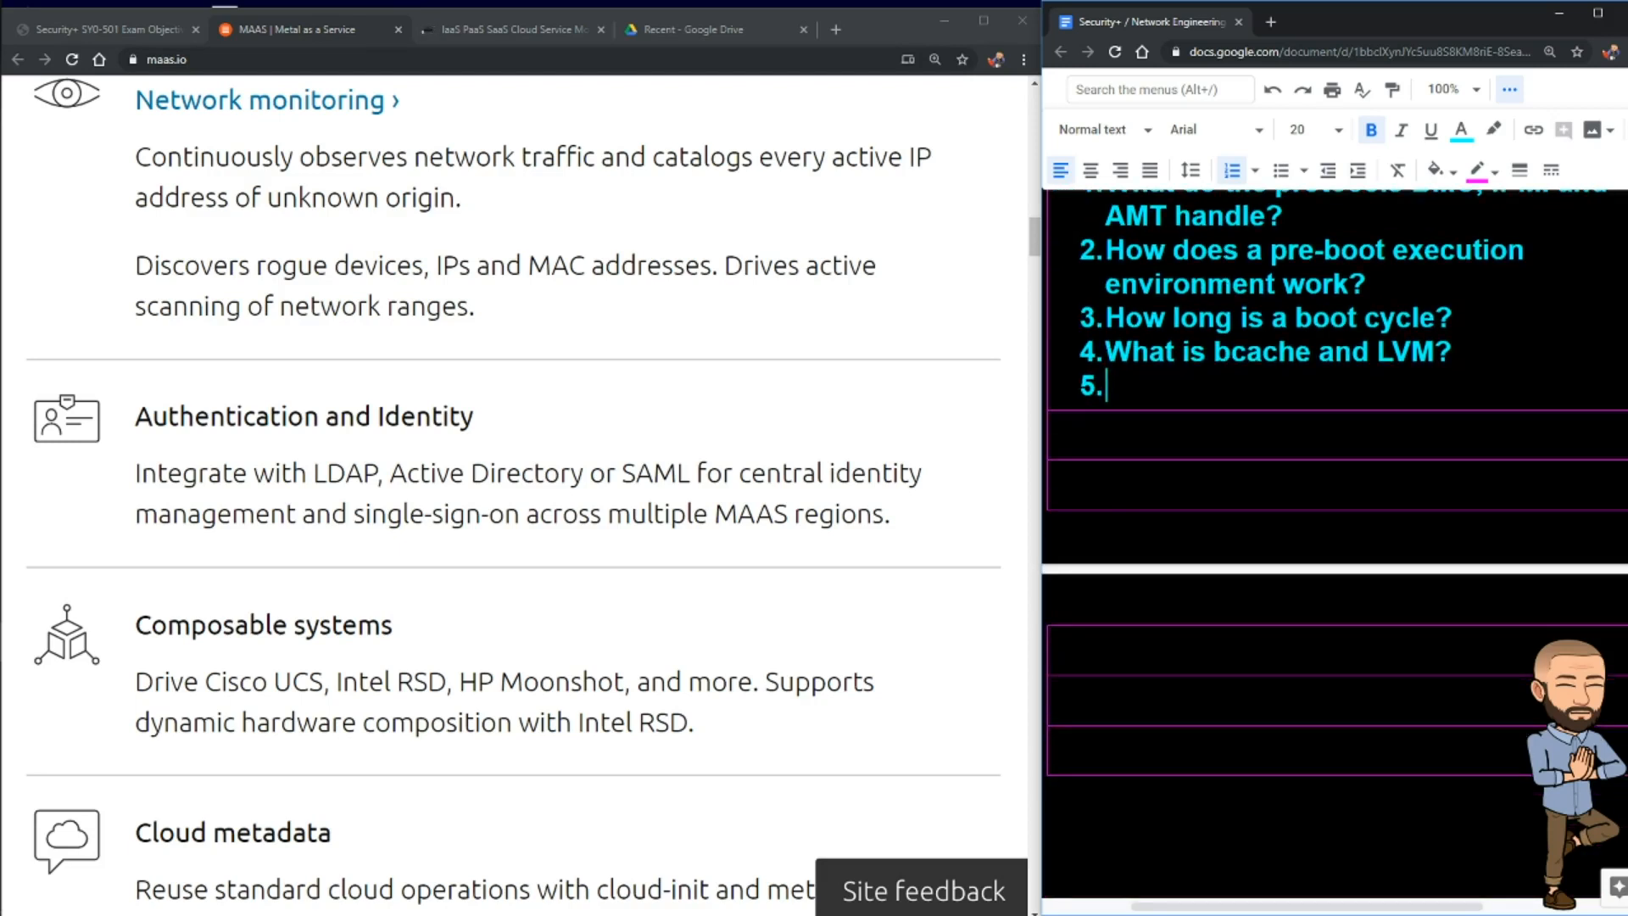
type("What can MaaS help monitor?")
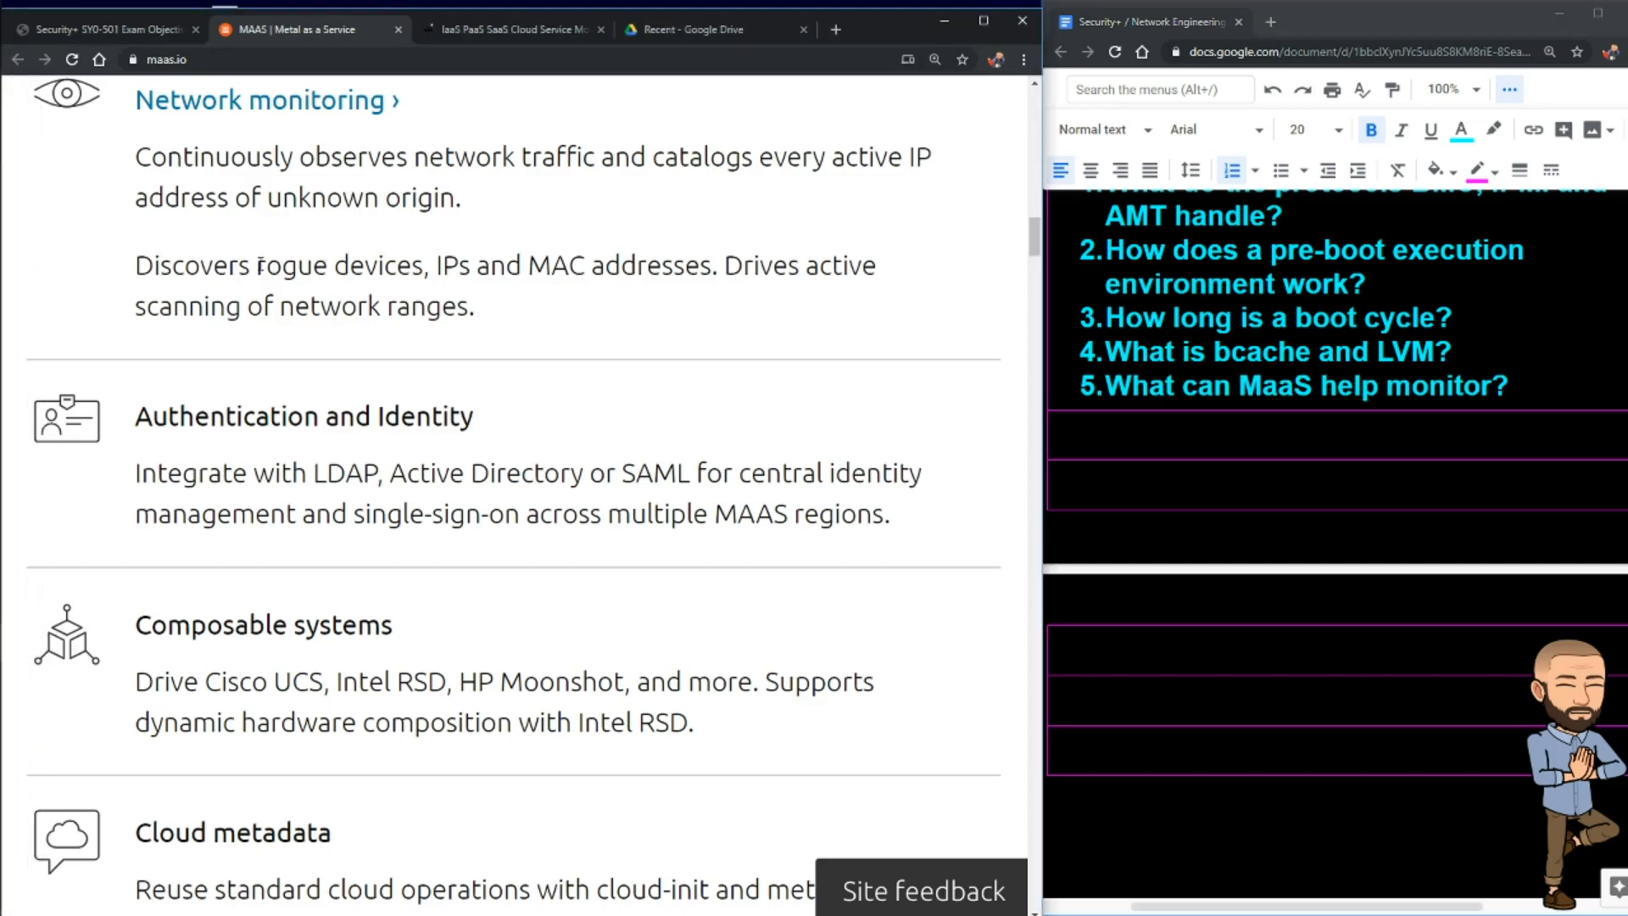
left_click_drag(256, 265, 621, 264)
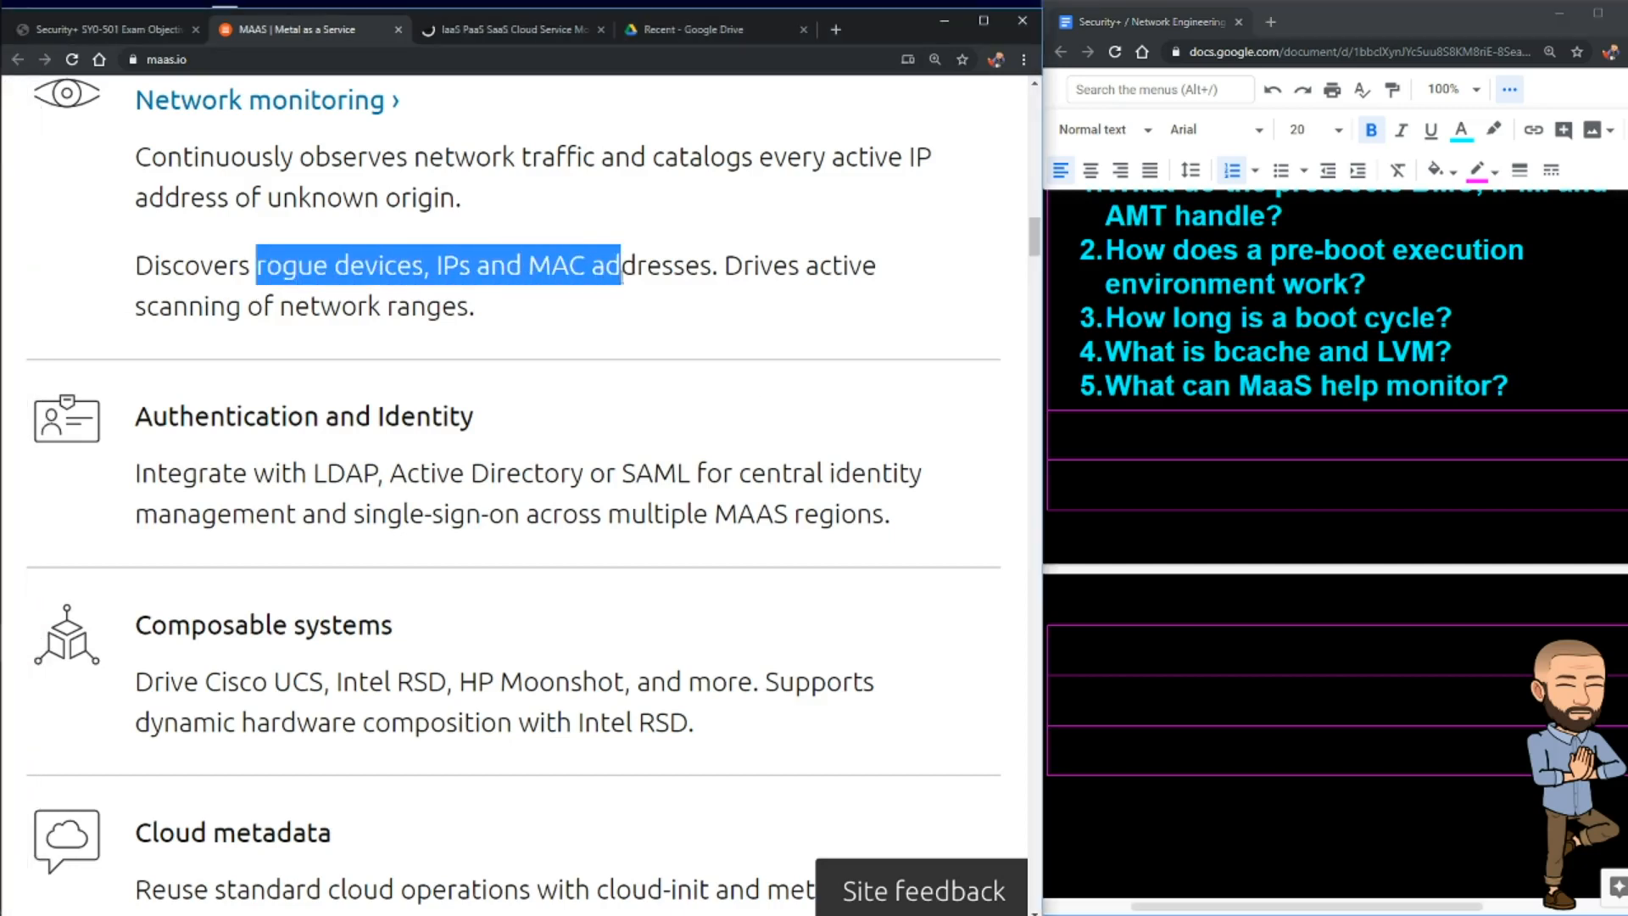
left_click_drag(617, 265, 710, 265)
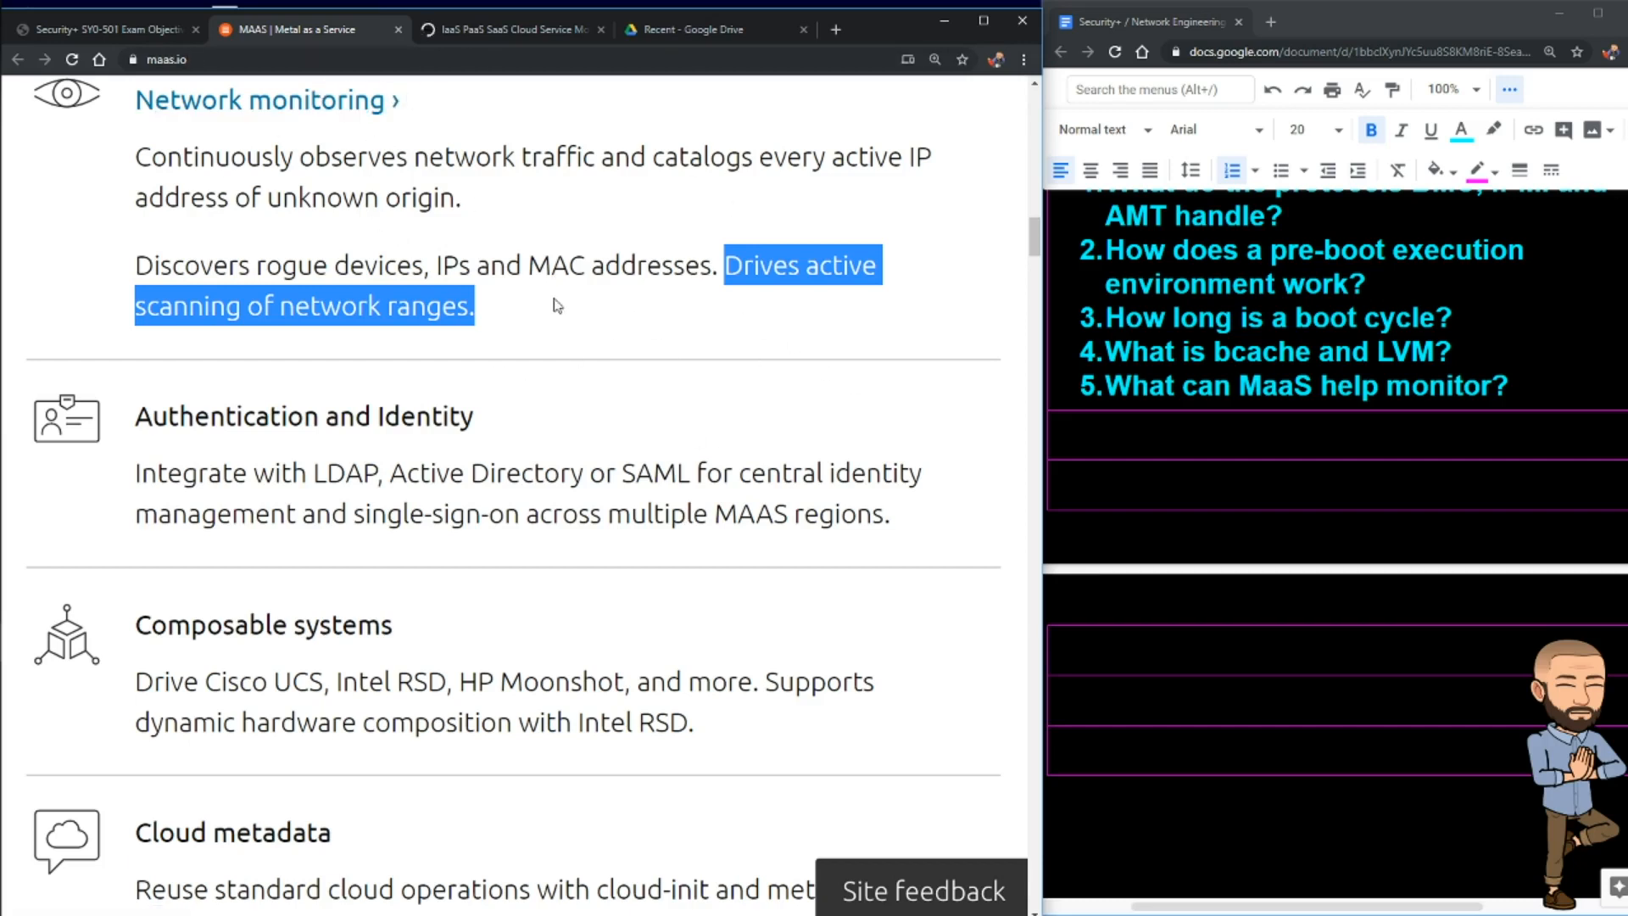
Step: Append 'Will this automate nmap?' to question 5 and start item 6
left_click(741, 460)
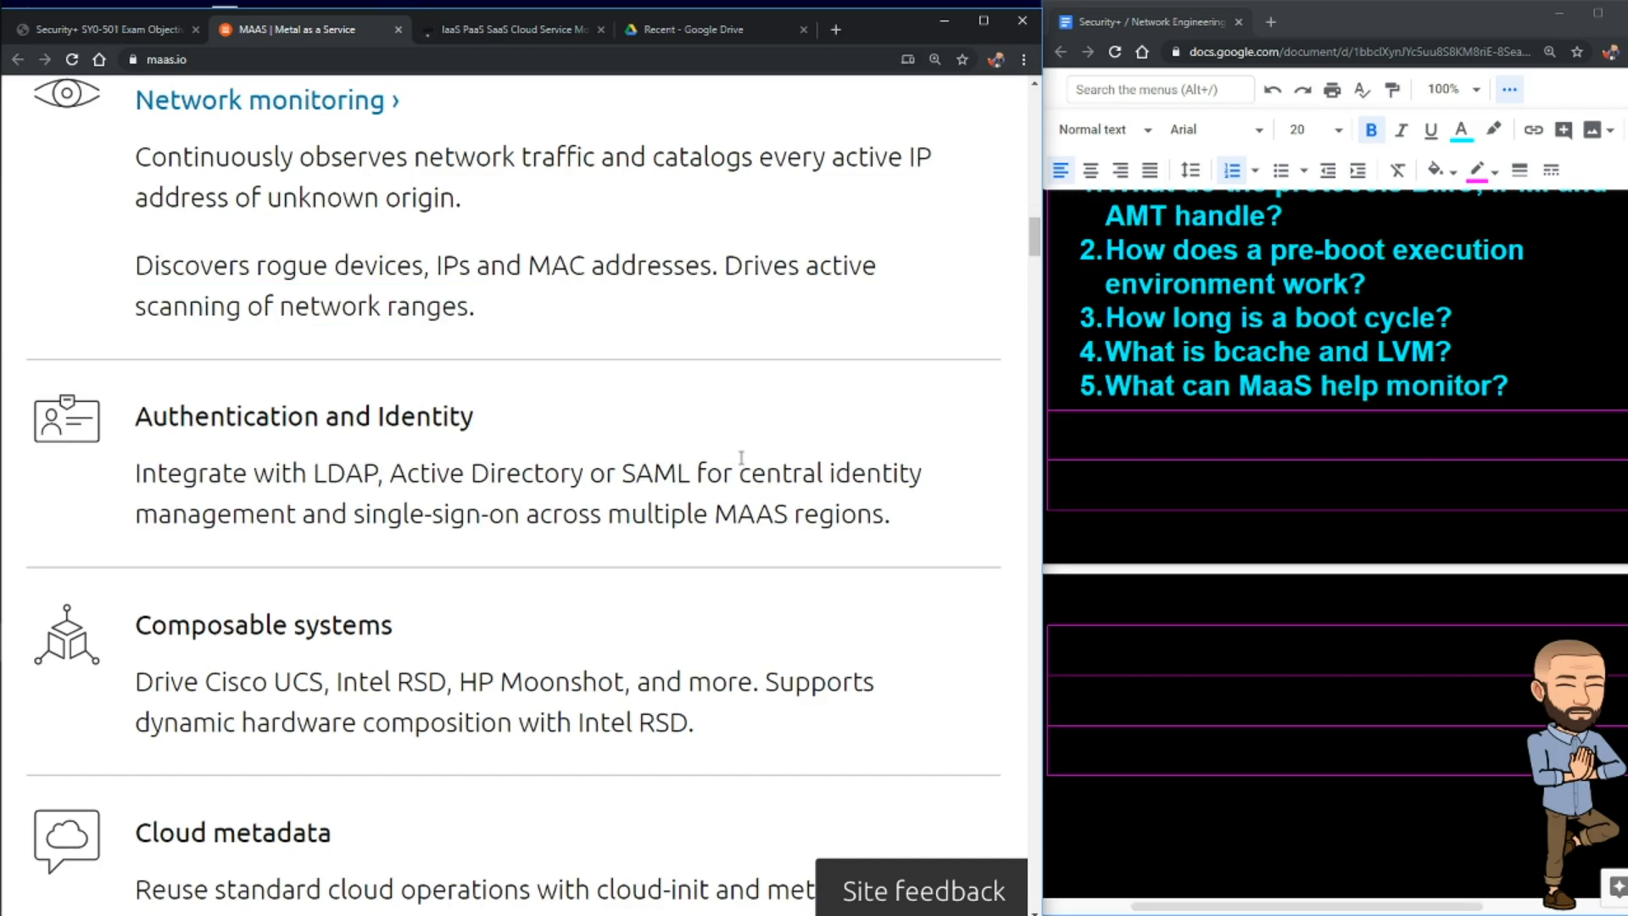
type("Will this automate nmap?")
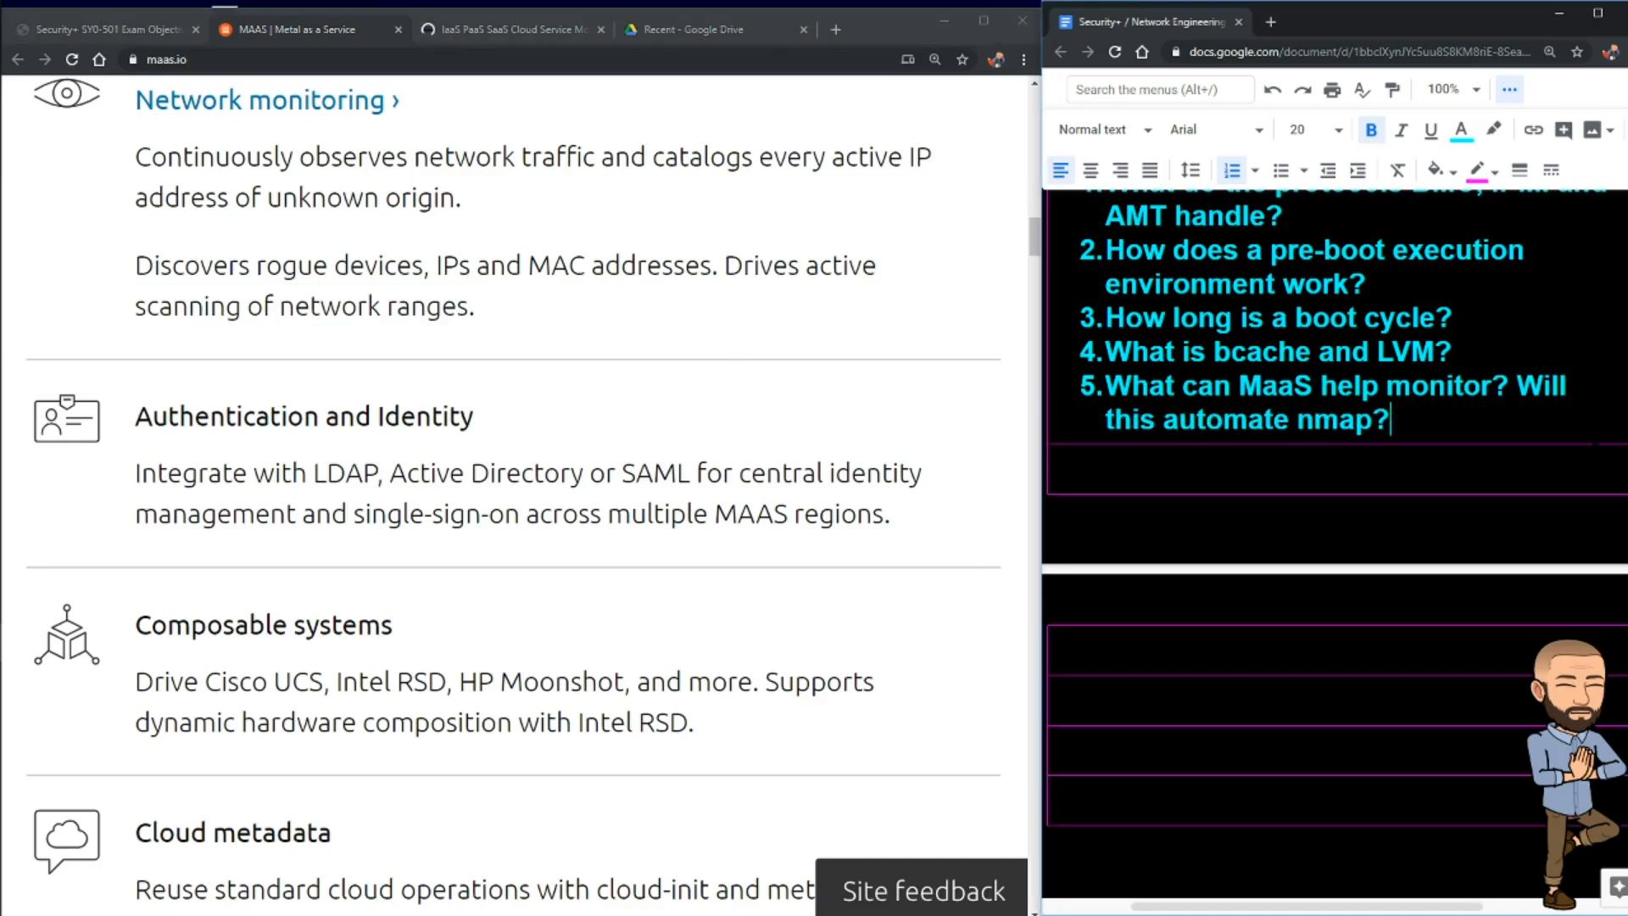
key("enter")
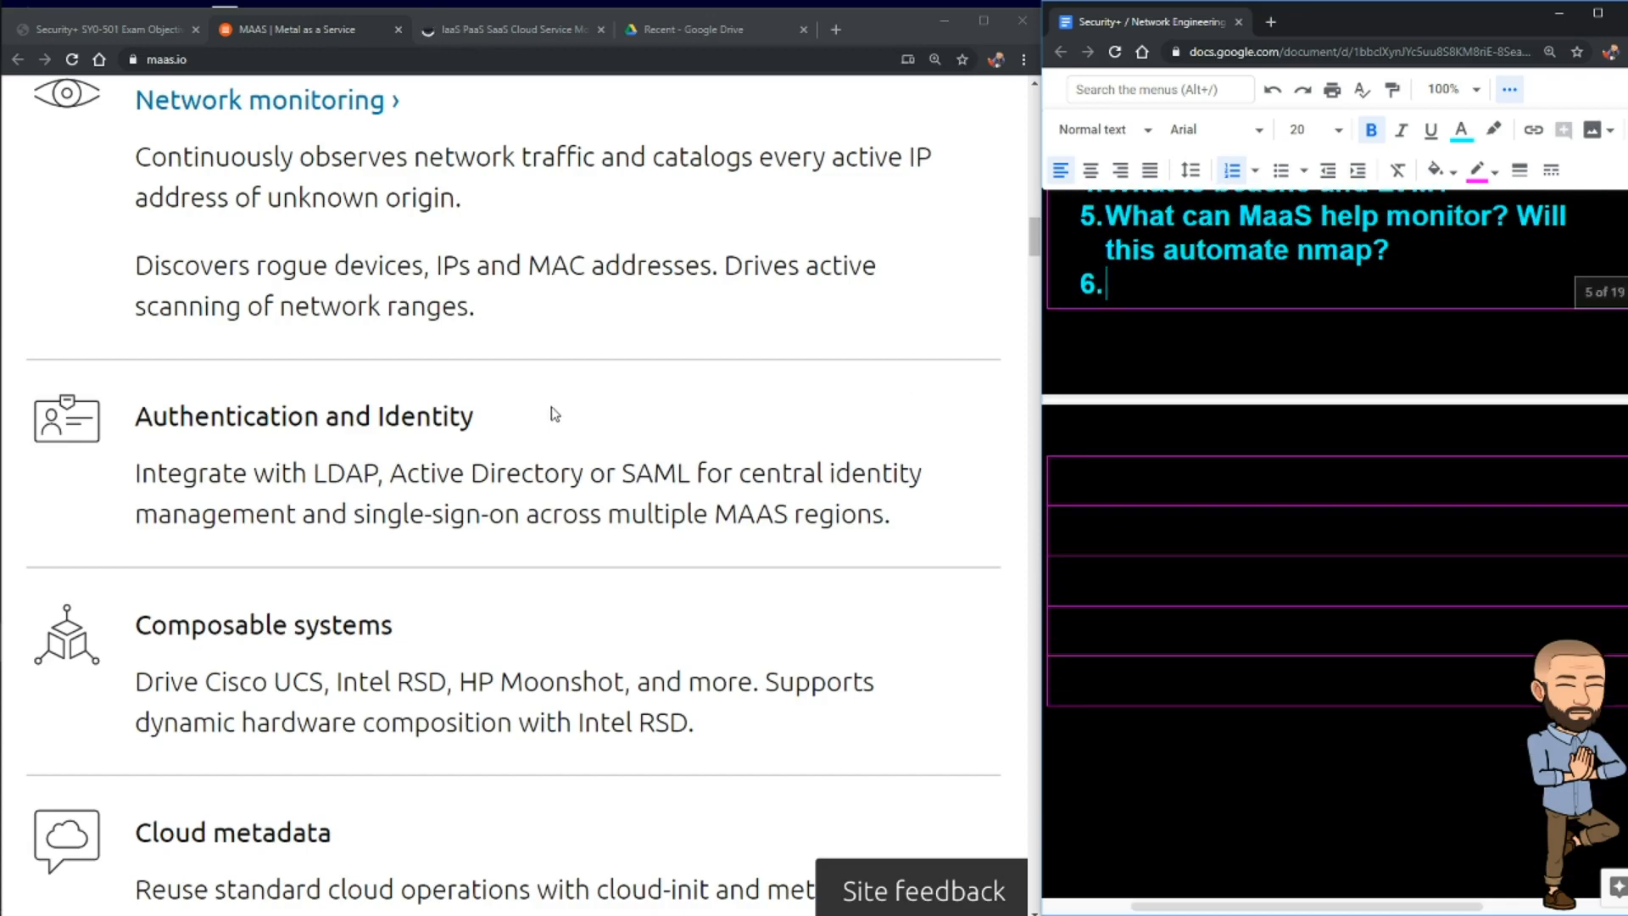
scroll("down", 3)
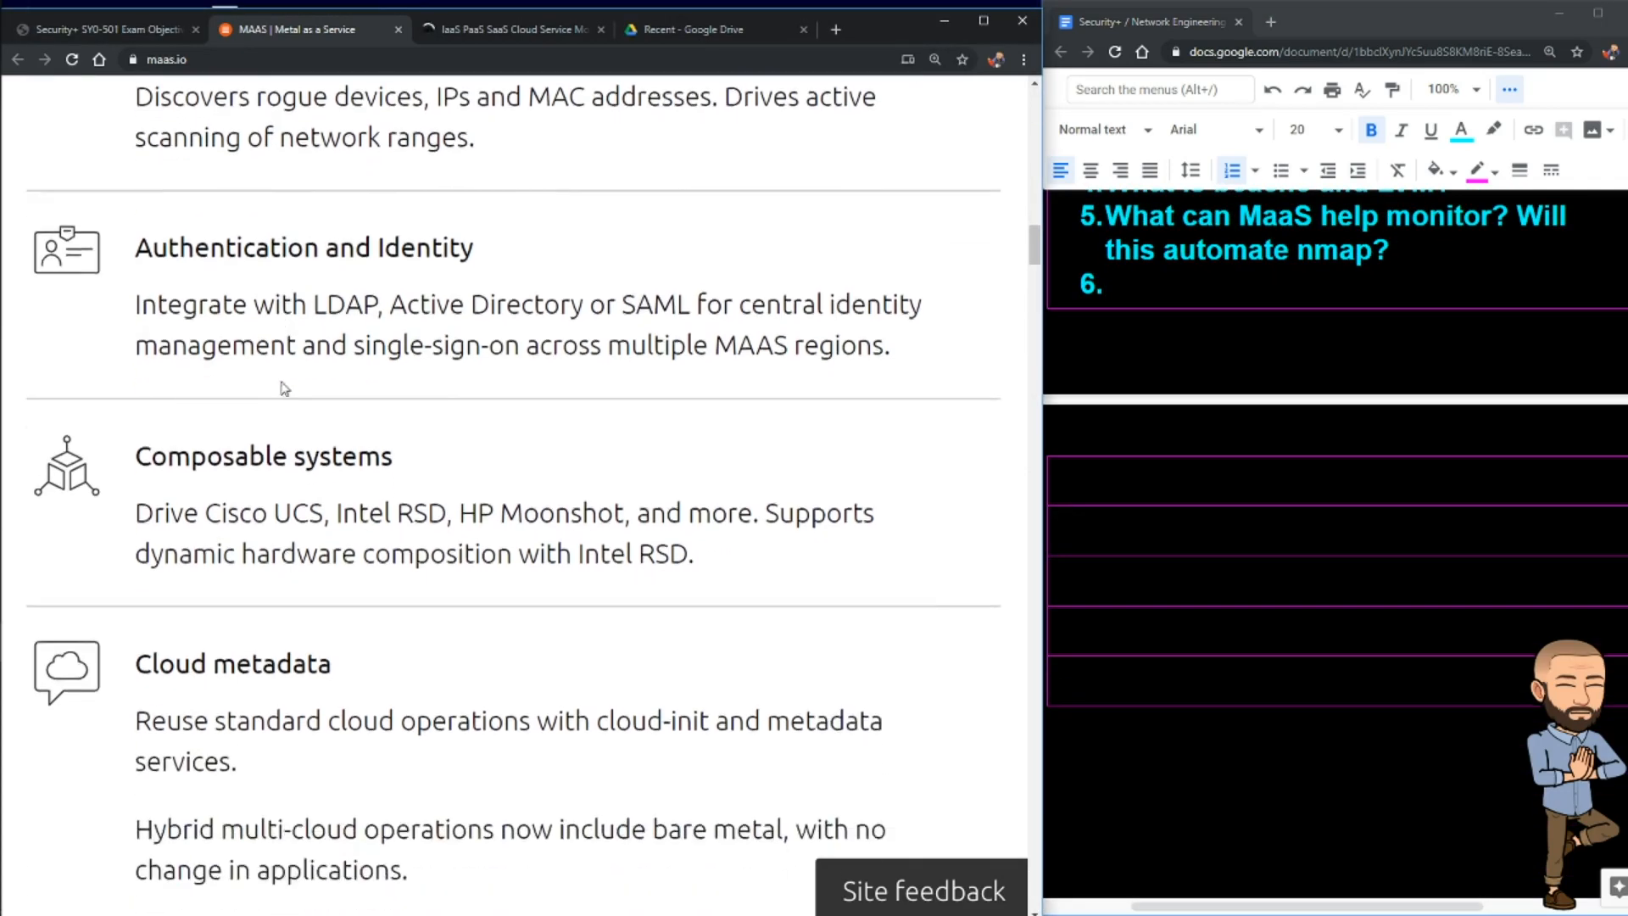
scroll("down", 3)
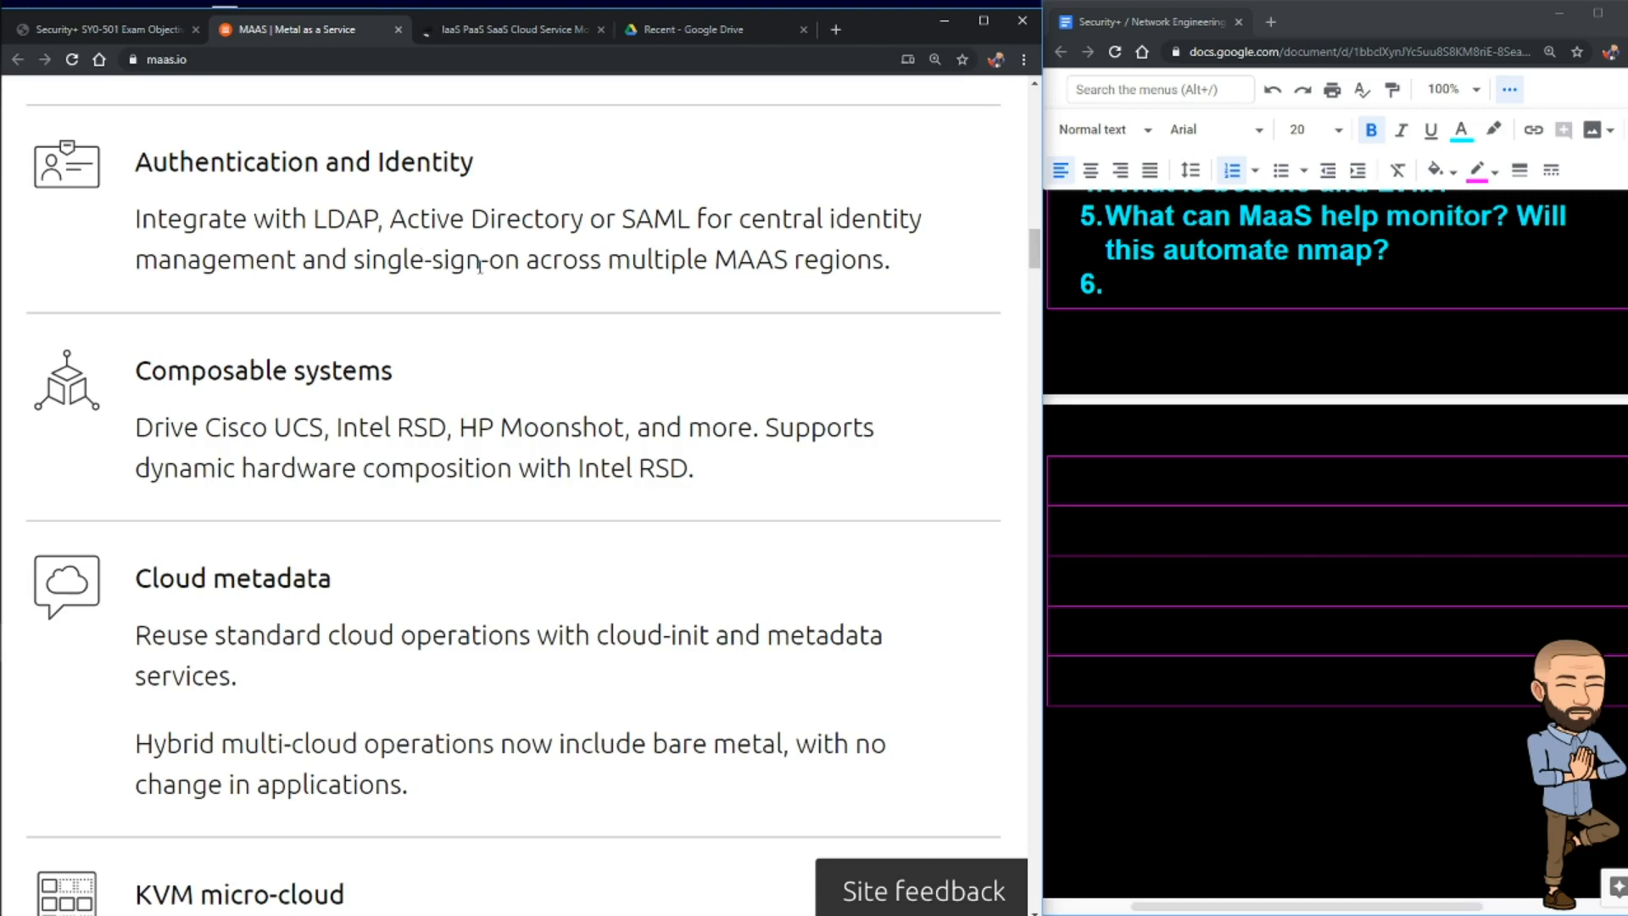
mouse_move(250, 310)
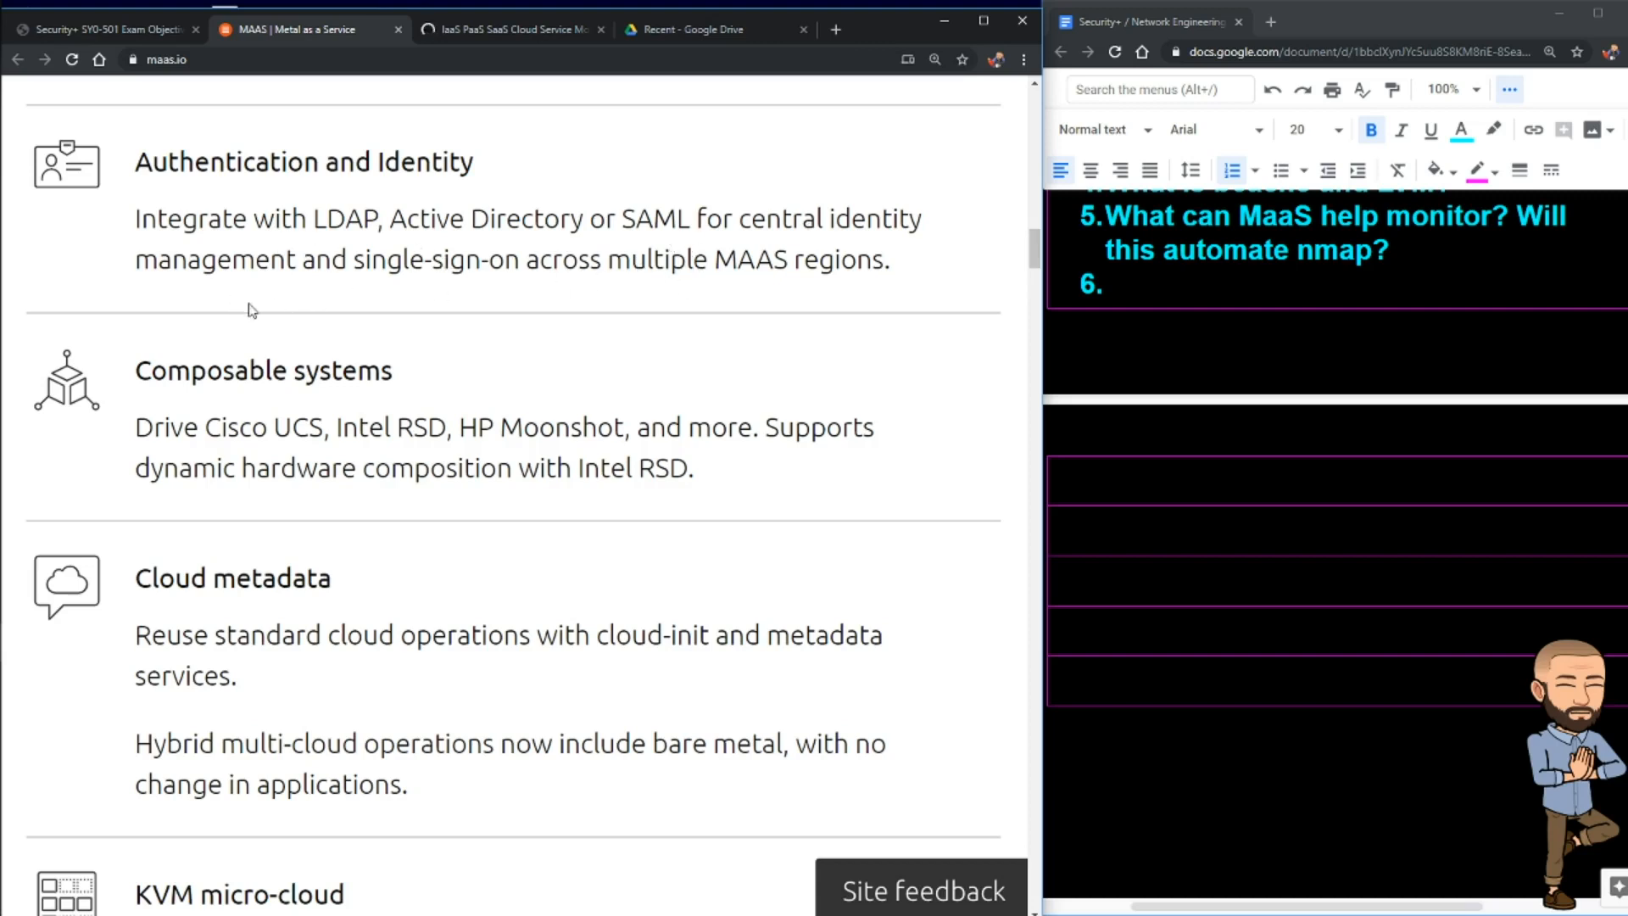
mouse_move(613, 303)
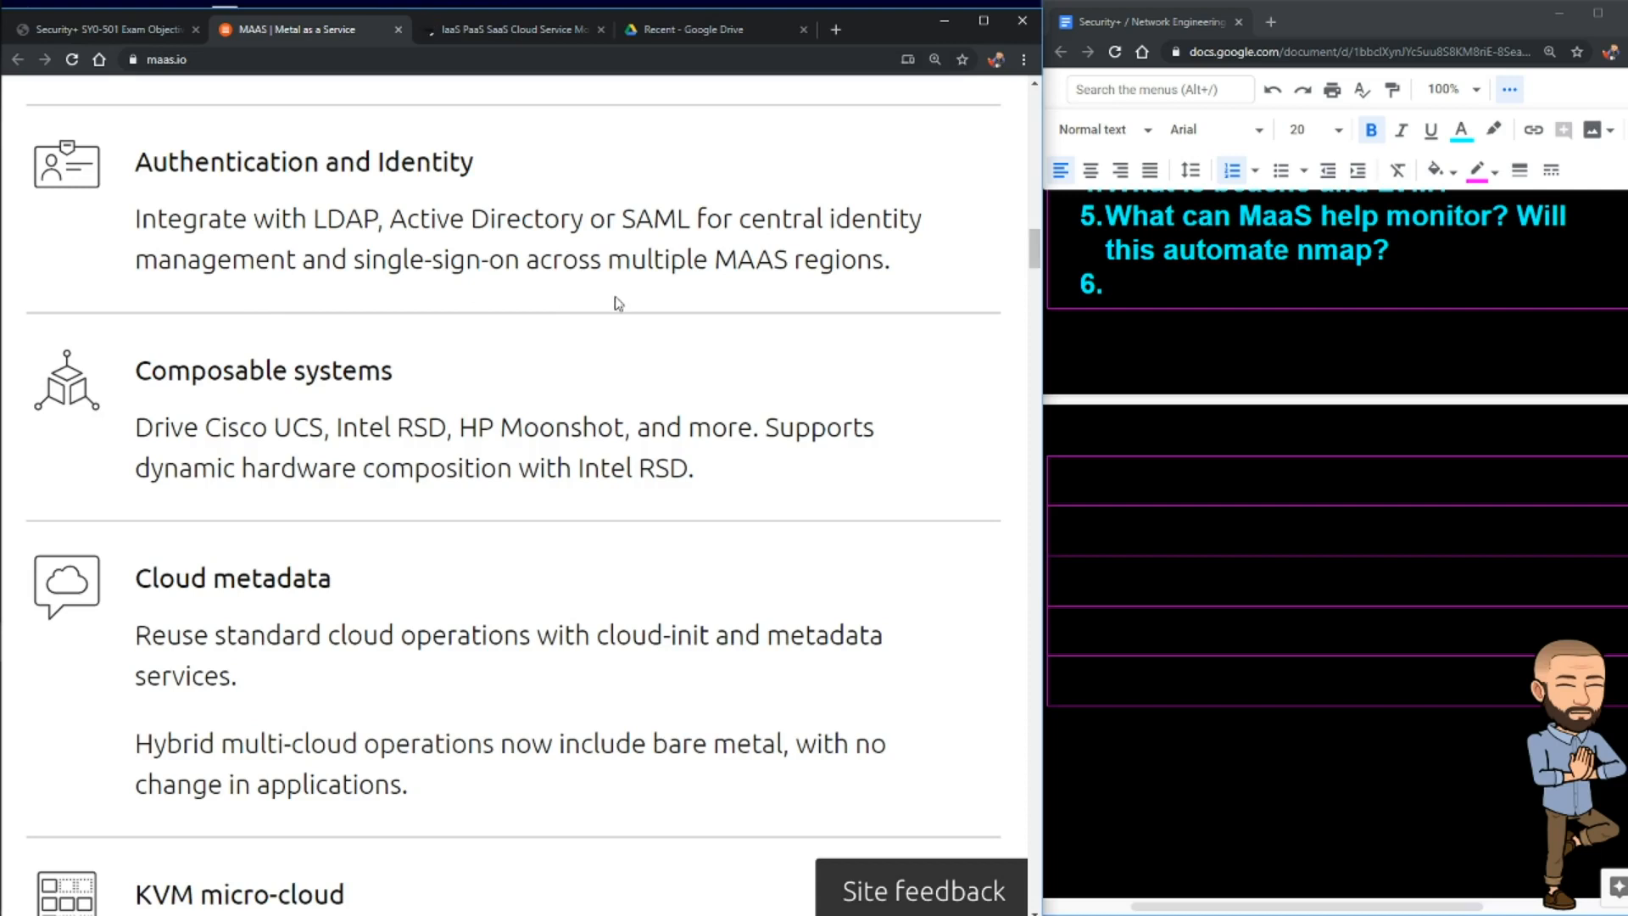
mouse_move(435, 319)
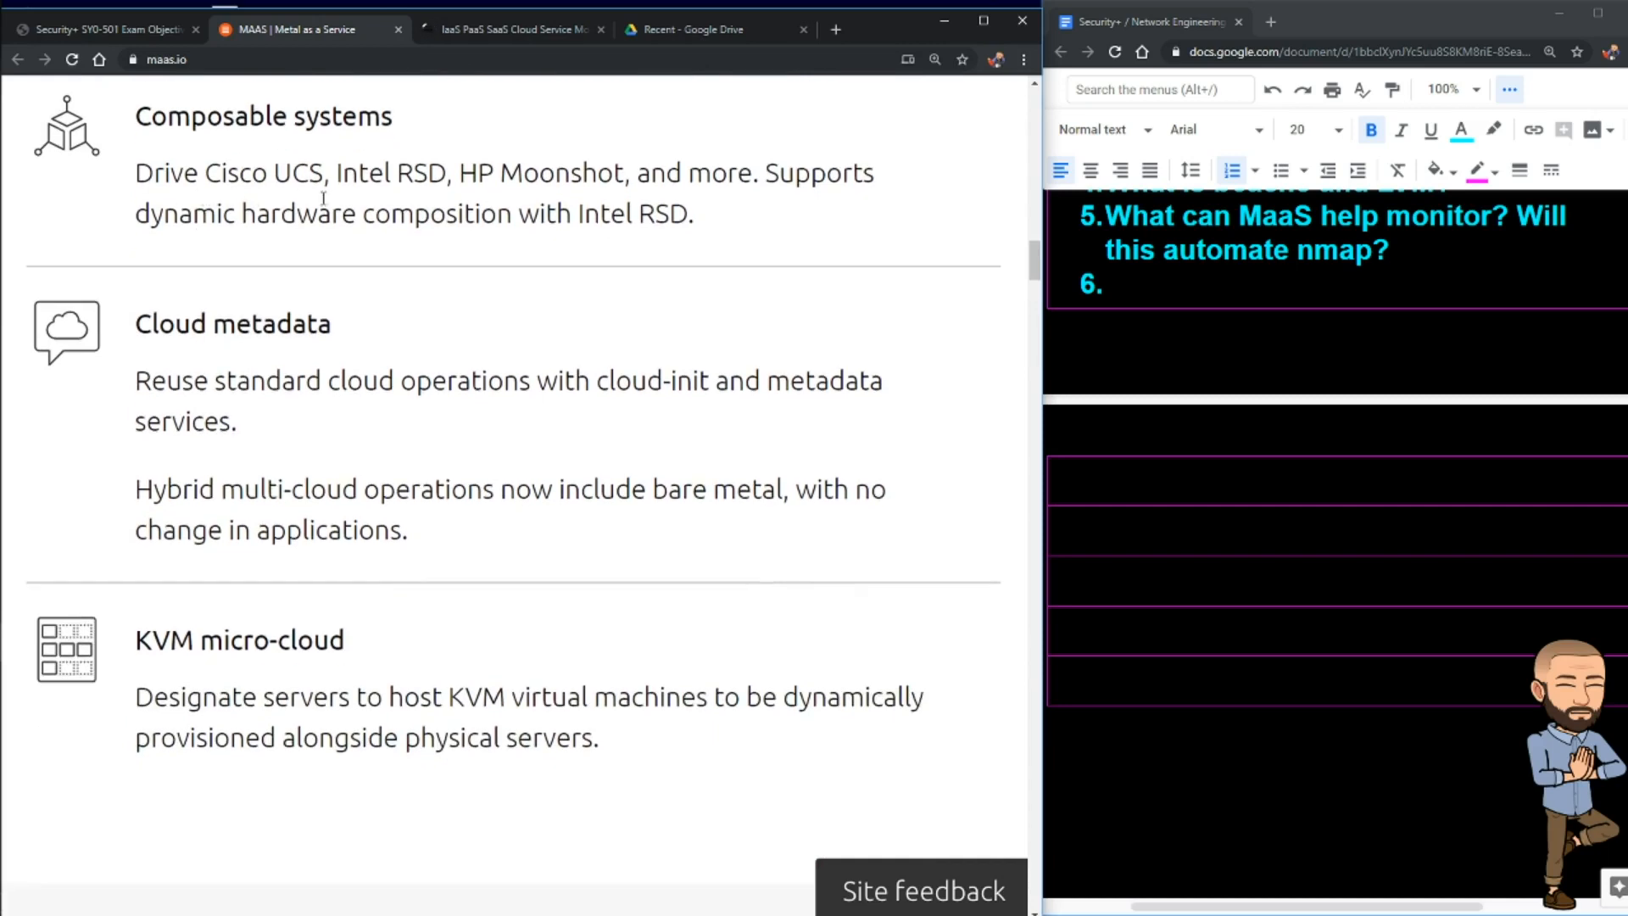
mouse_move(415, 195)
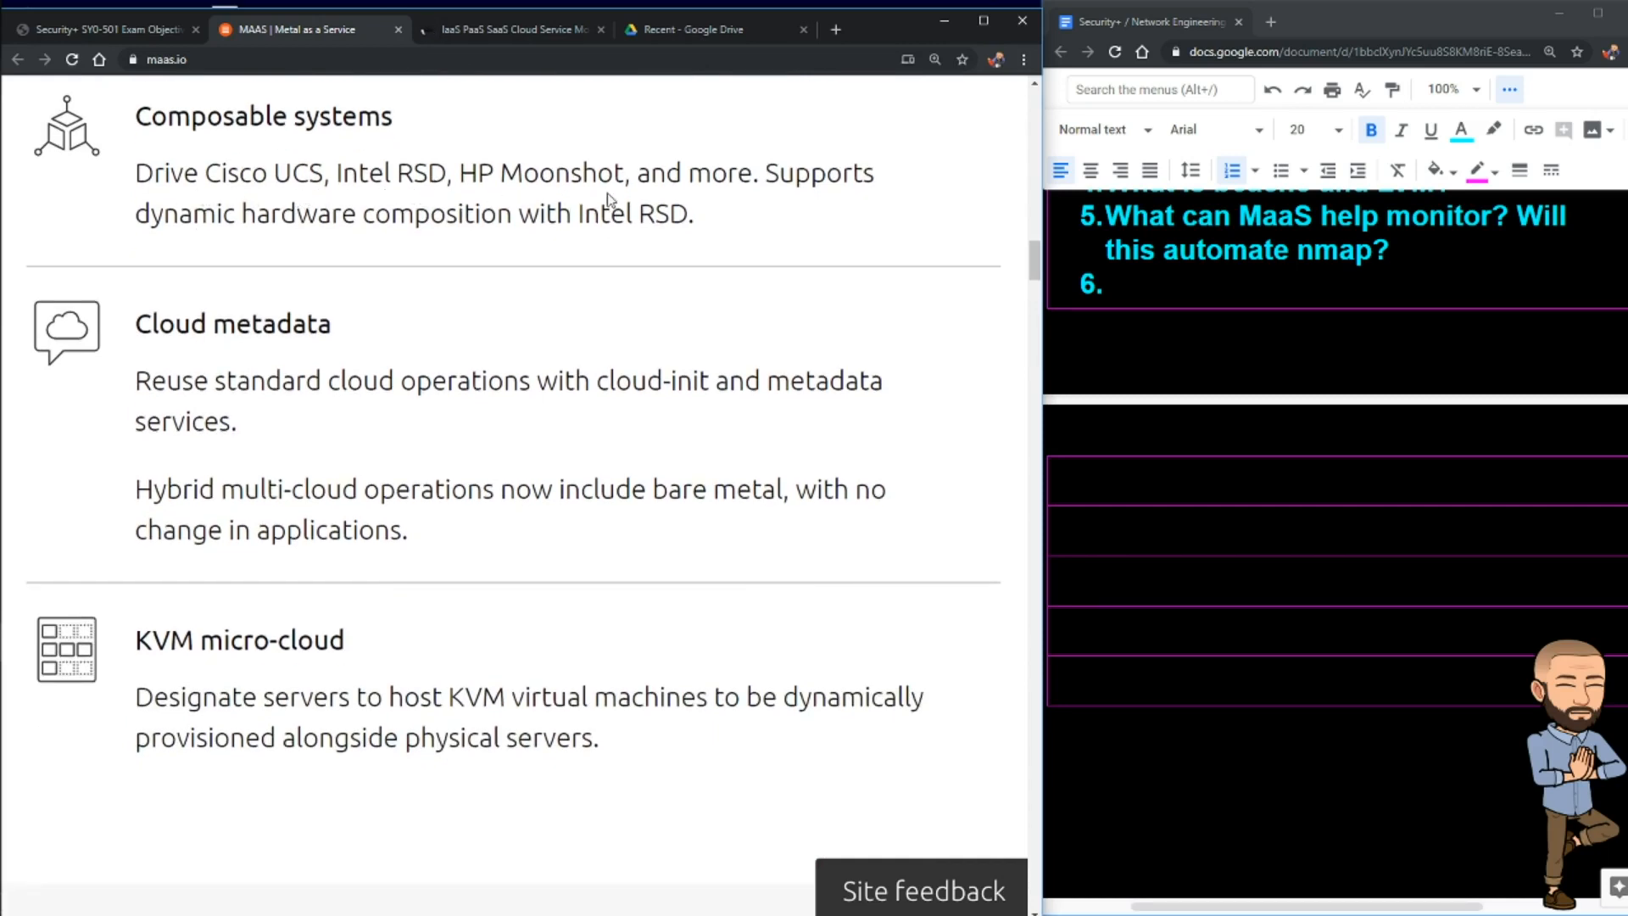
left_click_drag(203, 173, 627, 173)
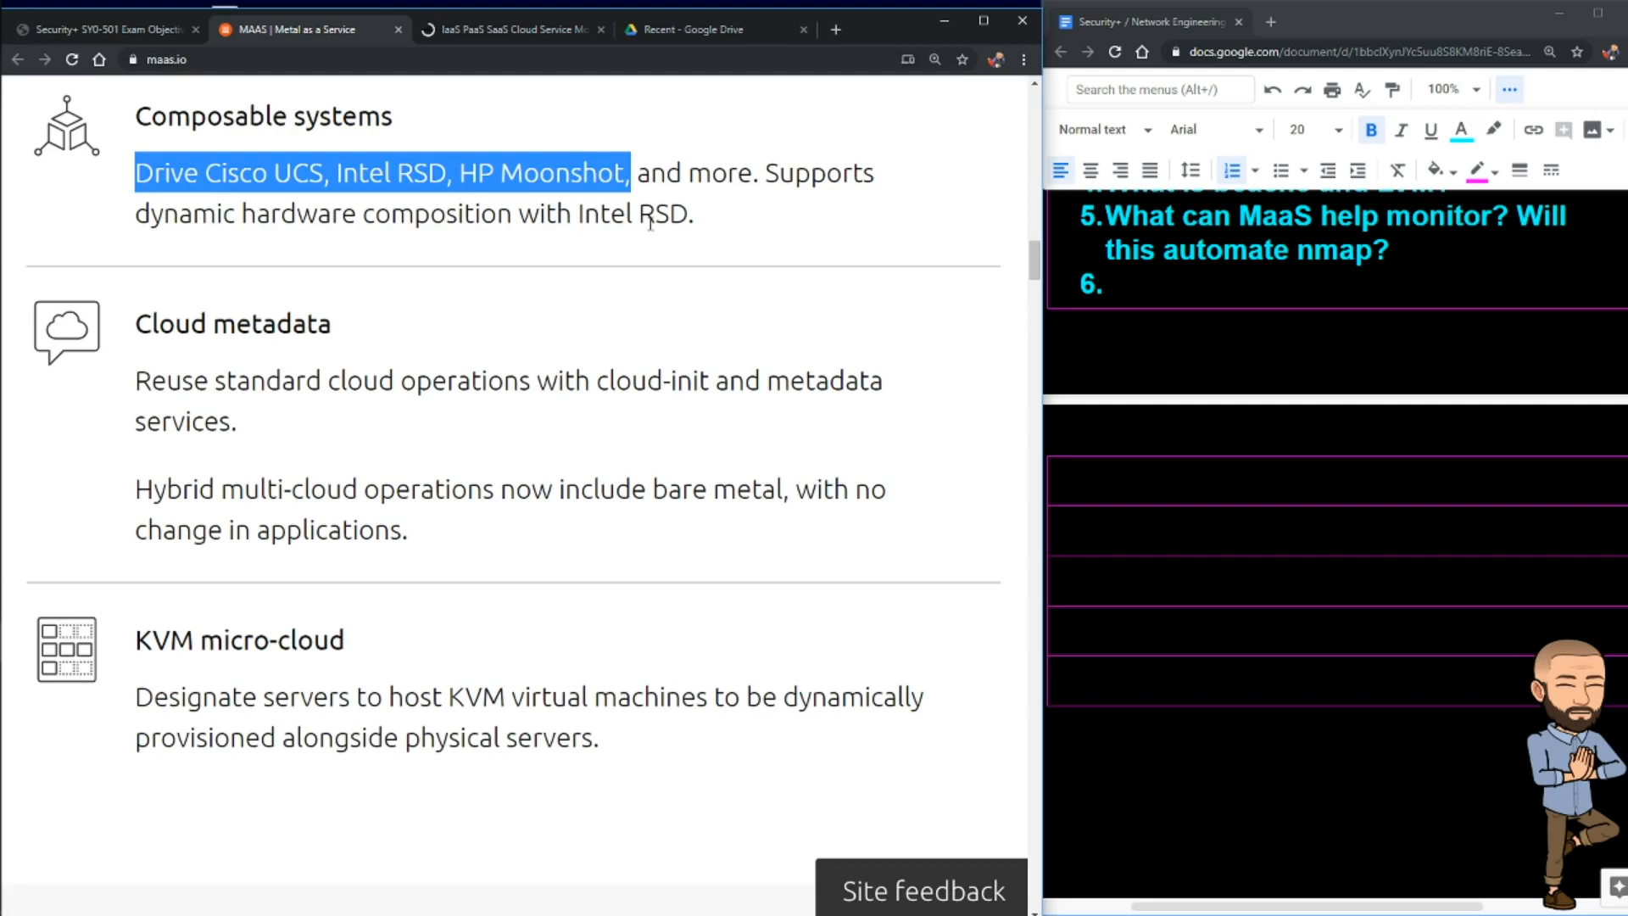
Step: Add question 6 'What is a "composable system?"' and question 7 'Find pictures of Cisco UCS, Intel RSD, HP Moonshot', selecting it to reword
type("What is a \"composable system?\"")
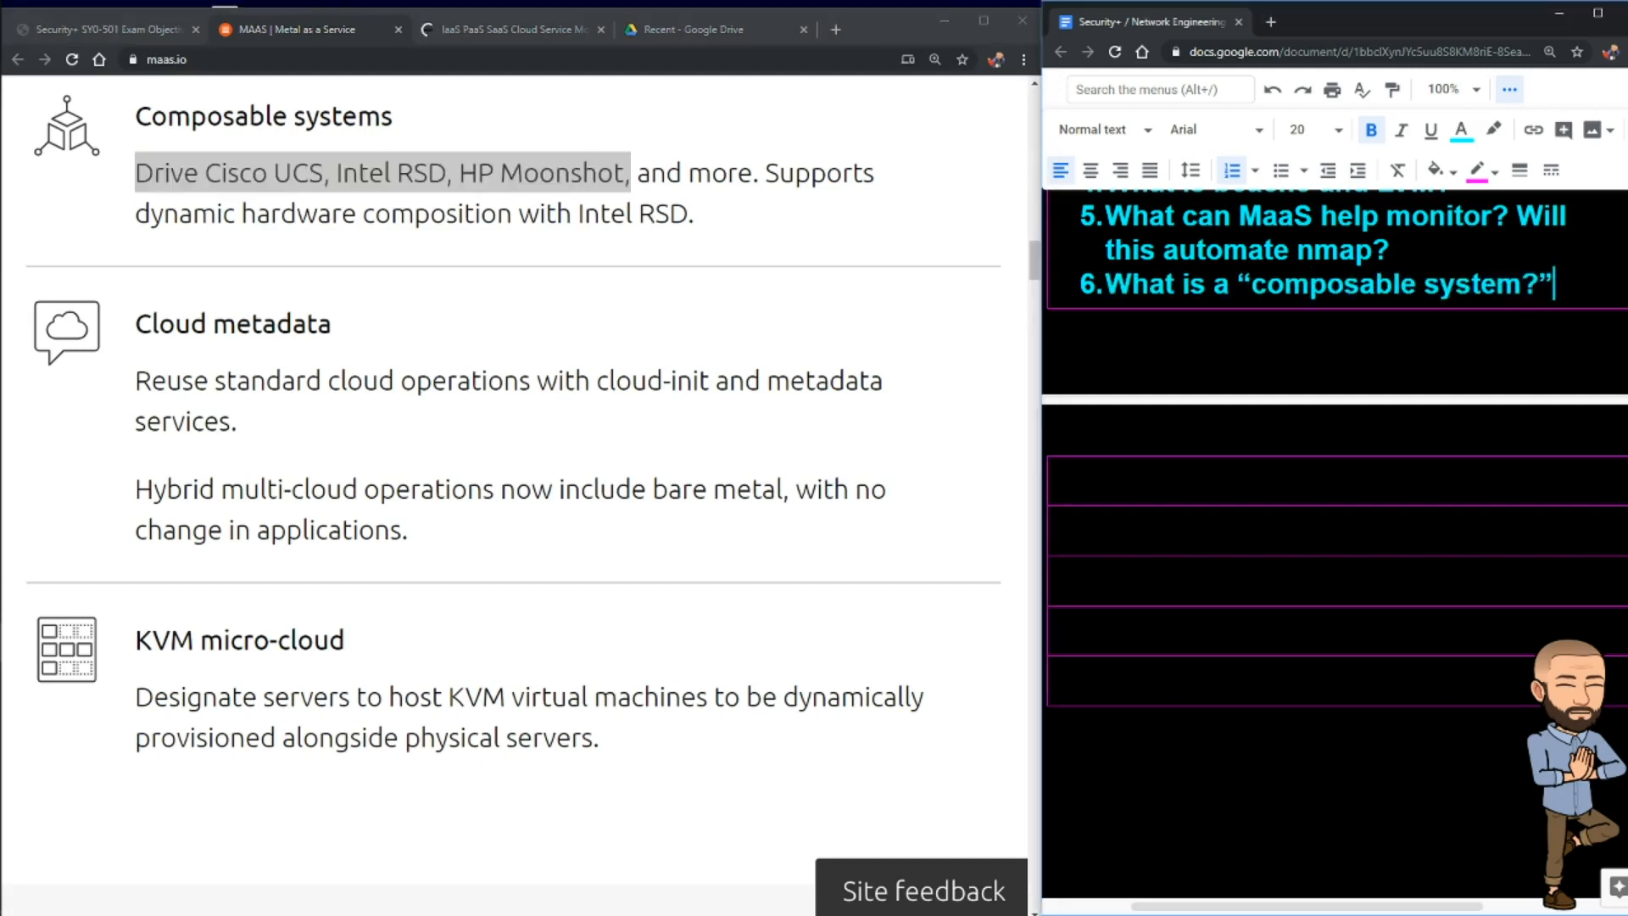
key("enter")
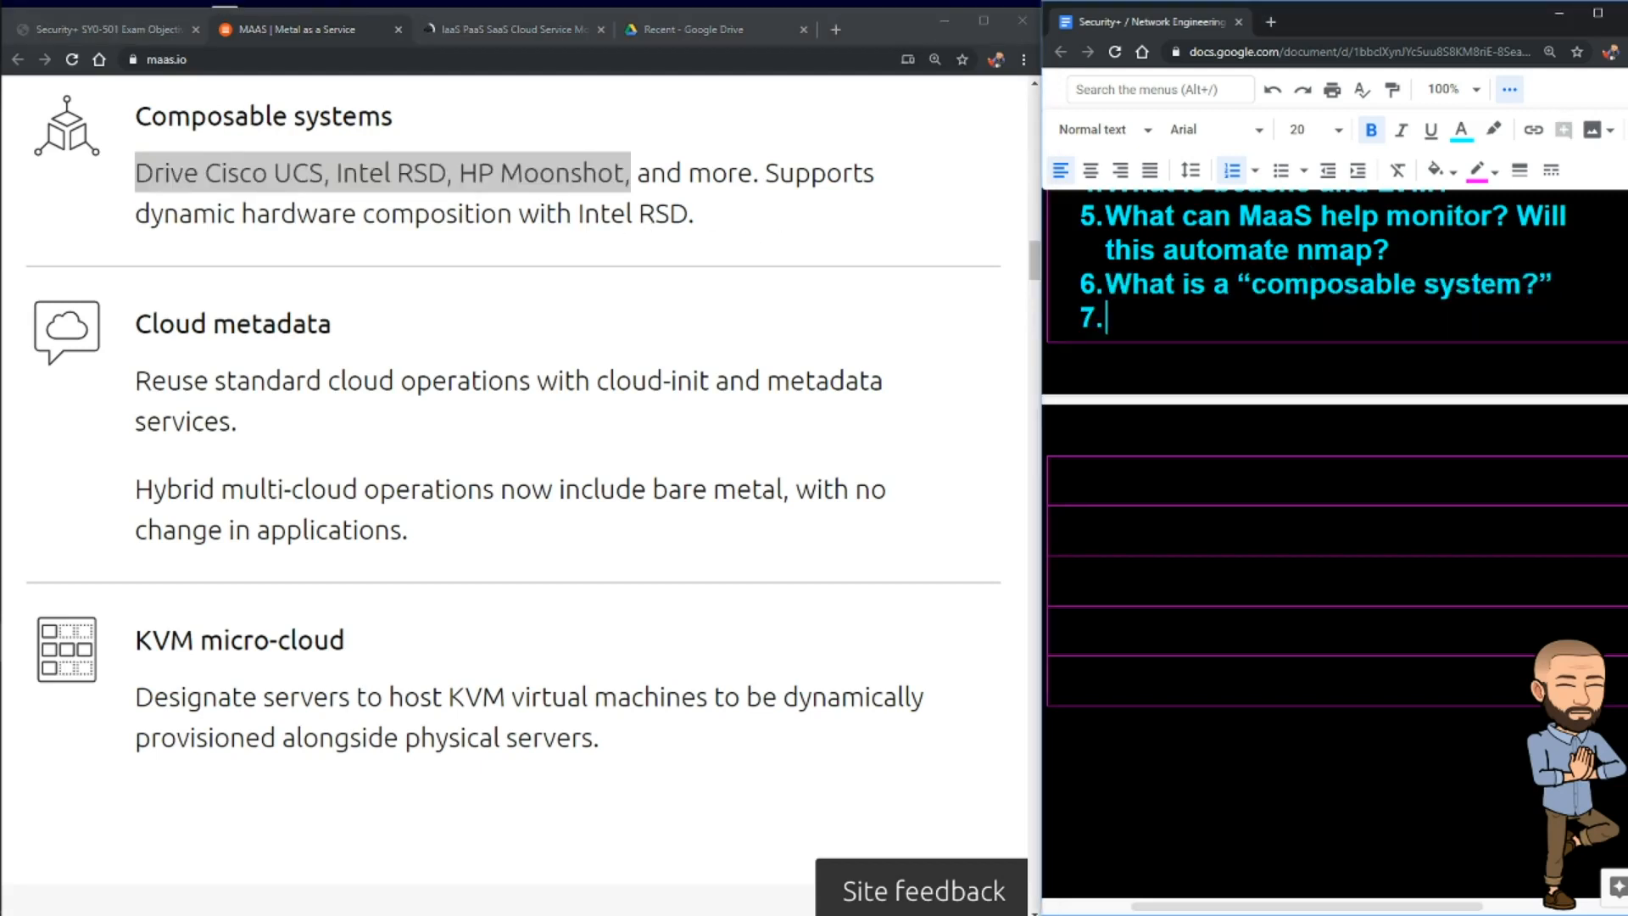
type("Find pictures of Cisco UCS, Intel RSD, HP Moonshot,")
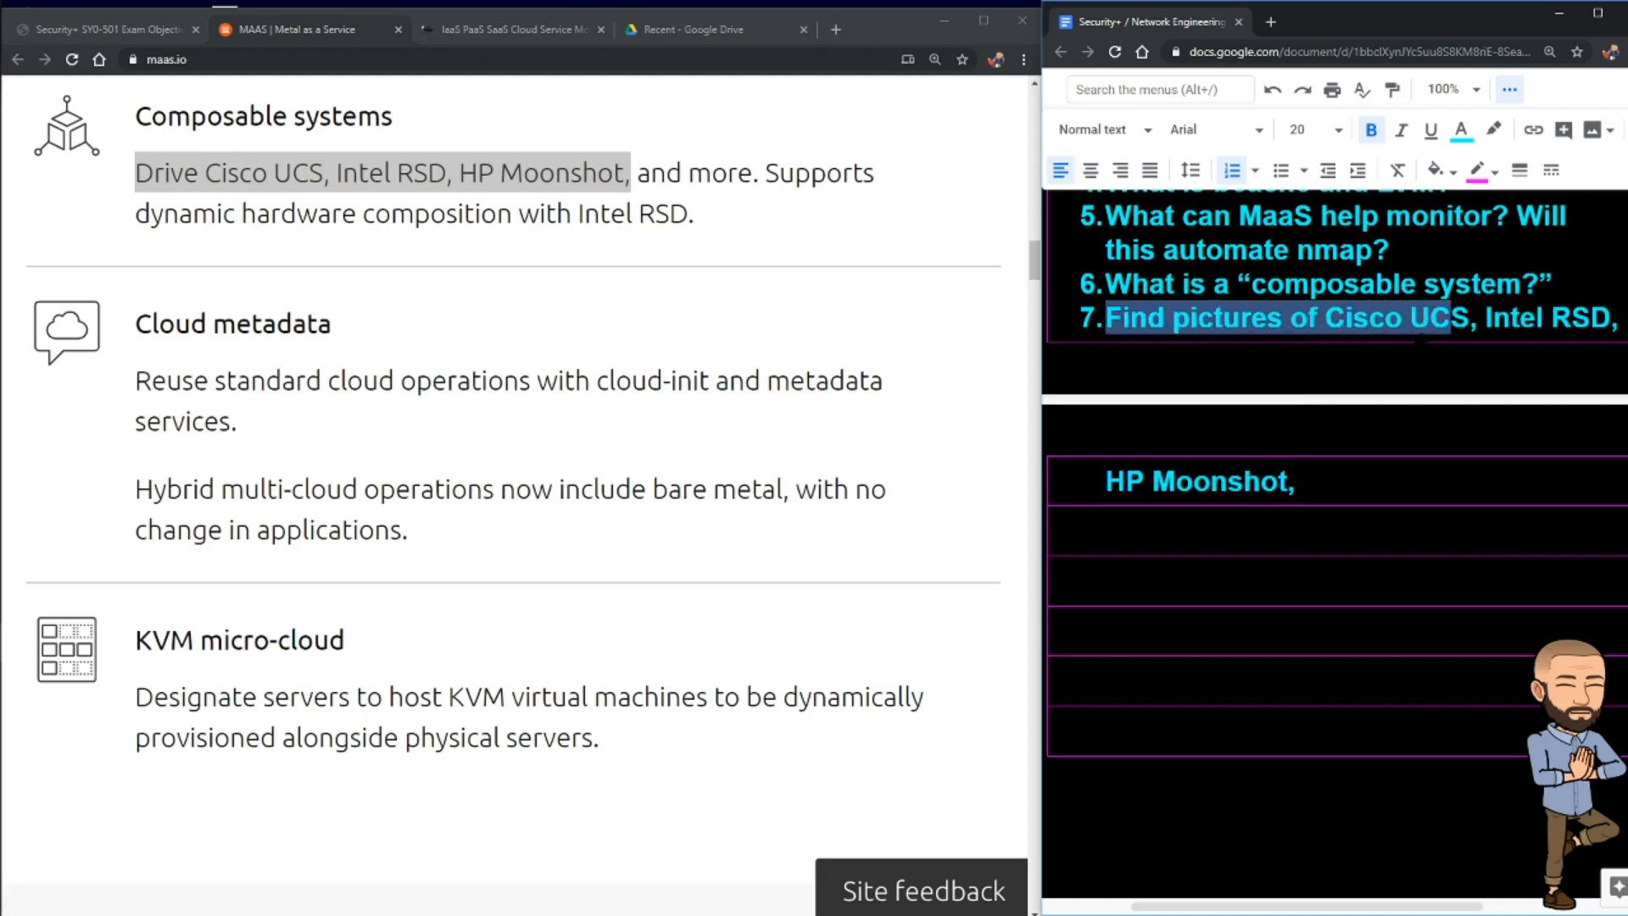
double_click(1396, 318)
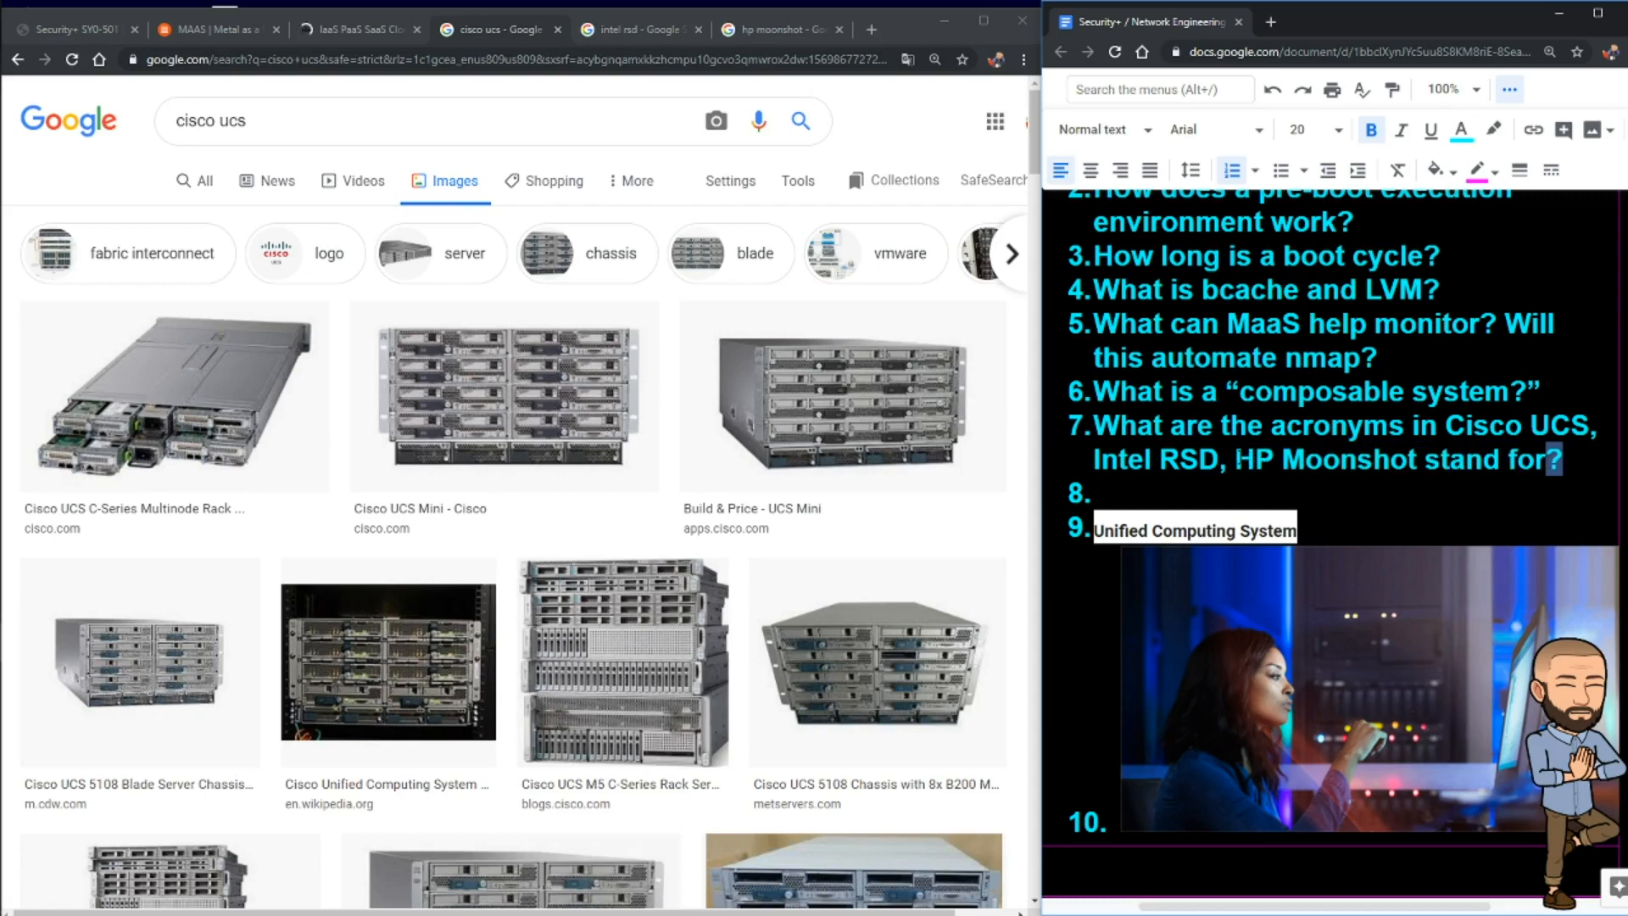
Step: Select product names in question 7 and switch to the HP Moonshot image results
double_click(1255, 460)
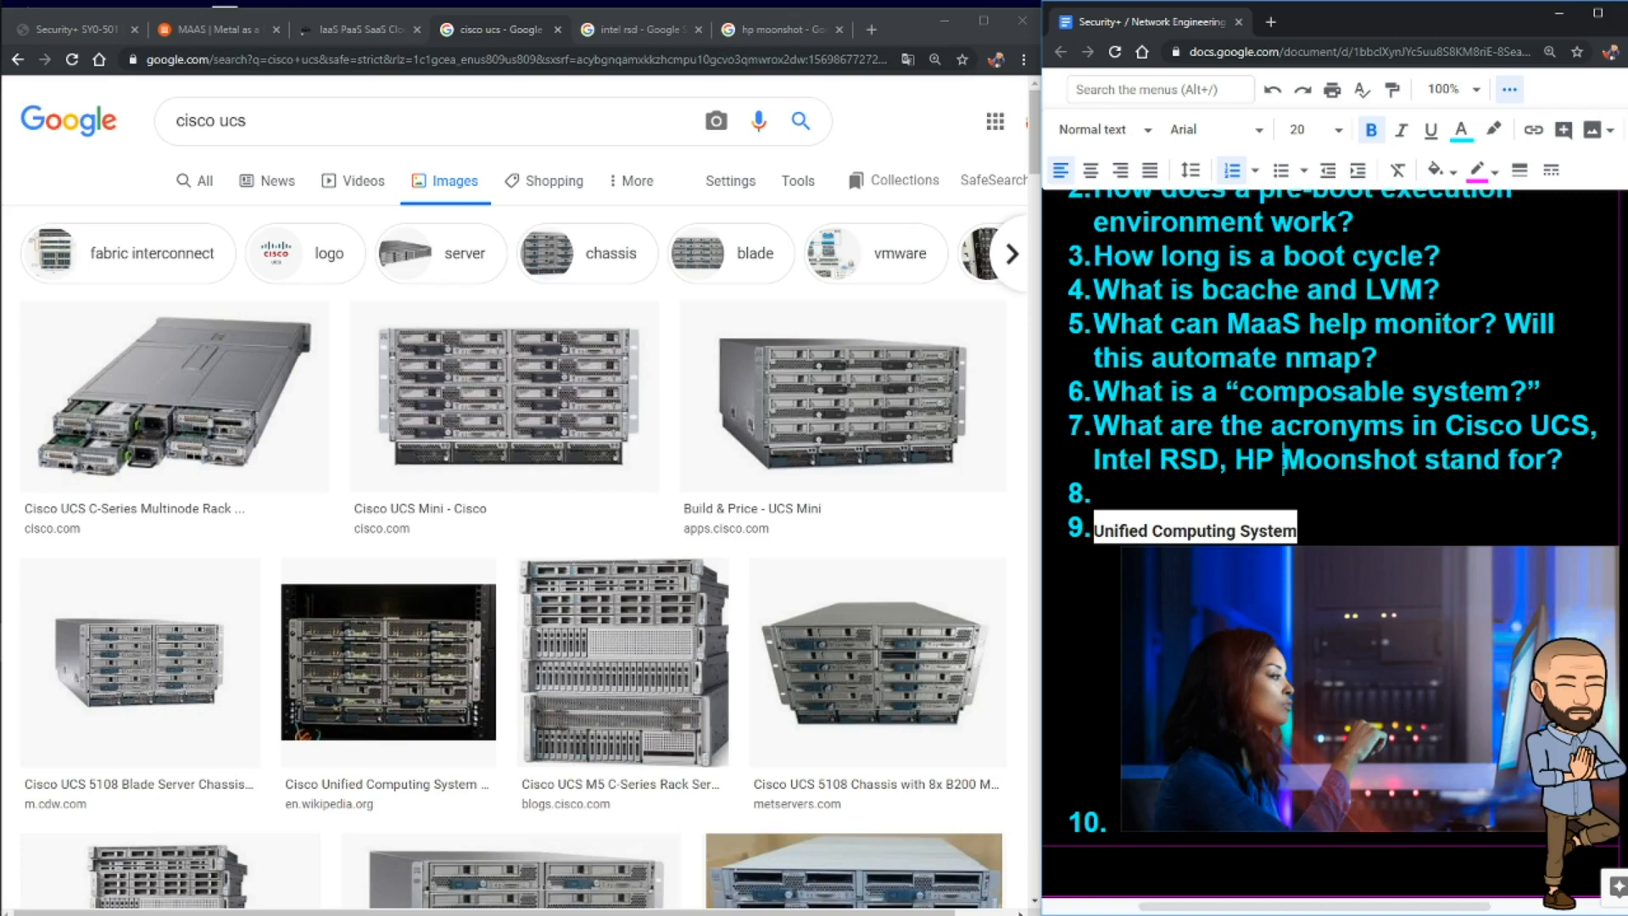
double_click(1348, 459)
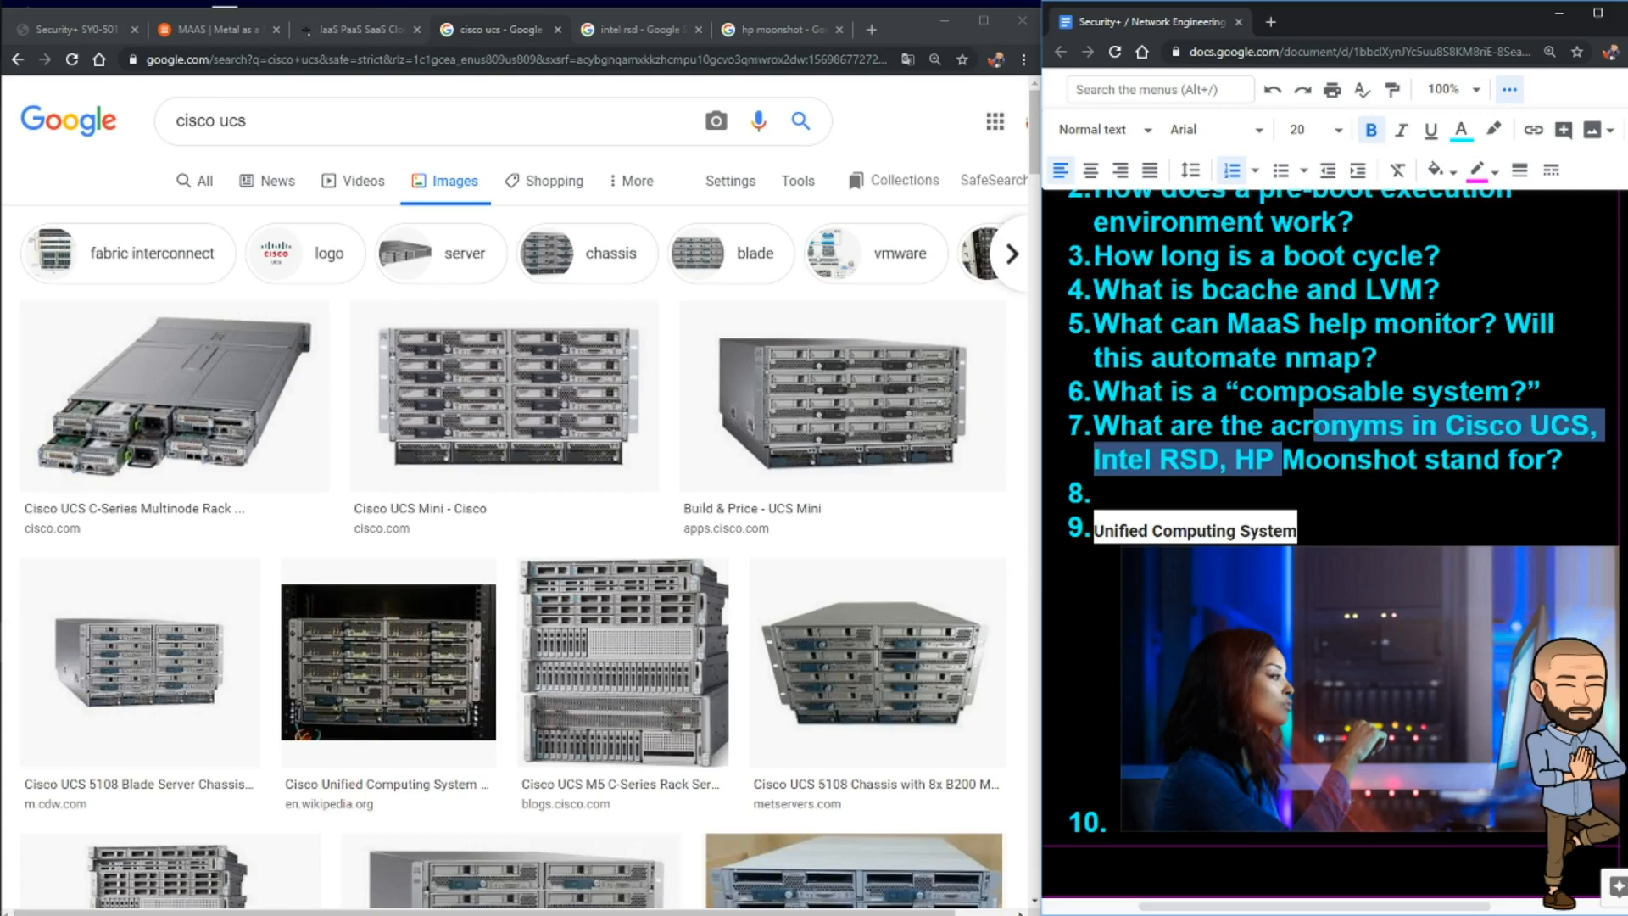
left_click(773, 29)
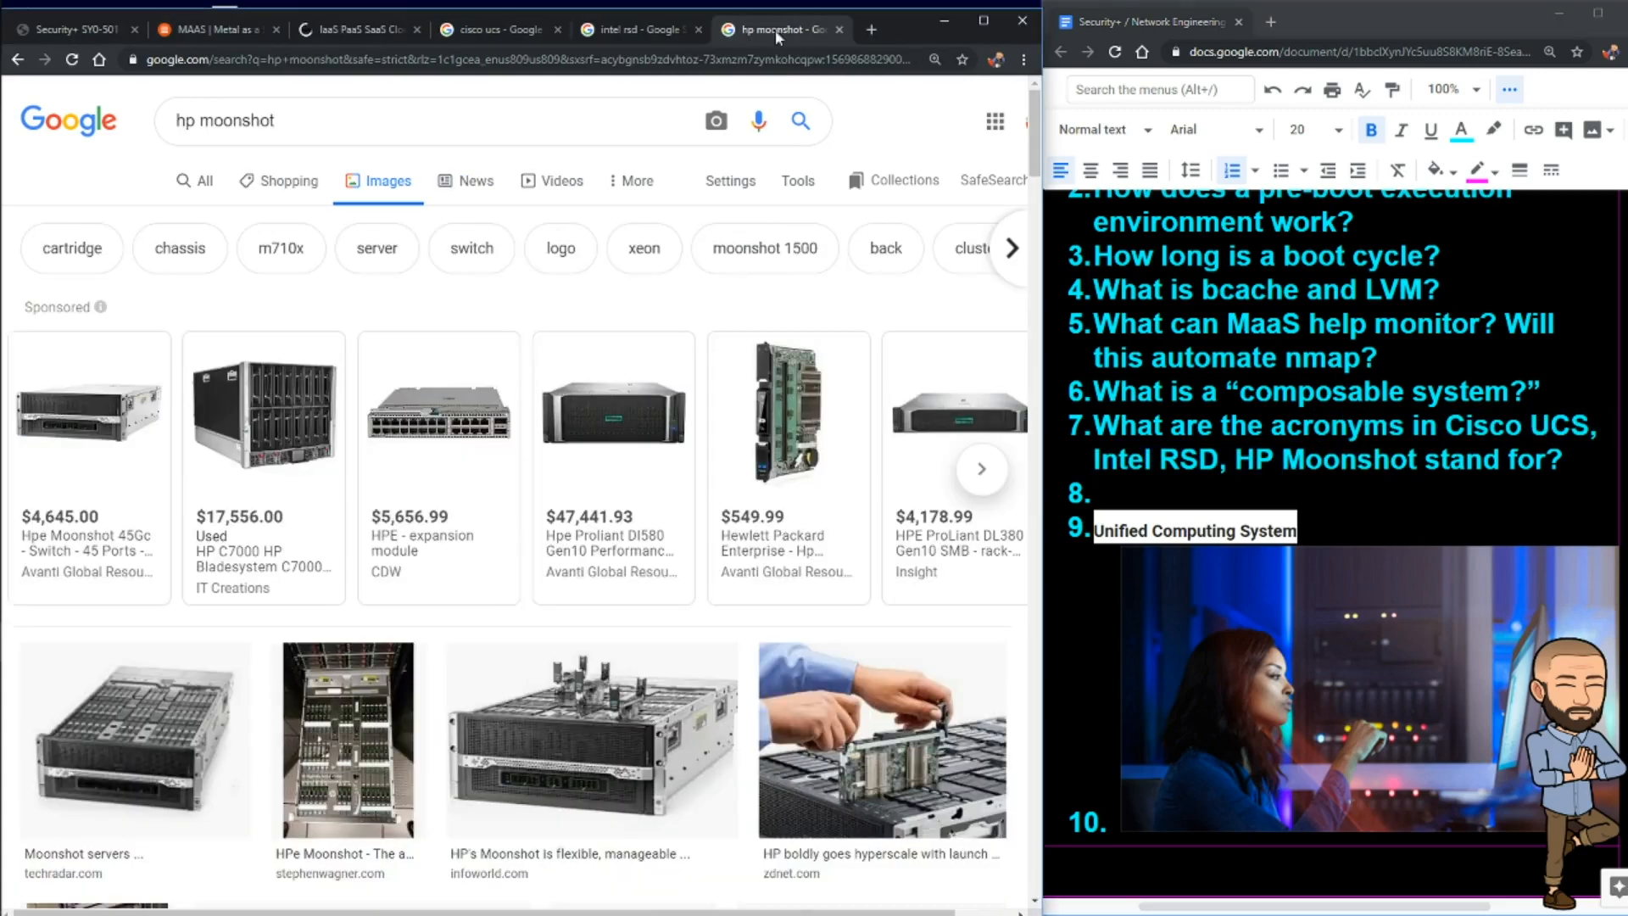
Step: Browse down through the HP Moonshot server image results
scroll("down", 3)
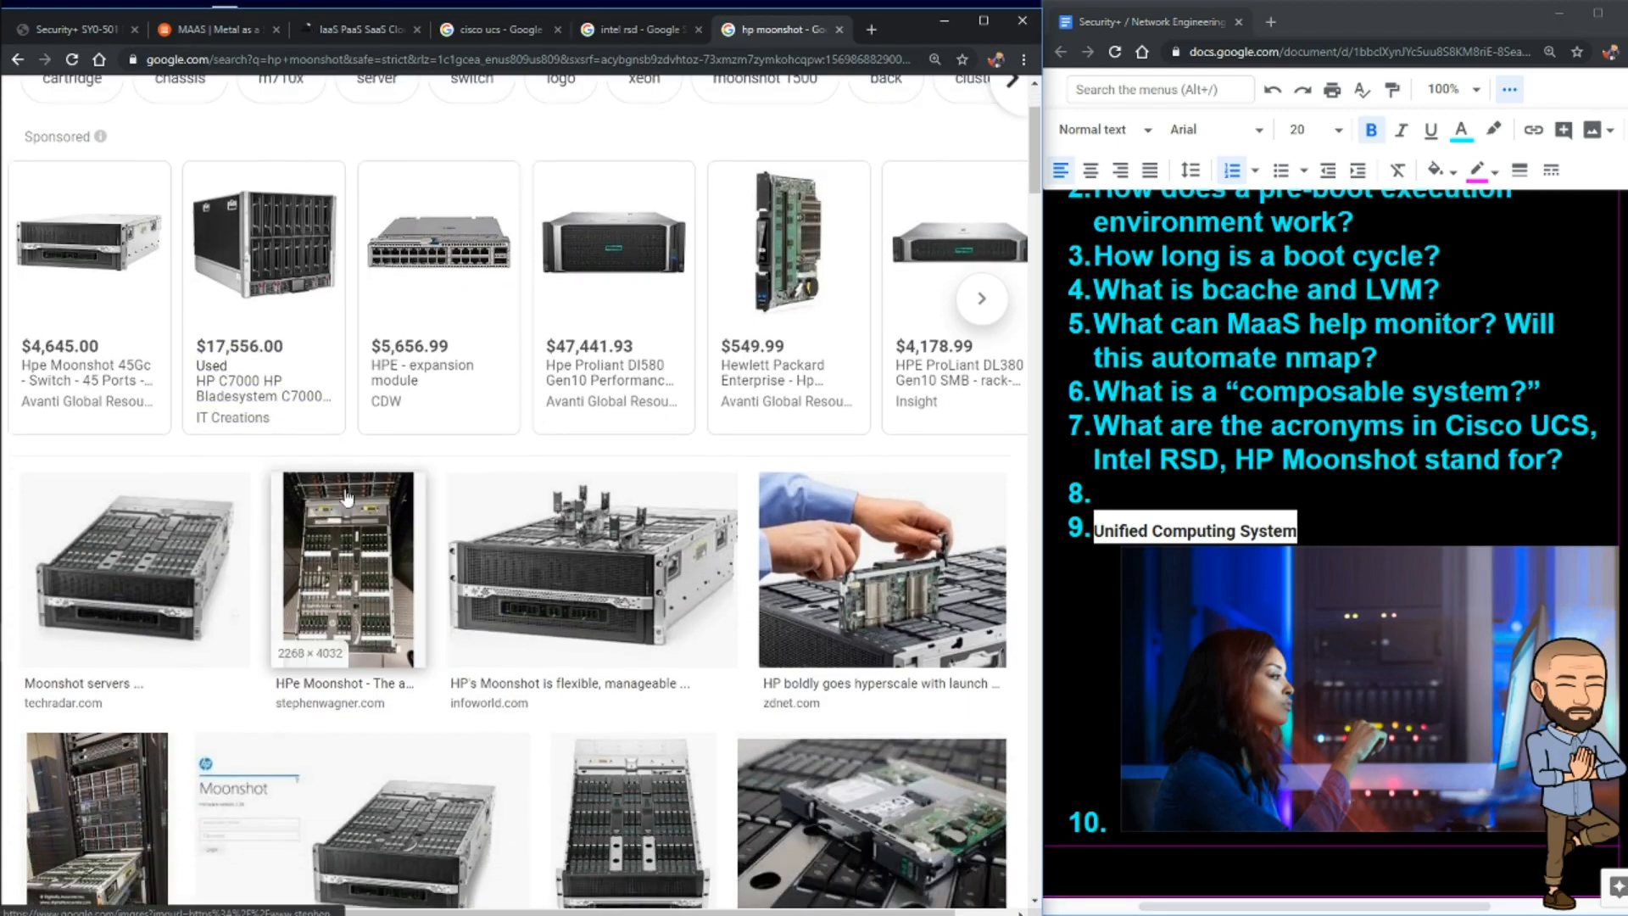
scroll("down", 3)
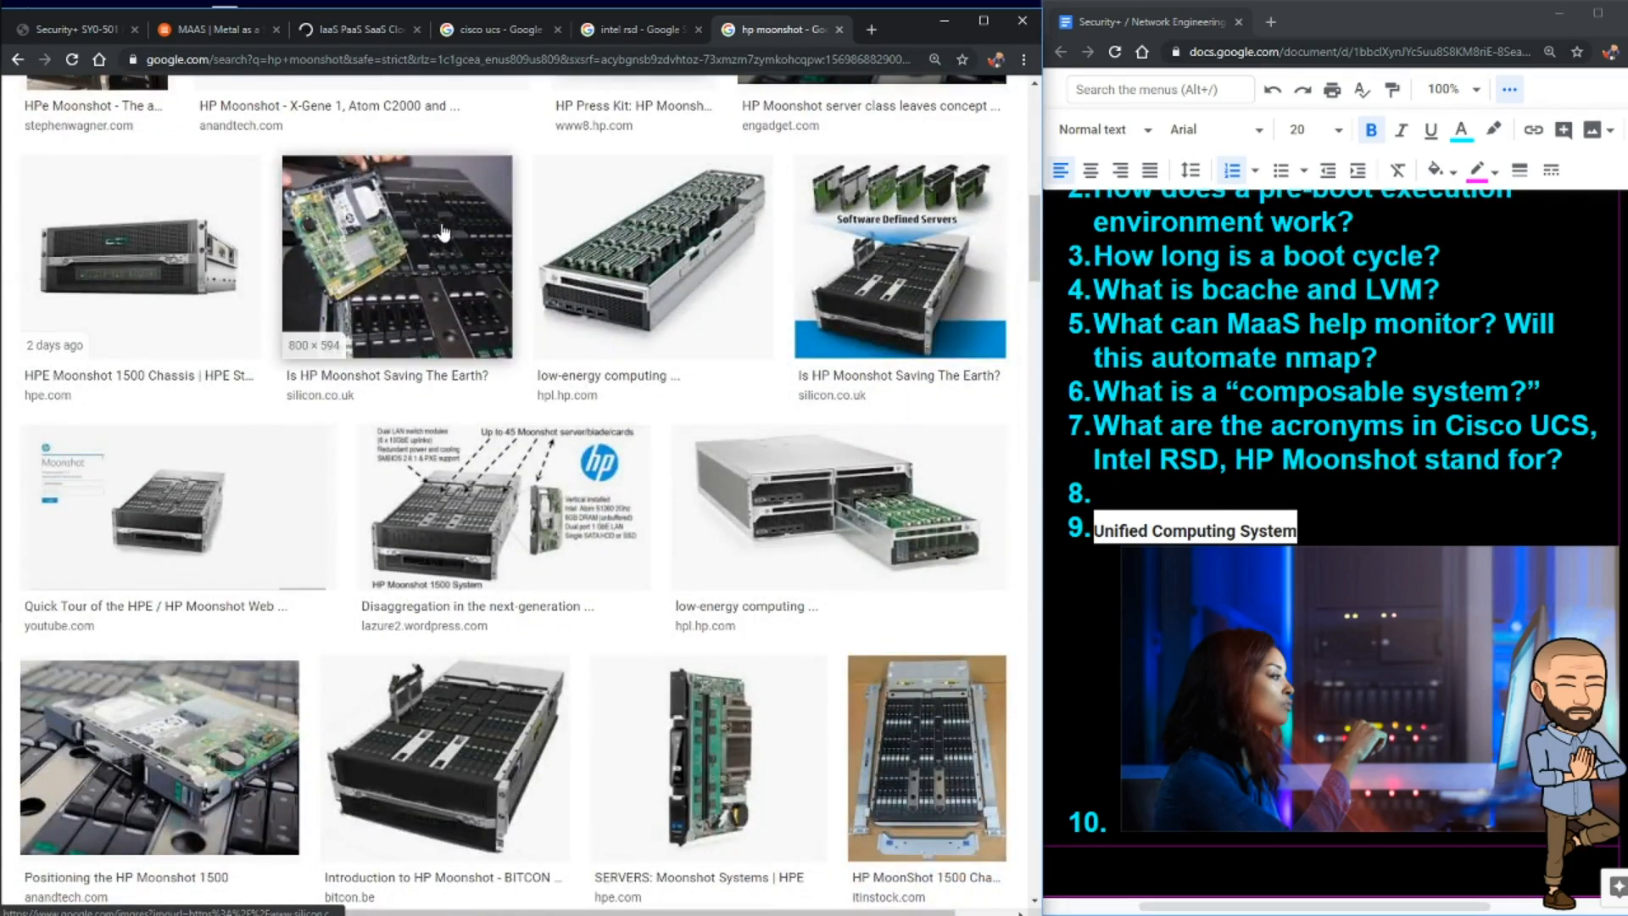
mouse_move(887, 275)
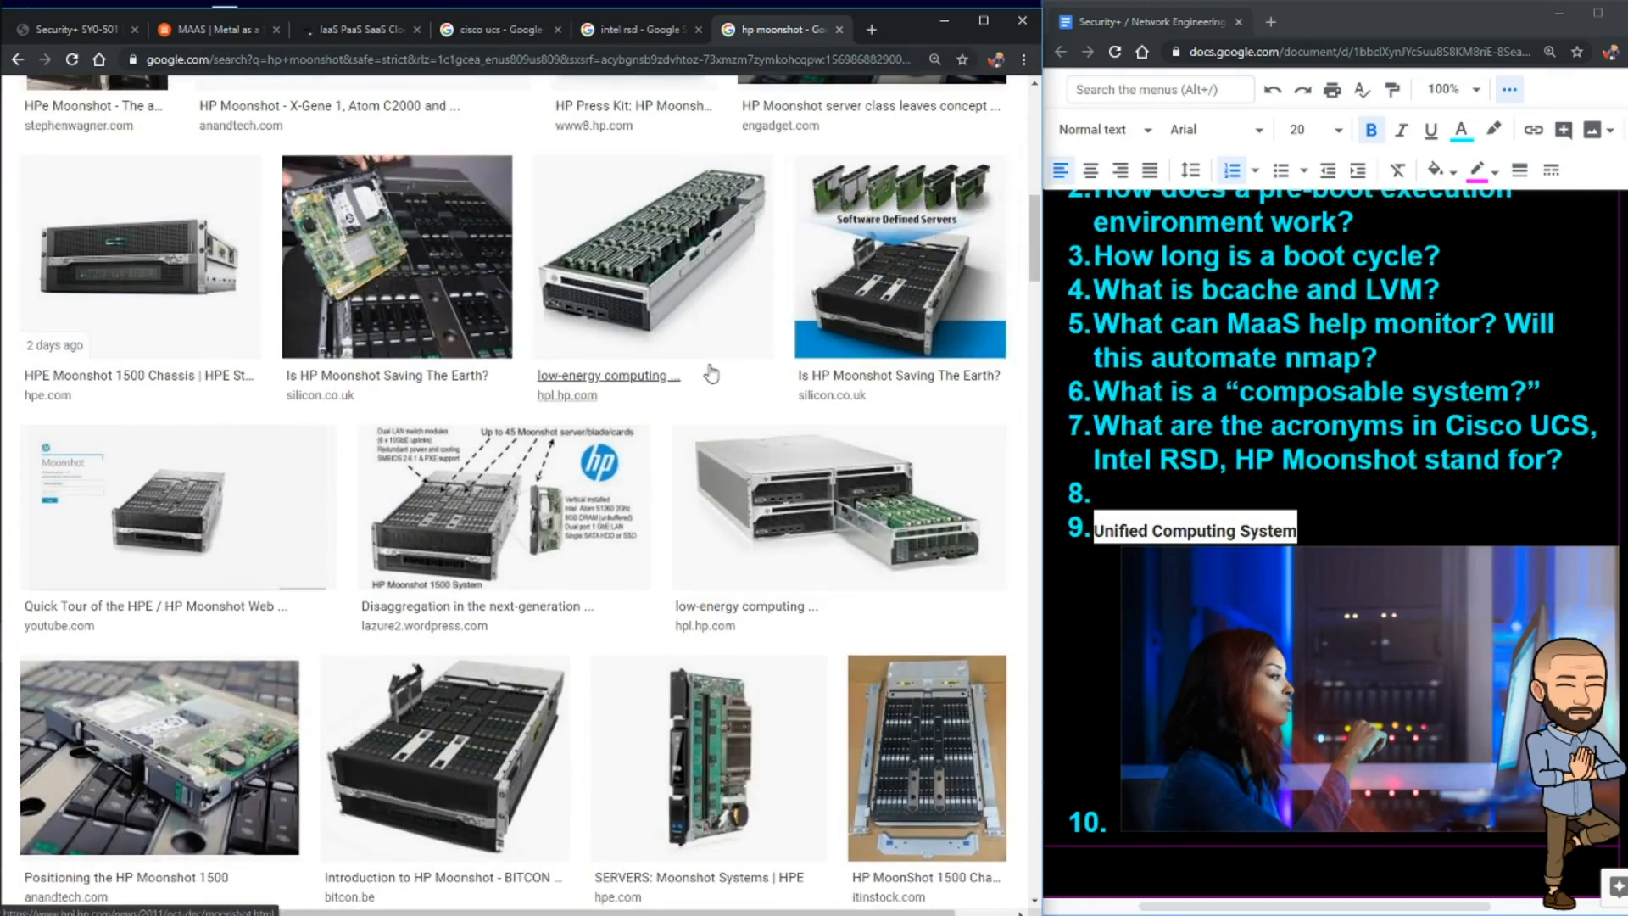
mouse_move(965, 246)
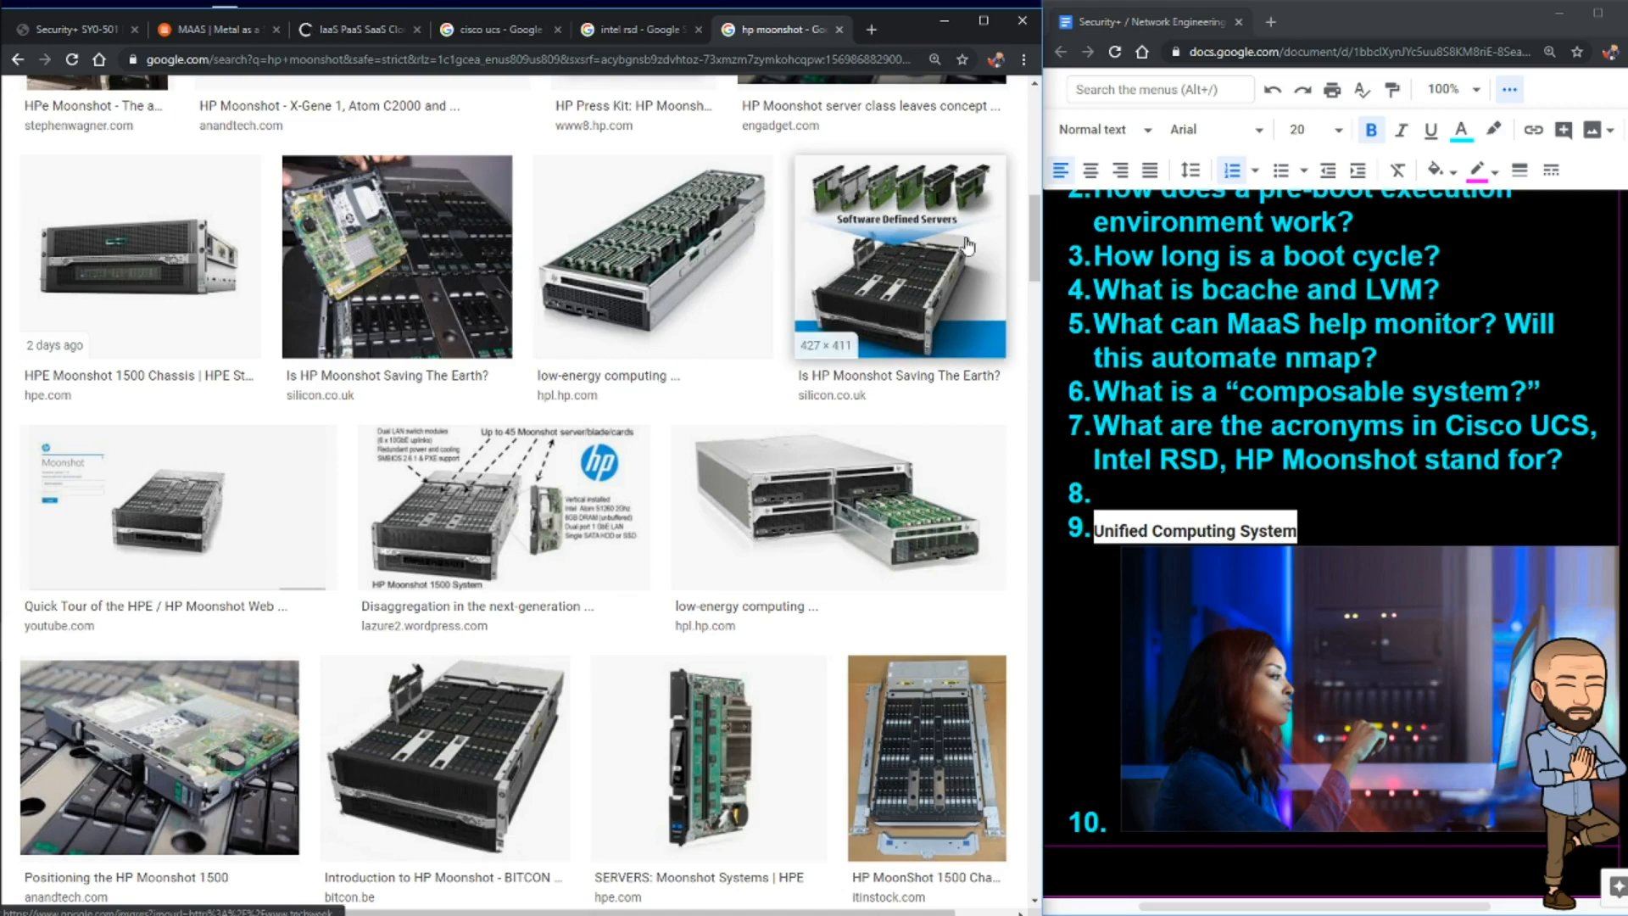
scroll("down", 3)
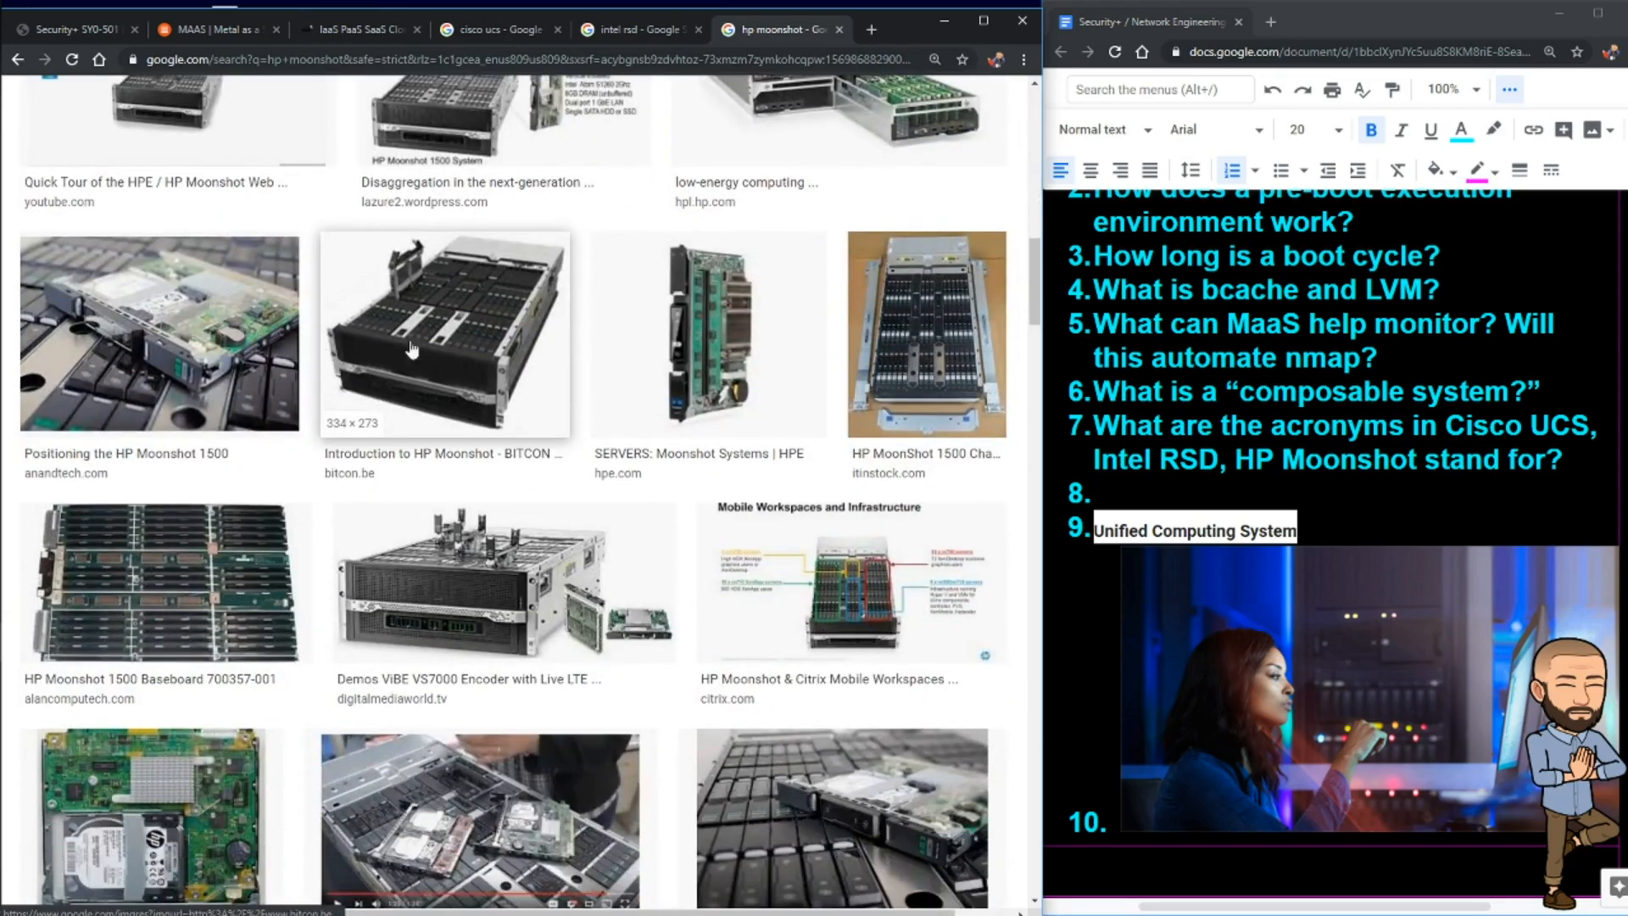
scroll("down", 3)
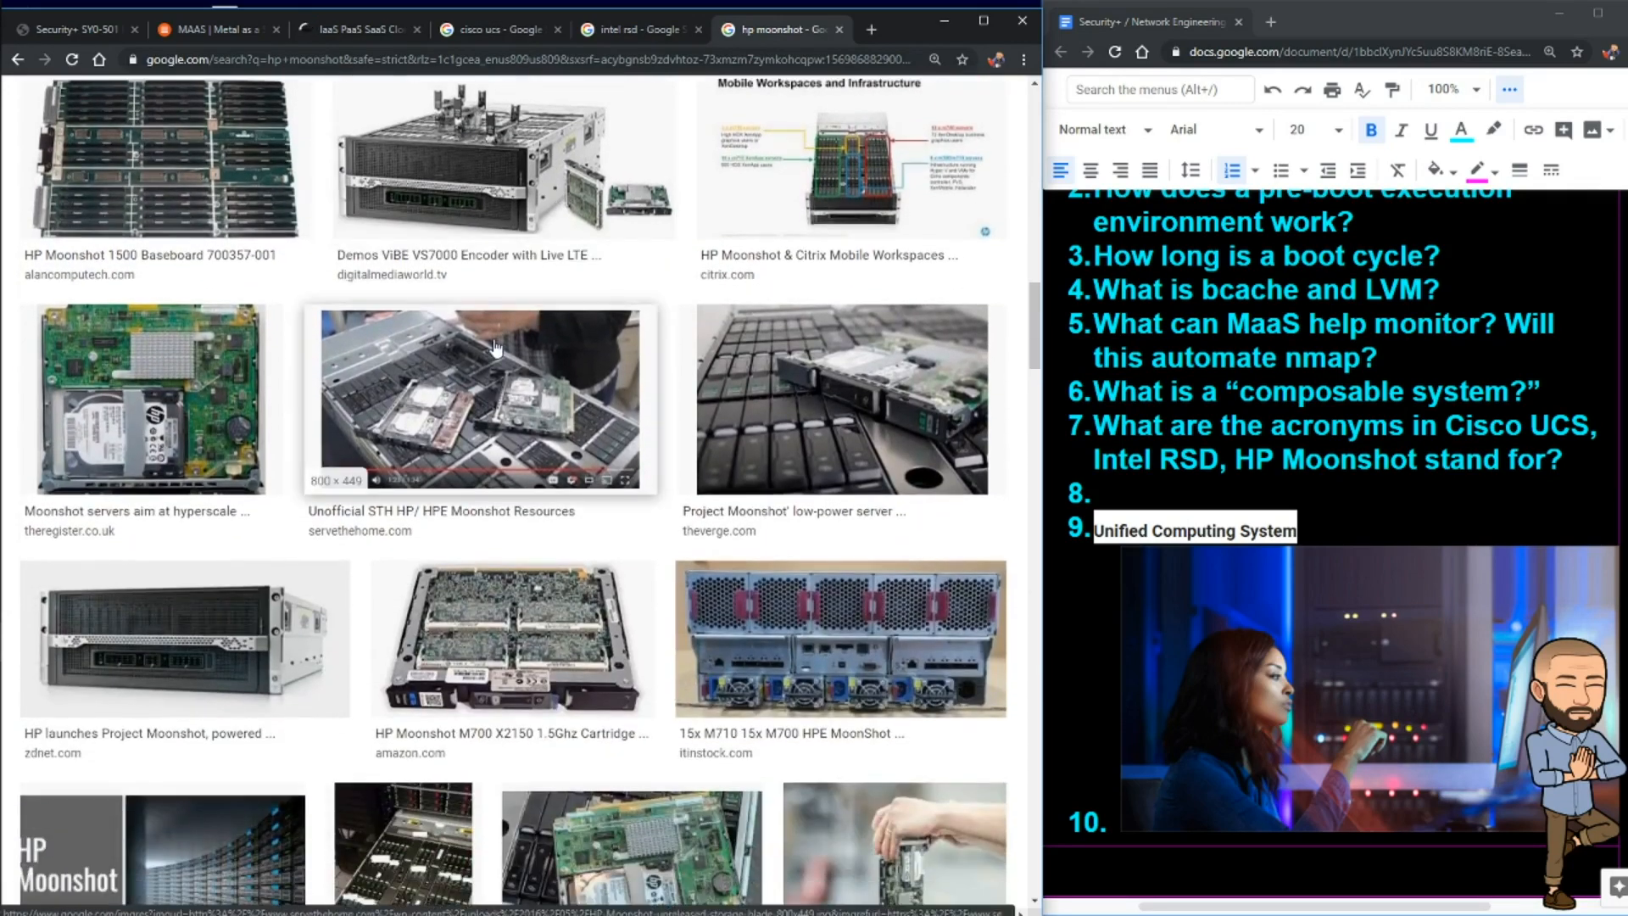
scroll("down", 3)
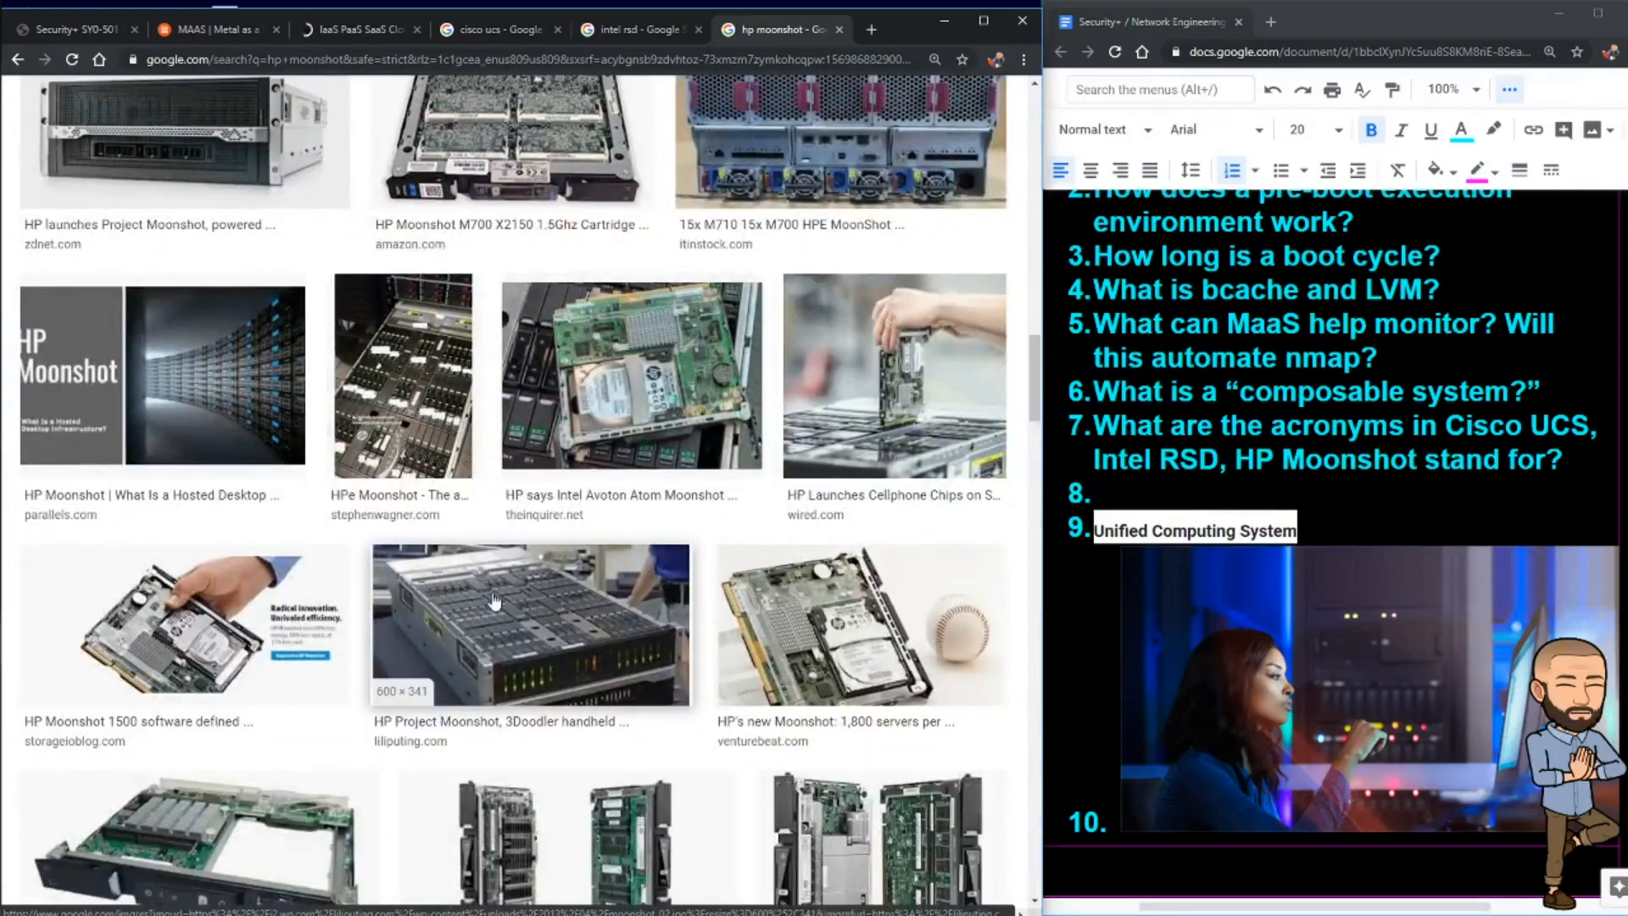
scroll("down", 3)
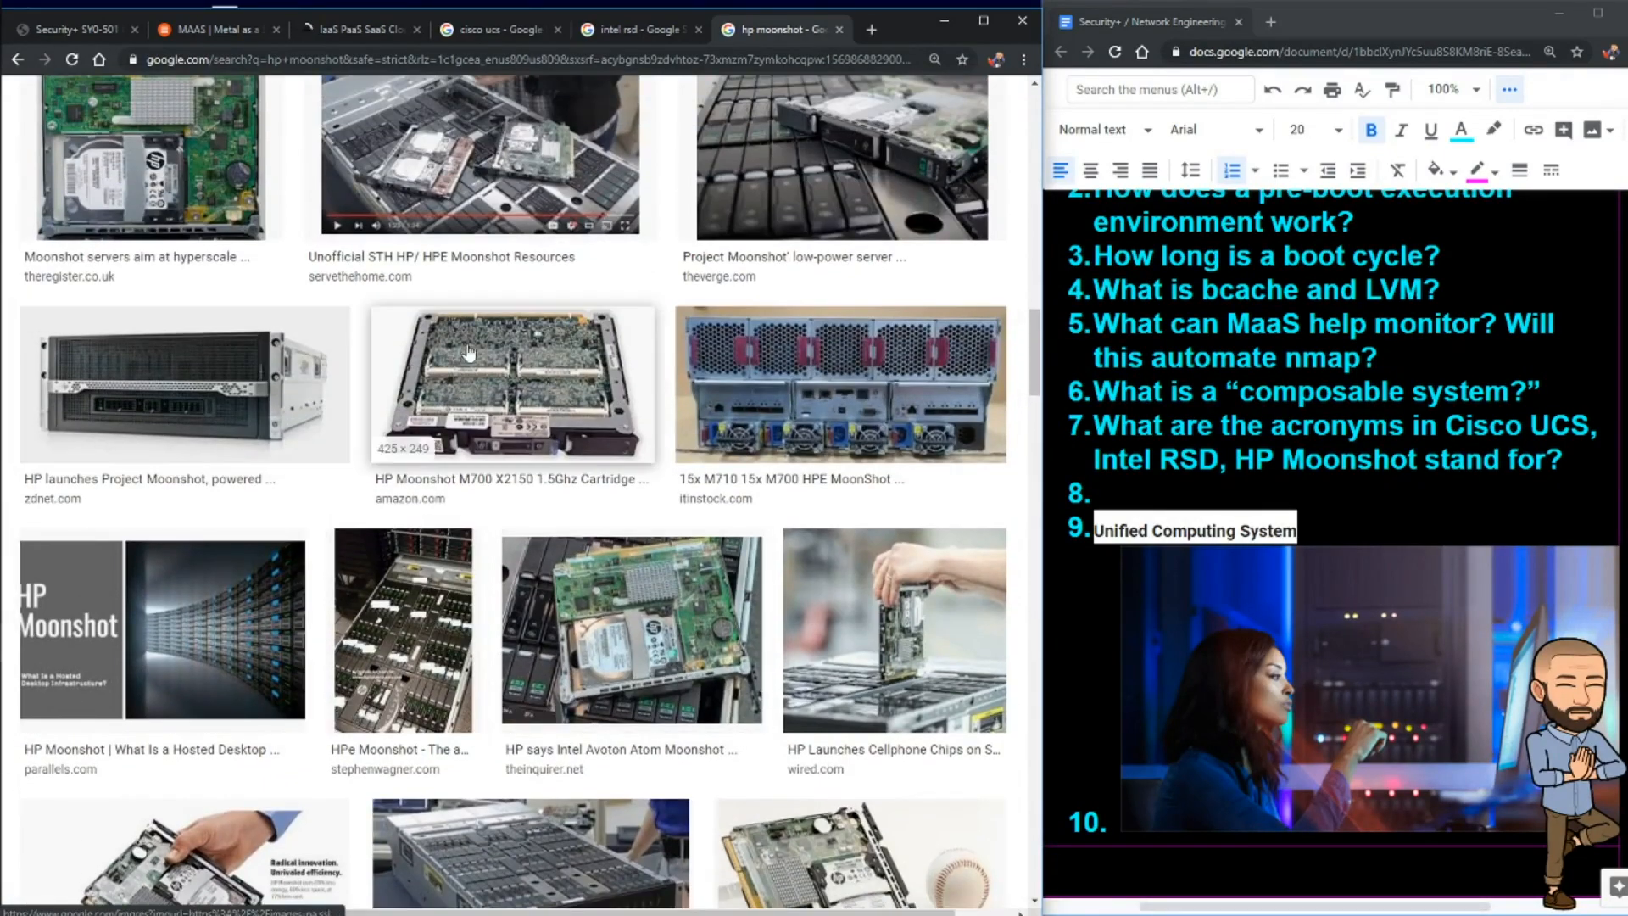
scroll("down", 3)
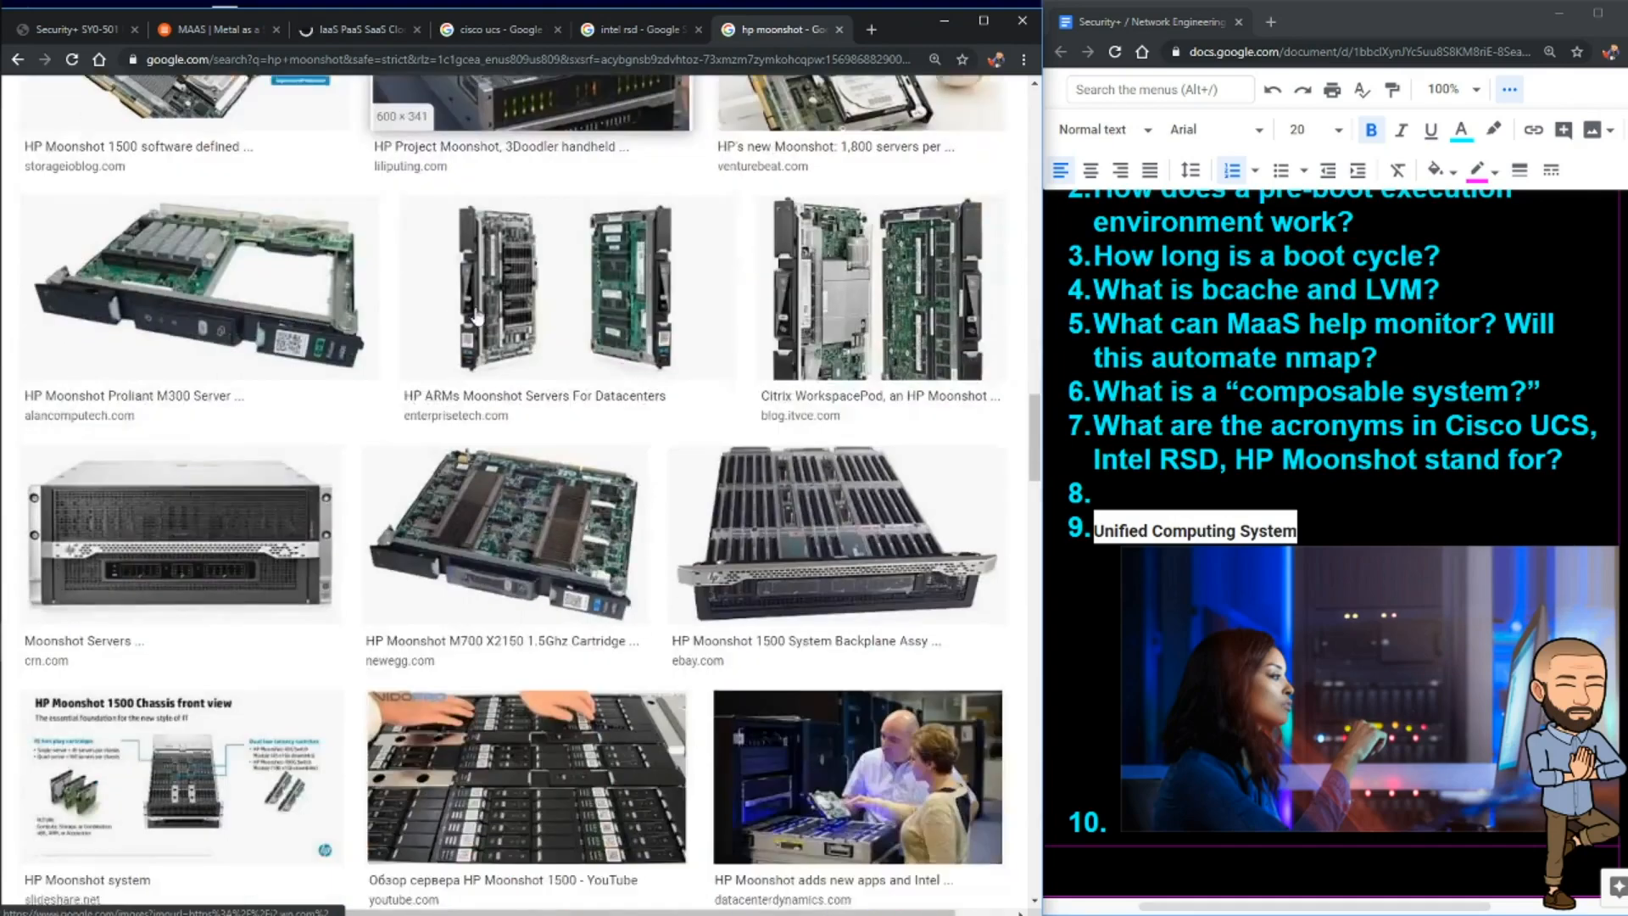
scroll("down", 3)
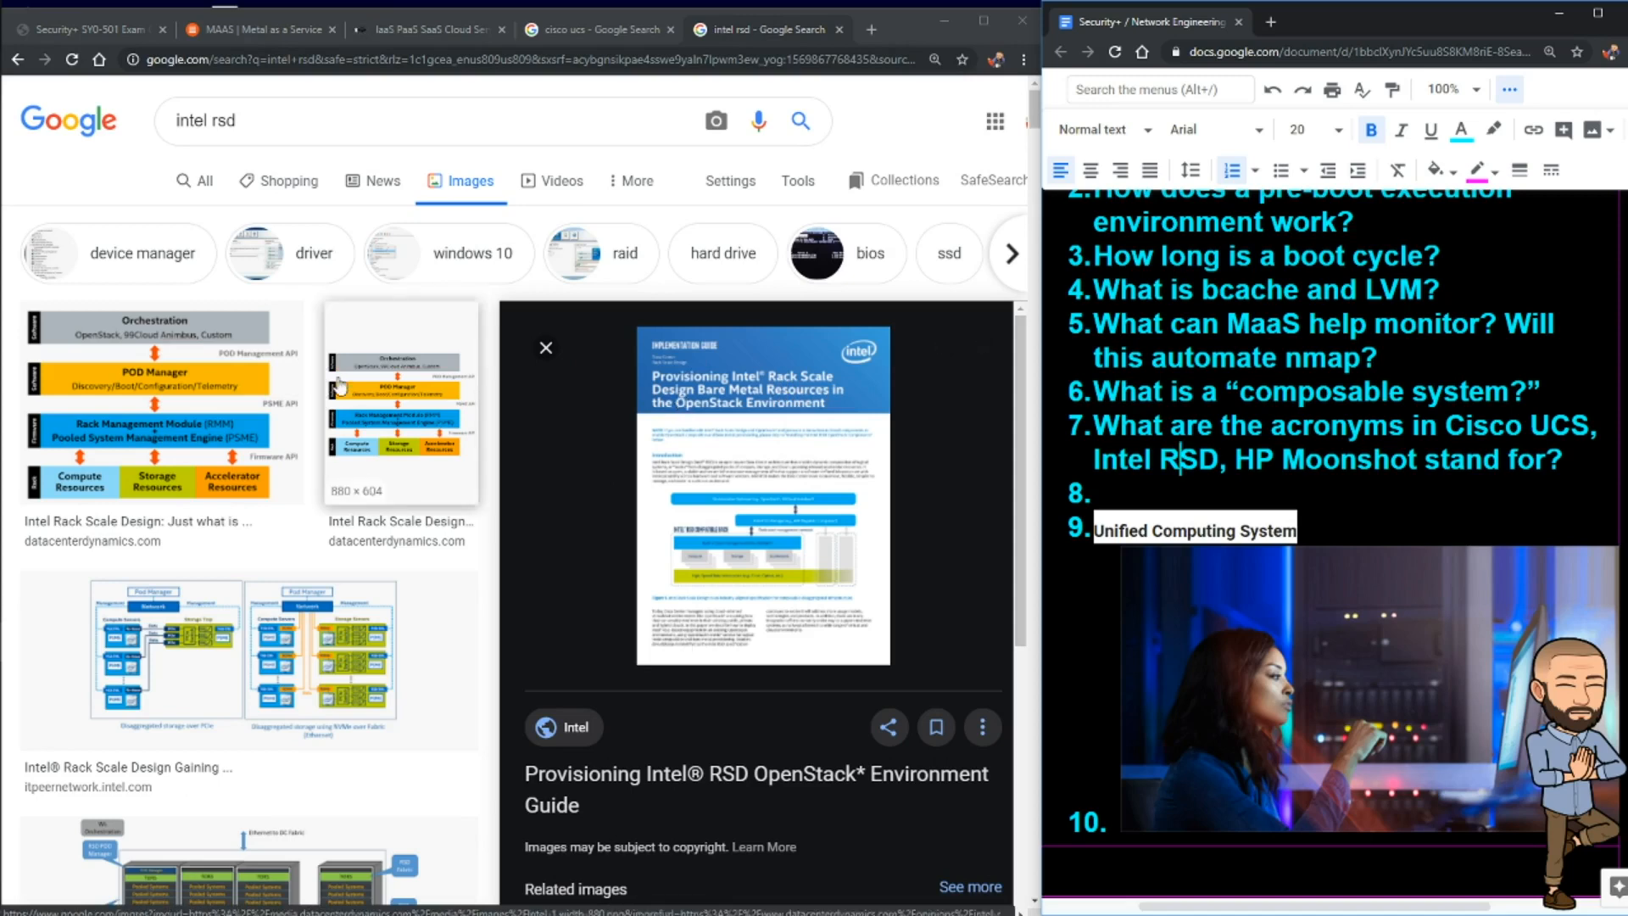
Step: Preview the Intel Rack Scale Design rack diagram and browse further Intel RSD results
scroll("down", 3)
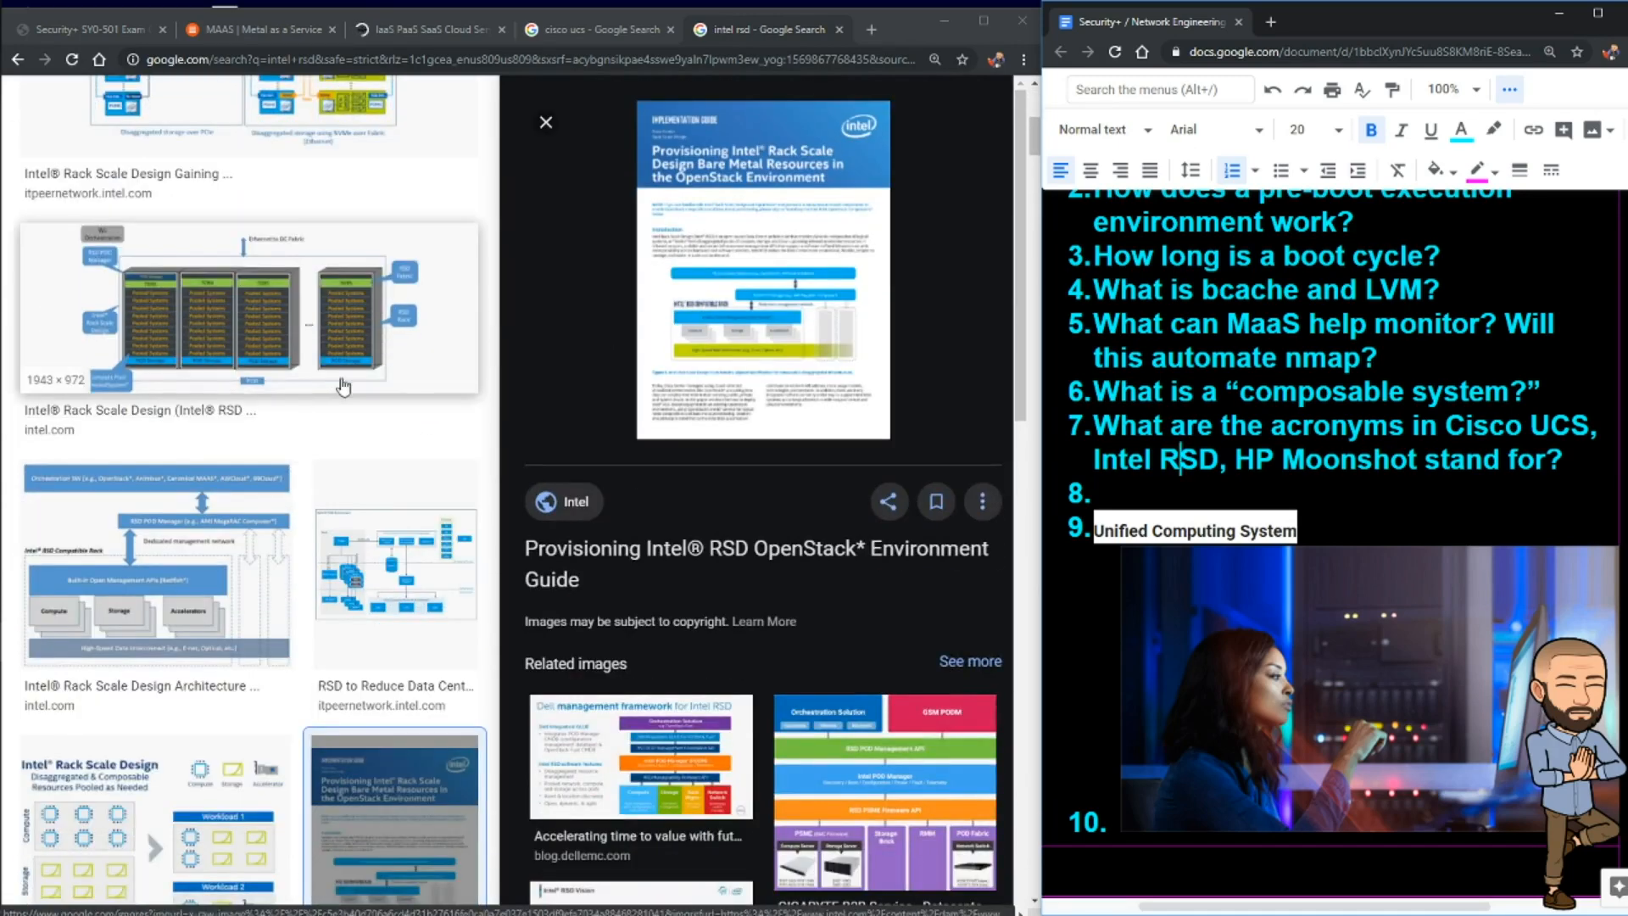
left_click(250, 307)
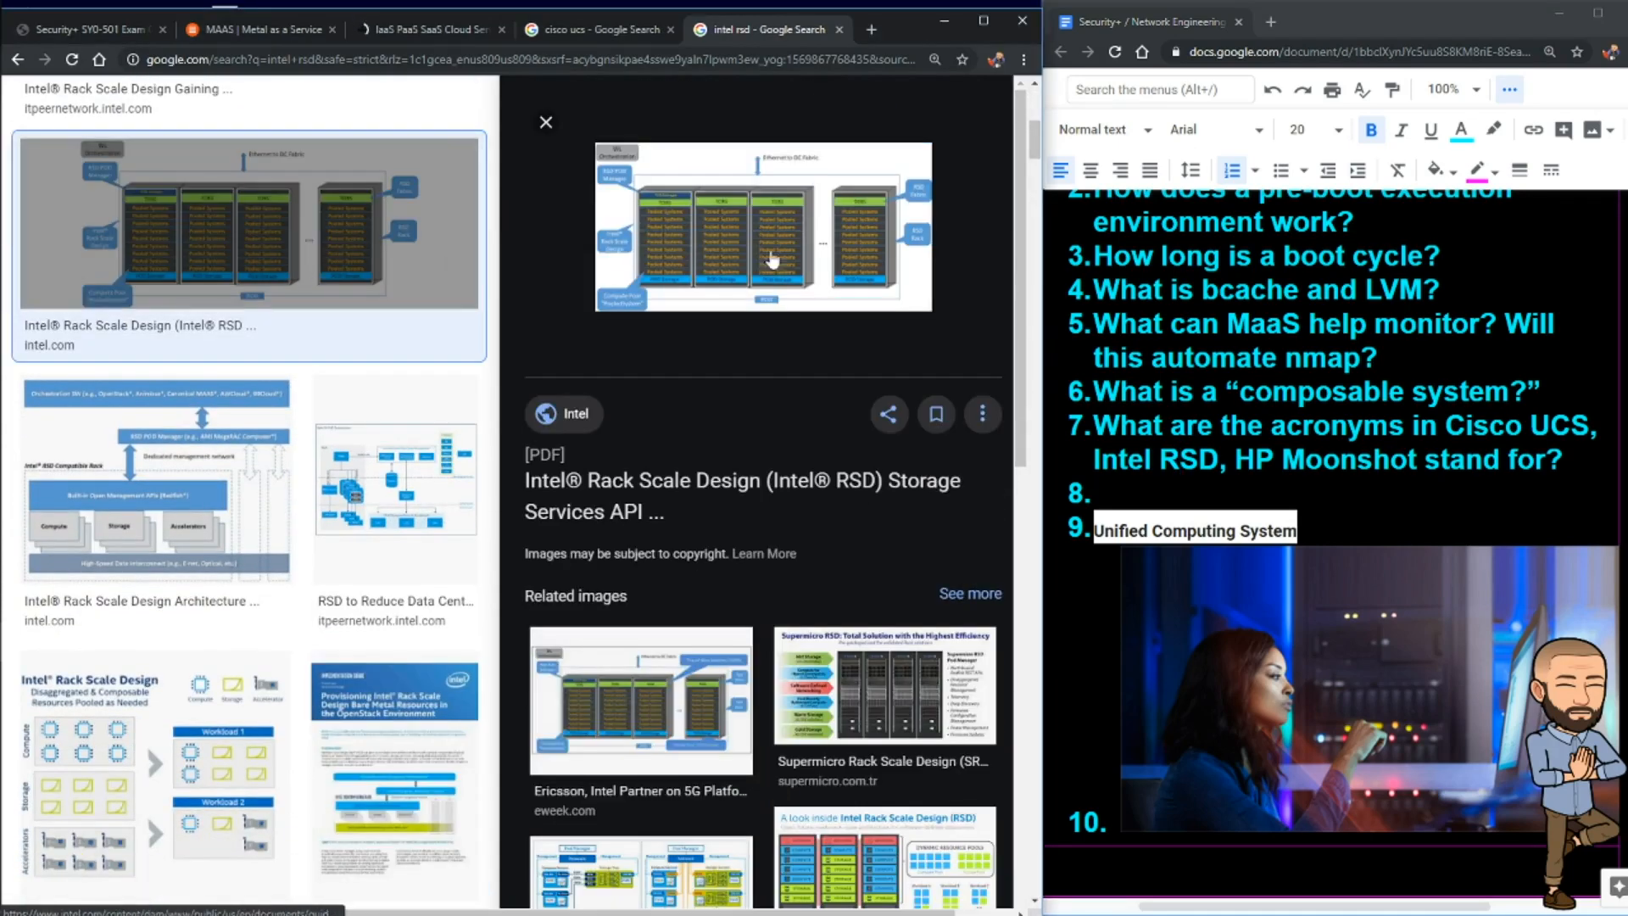
scroll("down", 3)
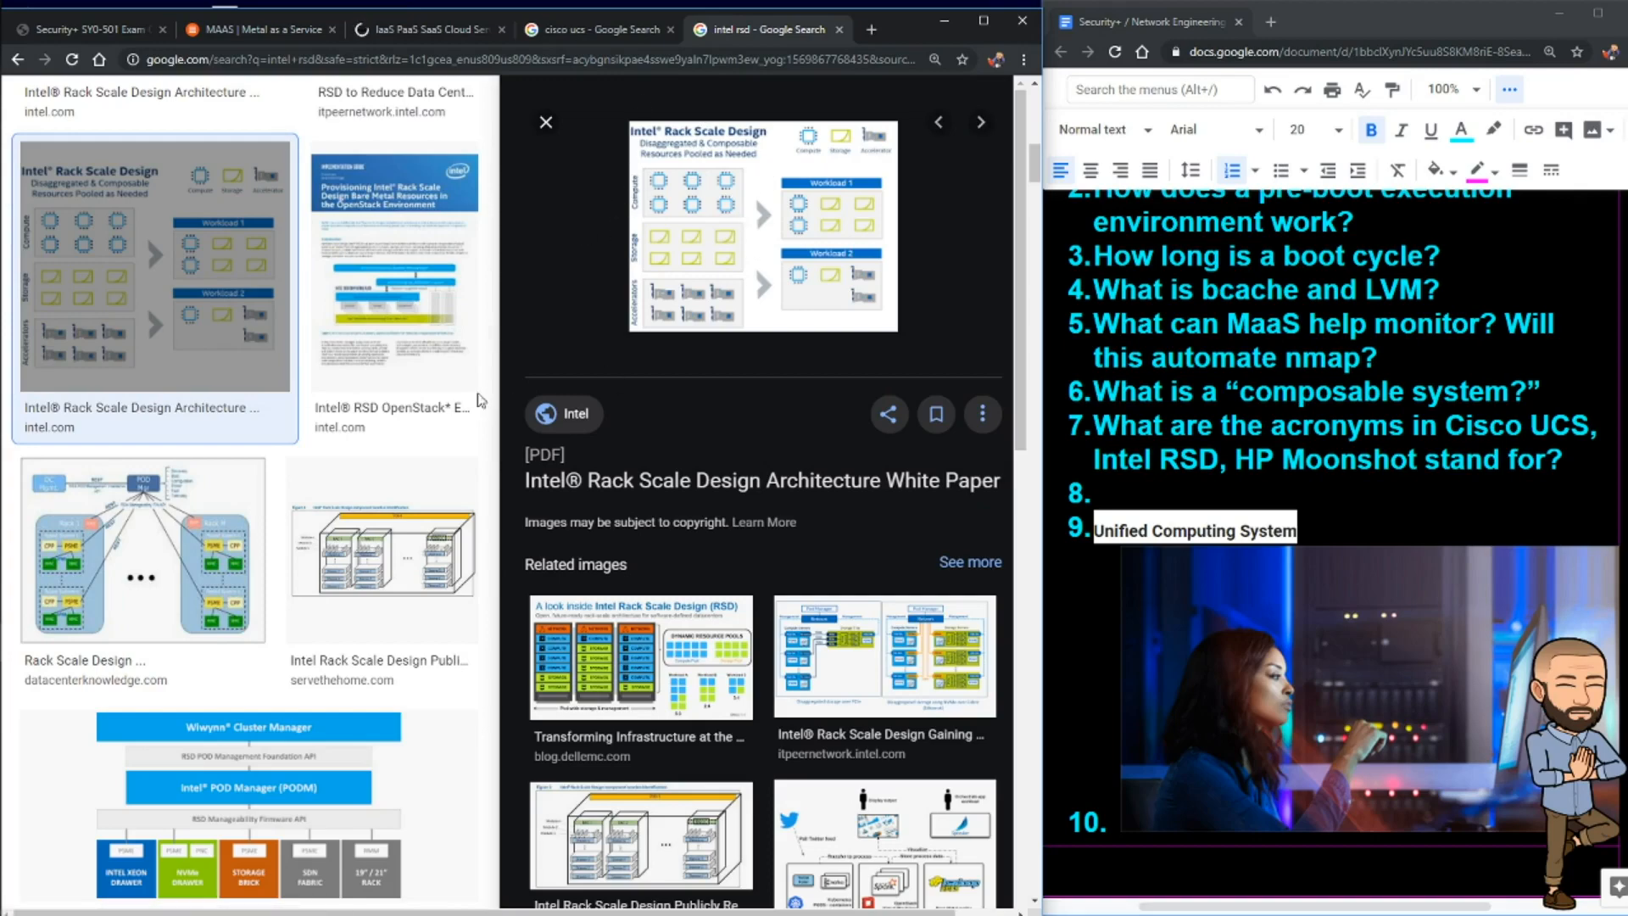
scroll("down", 3)
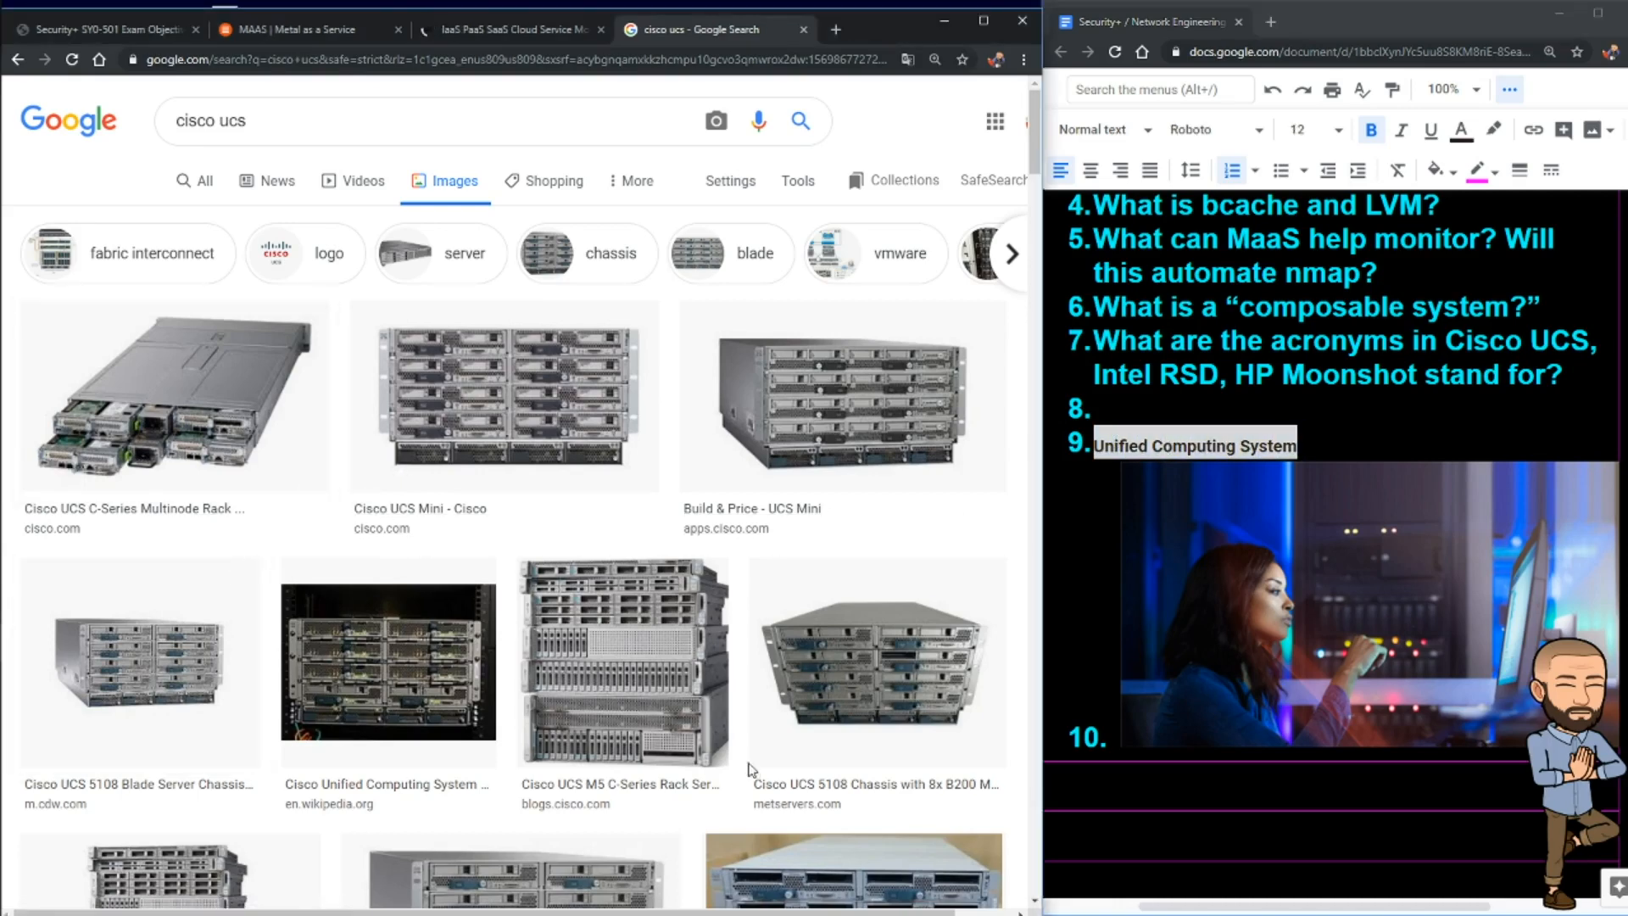
Step: Browse through the Cisco UCS image results and return to the maas.io page
scroll("down", 3)
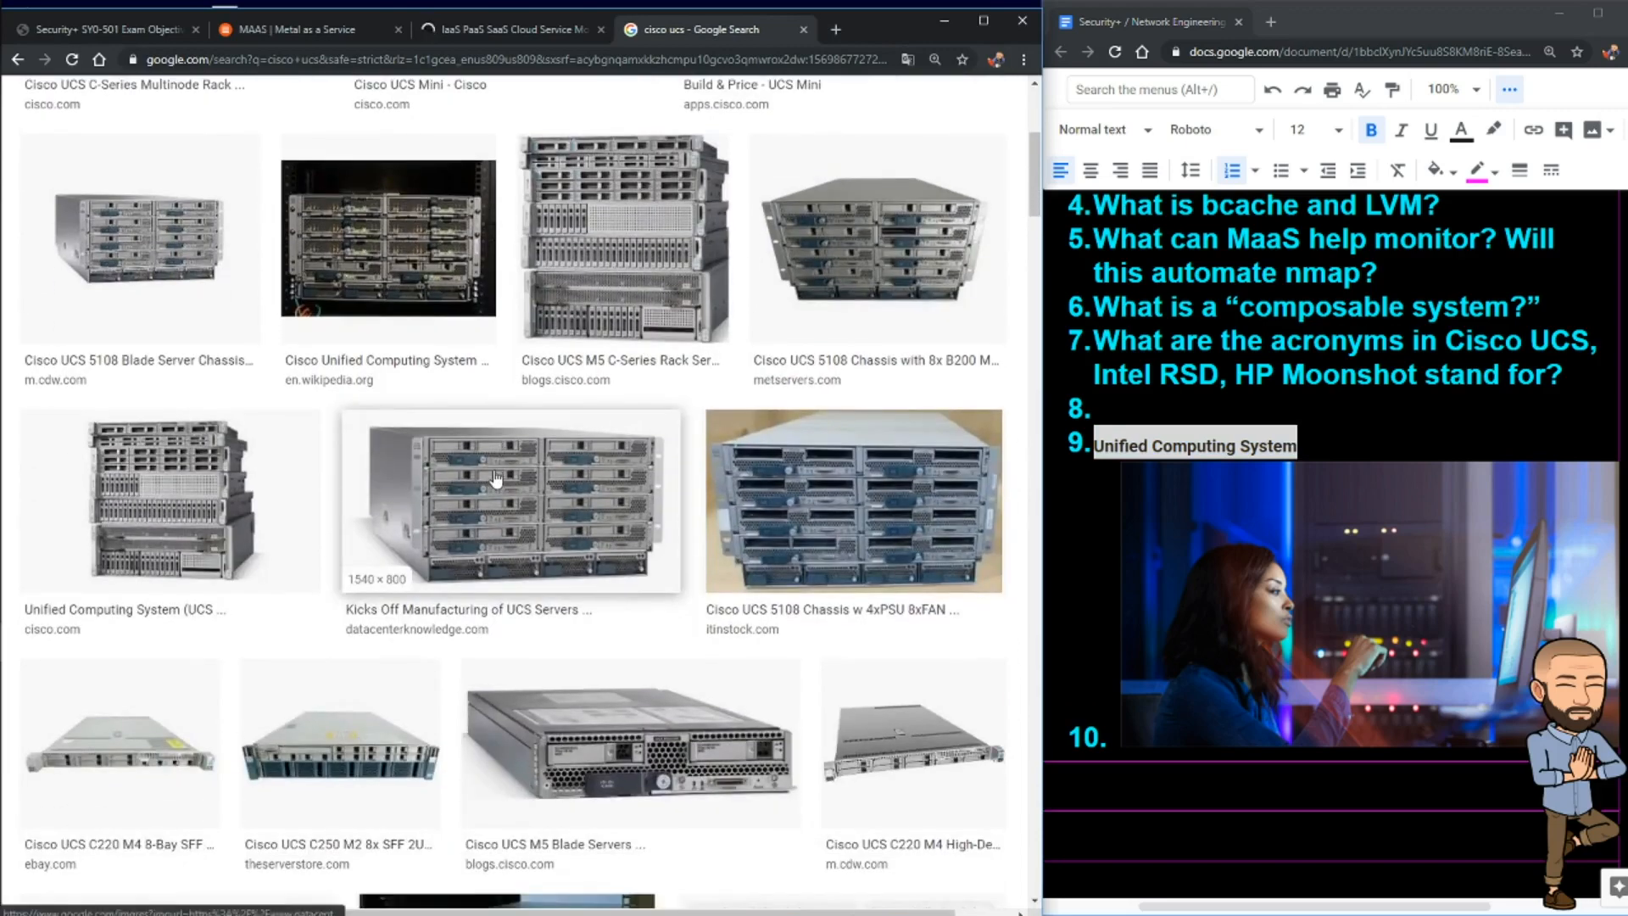
scroll("down", 3)
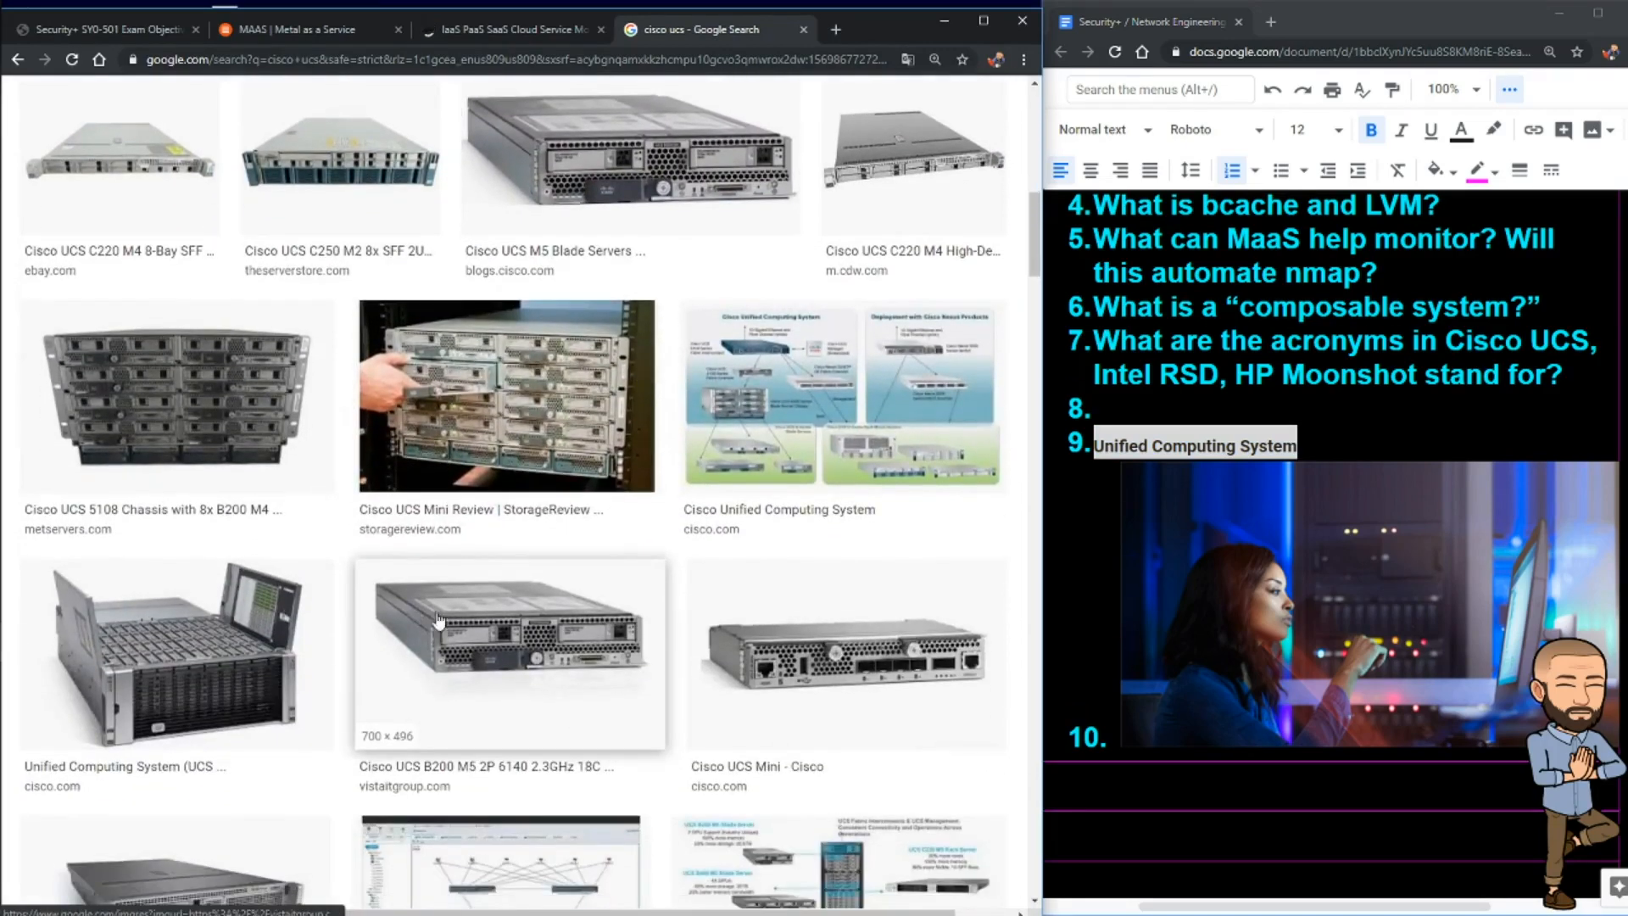
scroll("down", 3)
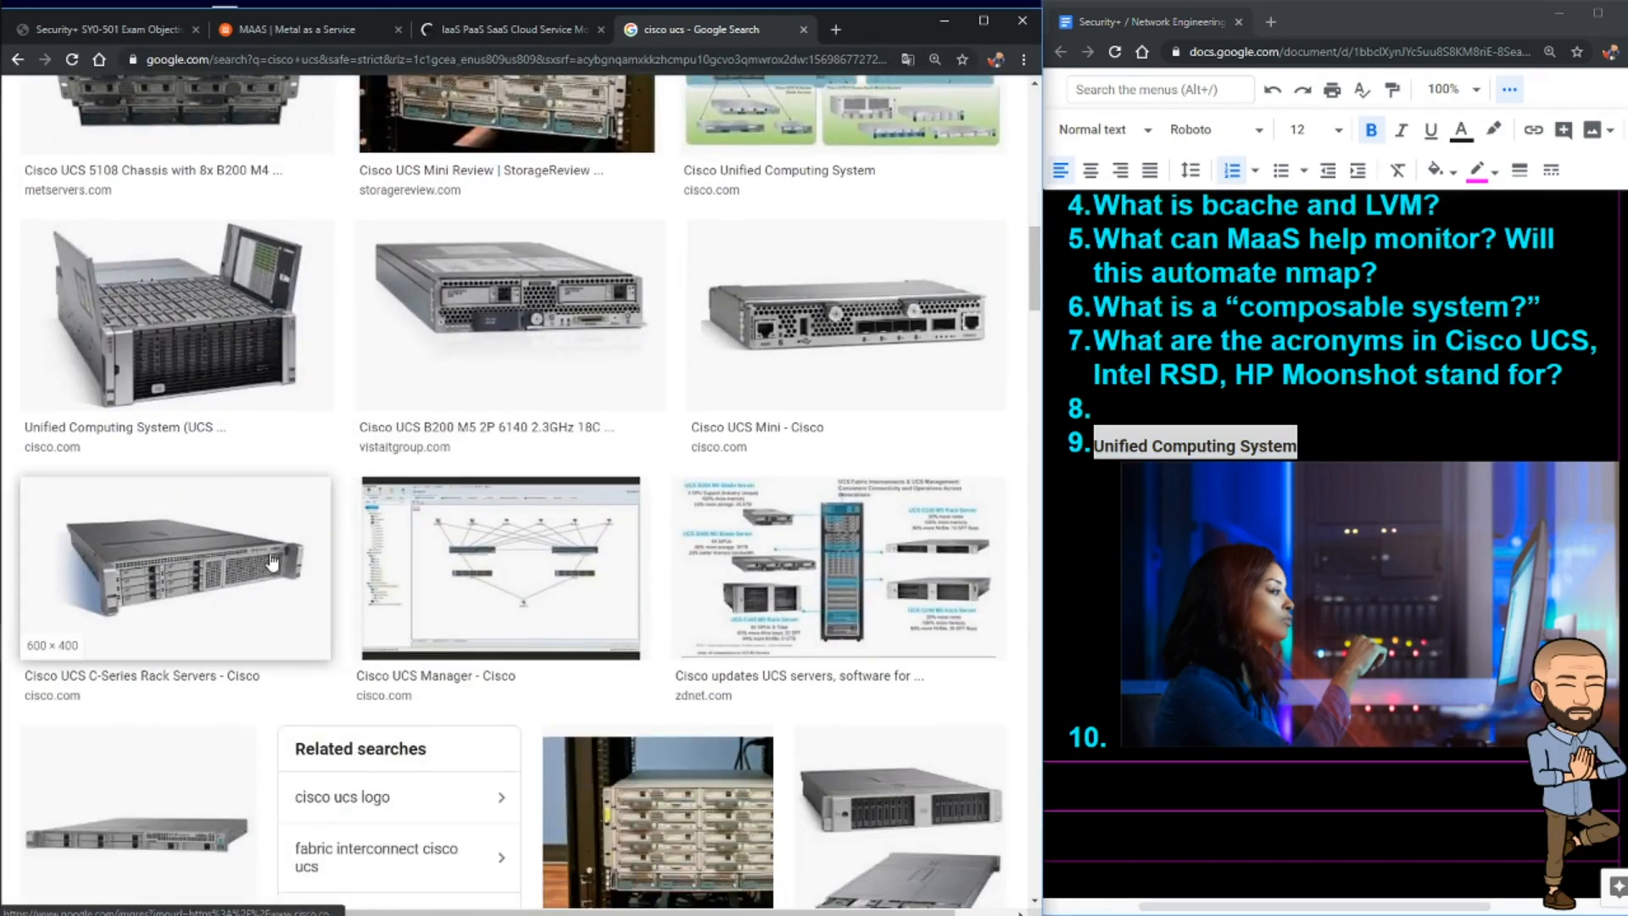
scroll("down", 3)
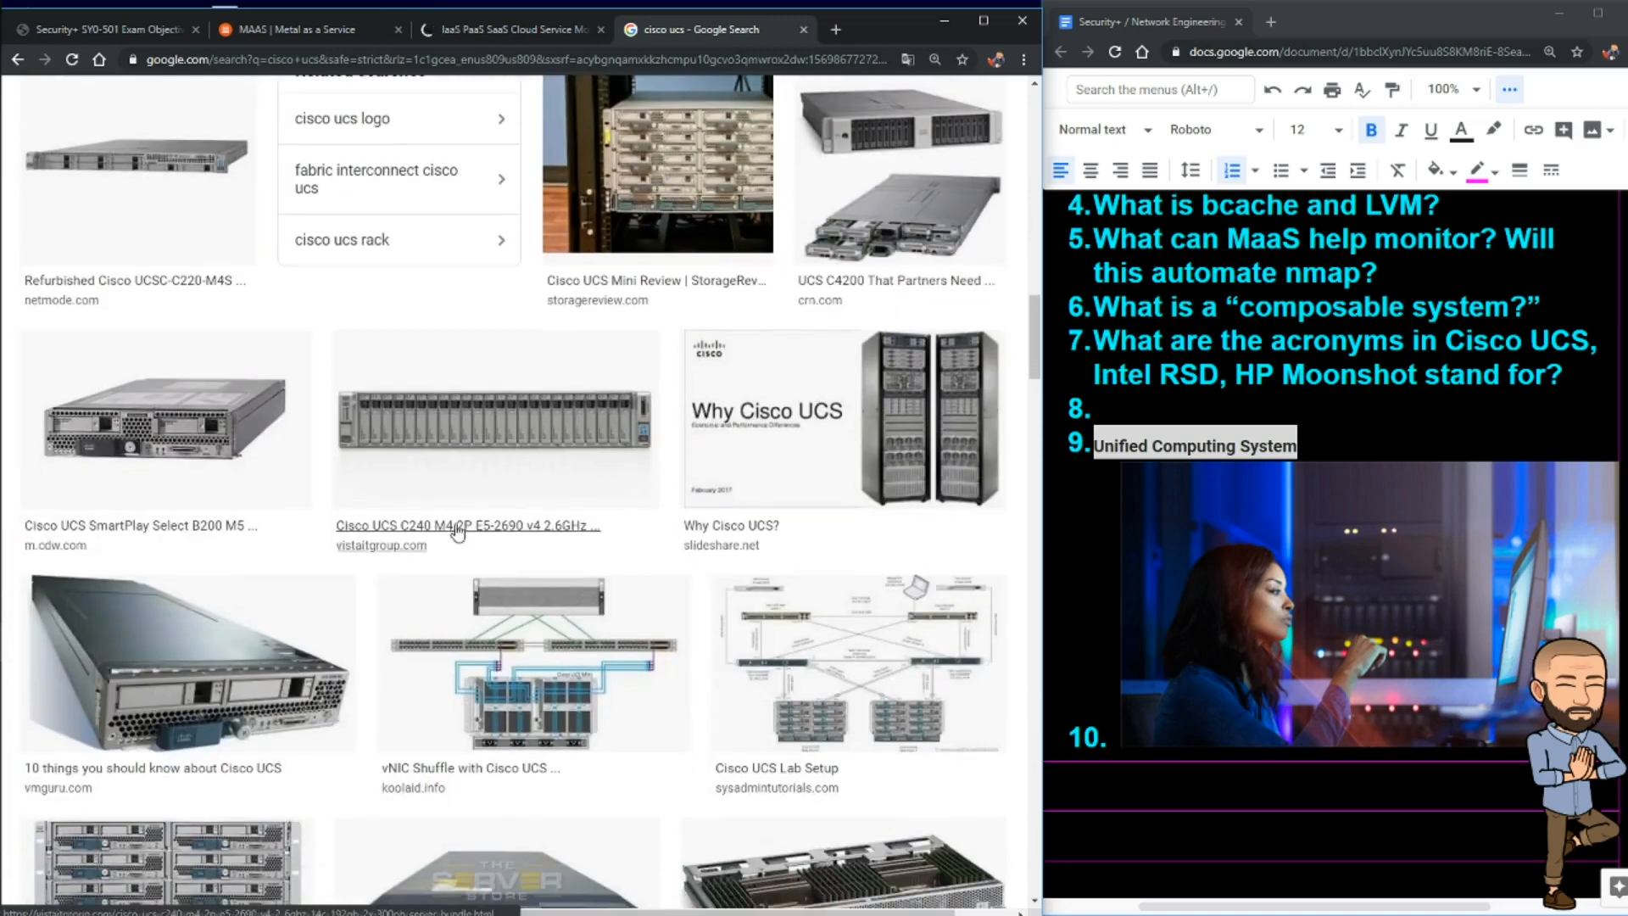
scroll("down", 3)
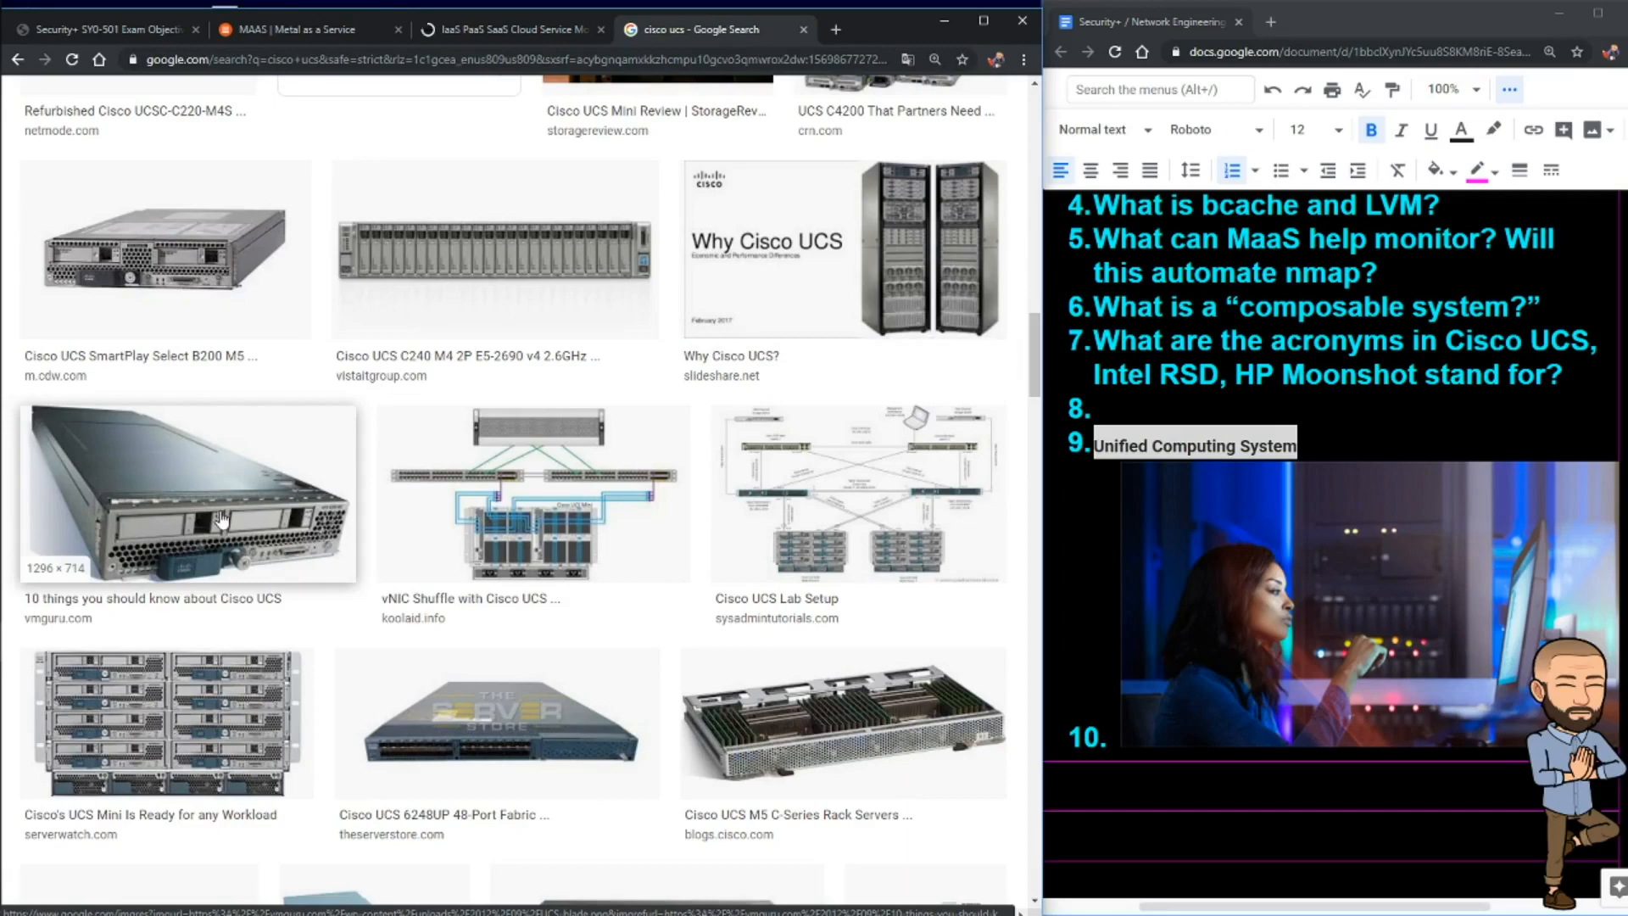
scroll("down", 3)
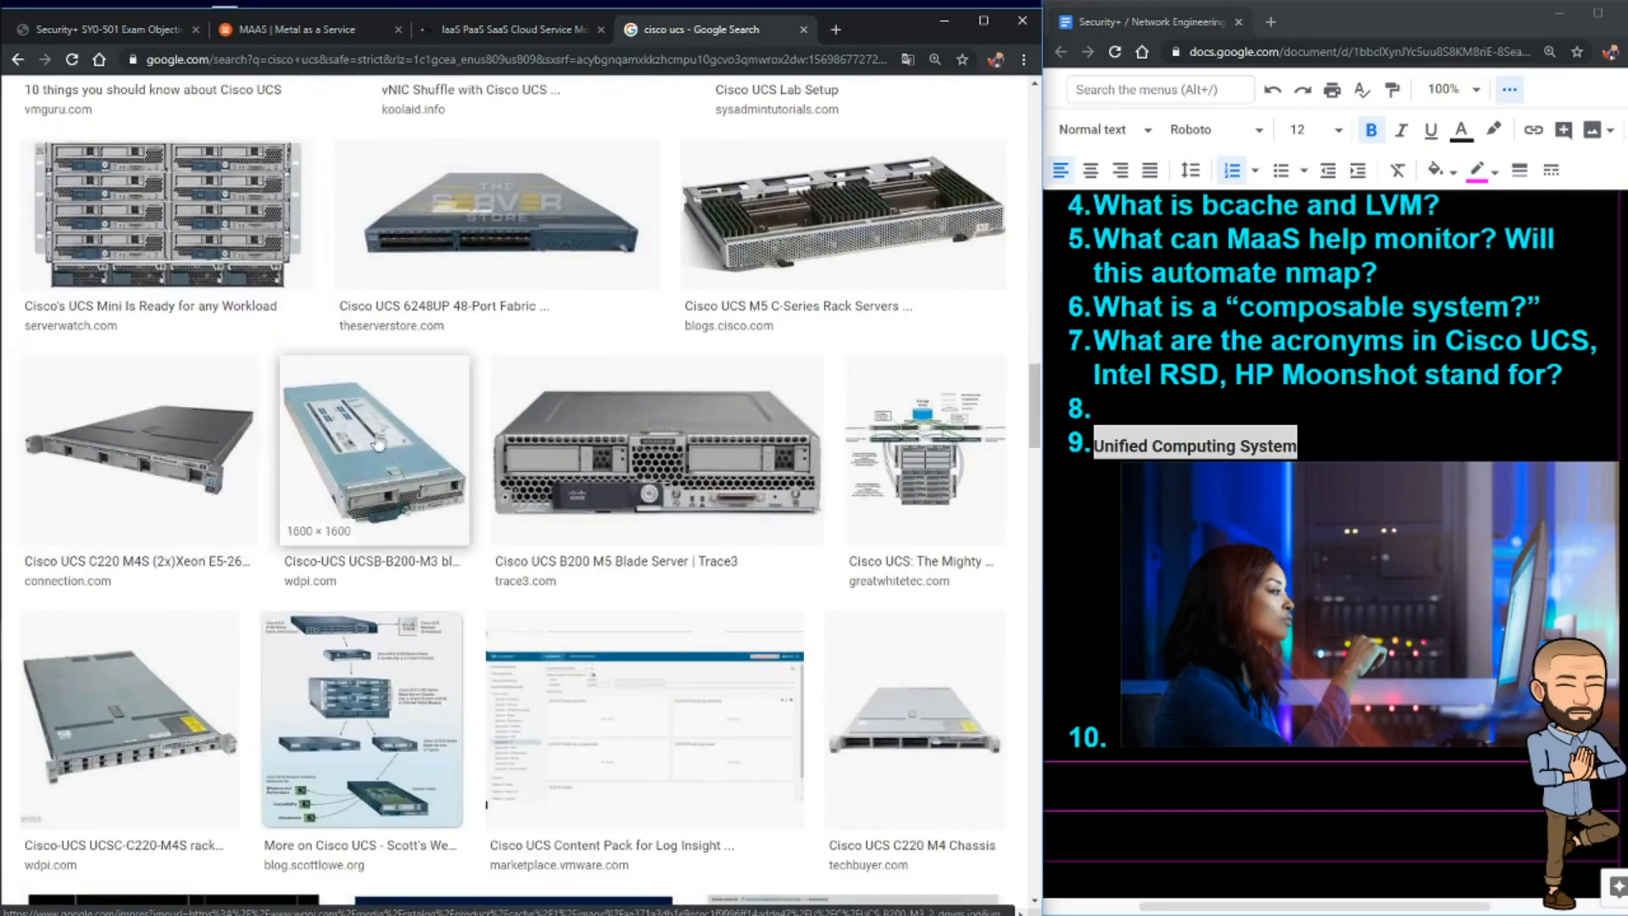
scroll("down", 3)
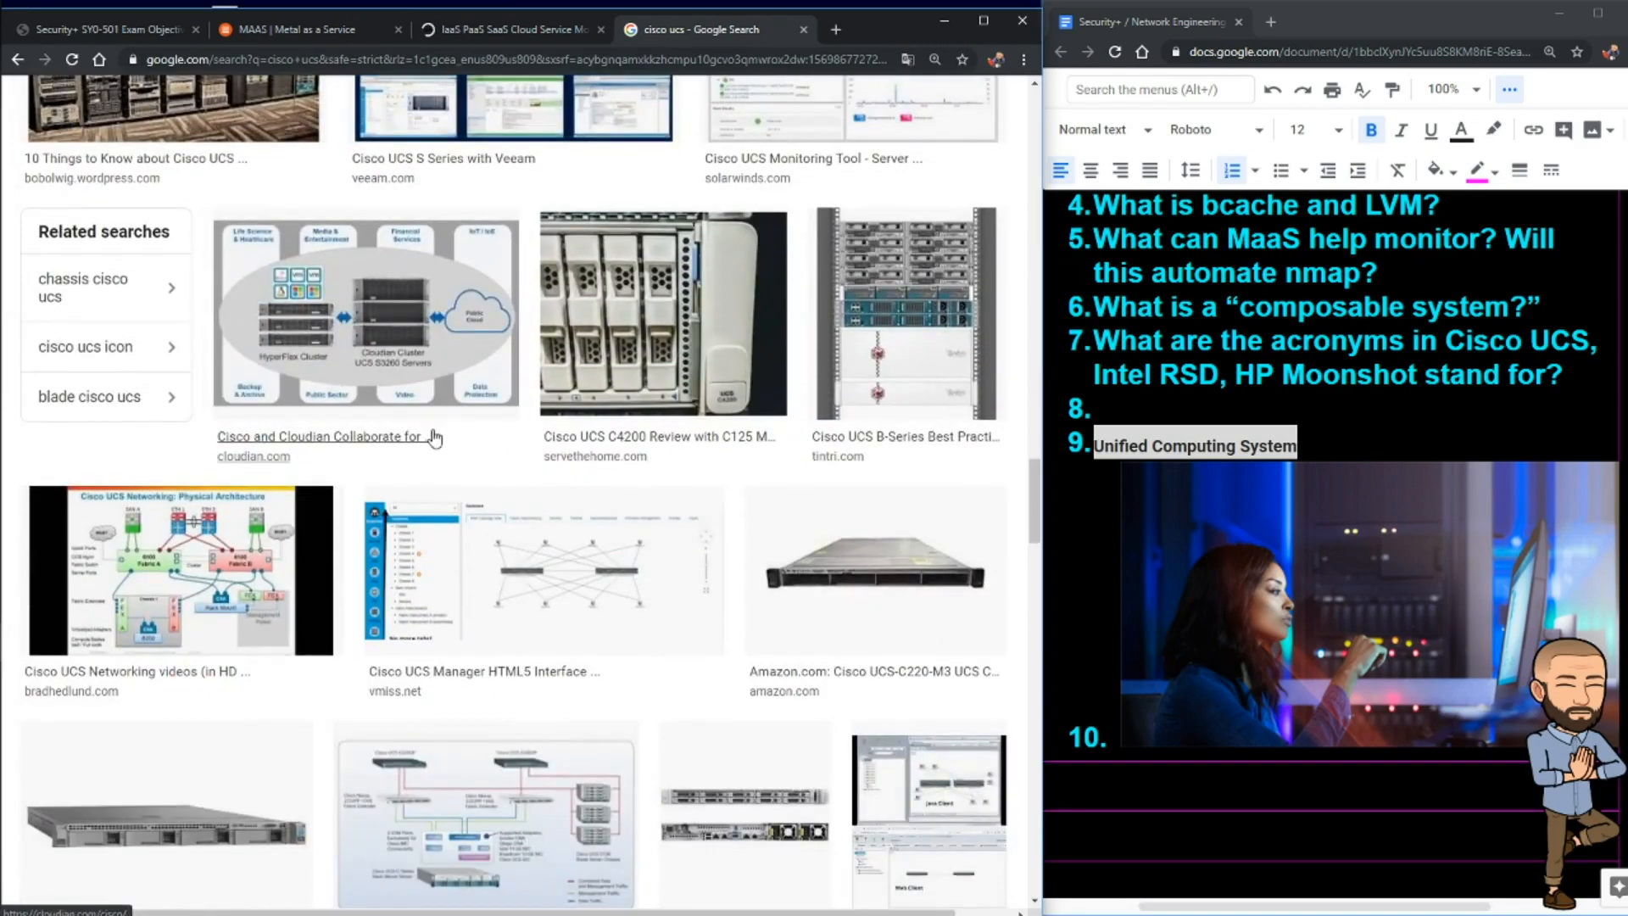
left_click(302, 29)
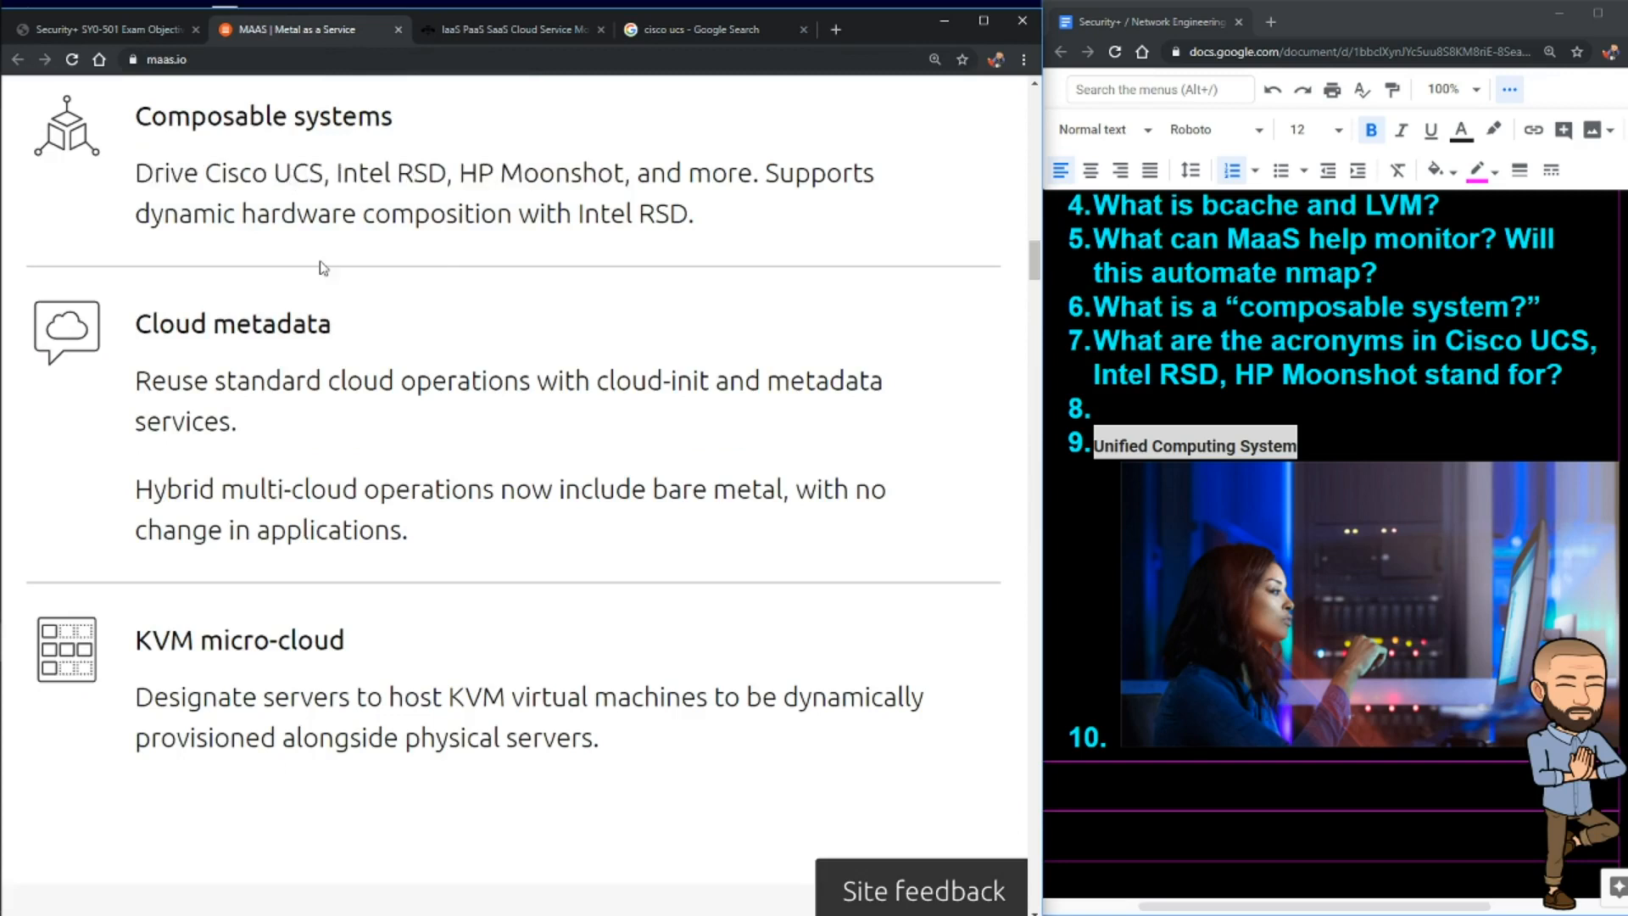
scroll("down", 3)
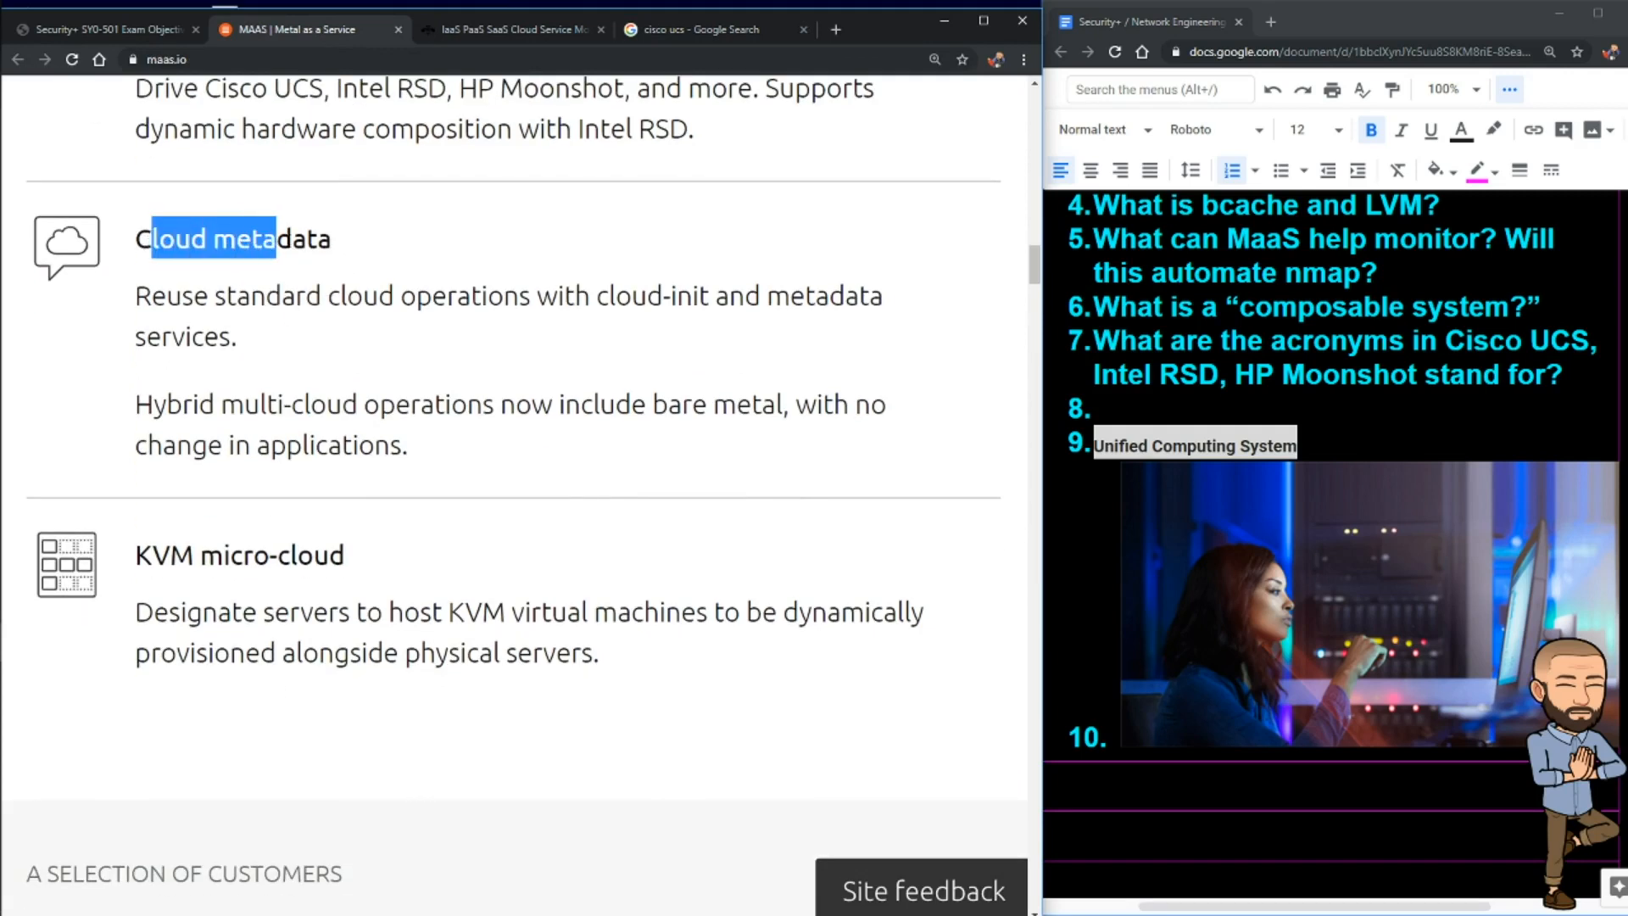
scroll("down", 3)
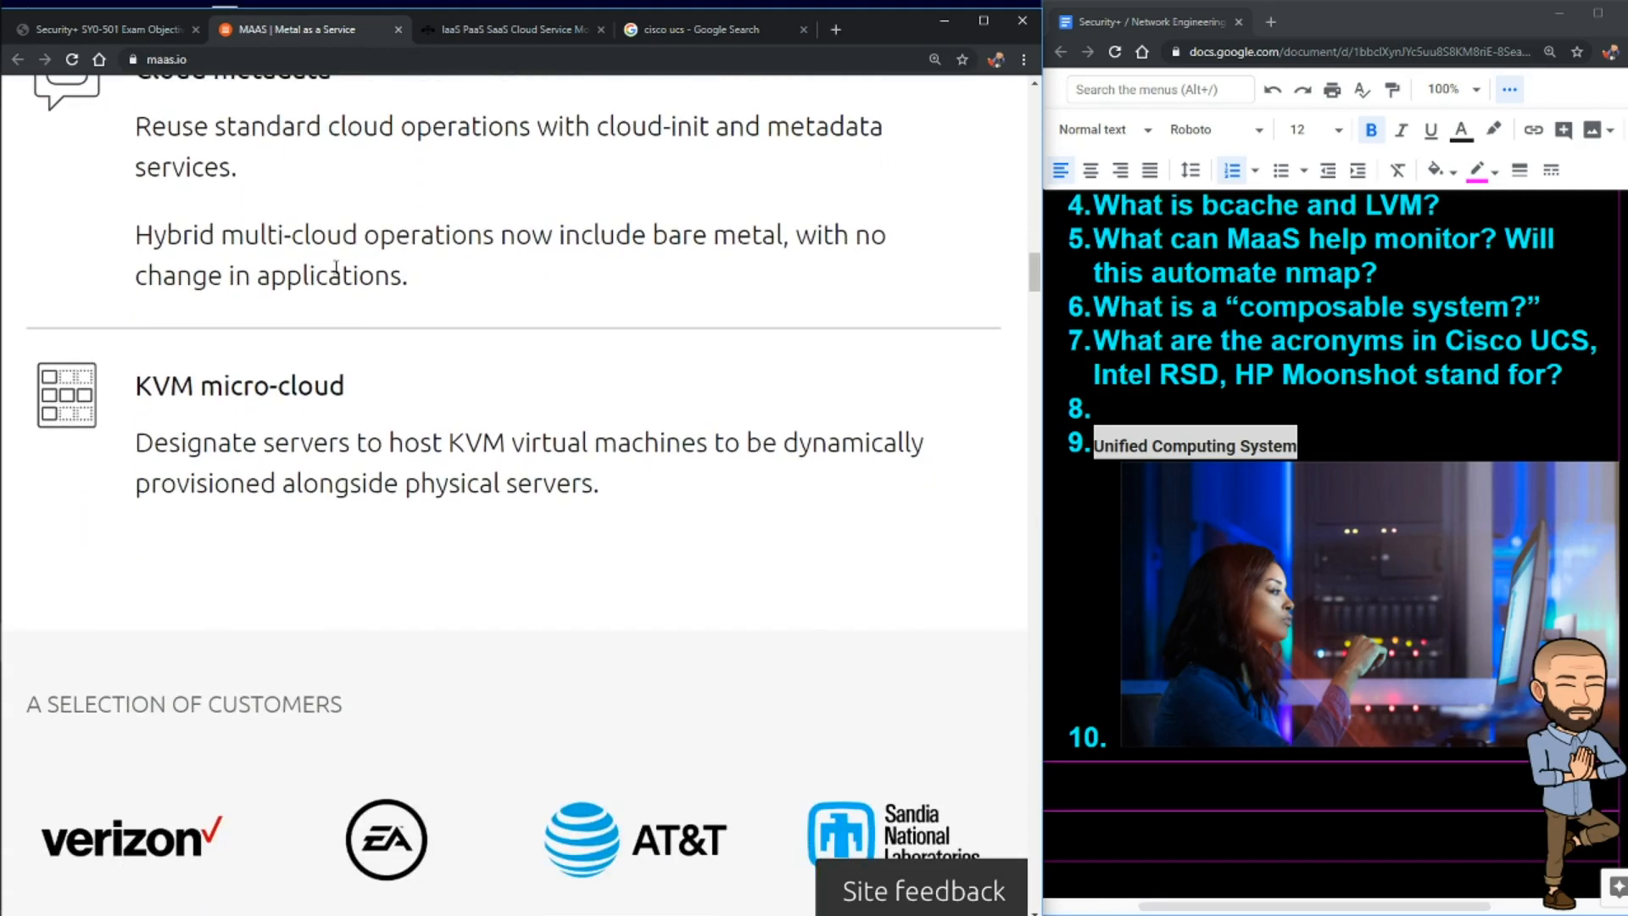
mouse_move(721, 149)
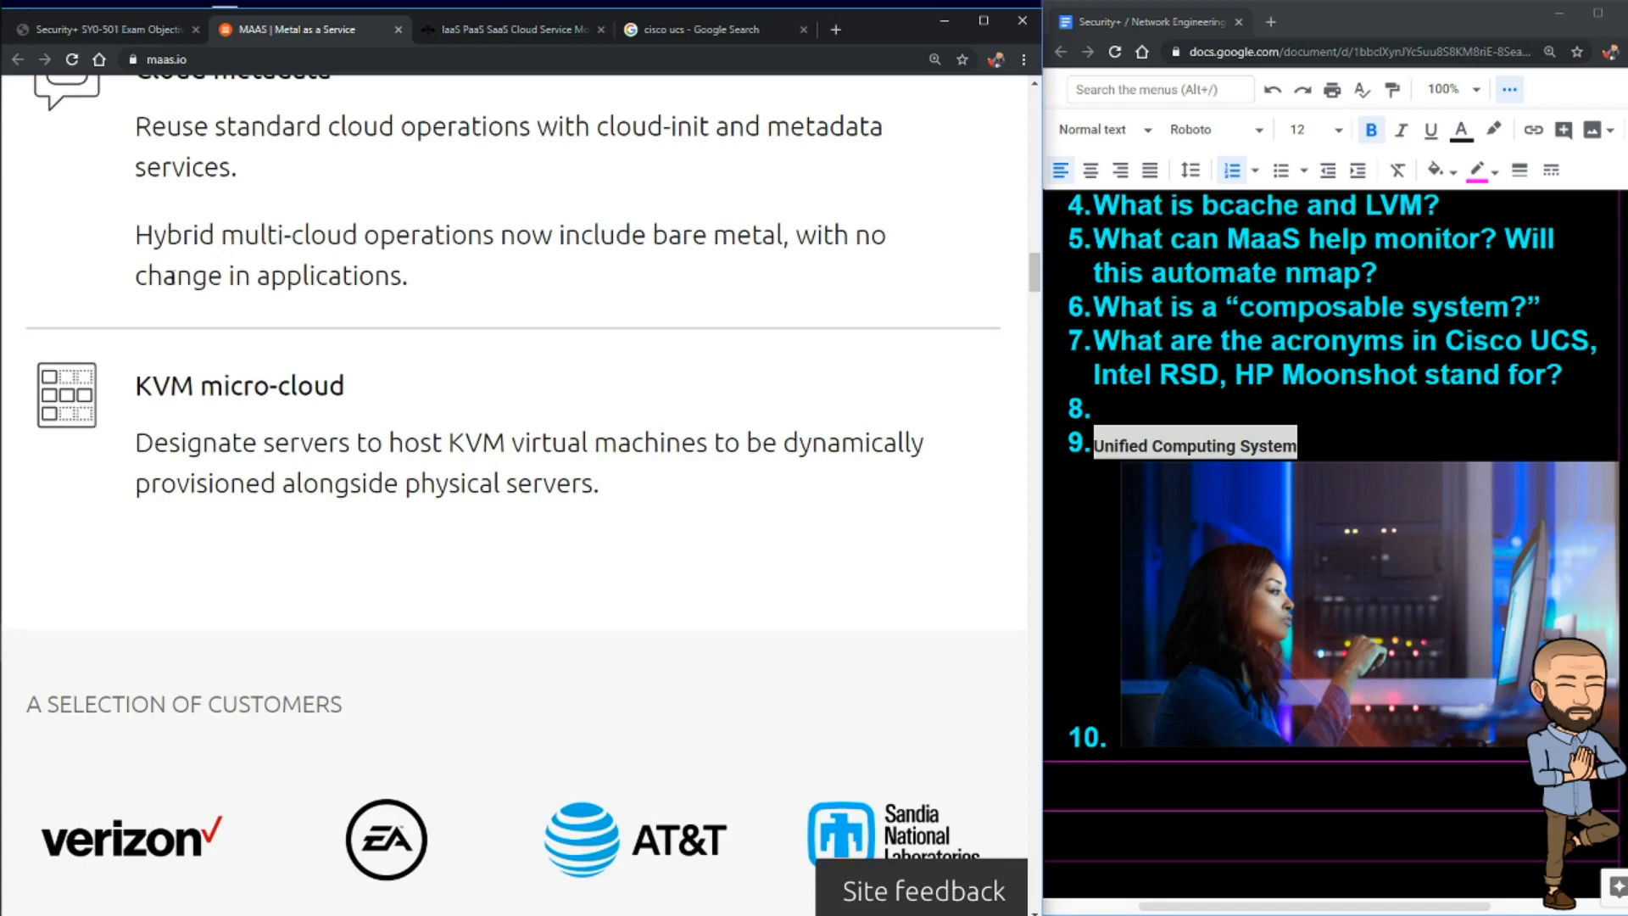
scroll("up", 3)
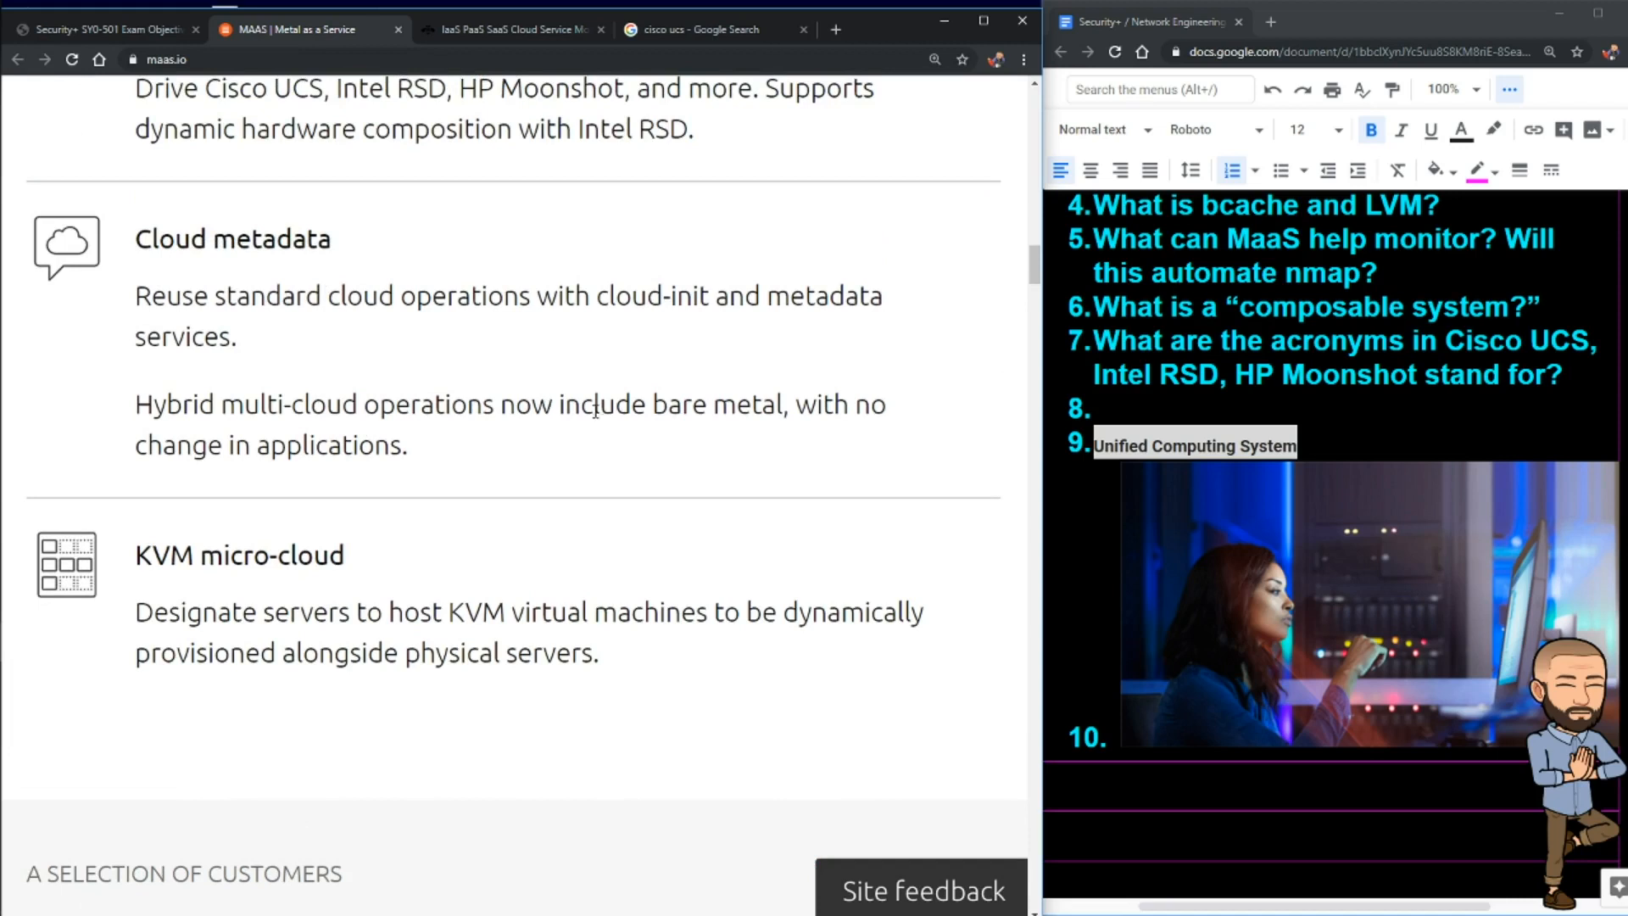
left_click_drag(592, 404, 408, 444)
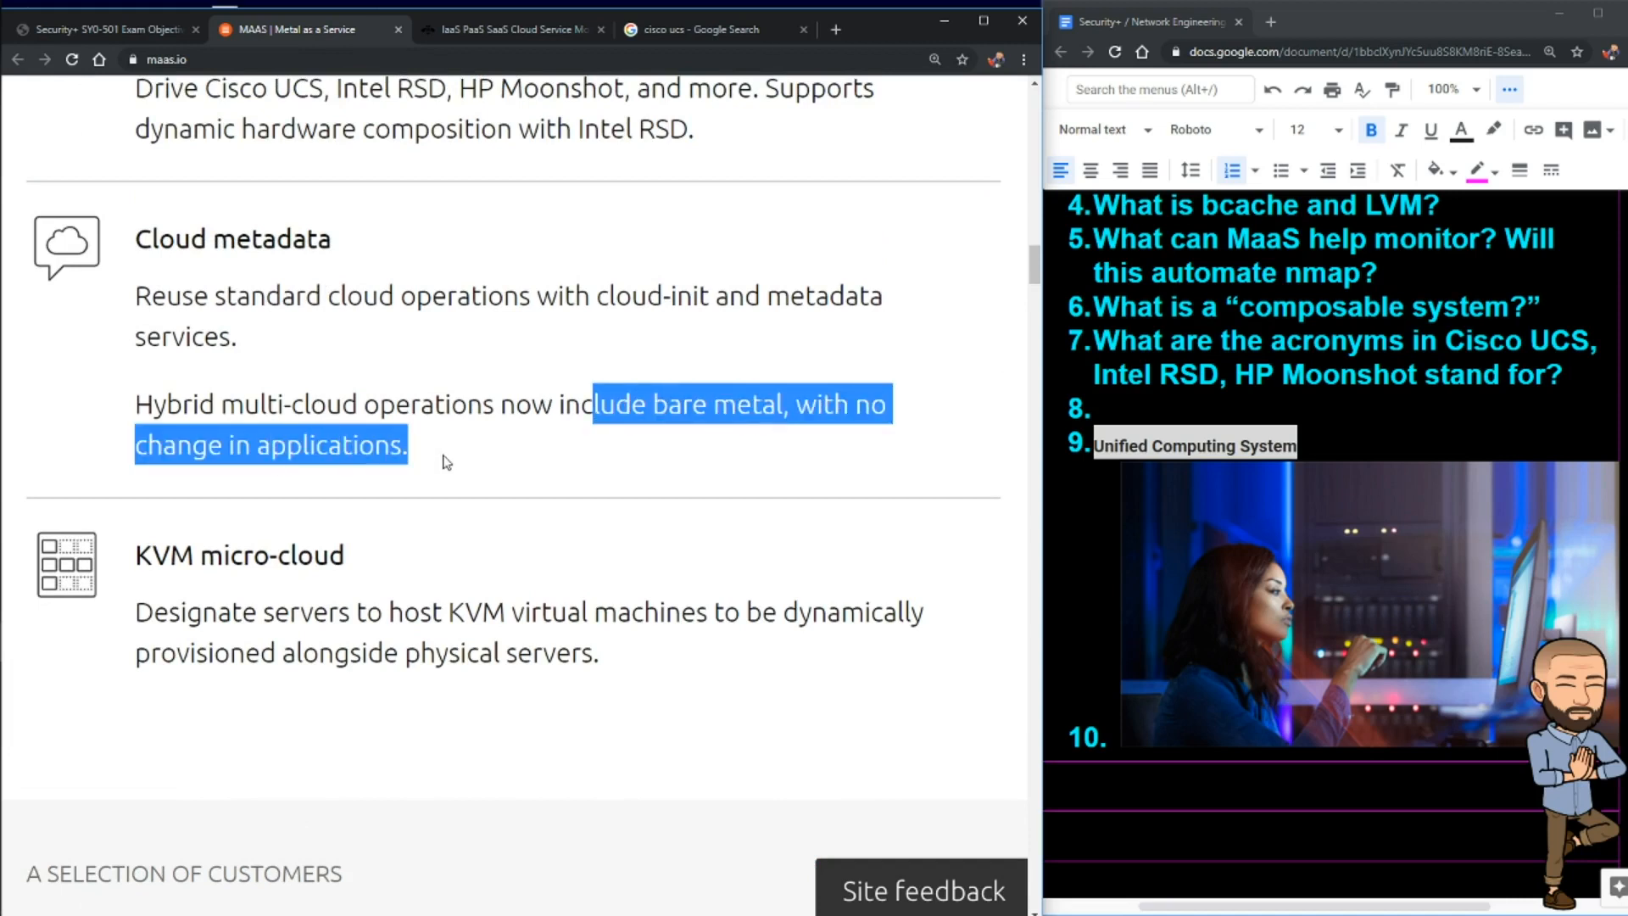
mouse_move(142, 249)
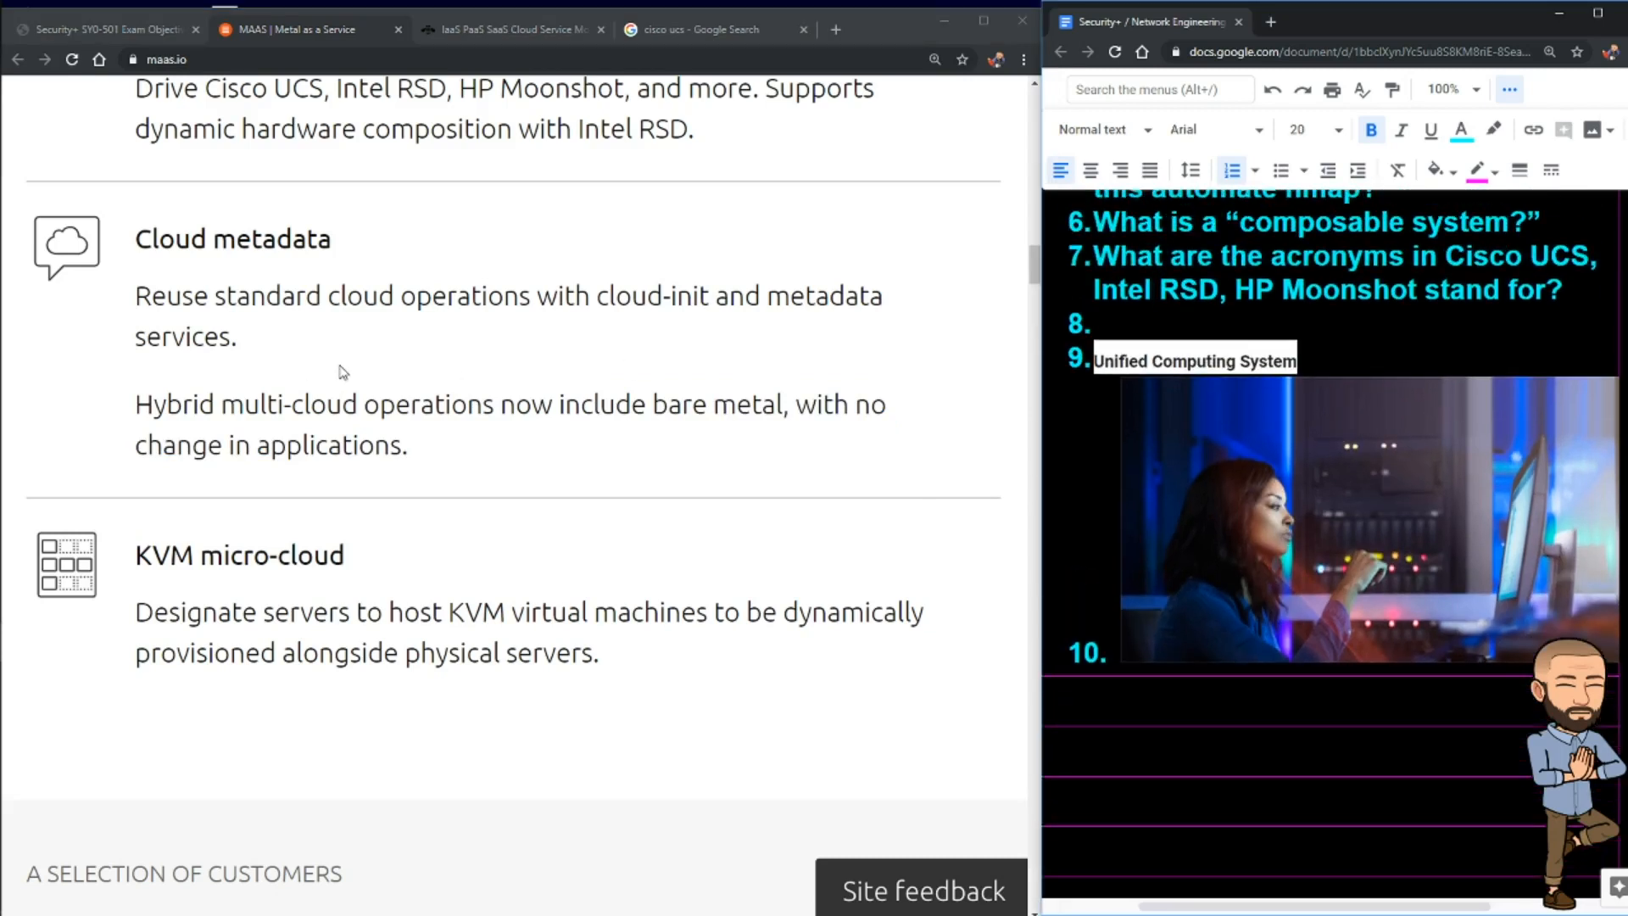
scroll("down", 3)
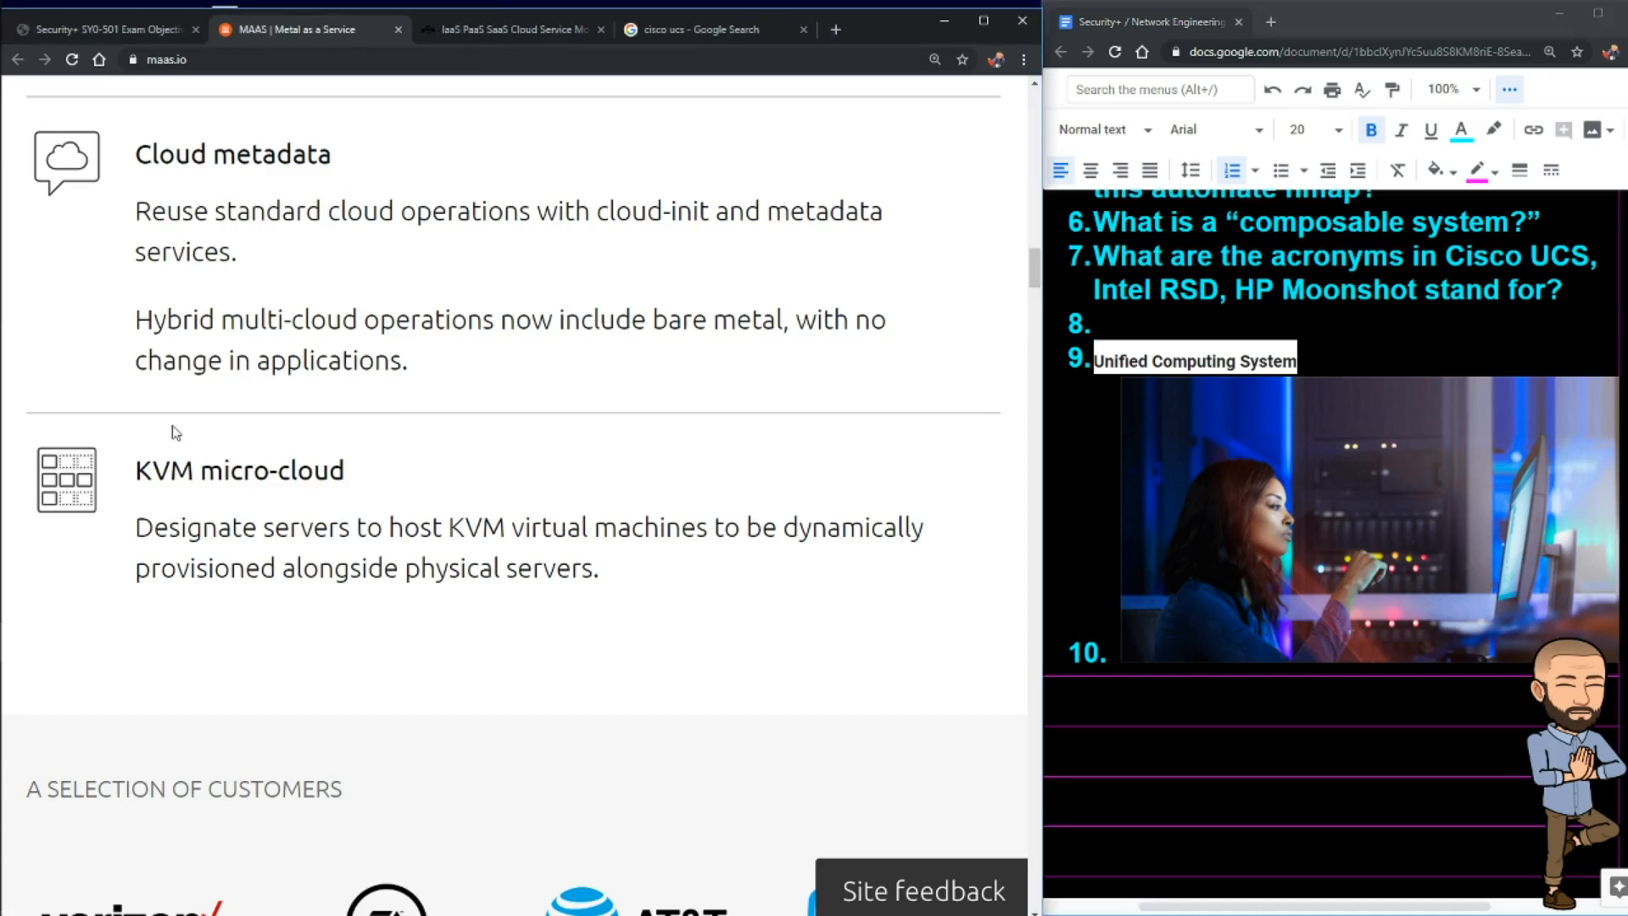
scroll("down", 3)
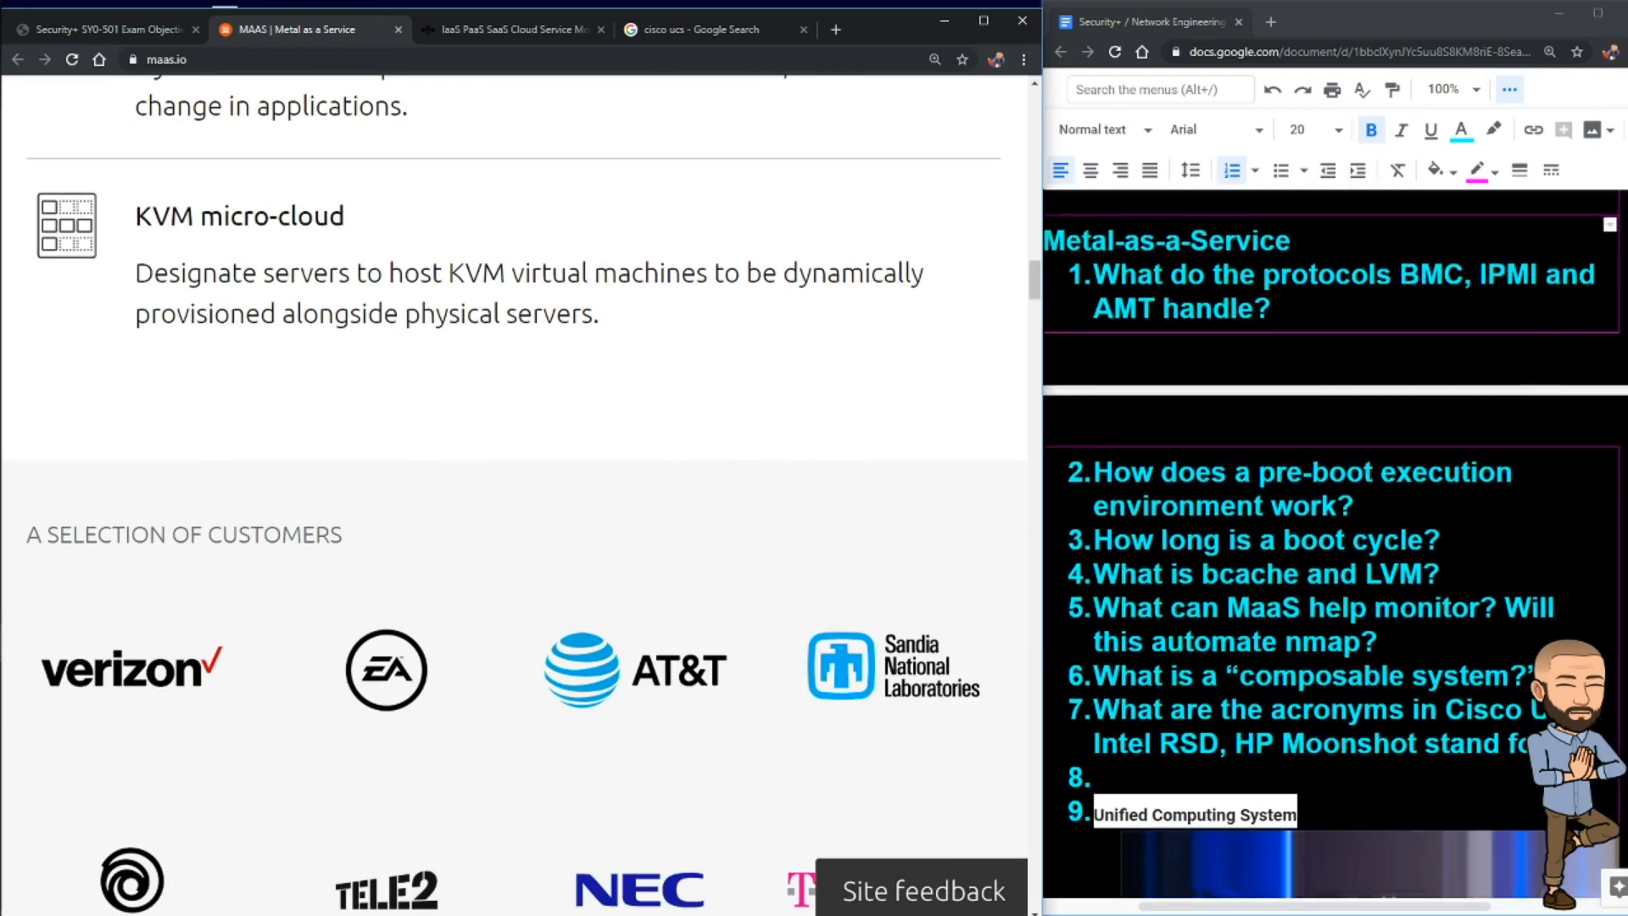
scroll("down", 3)
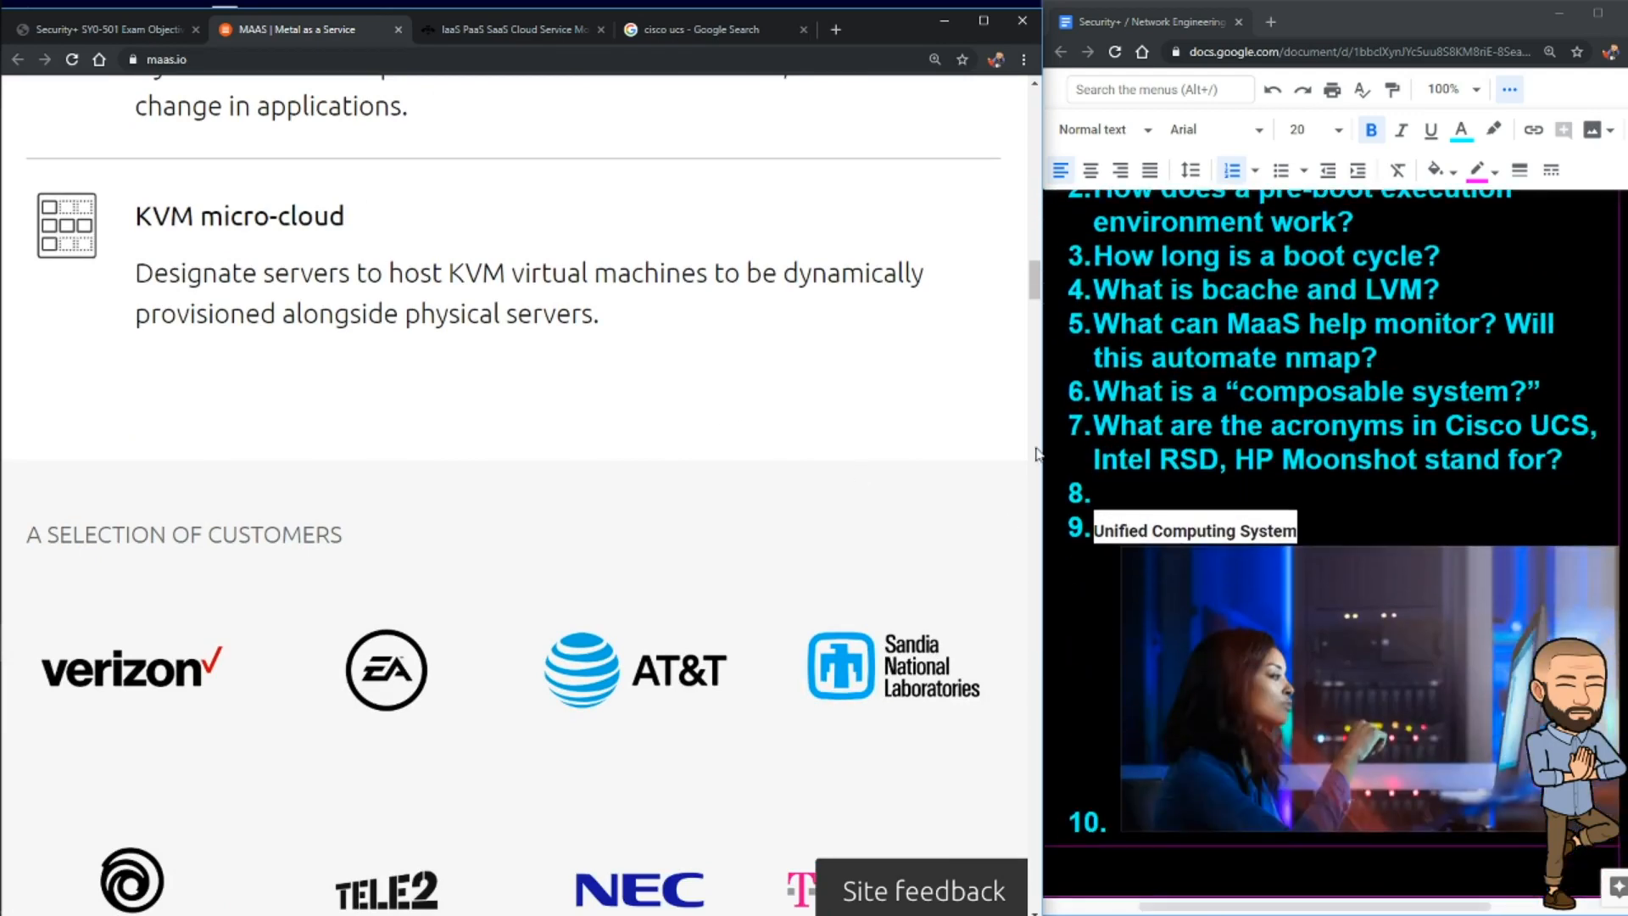
left_click_drag(134, 215, 272, 216)
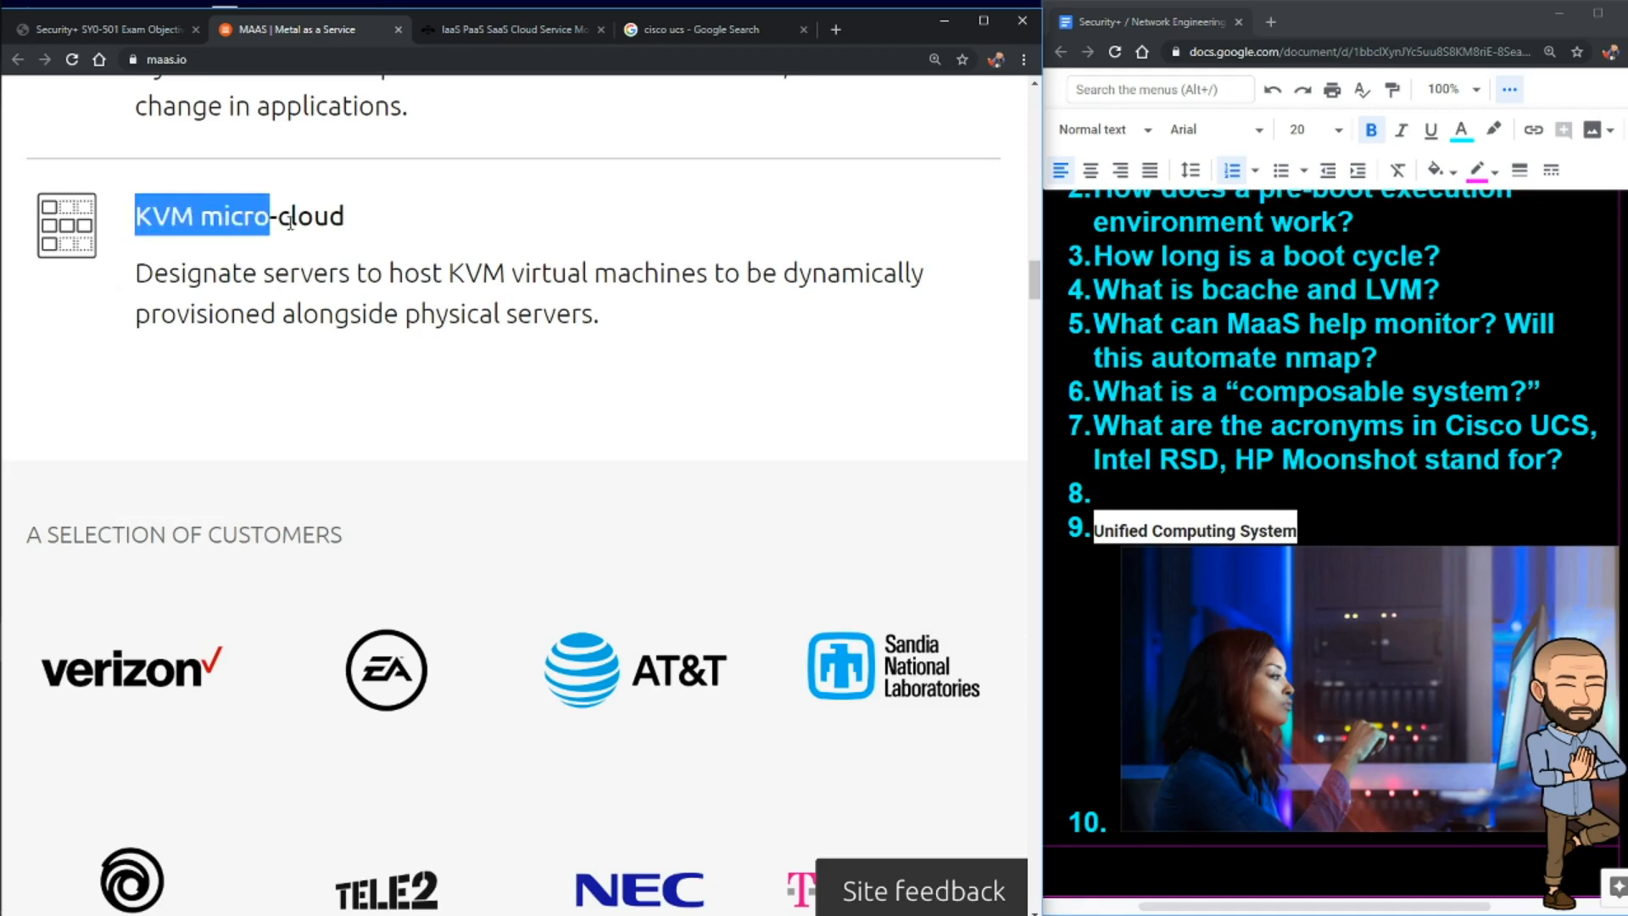
double_click(197, 271)
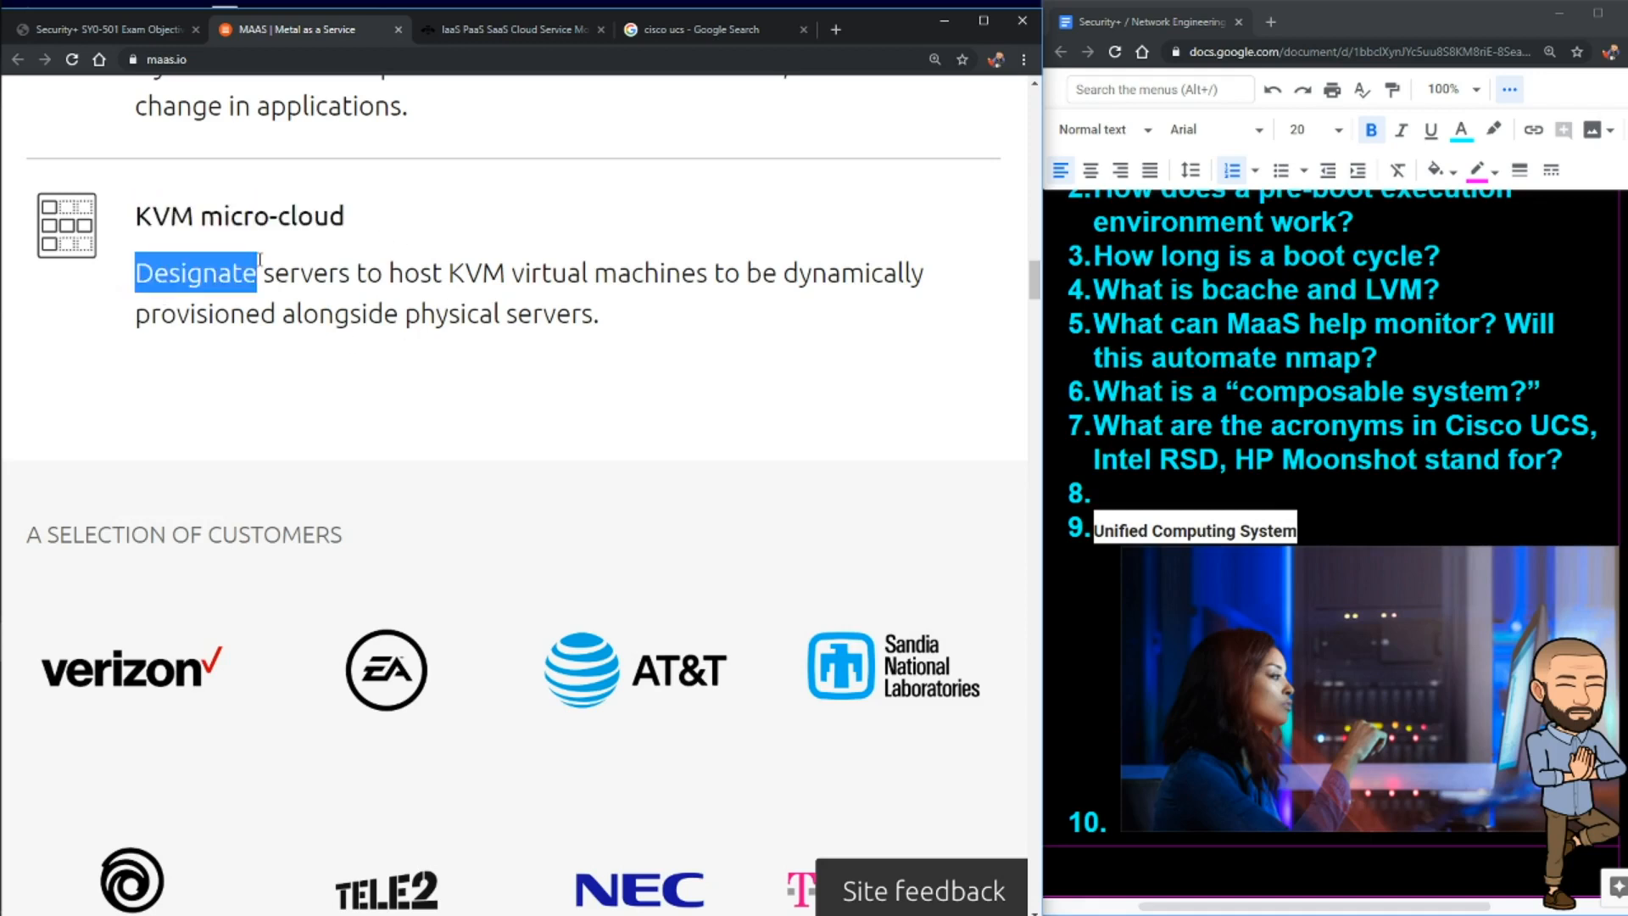
left_click_drag(259, 271, 695, 272)
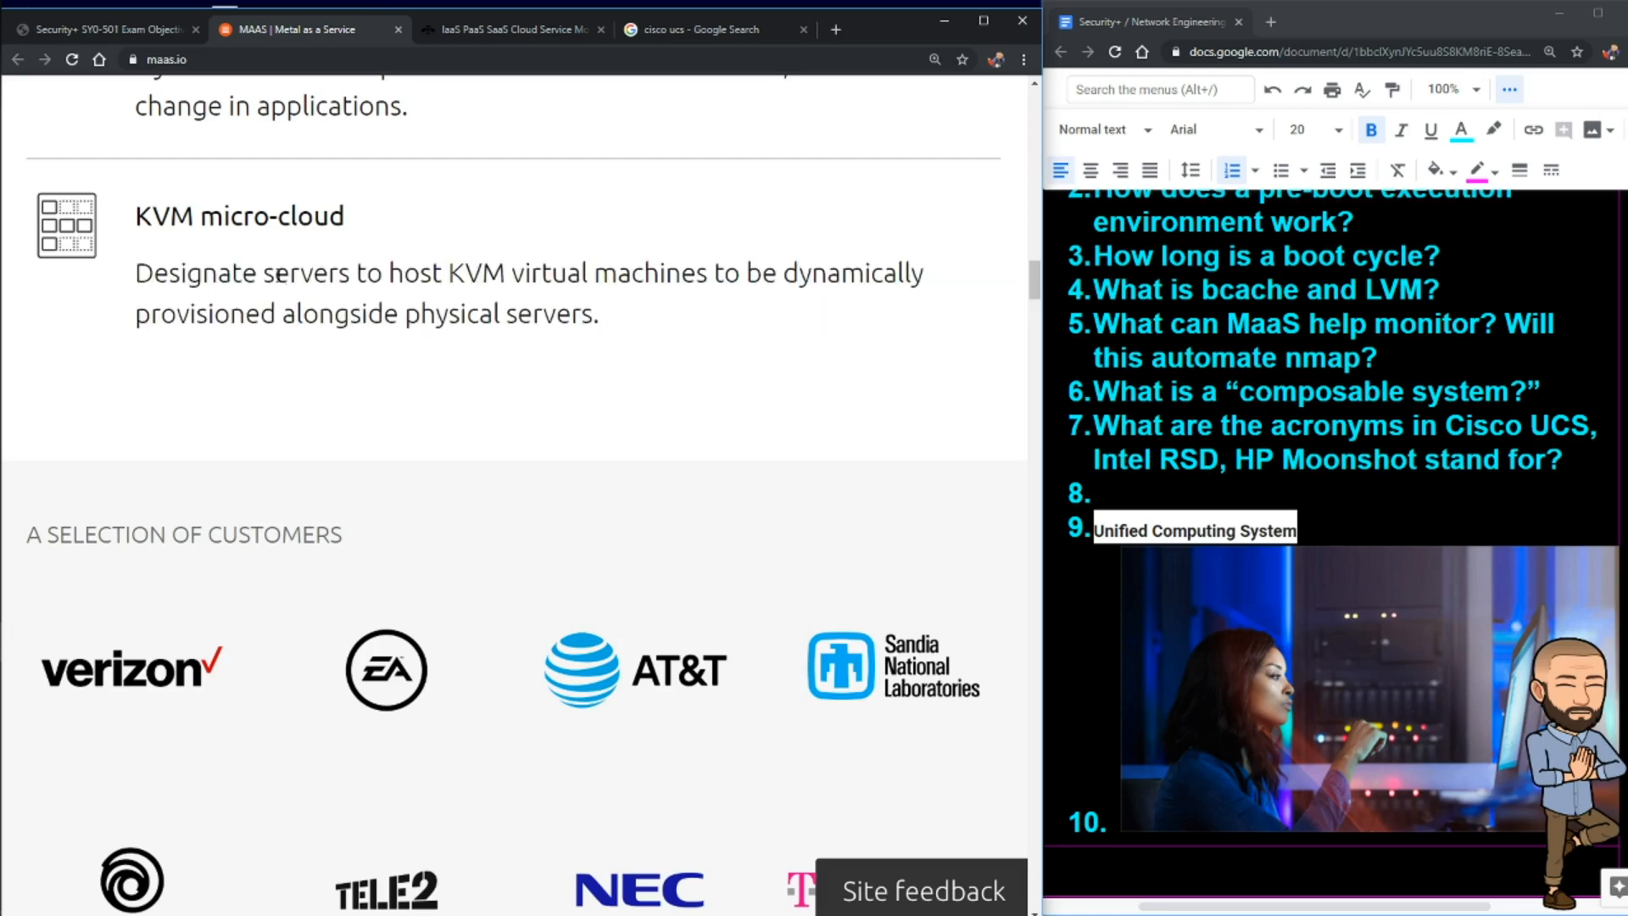
scroll("down", 3)
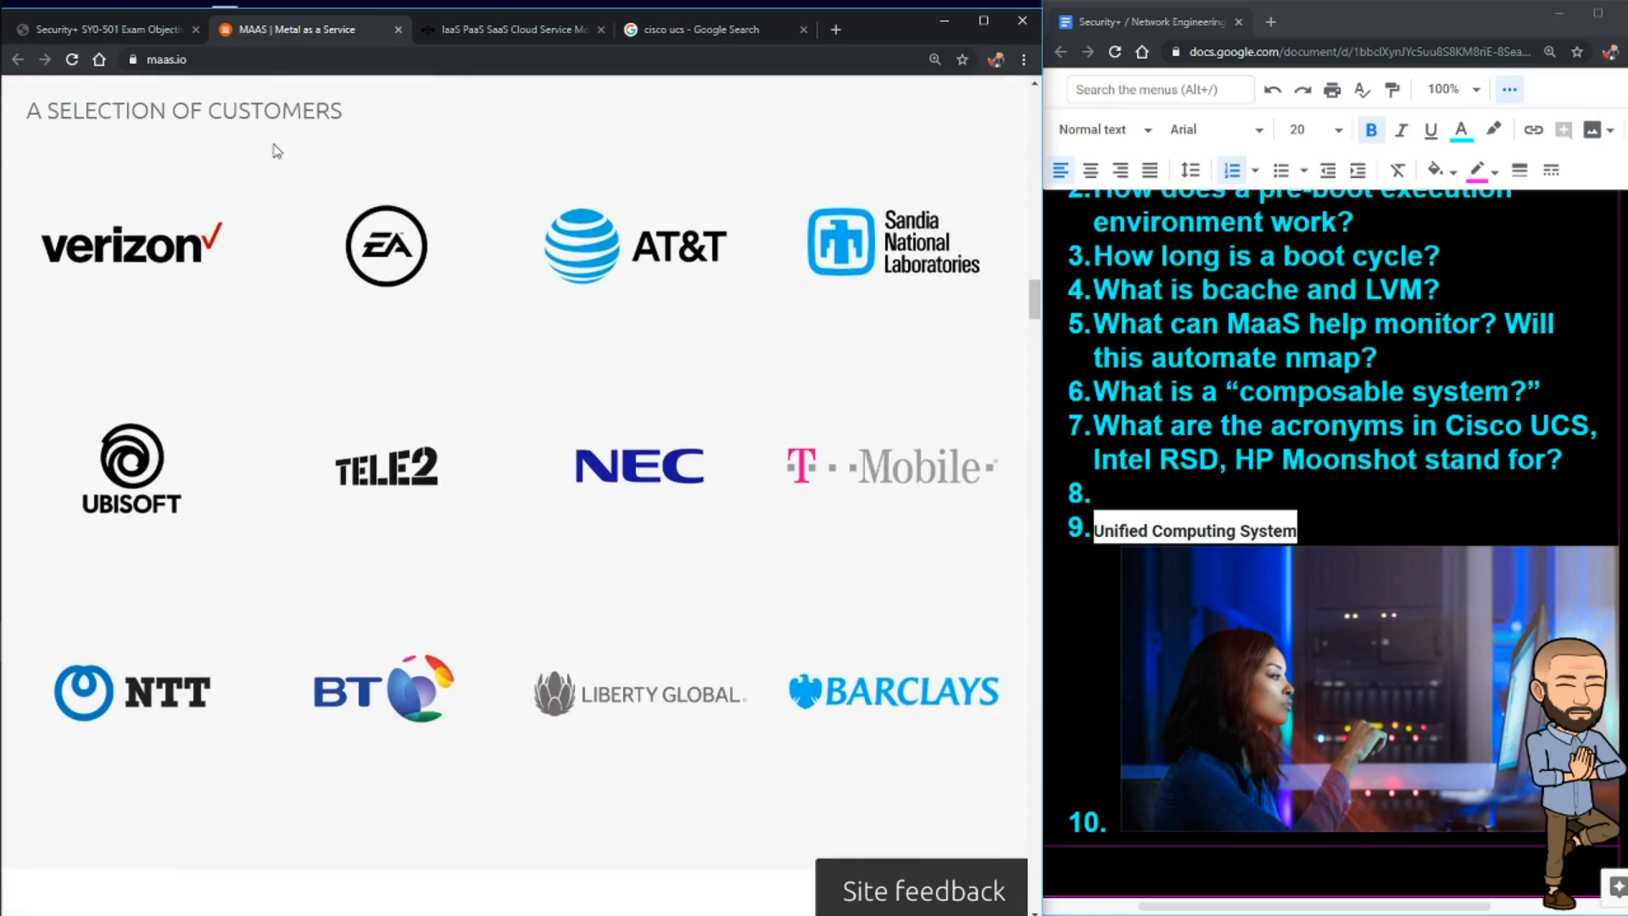
scroll("down", 3)
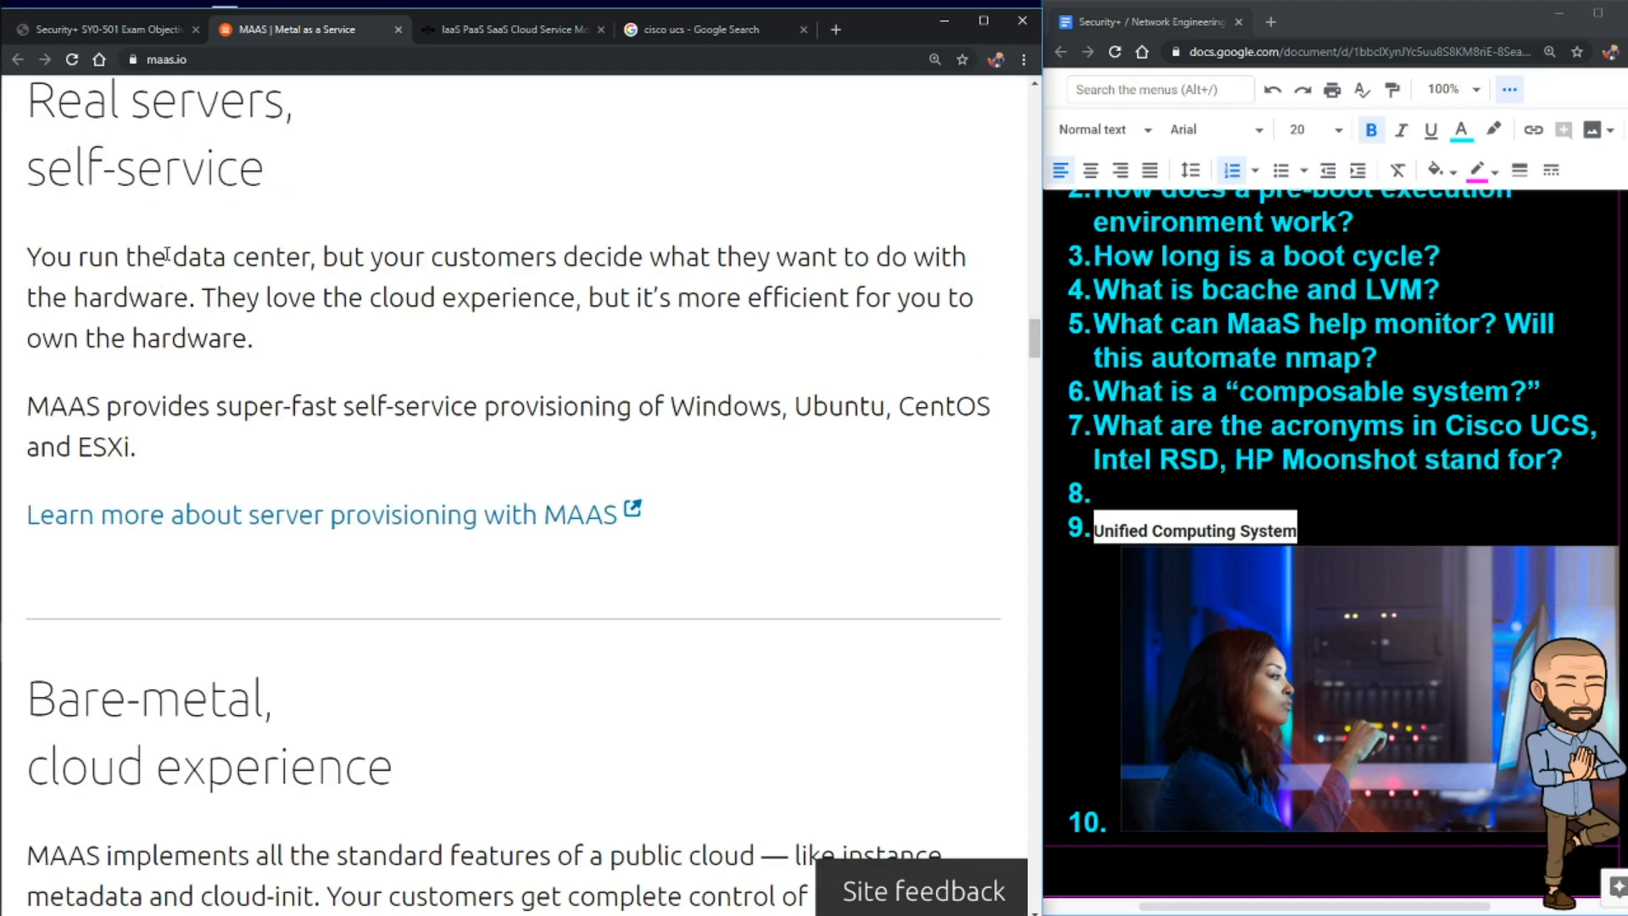
left_click_drag(322, 256, 576, 256)
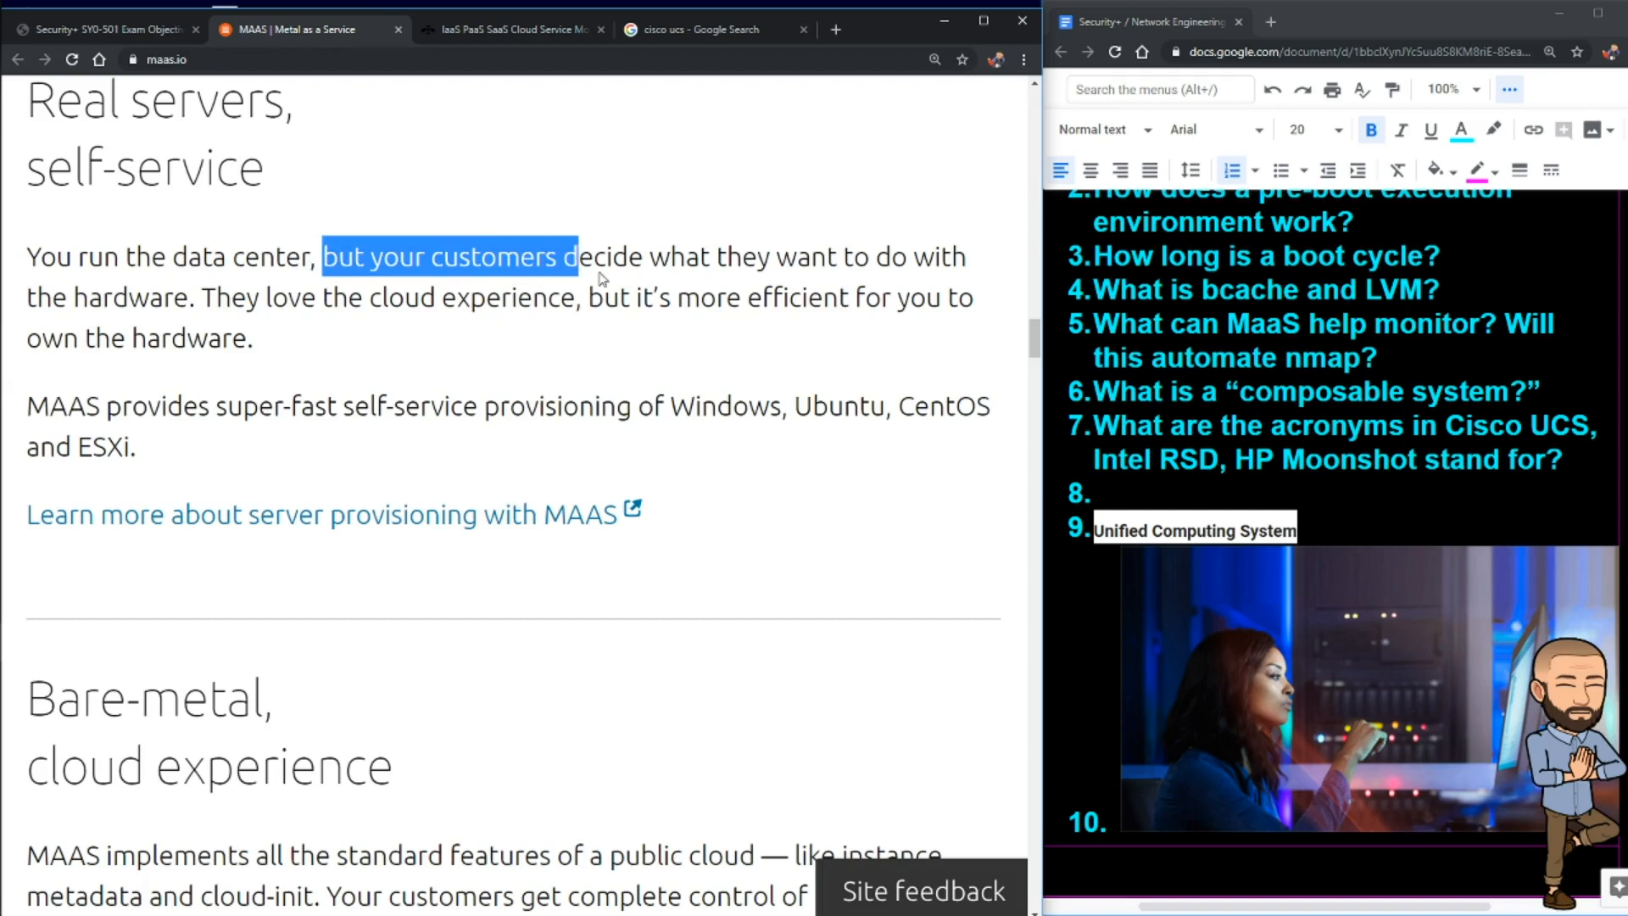
left_click_drag(577, 256, 176, 298)
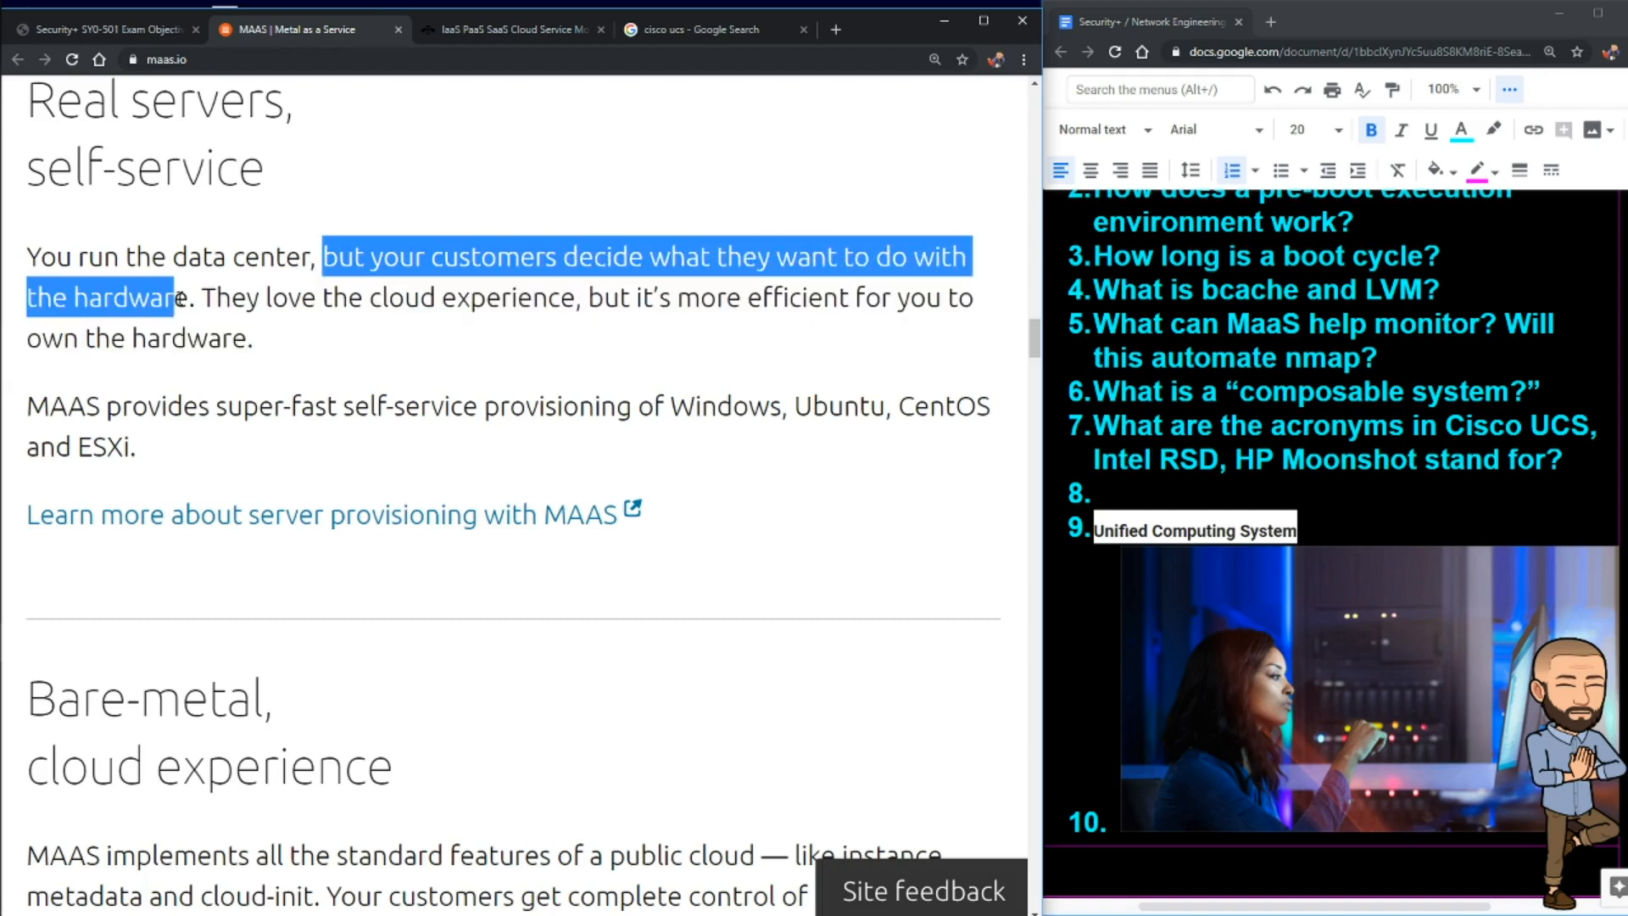
left_click_drag(202, 298, 612, 298)
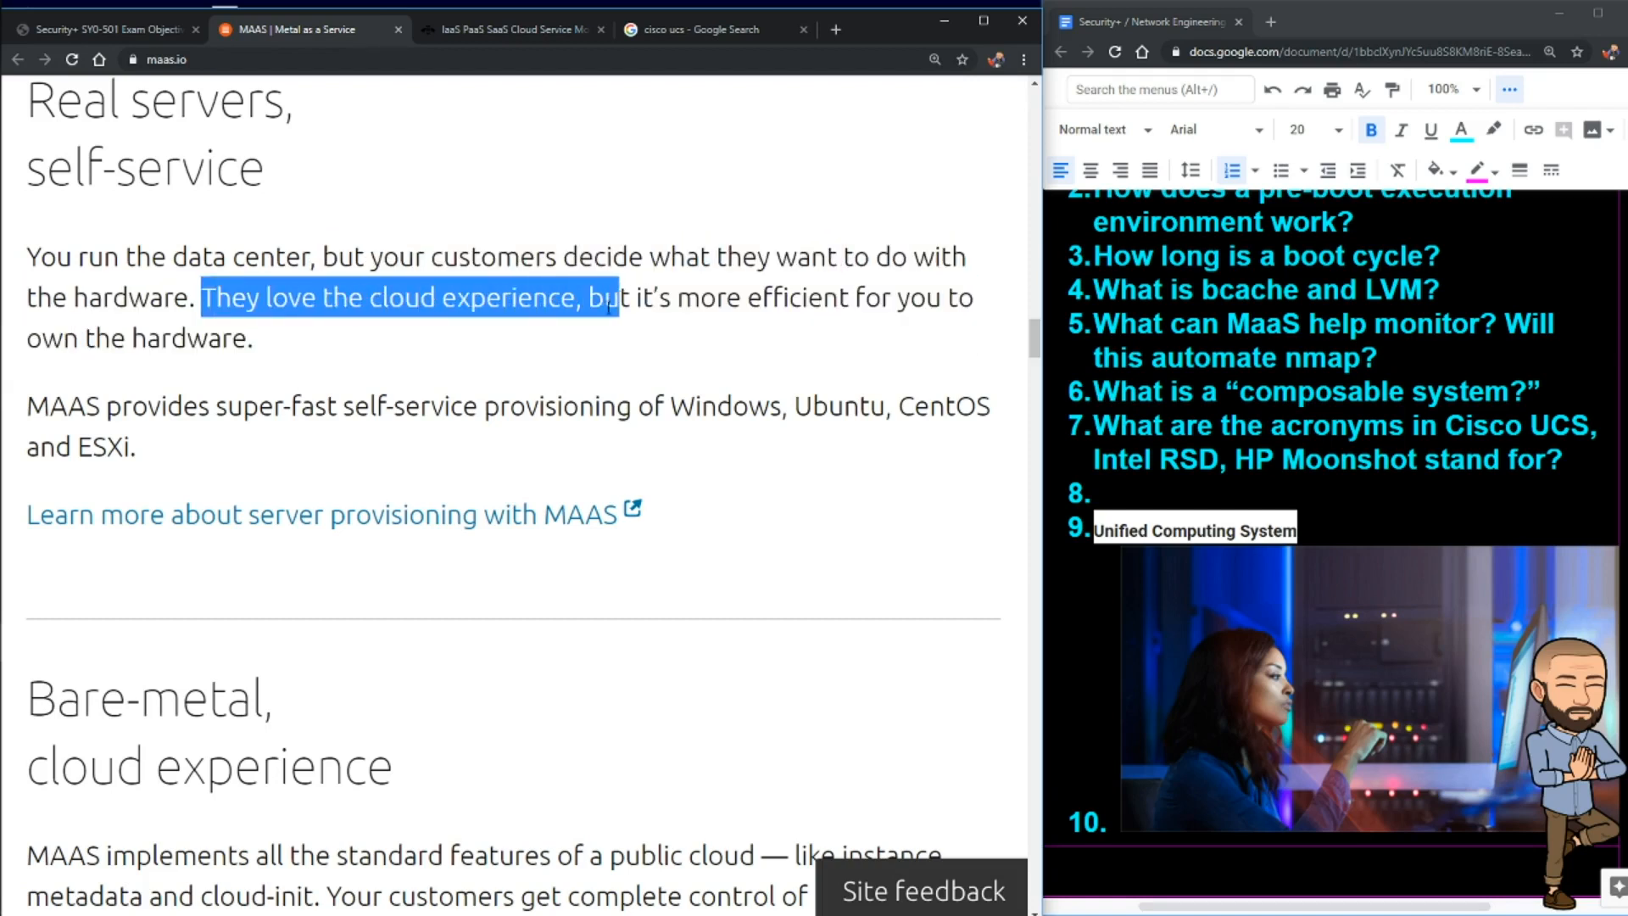
left_click_drag(613, 298, 252, 338)
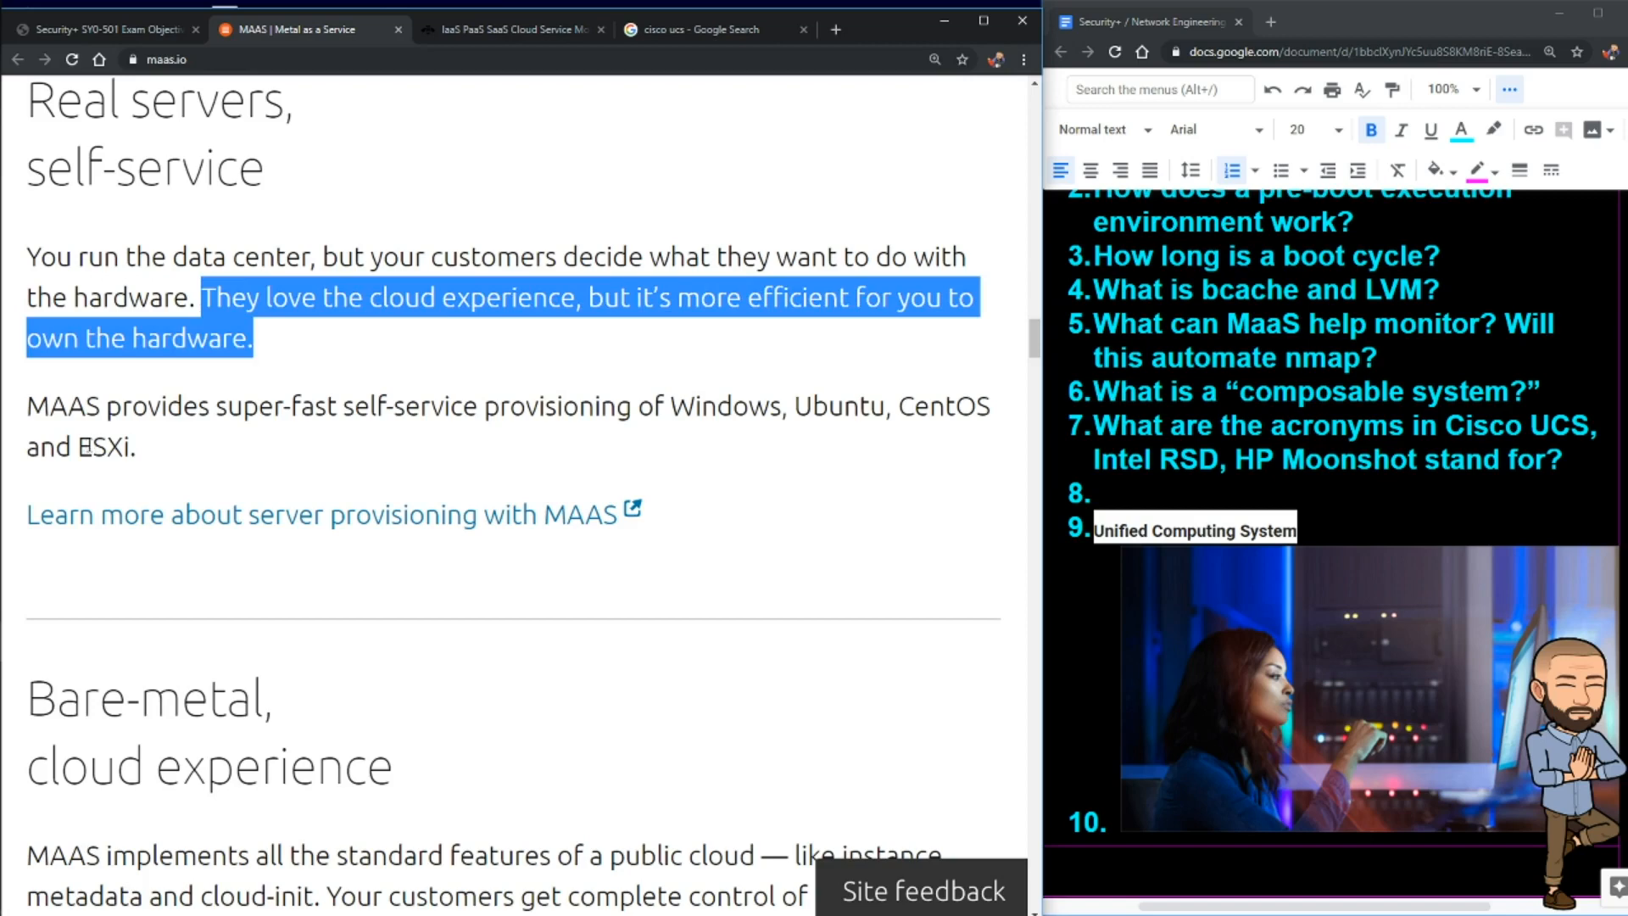
scroll("down", 3)
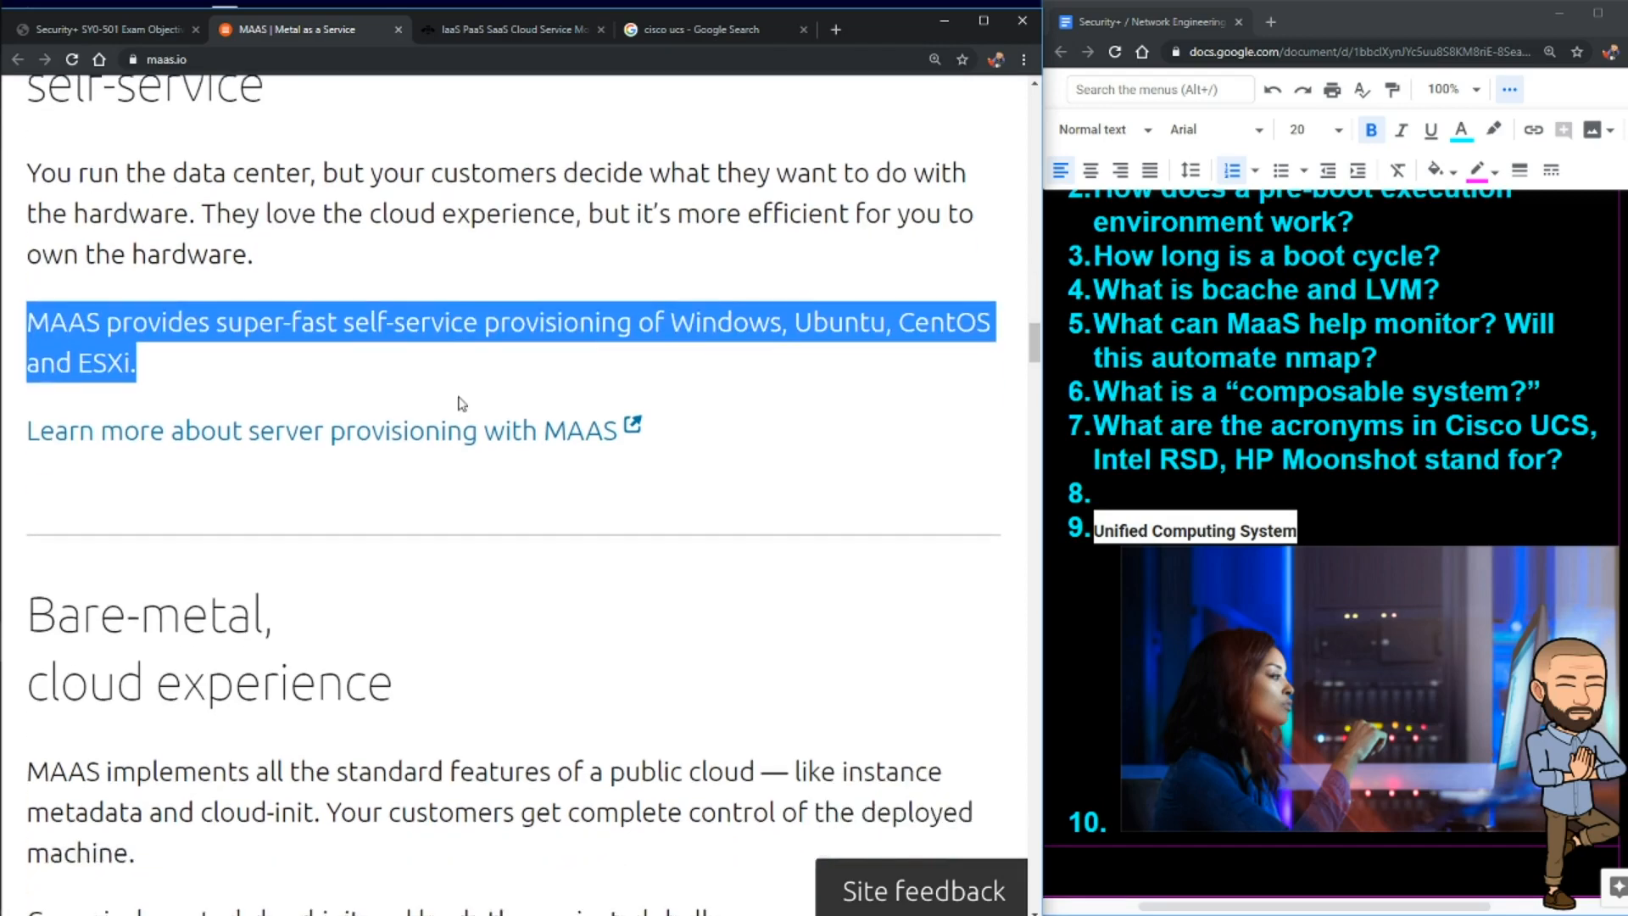
scroll("down", 3)
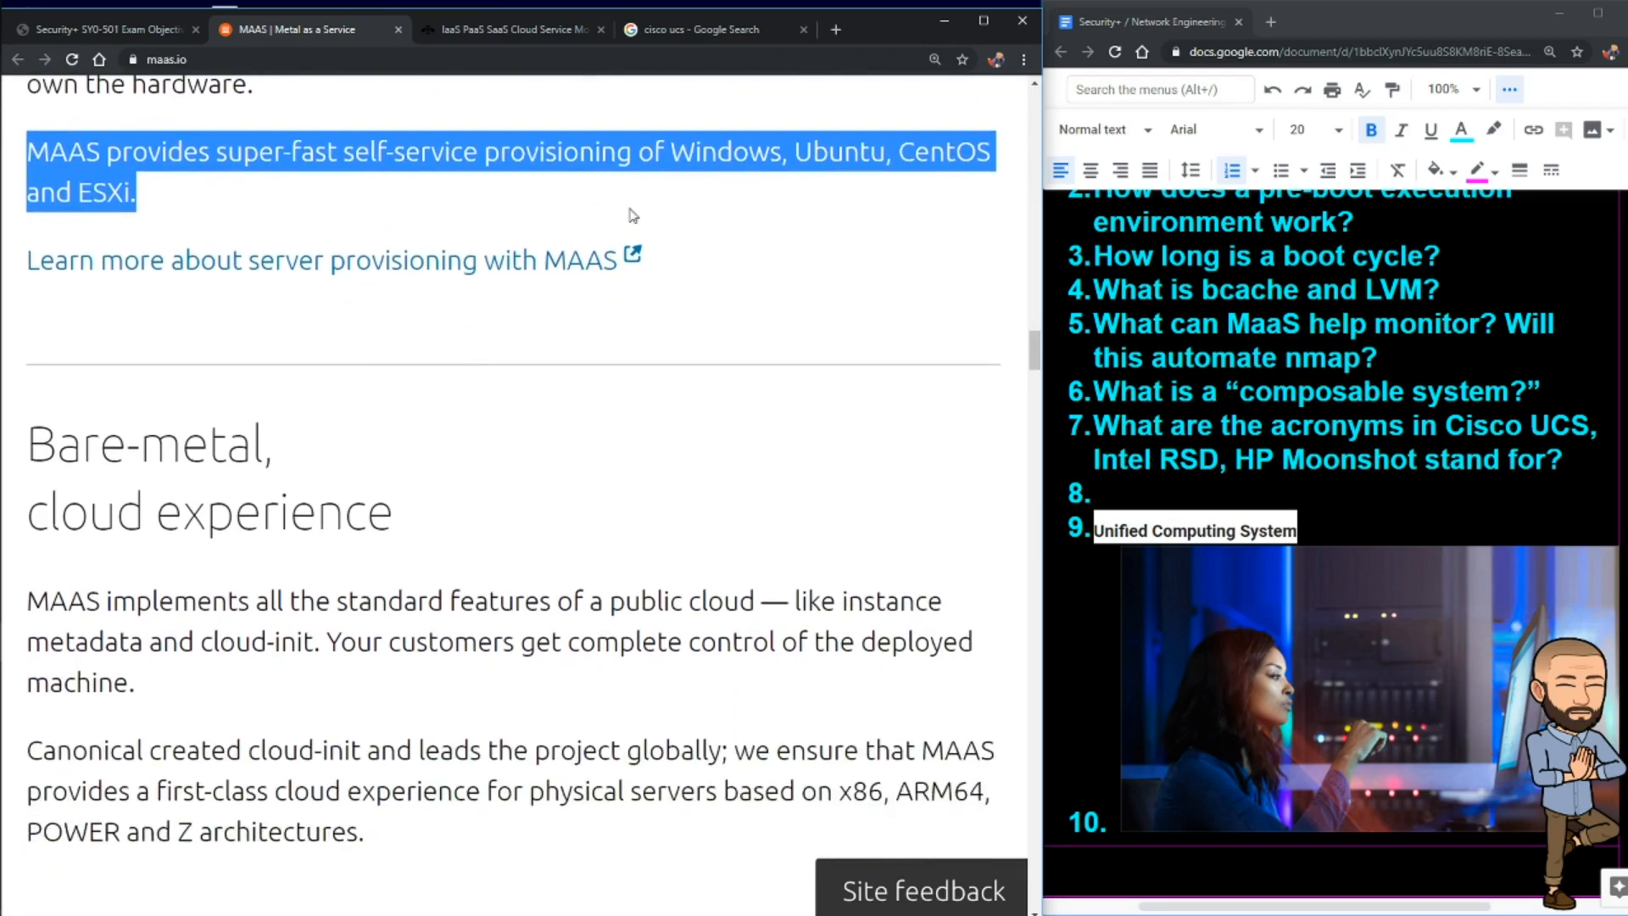
left_click(122, 341)
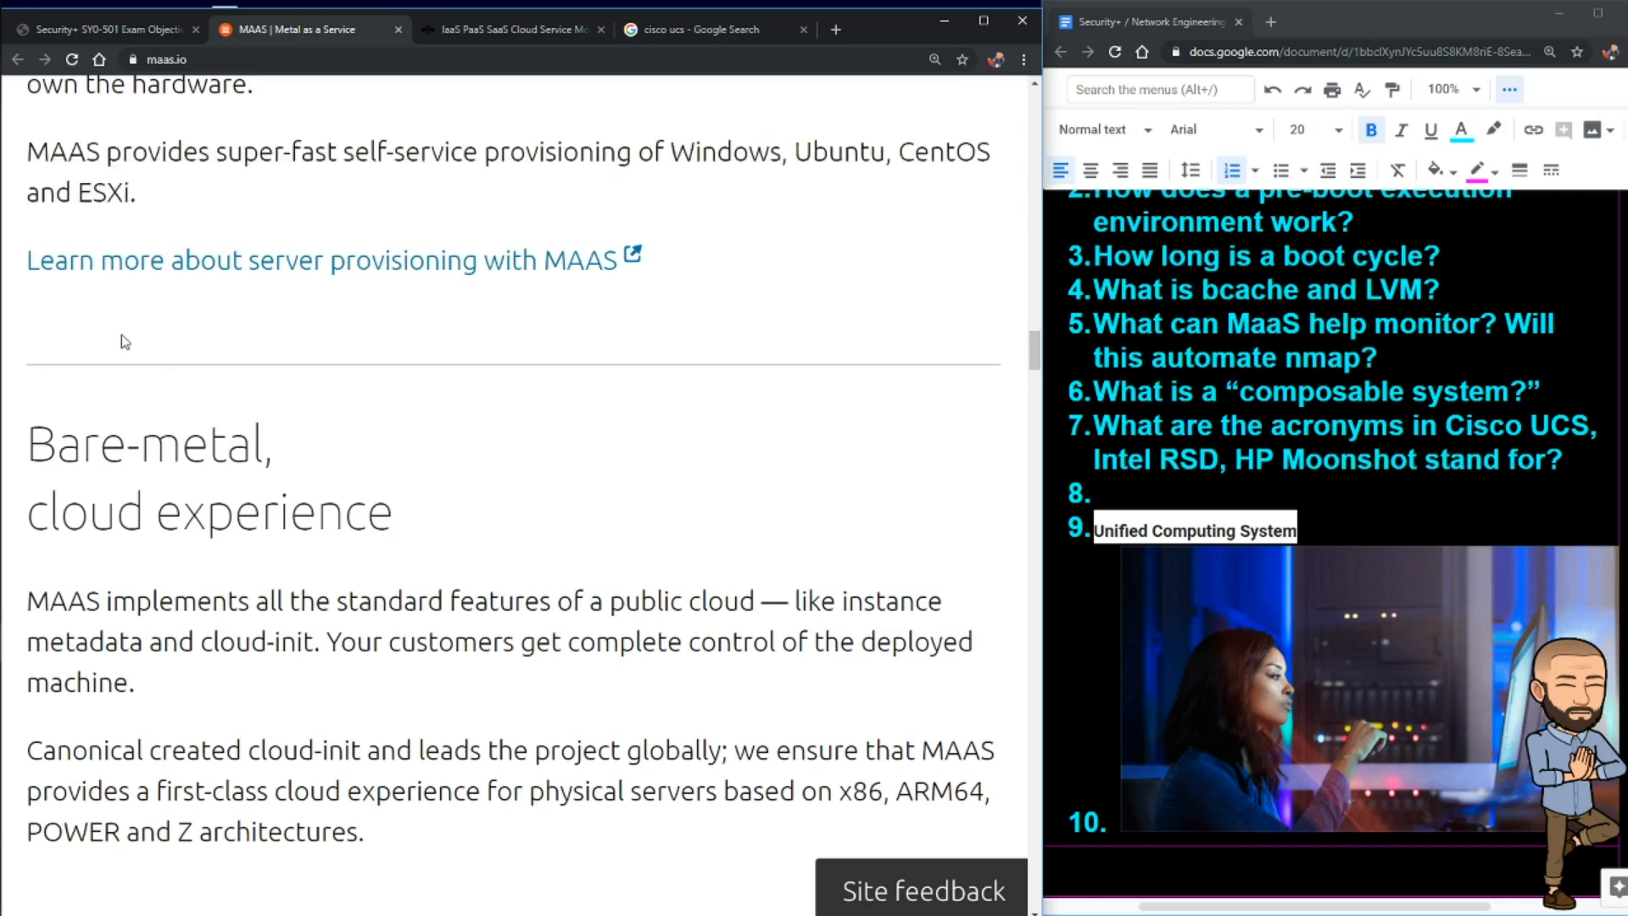
scroll("down", 3)
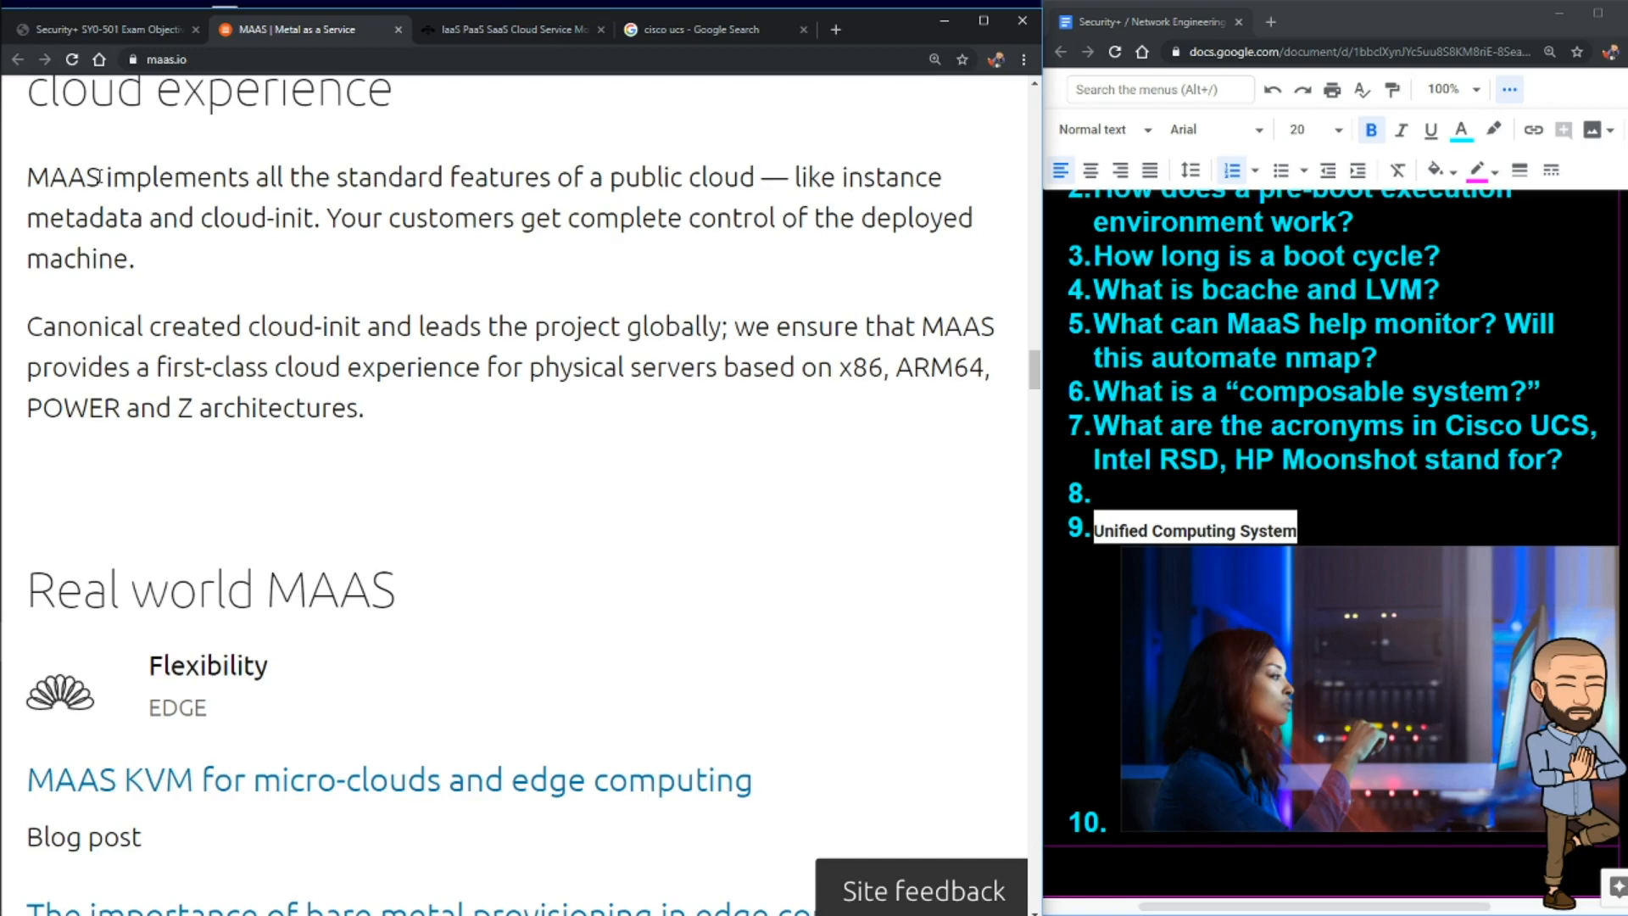
left_click_drag(100, 176, 389, 219)
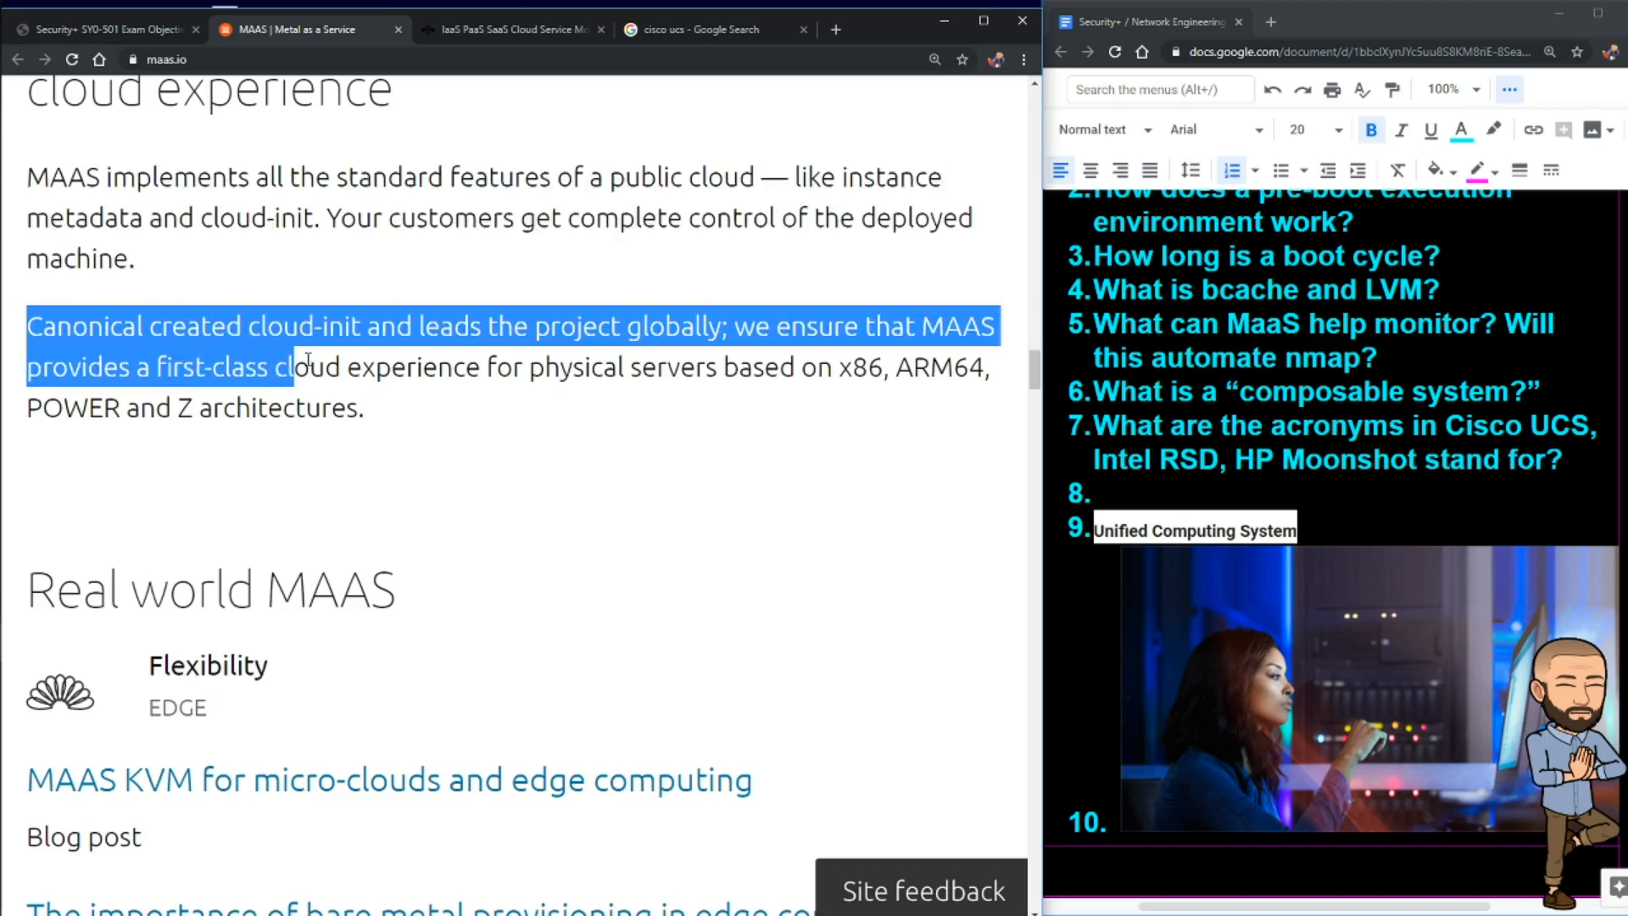
left_click_drag(302, 367, 778, 367)
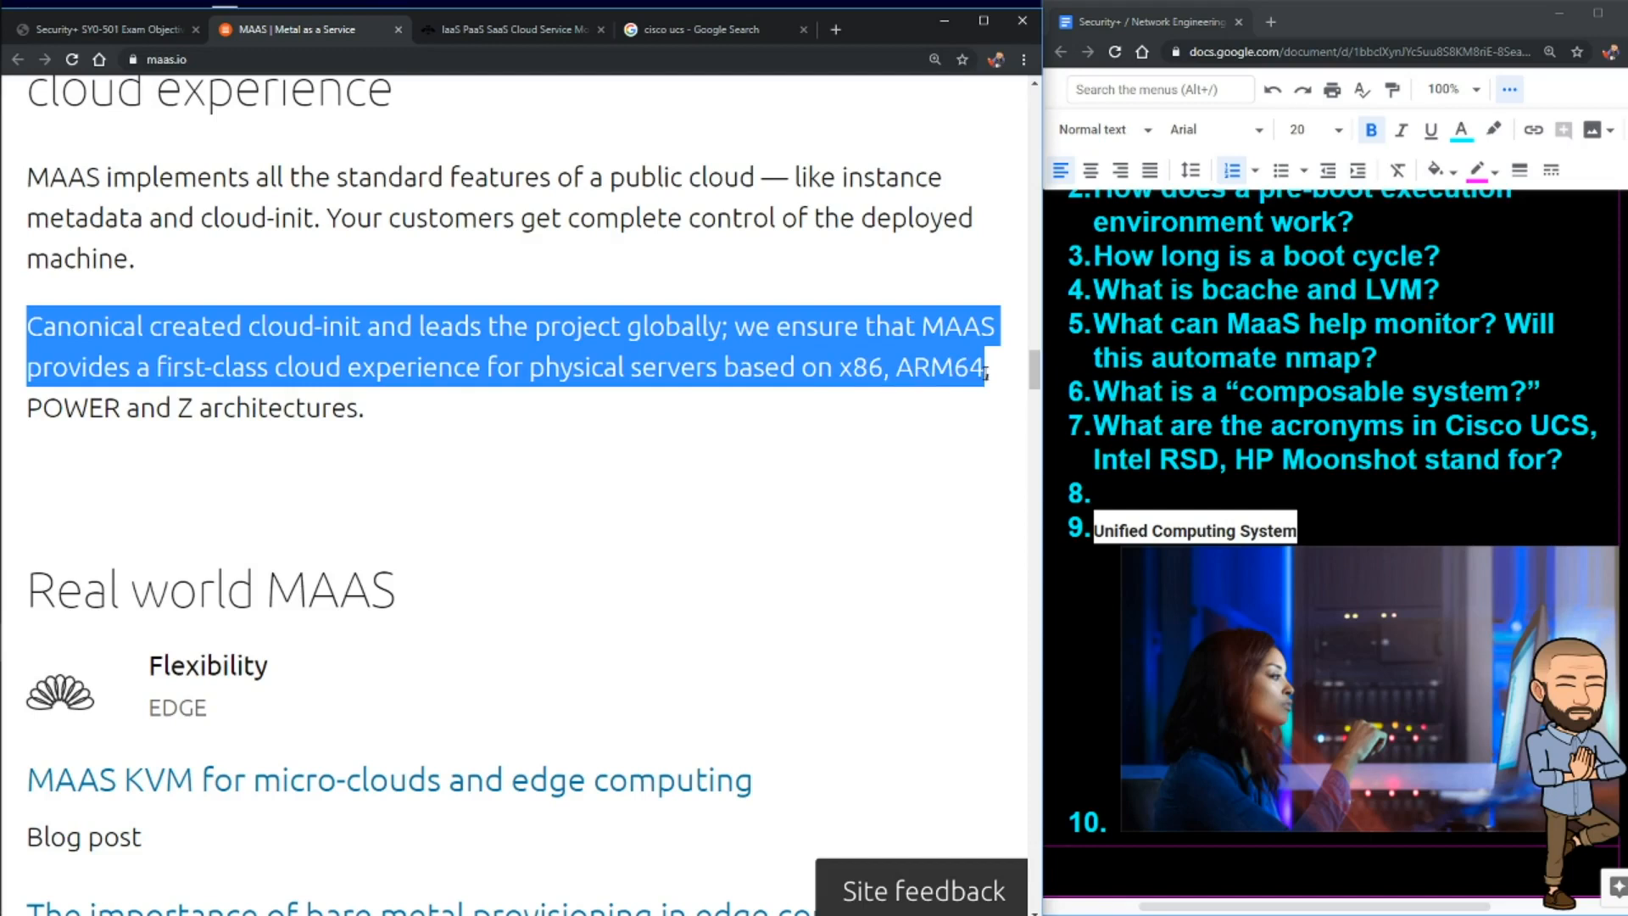
mouse_move(983, 371)
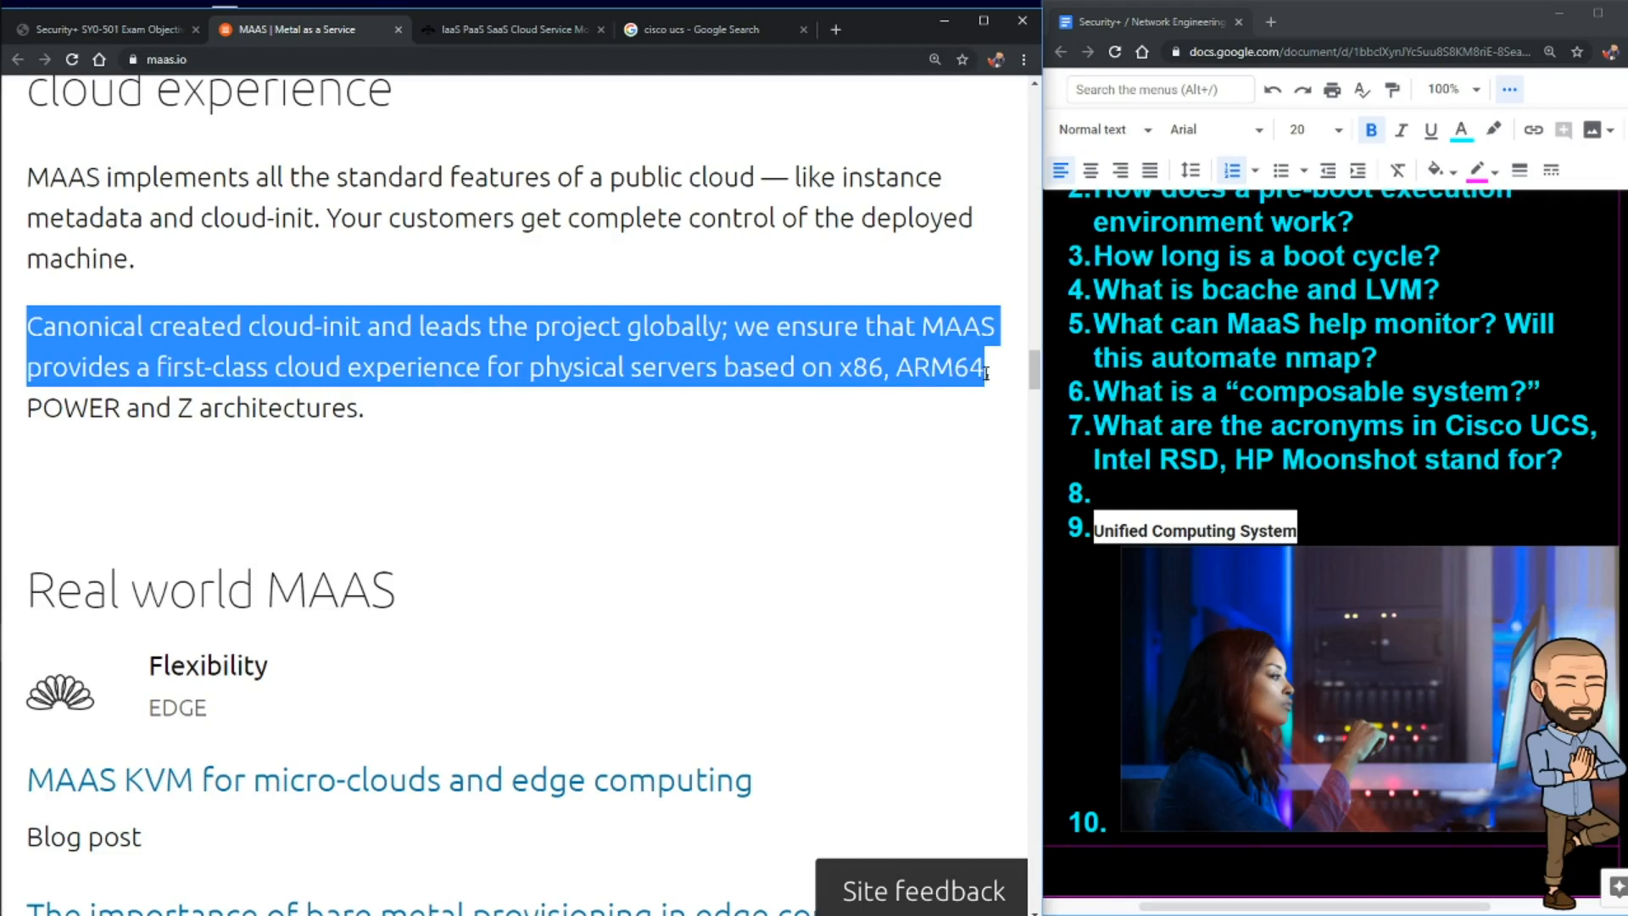
left_click_drag(983, 371, 364, 407)
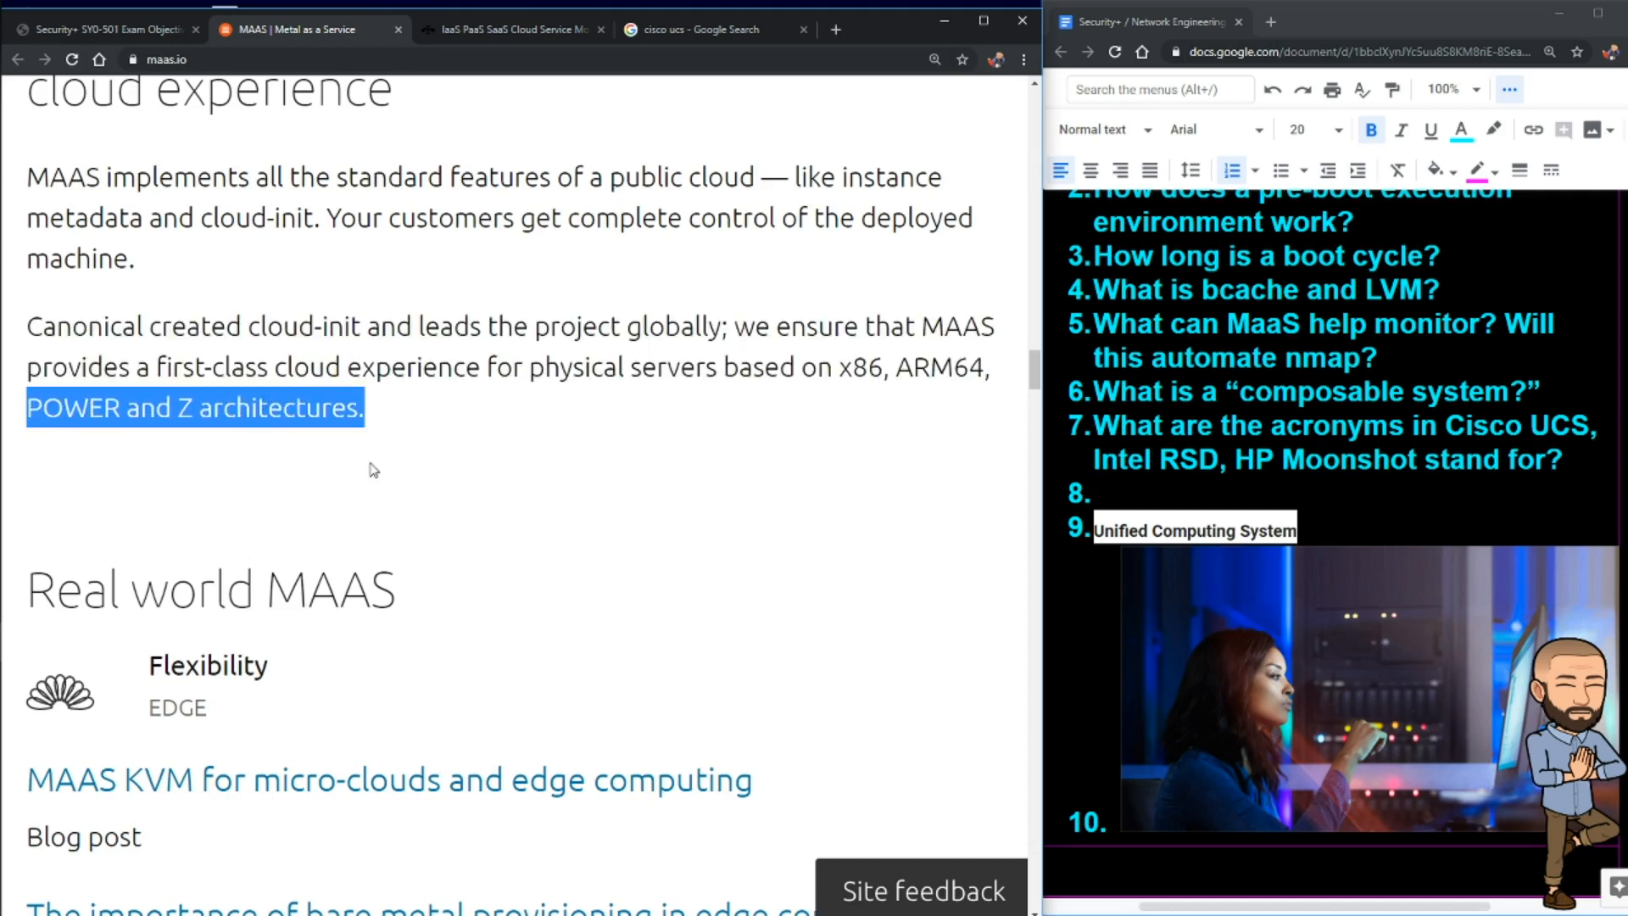
scroll("down", 3)
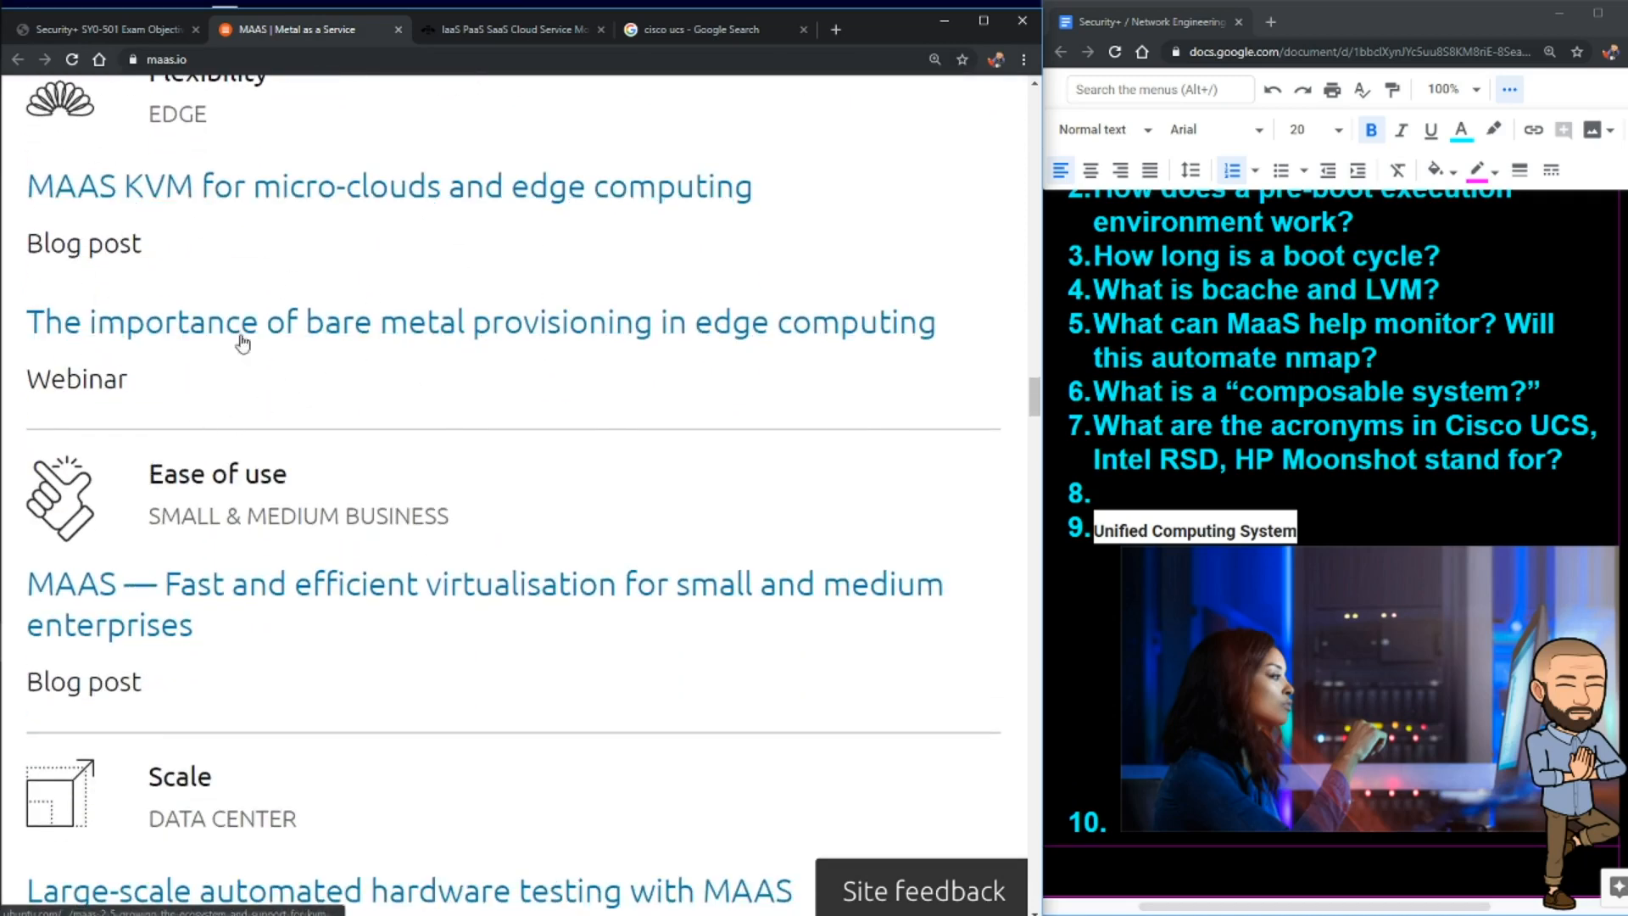
scroll("down", 3)
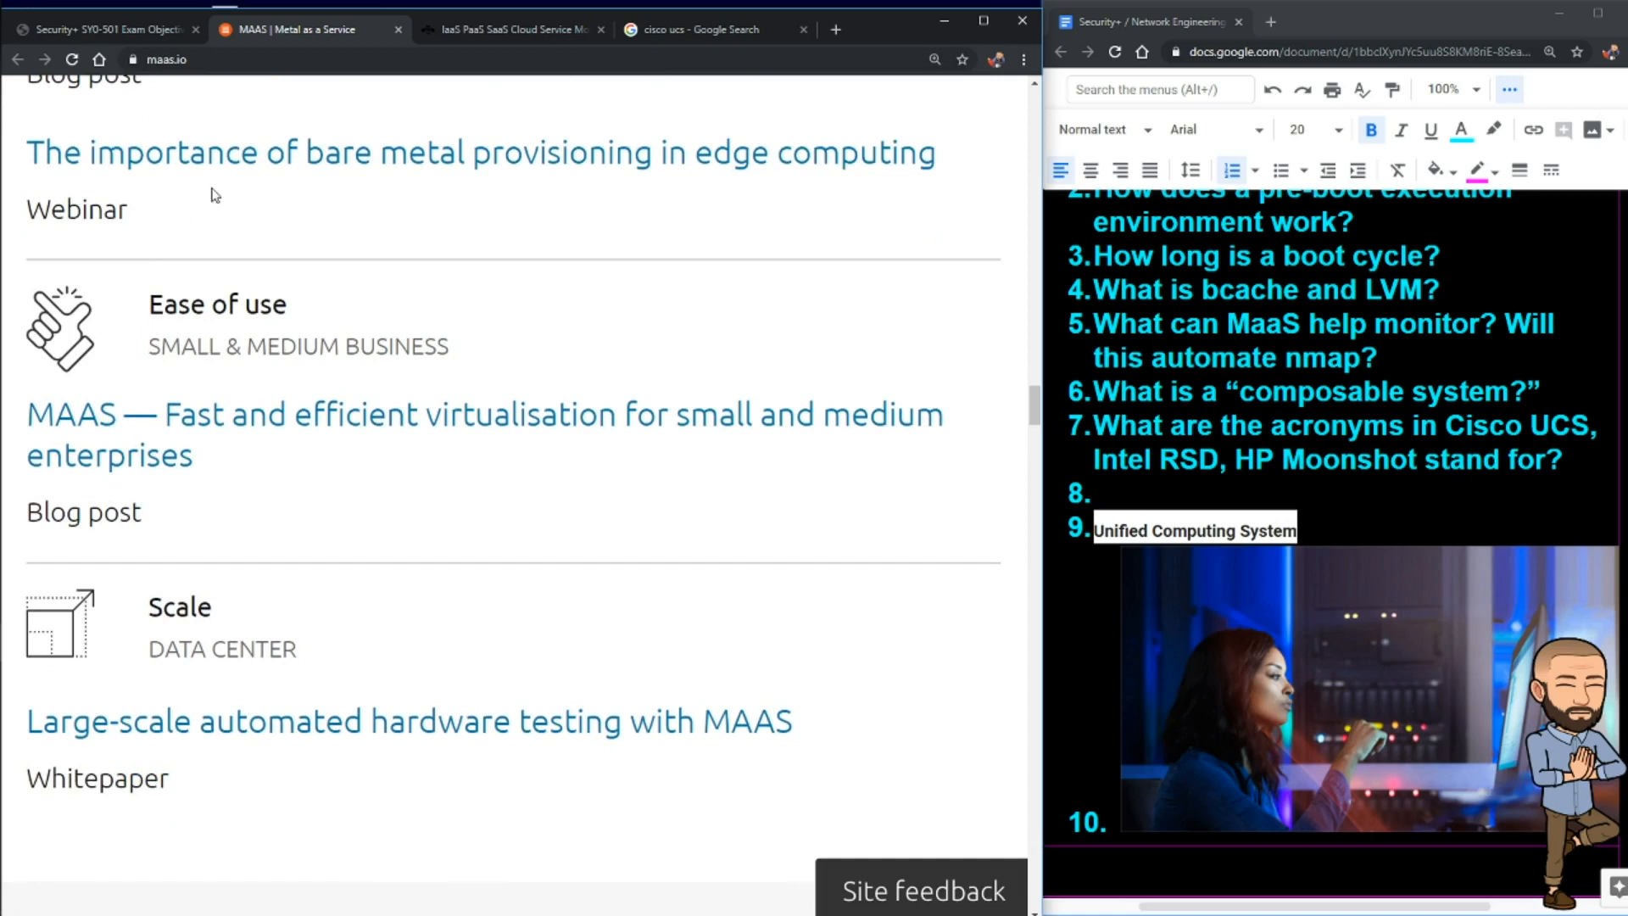
scroll("down", 3)
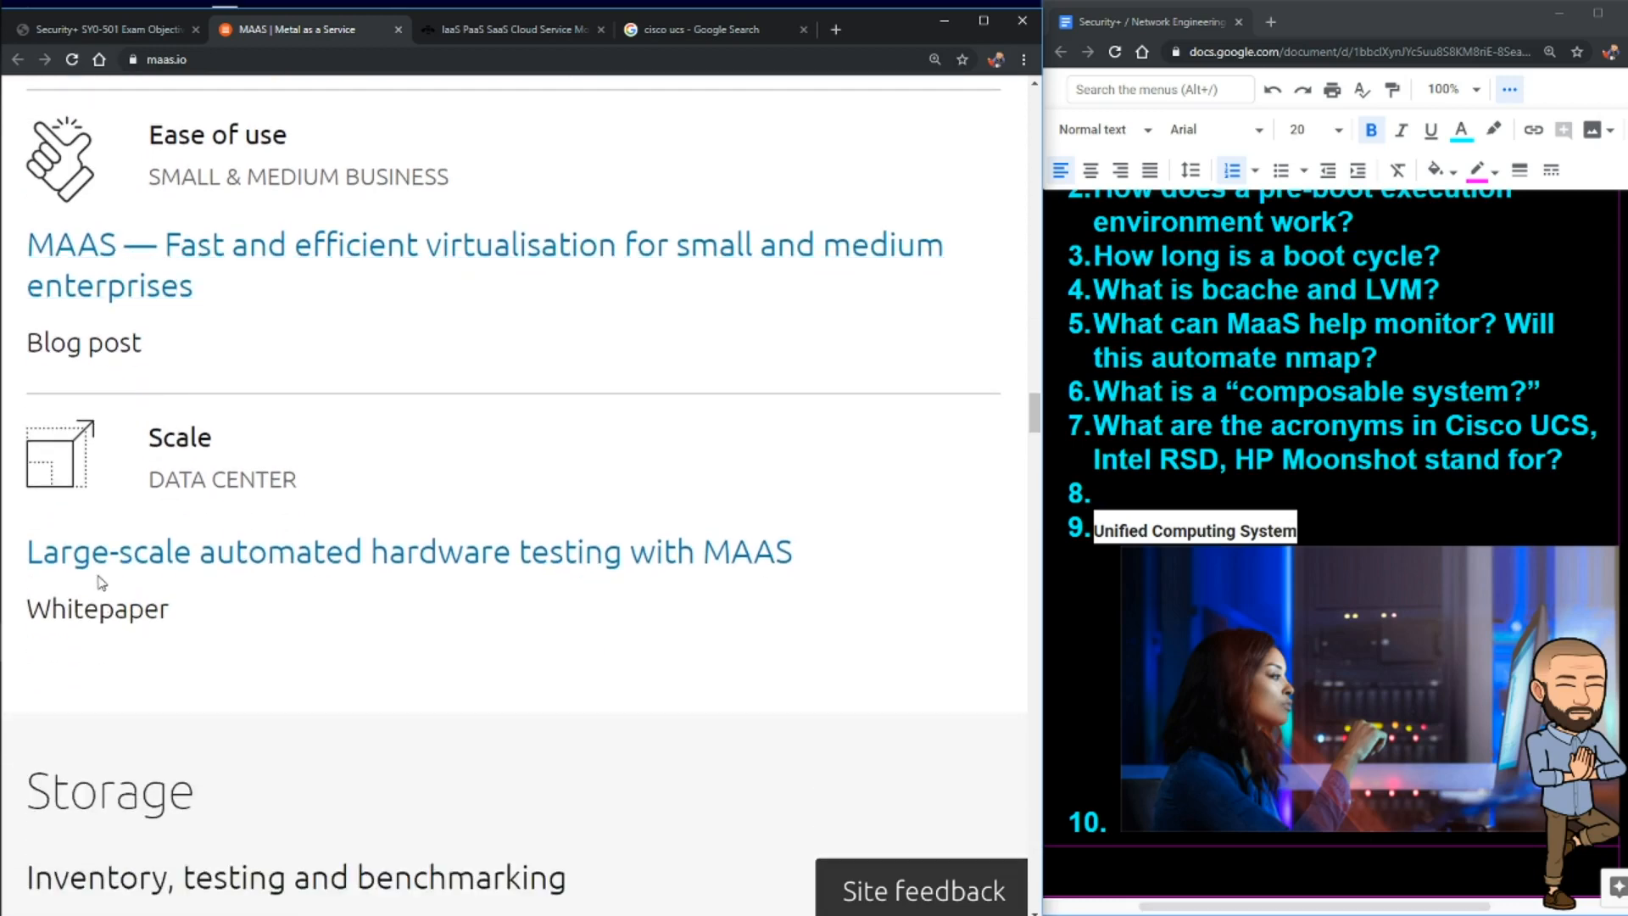
left_click(408, 551)
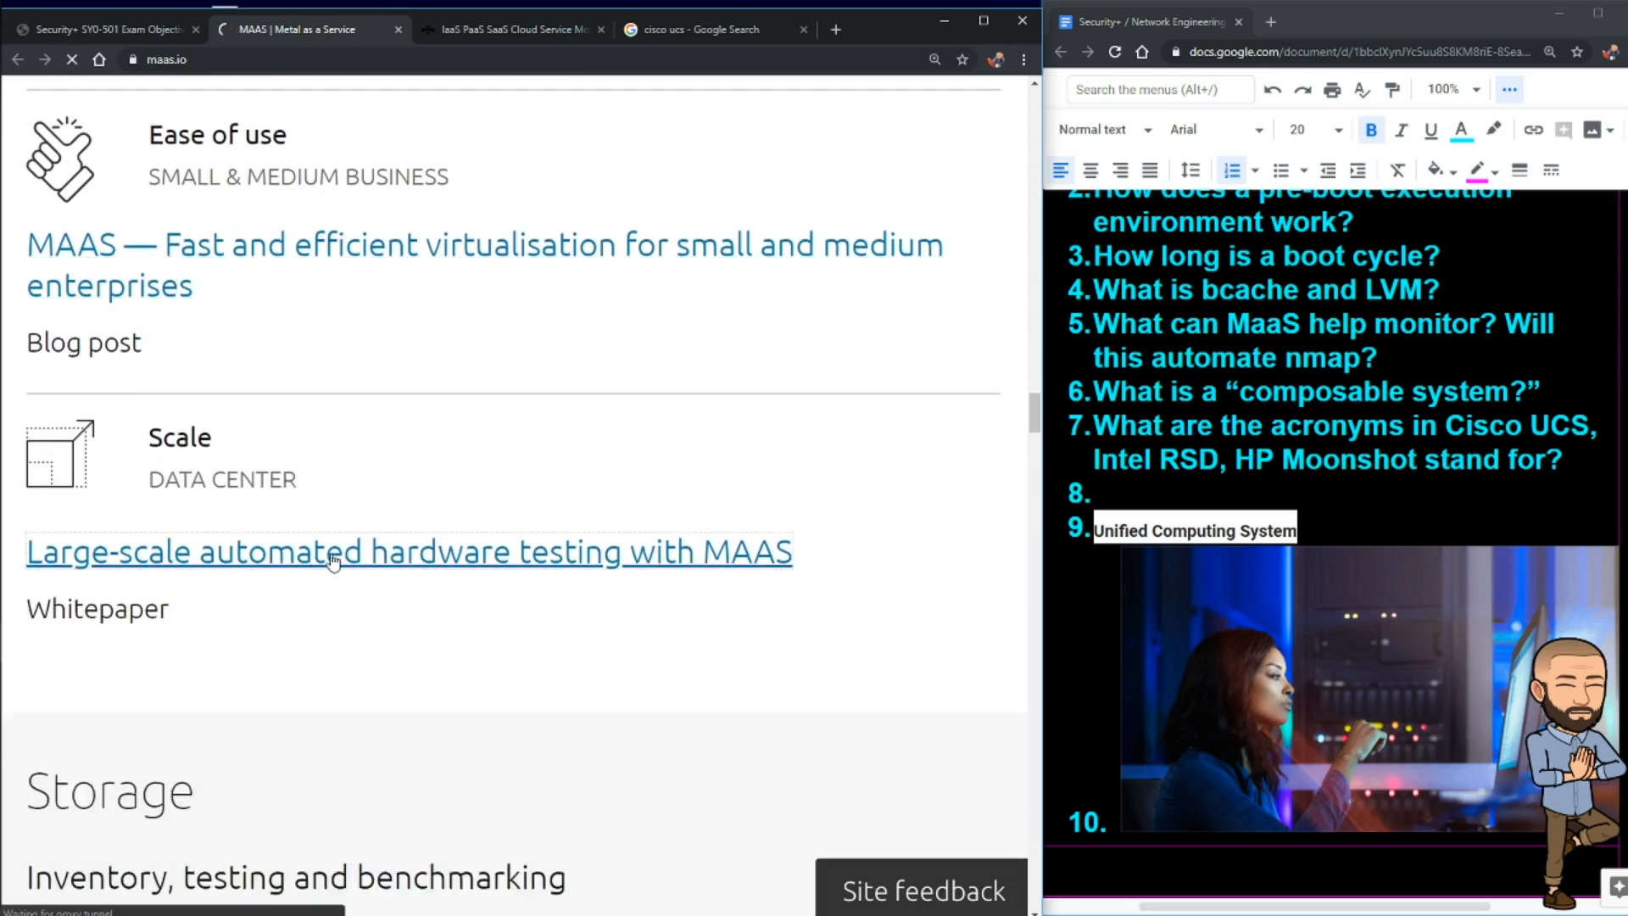
left_click(408, 551)
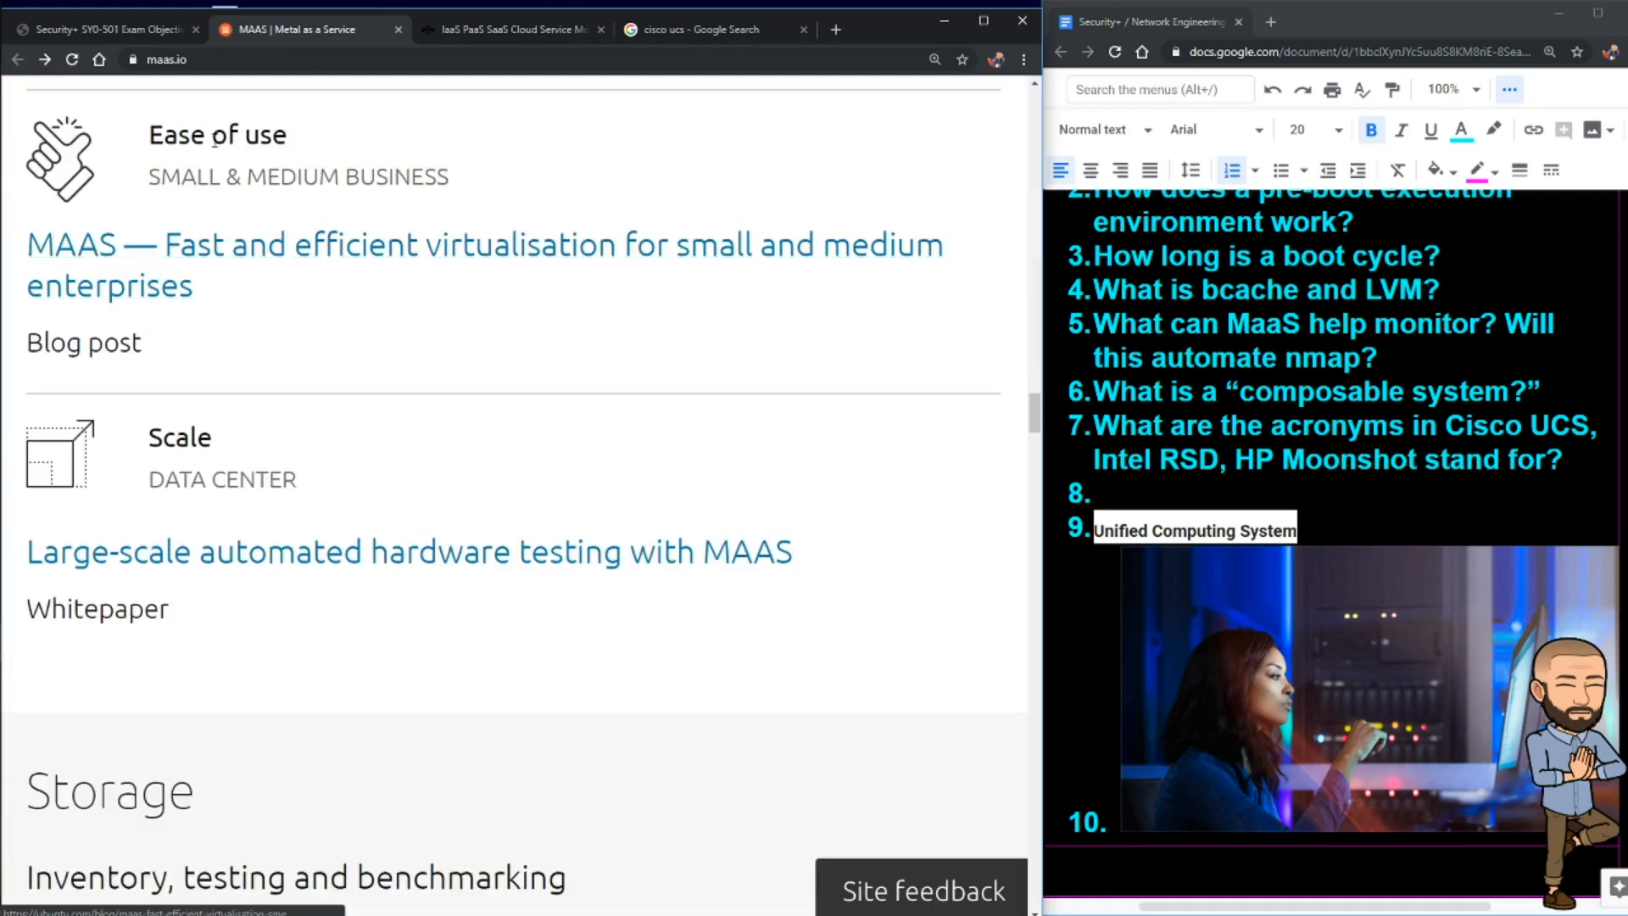
scroll("down", 3)
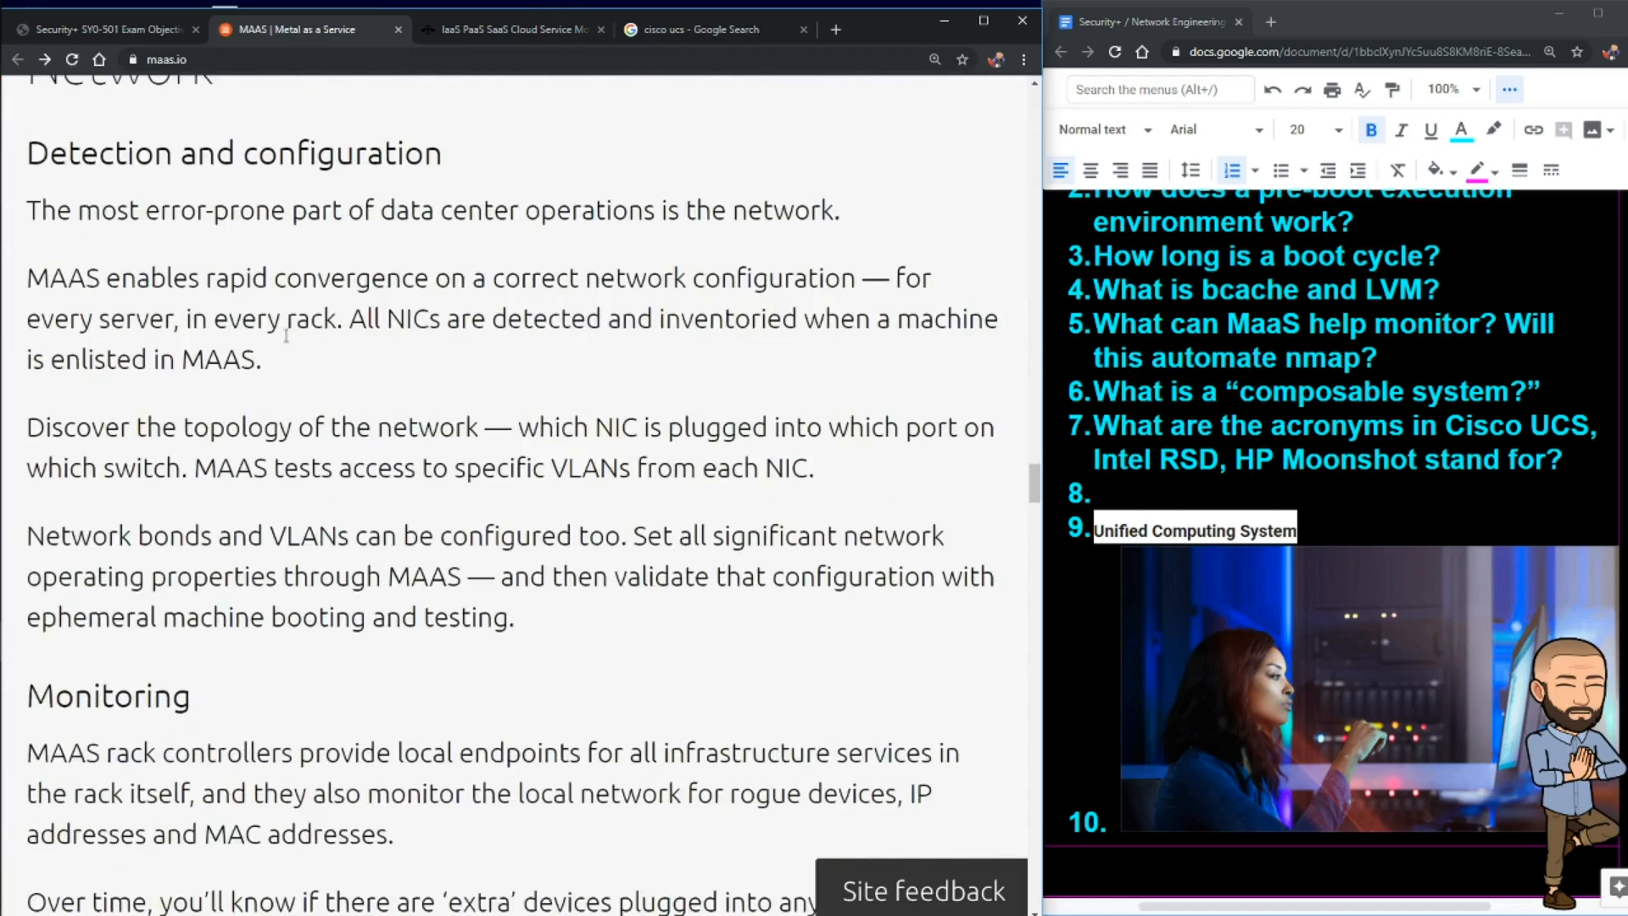
scroll("down", 3)
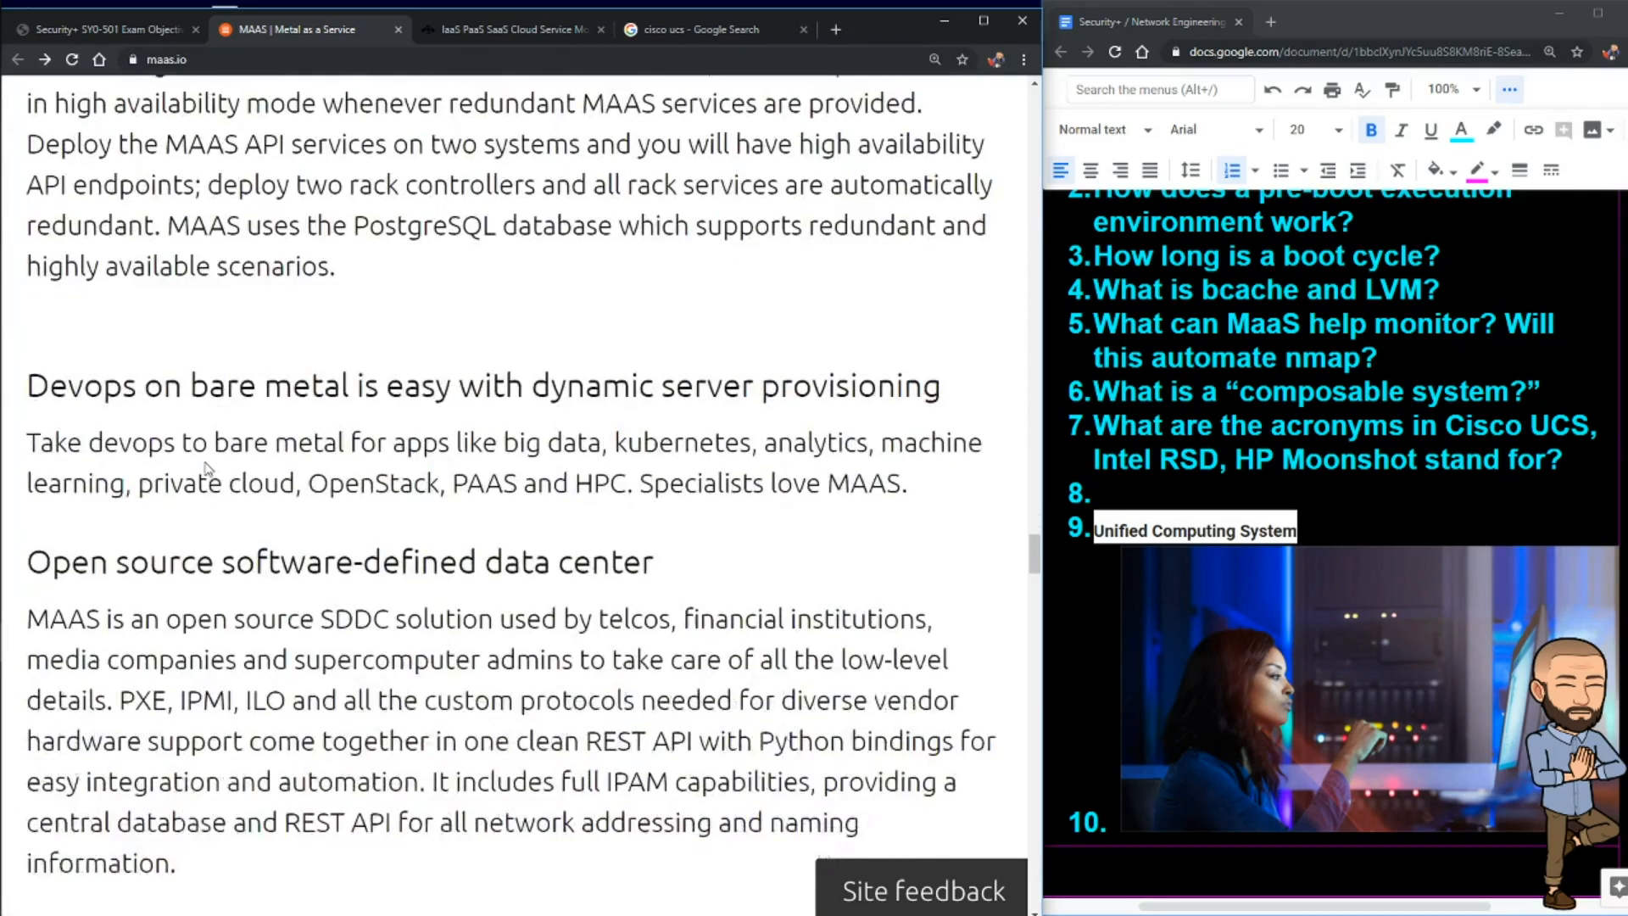
scroll("down", 3)
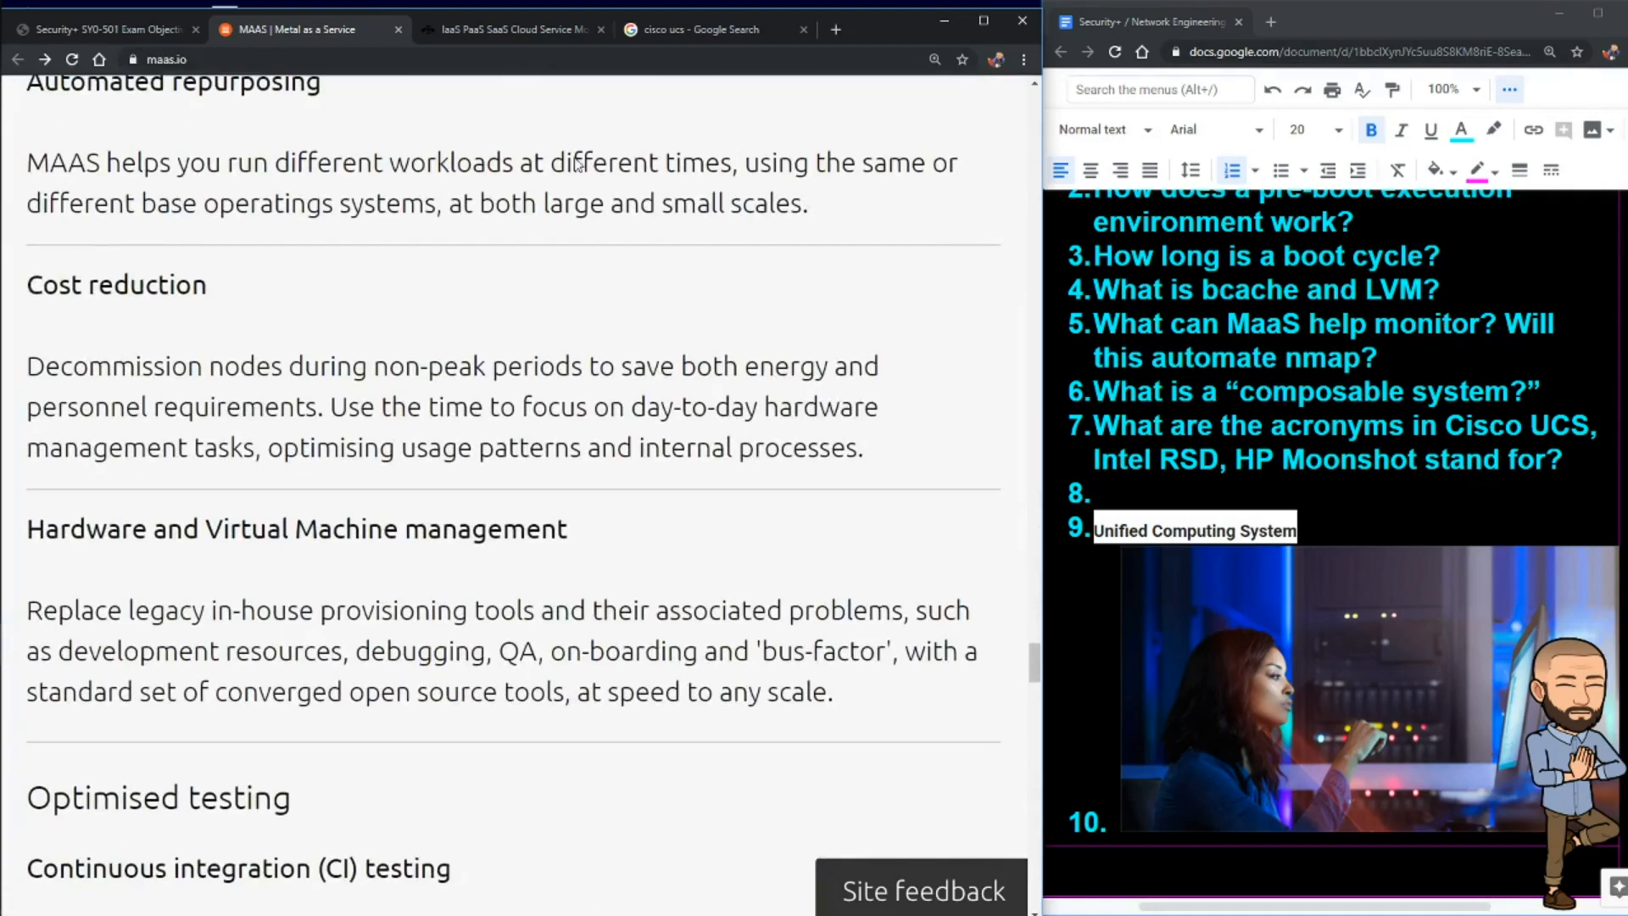
scroll("down", 3)
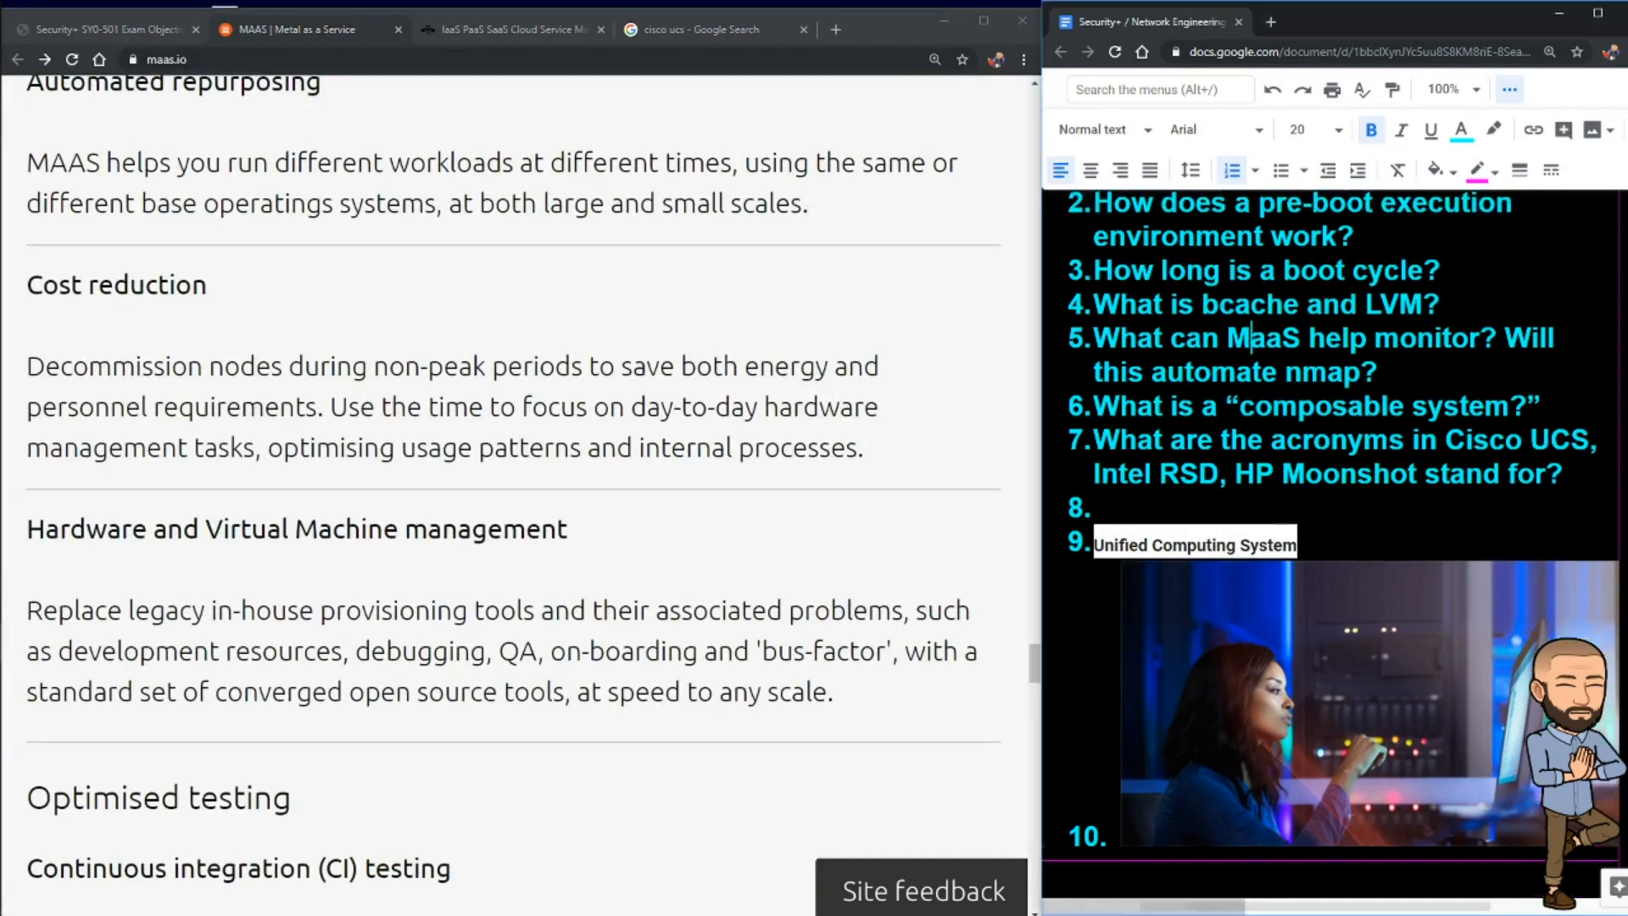